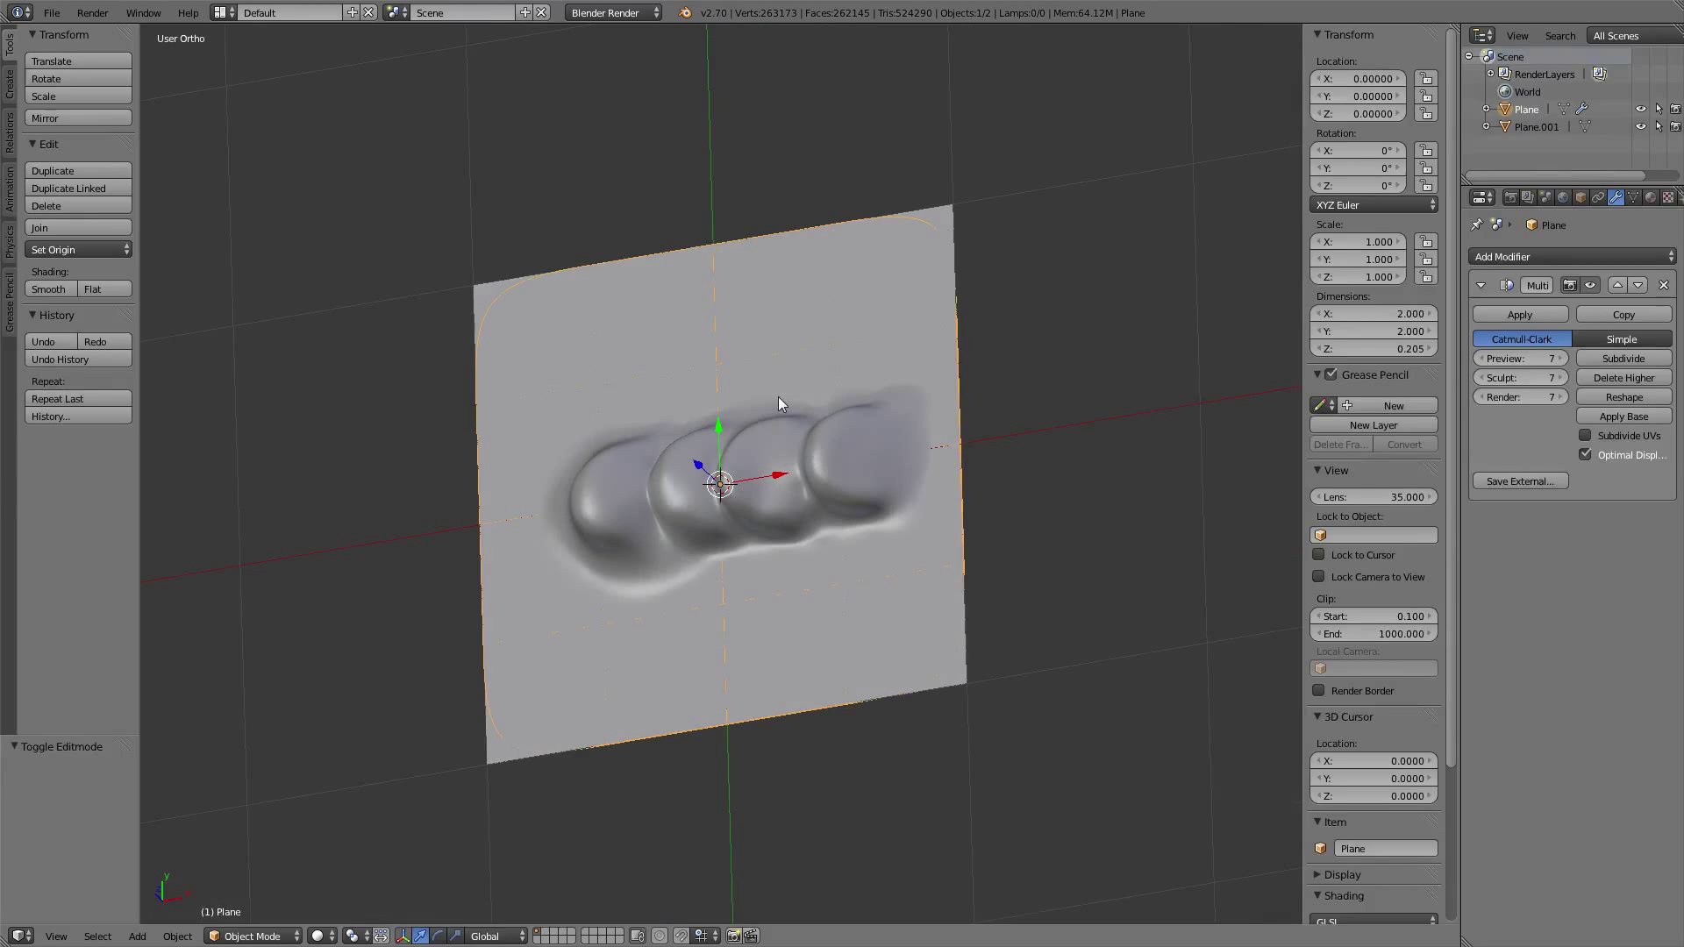
- Orbit the view around the sculpted panel to inspect its bumps, then look straight down
{"action": "left_click_drag", "start_coordinate": [779, 403], "coordinate": [637, 546]}
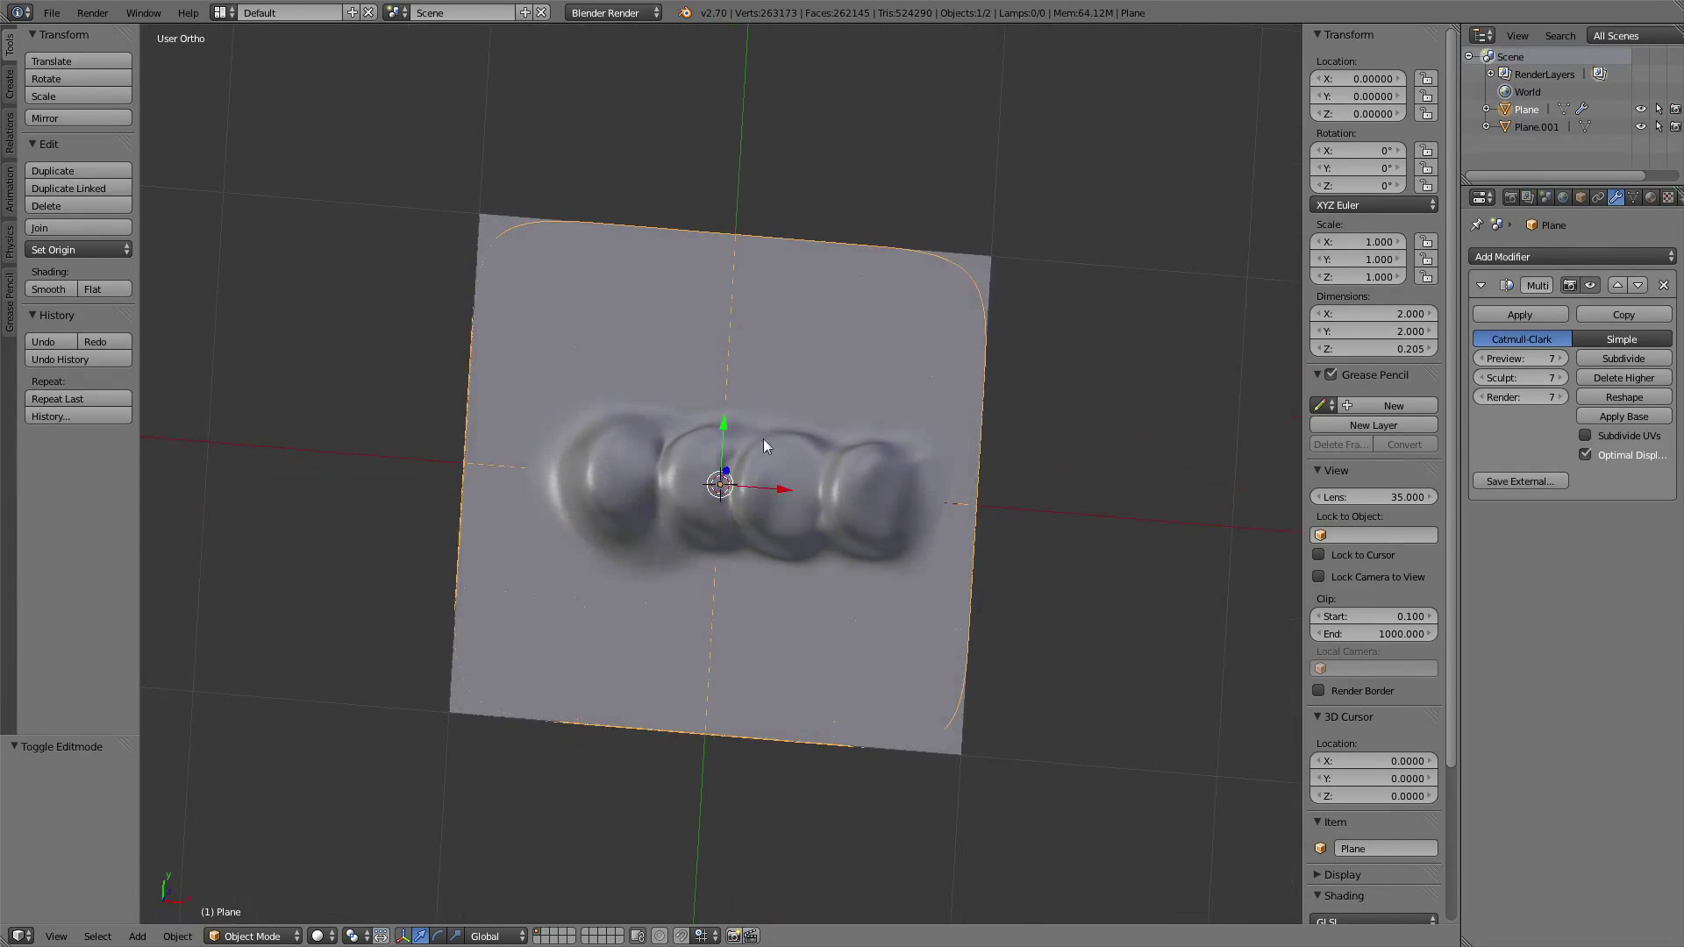
{"action": "left_click_drag", "start_coordinate": [762, 446], "coordinate": [790, 555]}
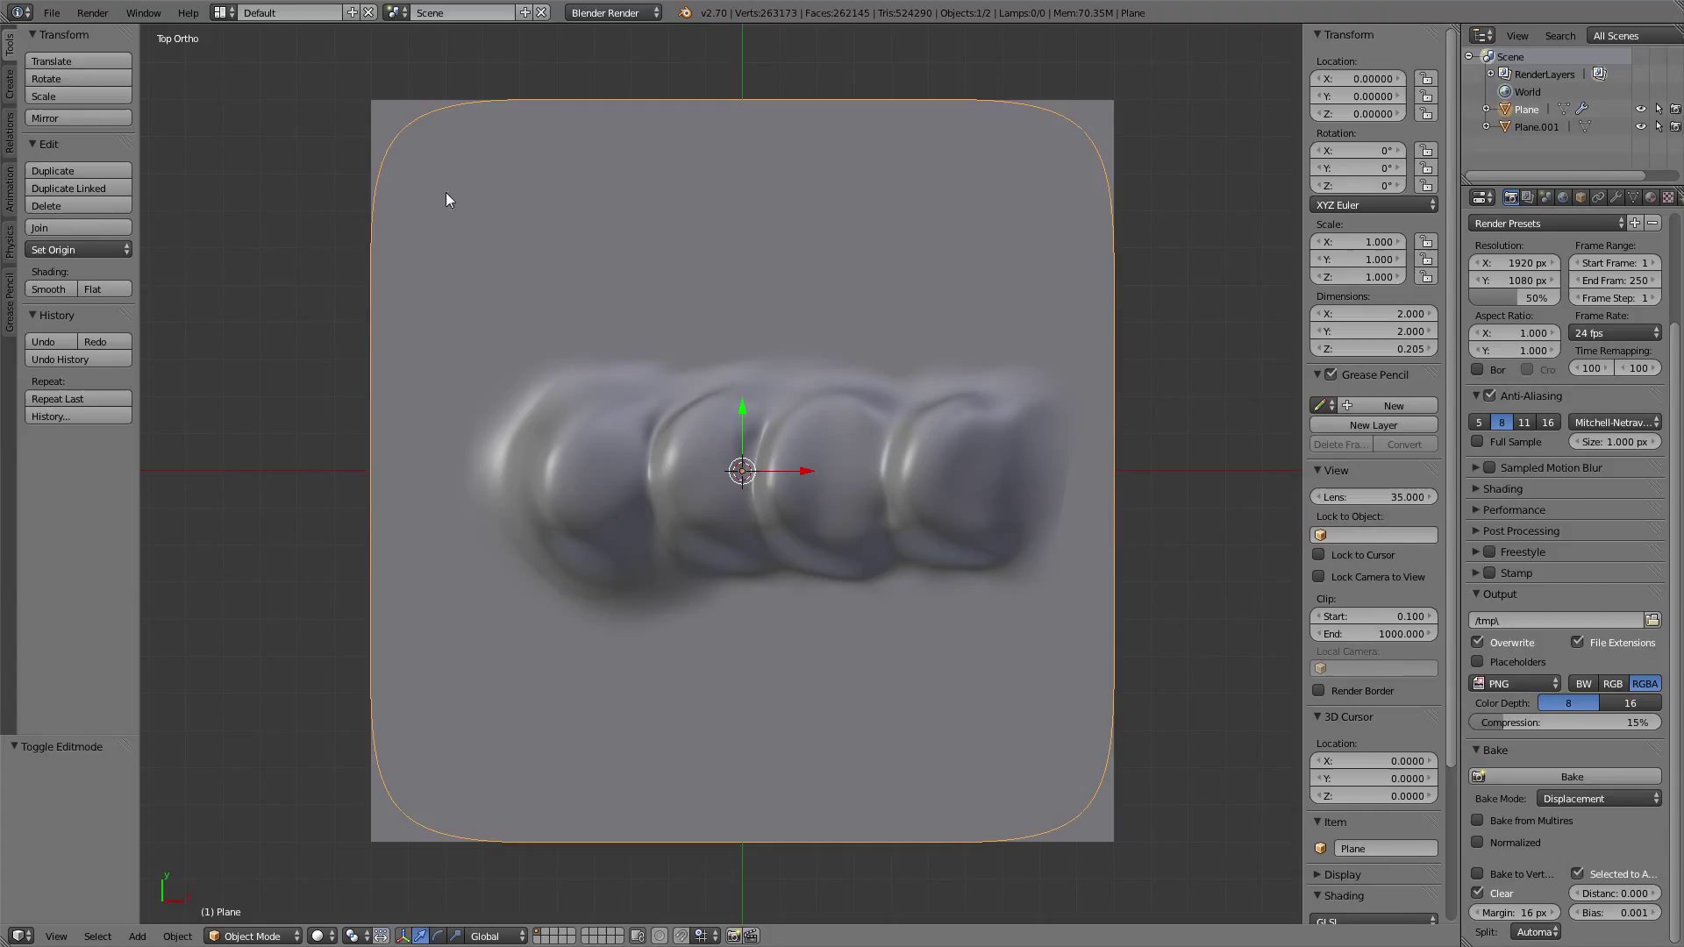
{"action": "mouse_move", "coordinate": [530, 205]}
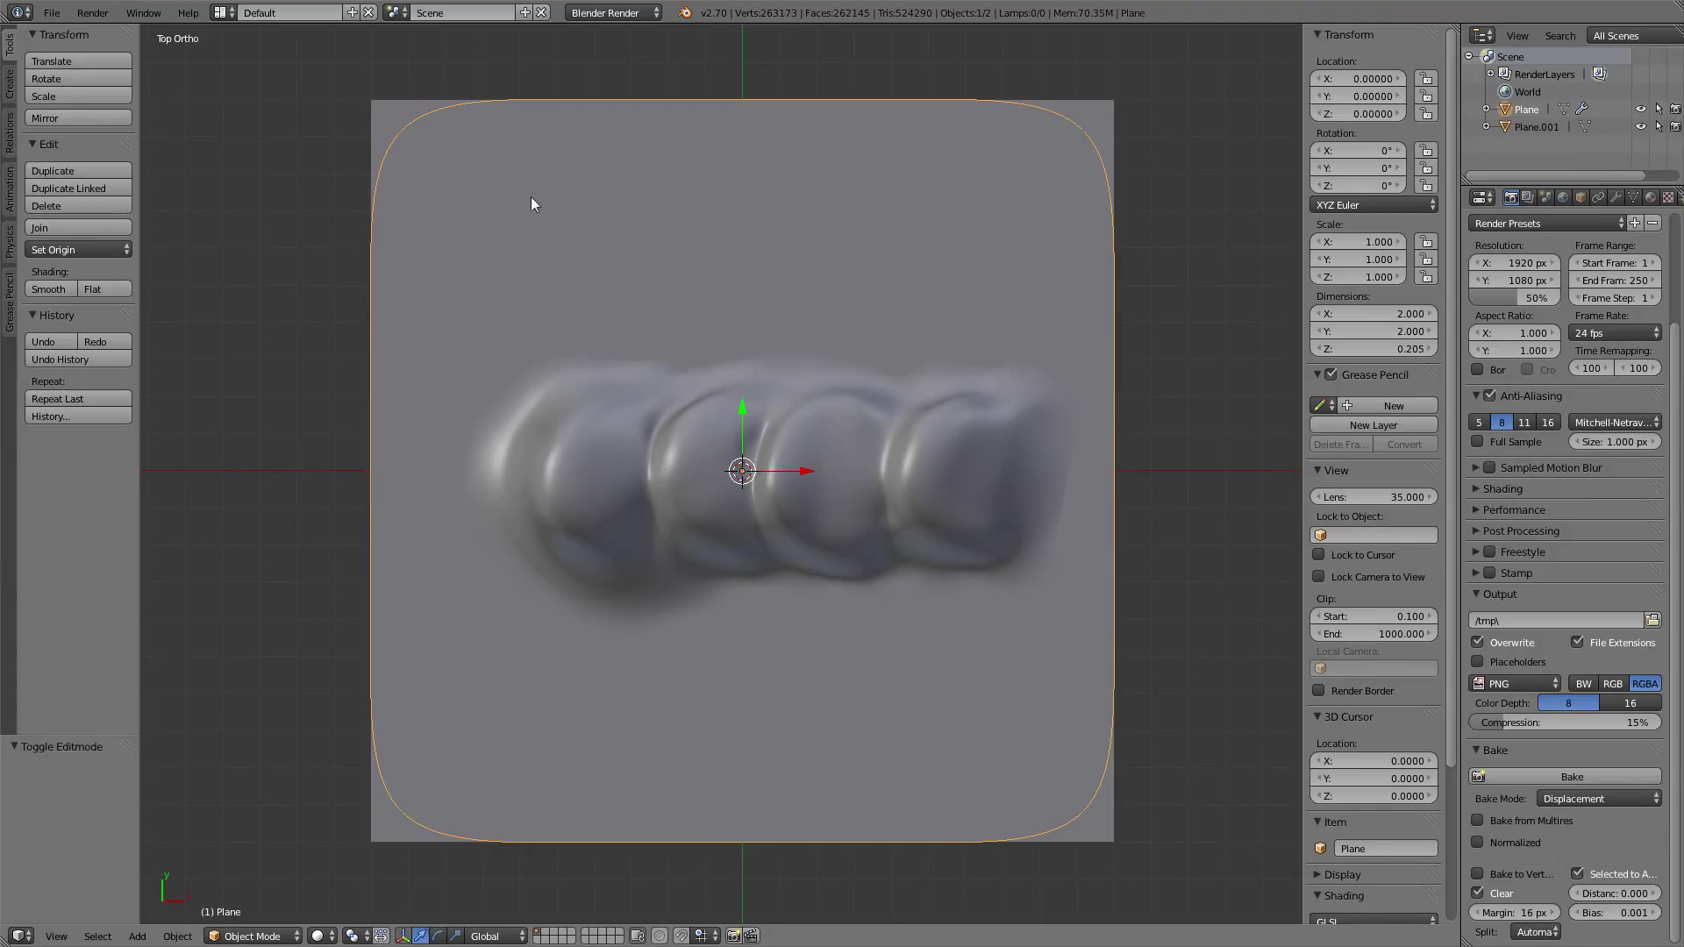
{"action": "mouse_move", "coordinate": [392, 122]}
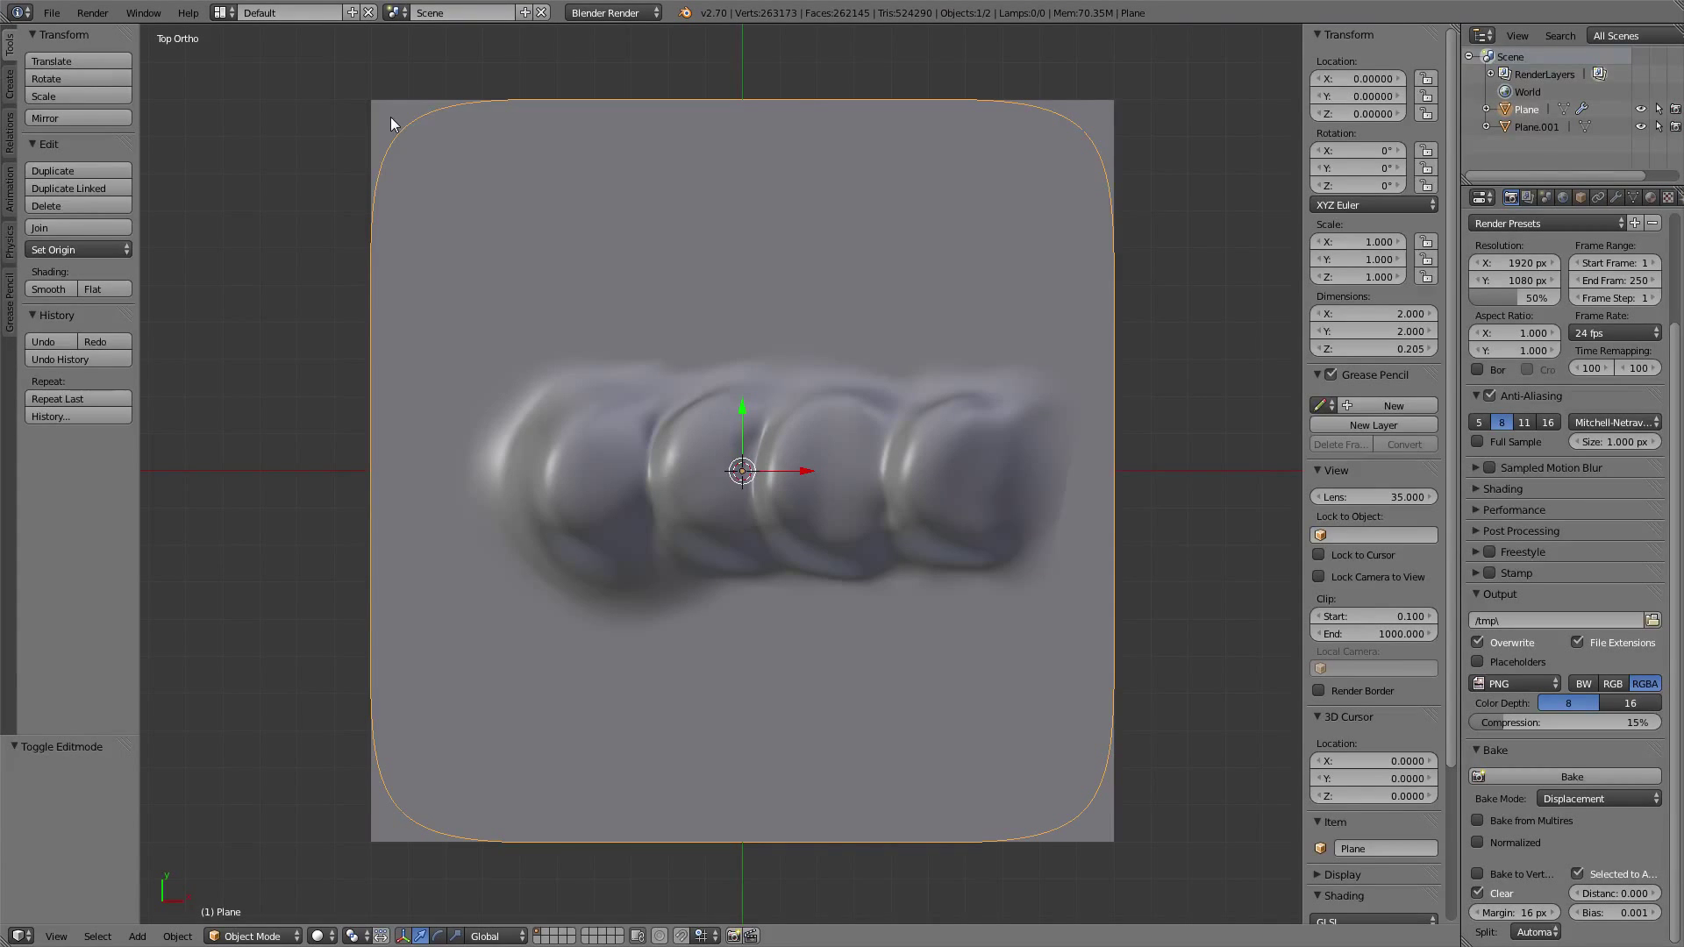
- Add the flat Plane.001 to the selection as active and enter Edit Mode
{"action": "left_click", "coordinate": [1535, 126]}
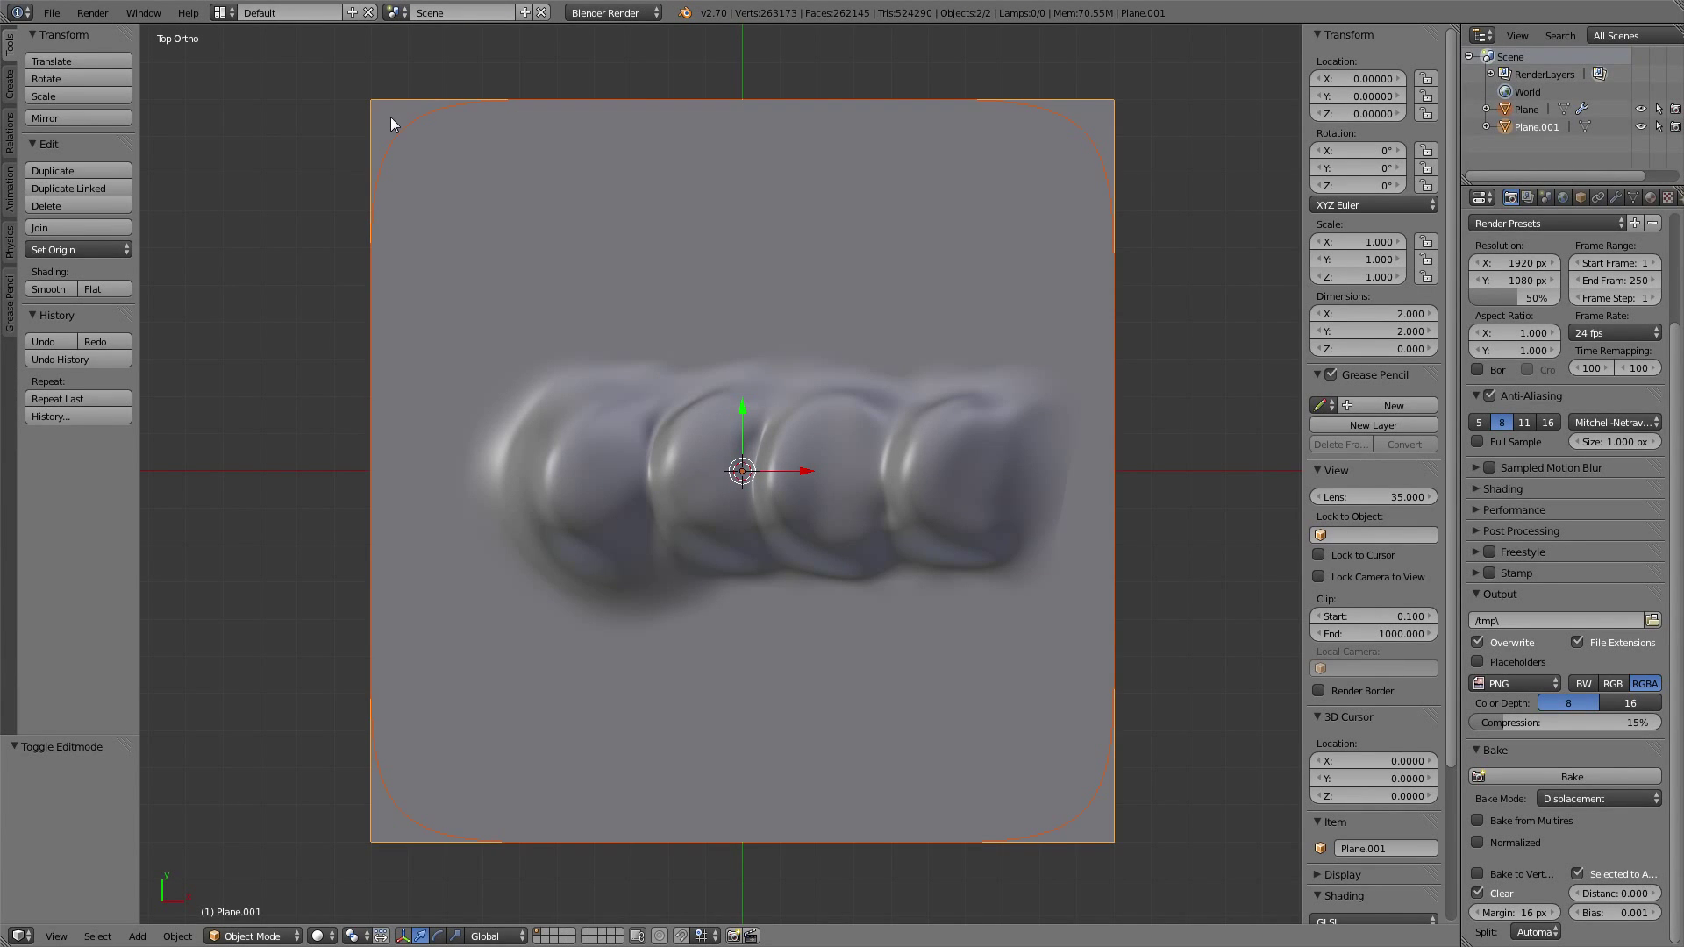
{"action": "mouse_move", "coordinate": [400, 126]}
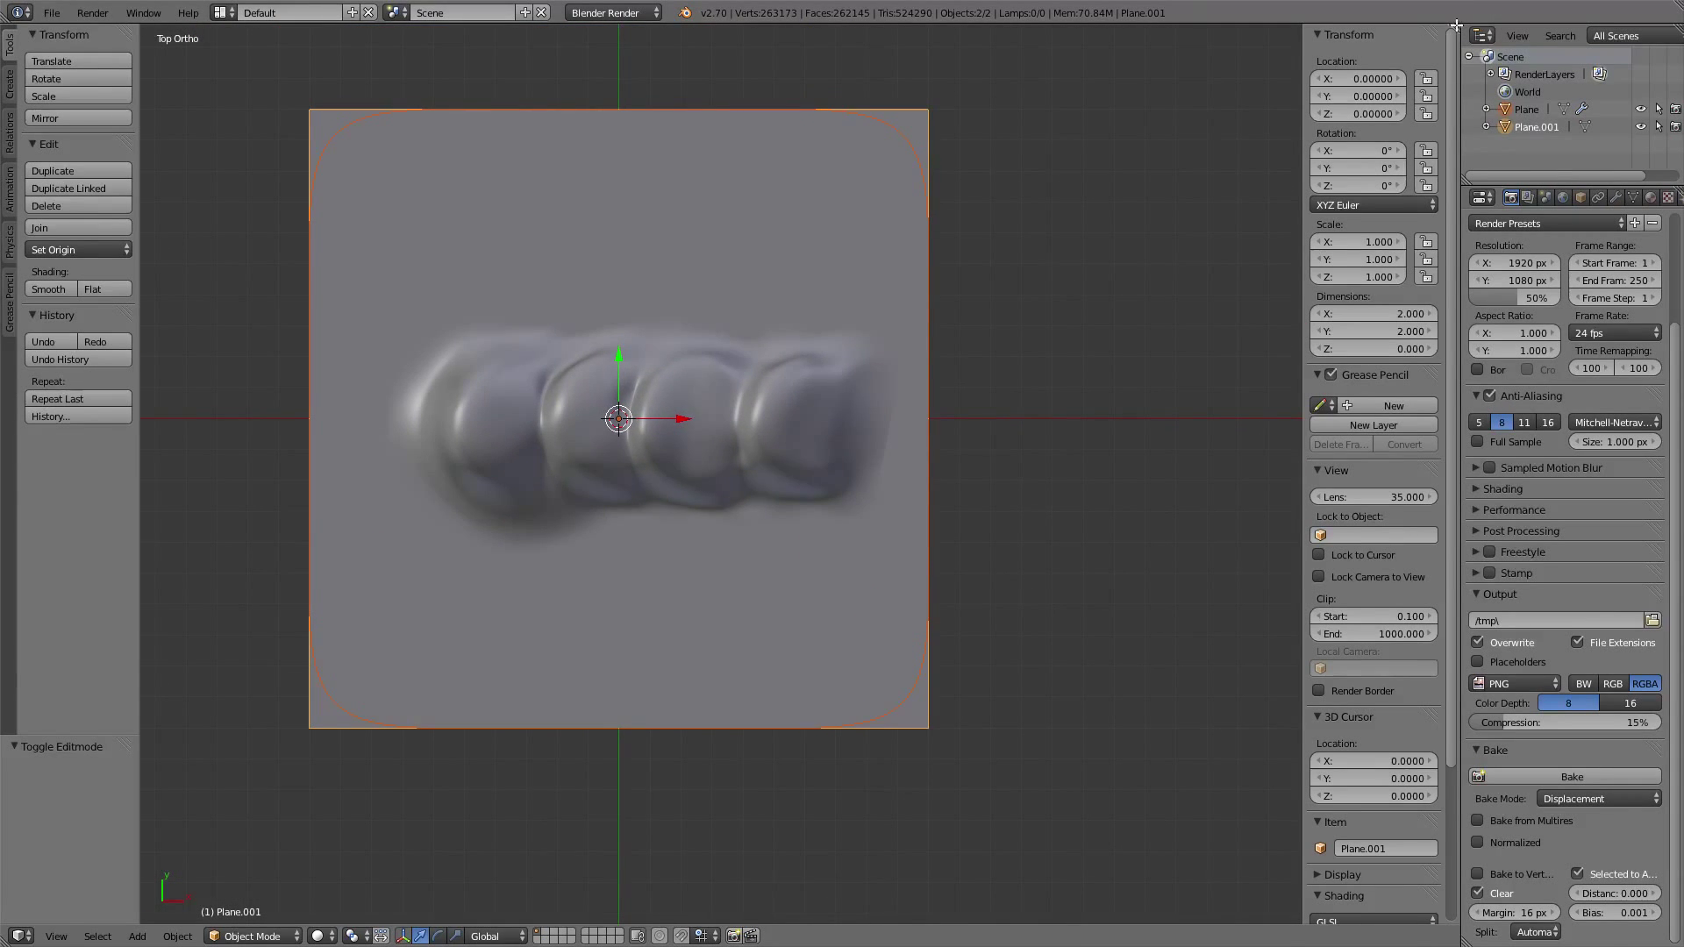
{"action": "key", "text": "Tab"}
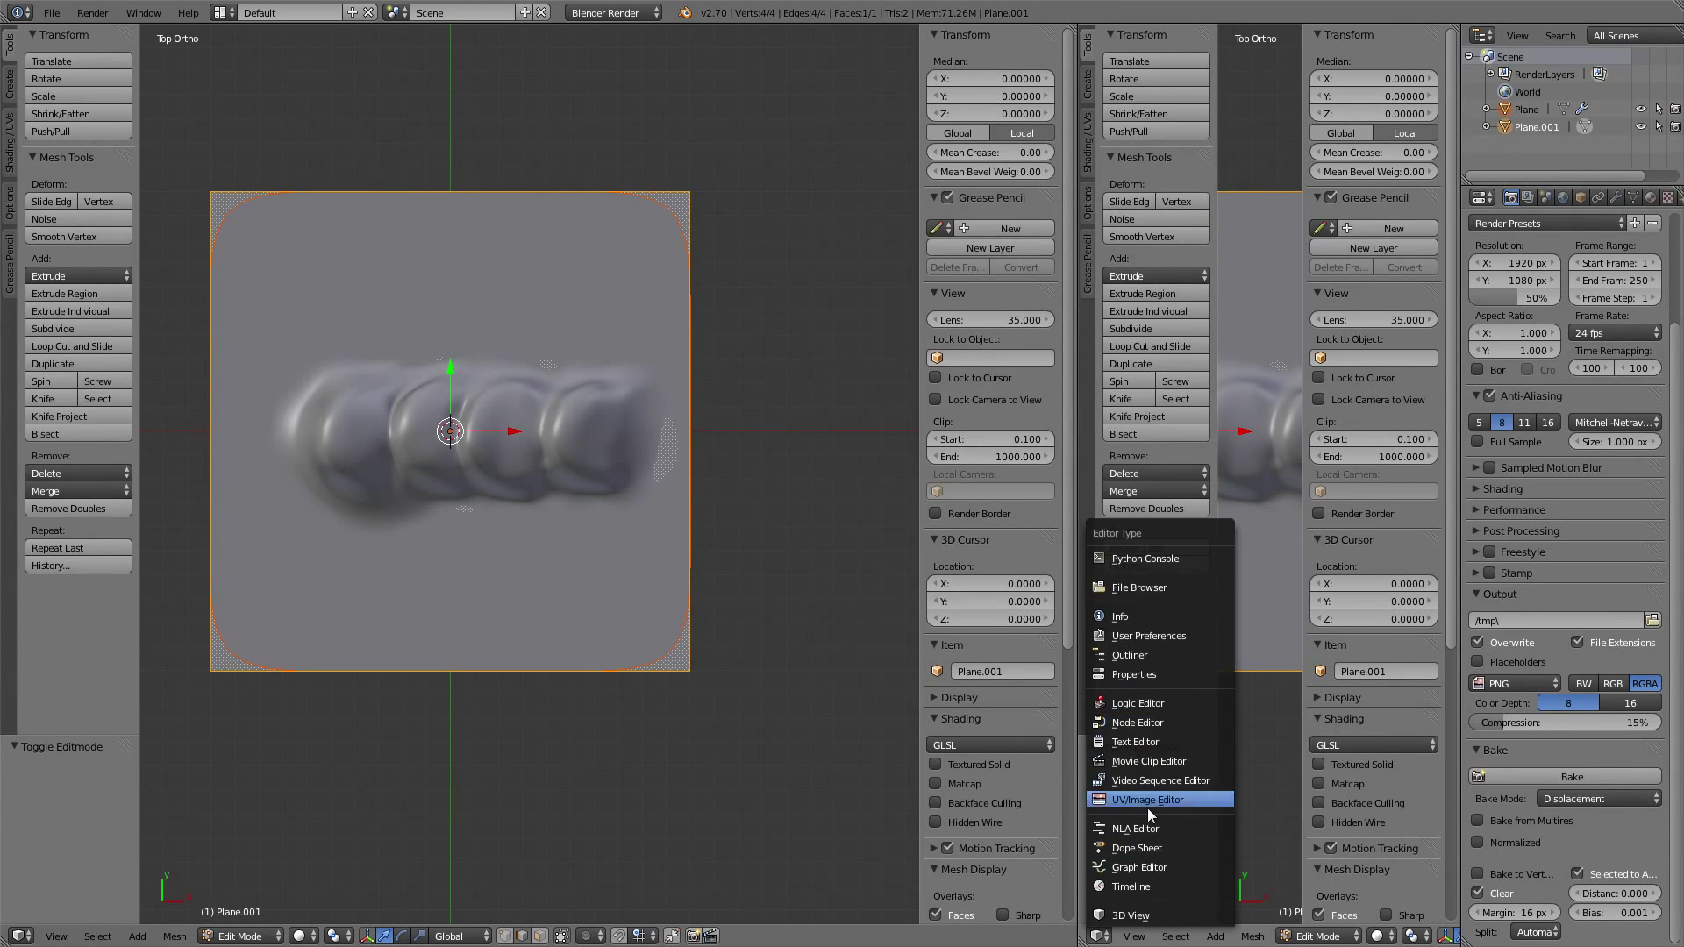
- Change the new area's editor type to the UV/Image Editor
{"action": "left_click", "coordinate": [1147, 800]}
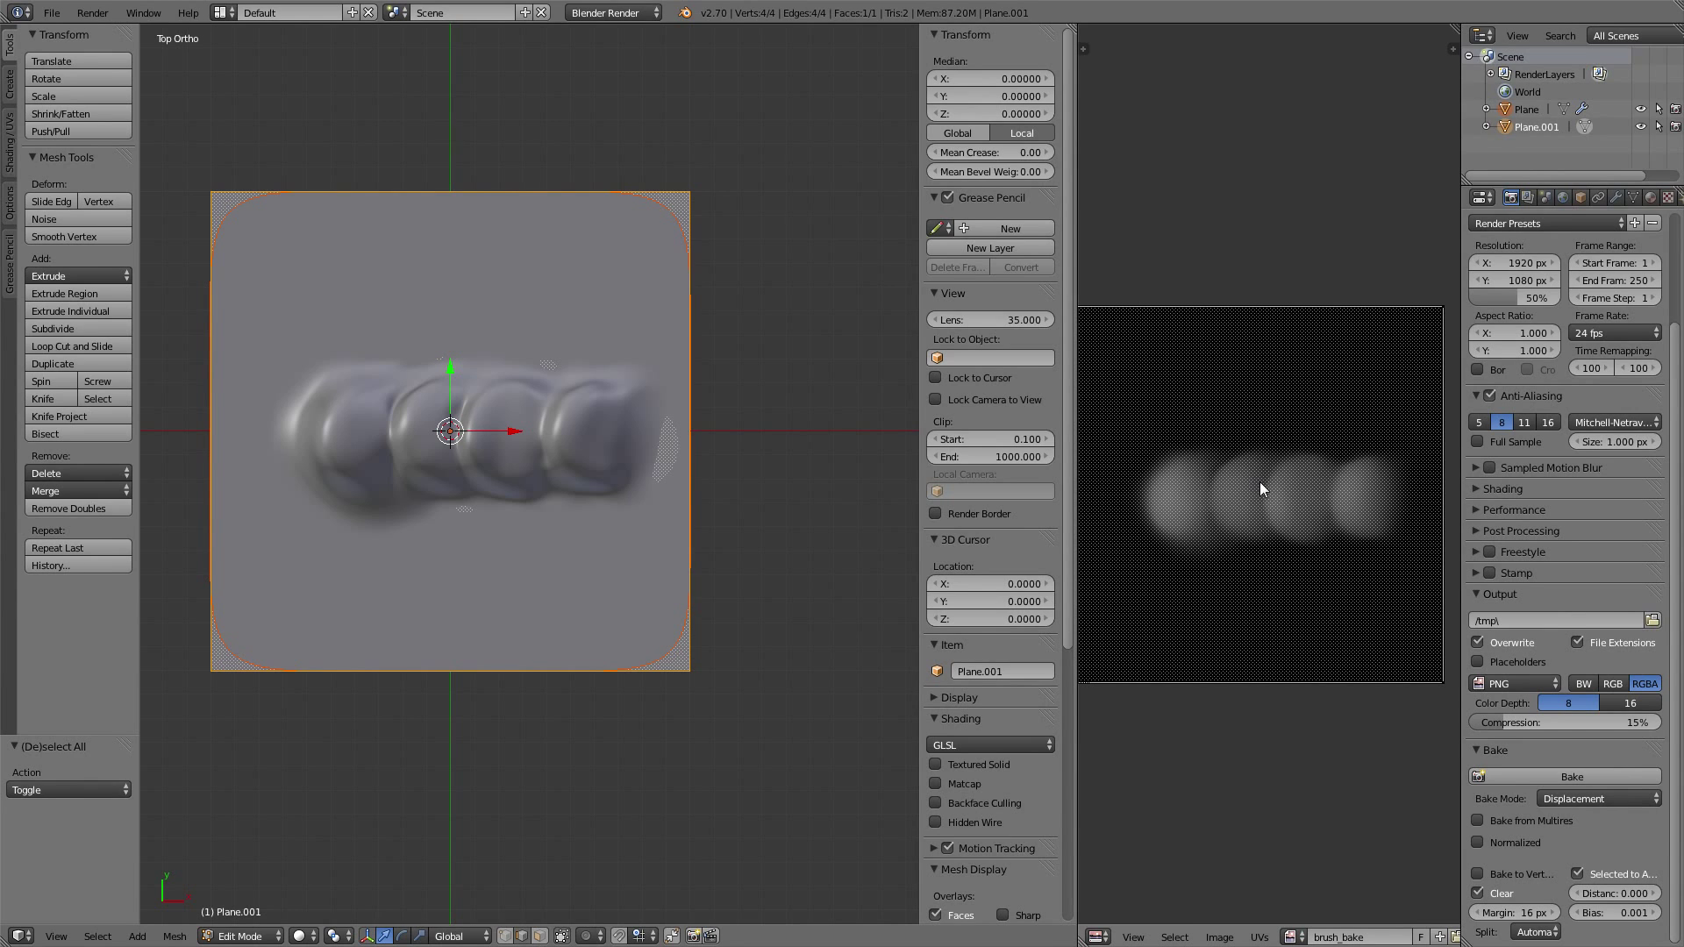
{"action": "mouse_move", "coordinate": [1370, 439]}
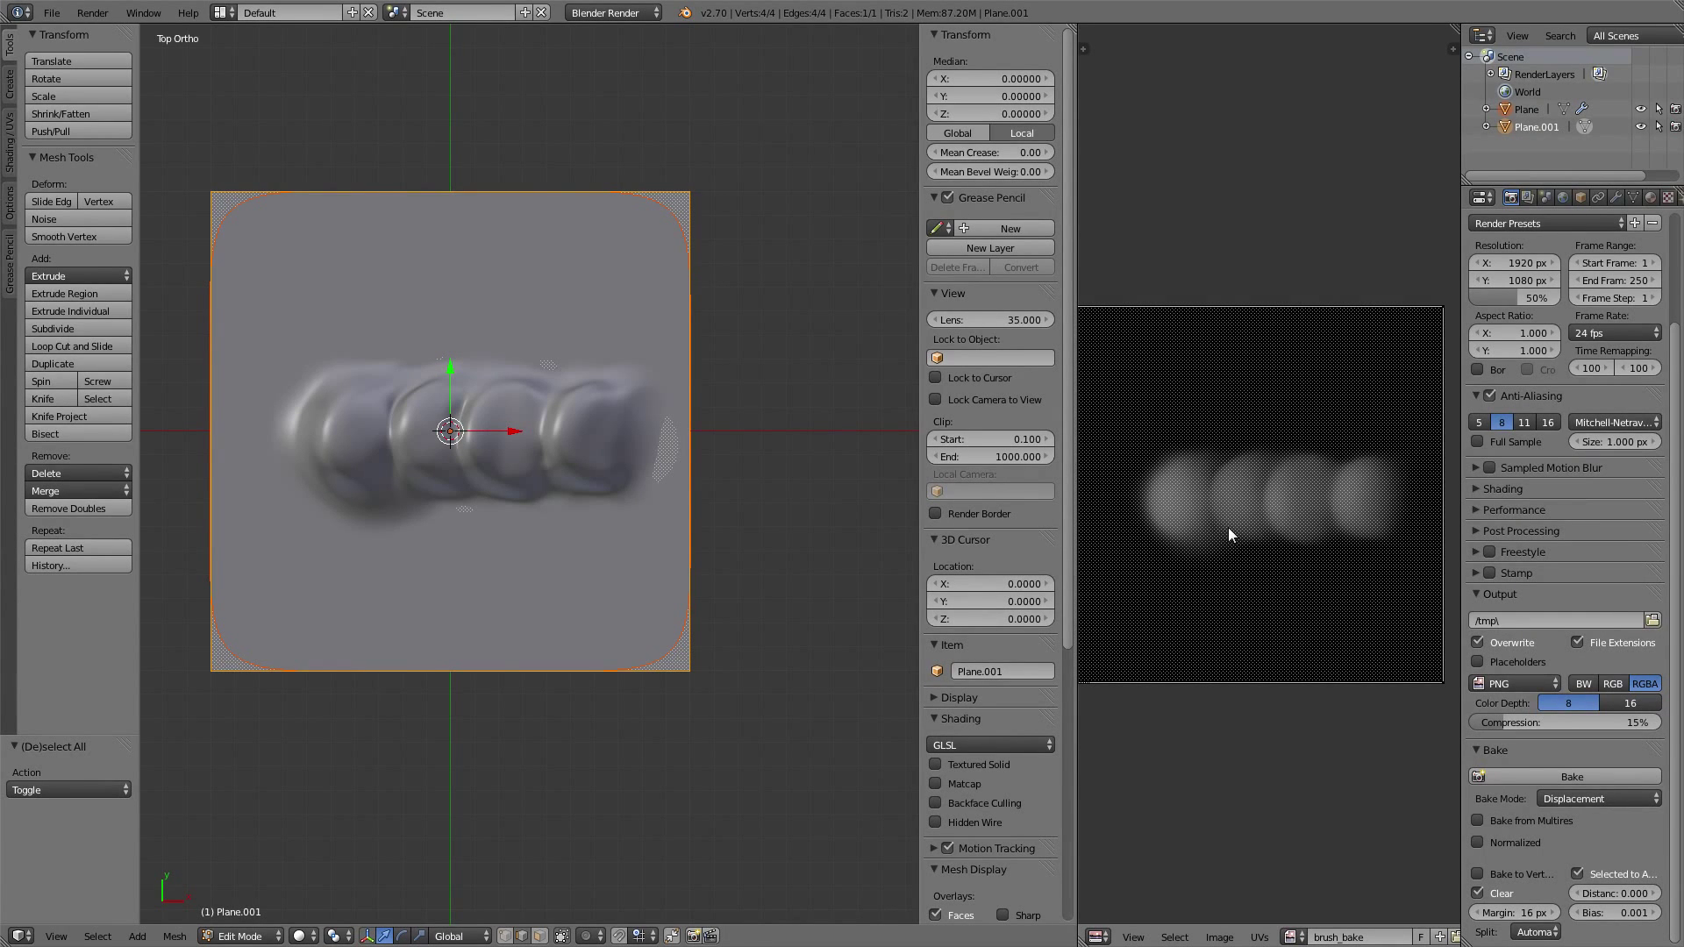
{"action": "mouse_move", "coordinate": [1273, 400]}
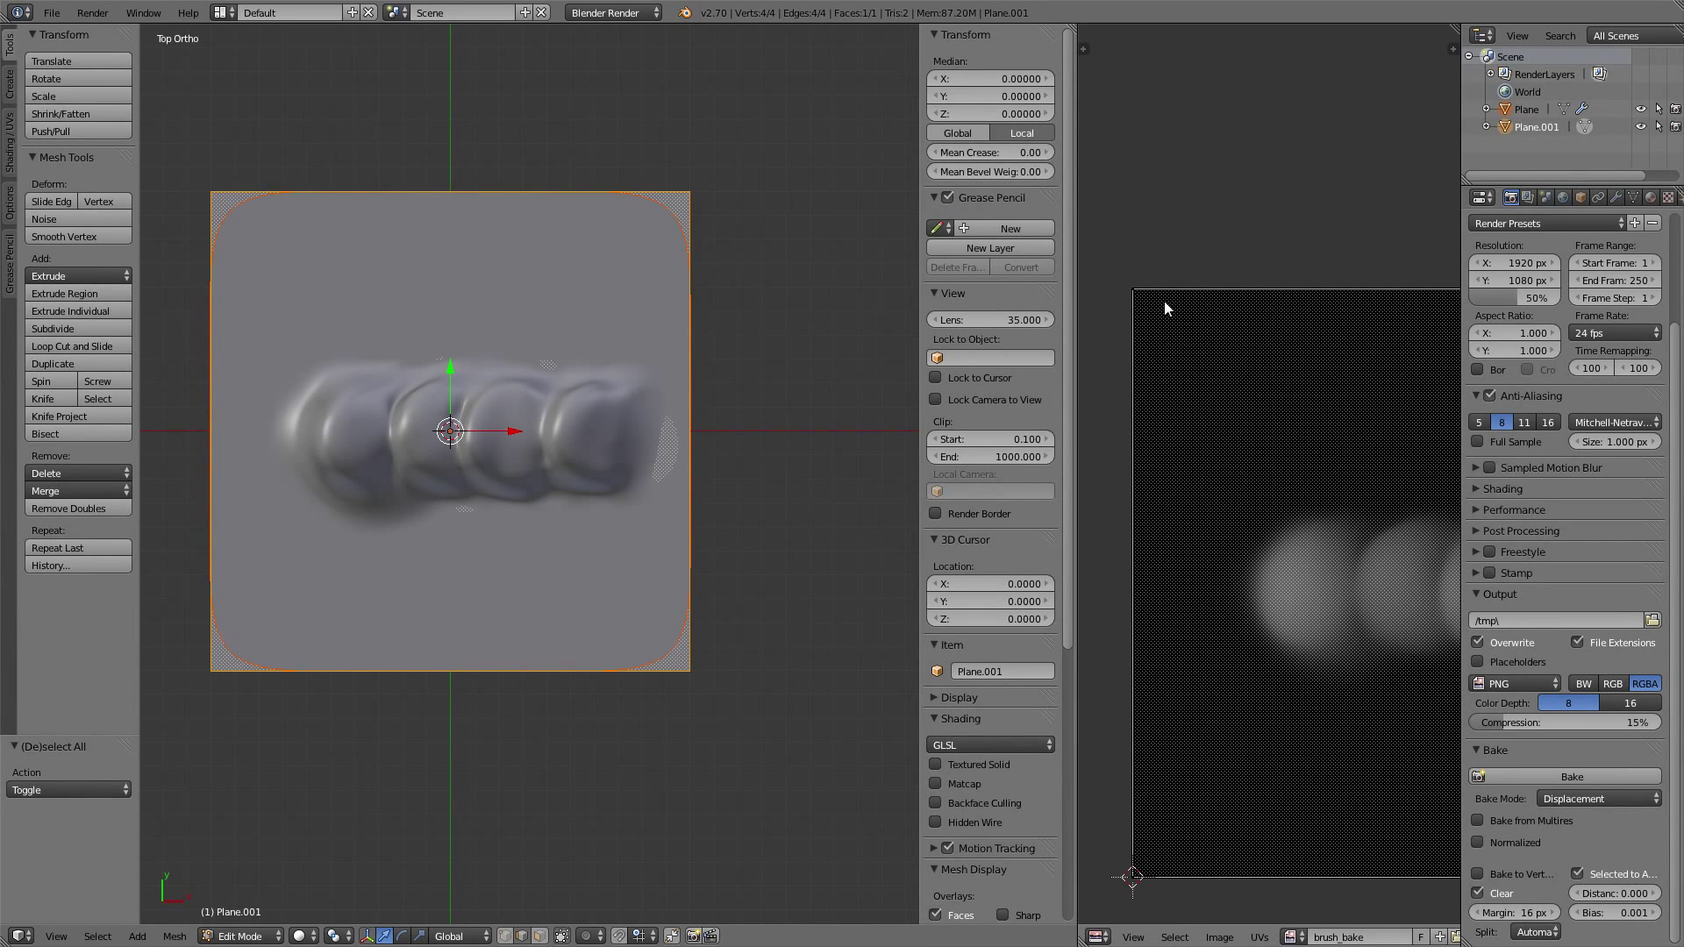
{"action": "mouse_move", "coordinate": [1154, 309]}
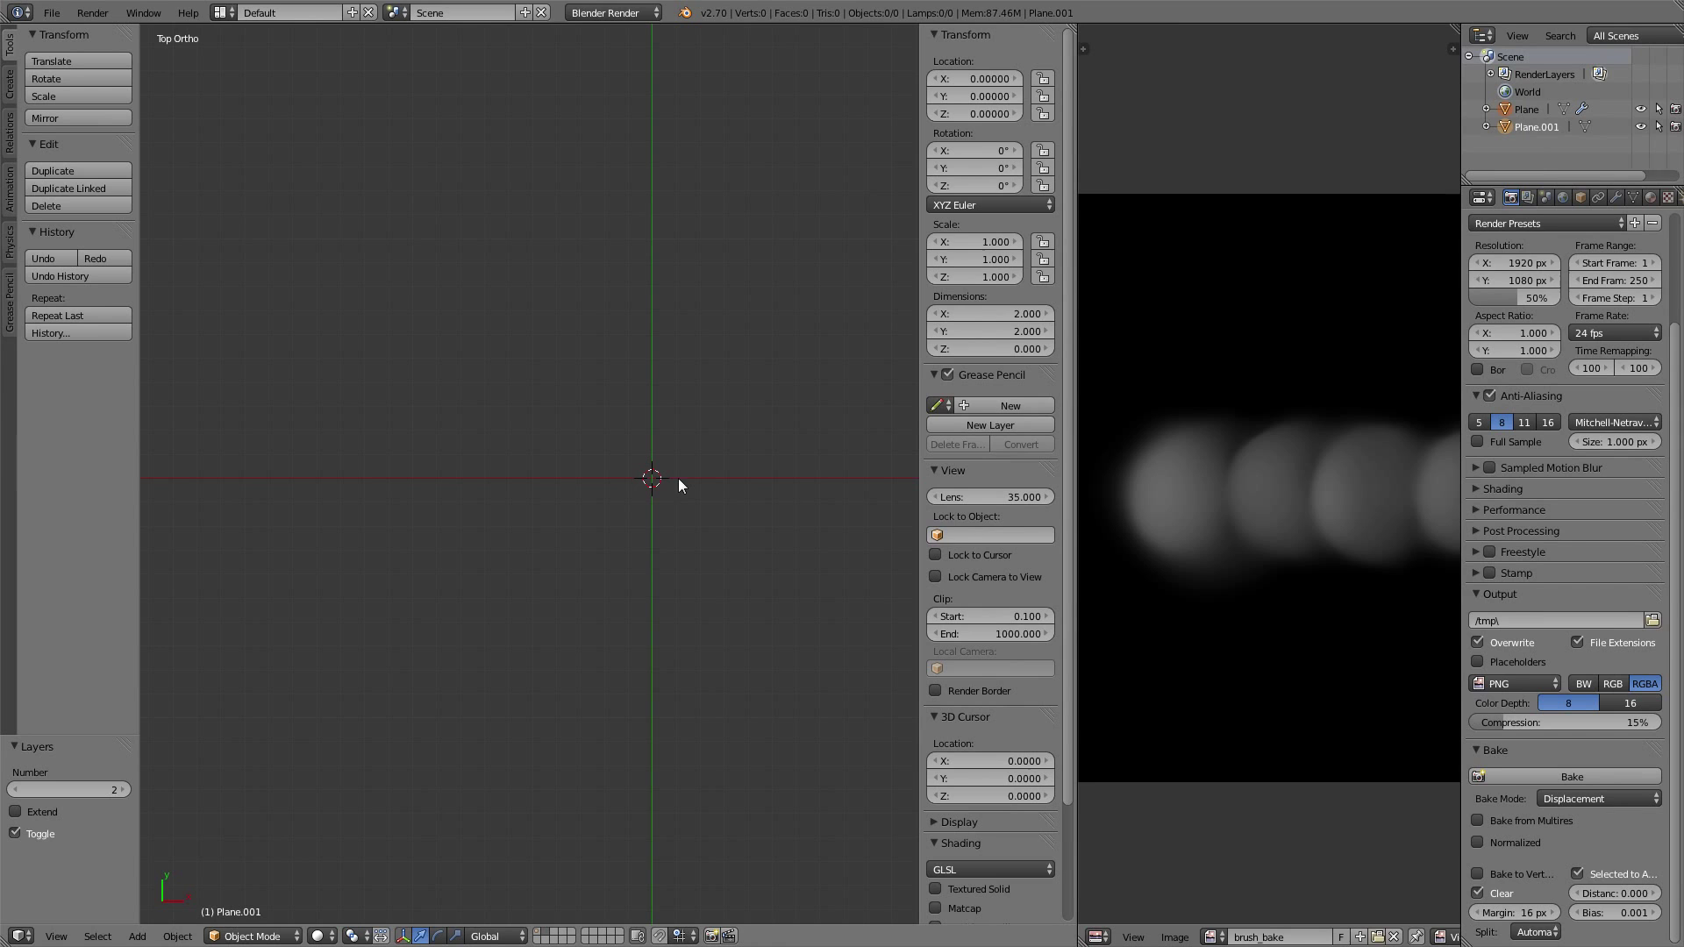
- Add a new plane mesh on the empty layer and switch to edge selection
{"action": "left_click", "coordinate": [137, 936]}
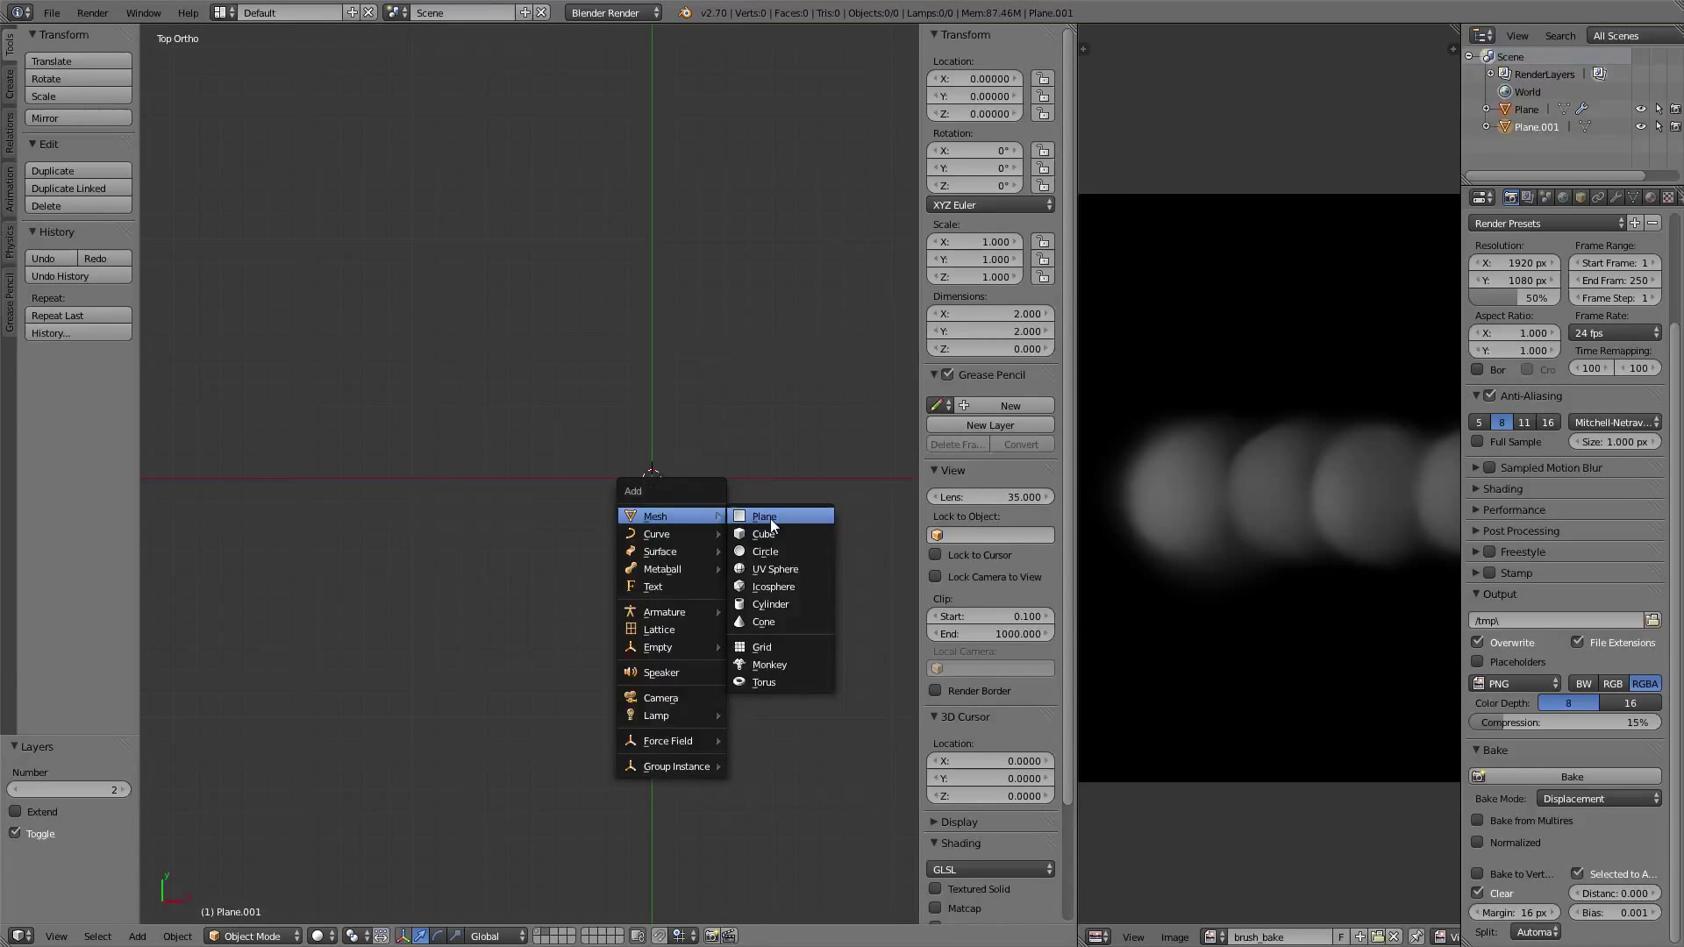
{"action": "left_click", "coordinate": [764, 516]}
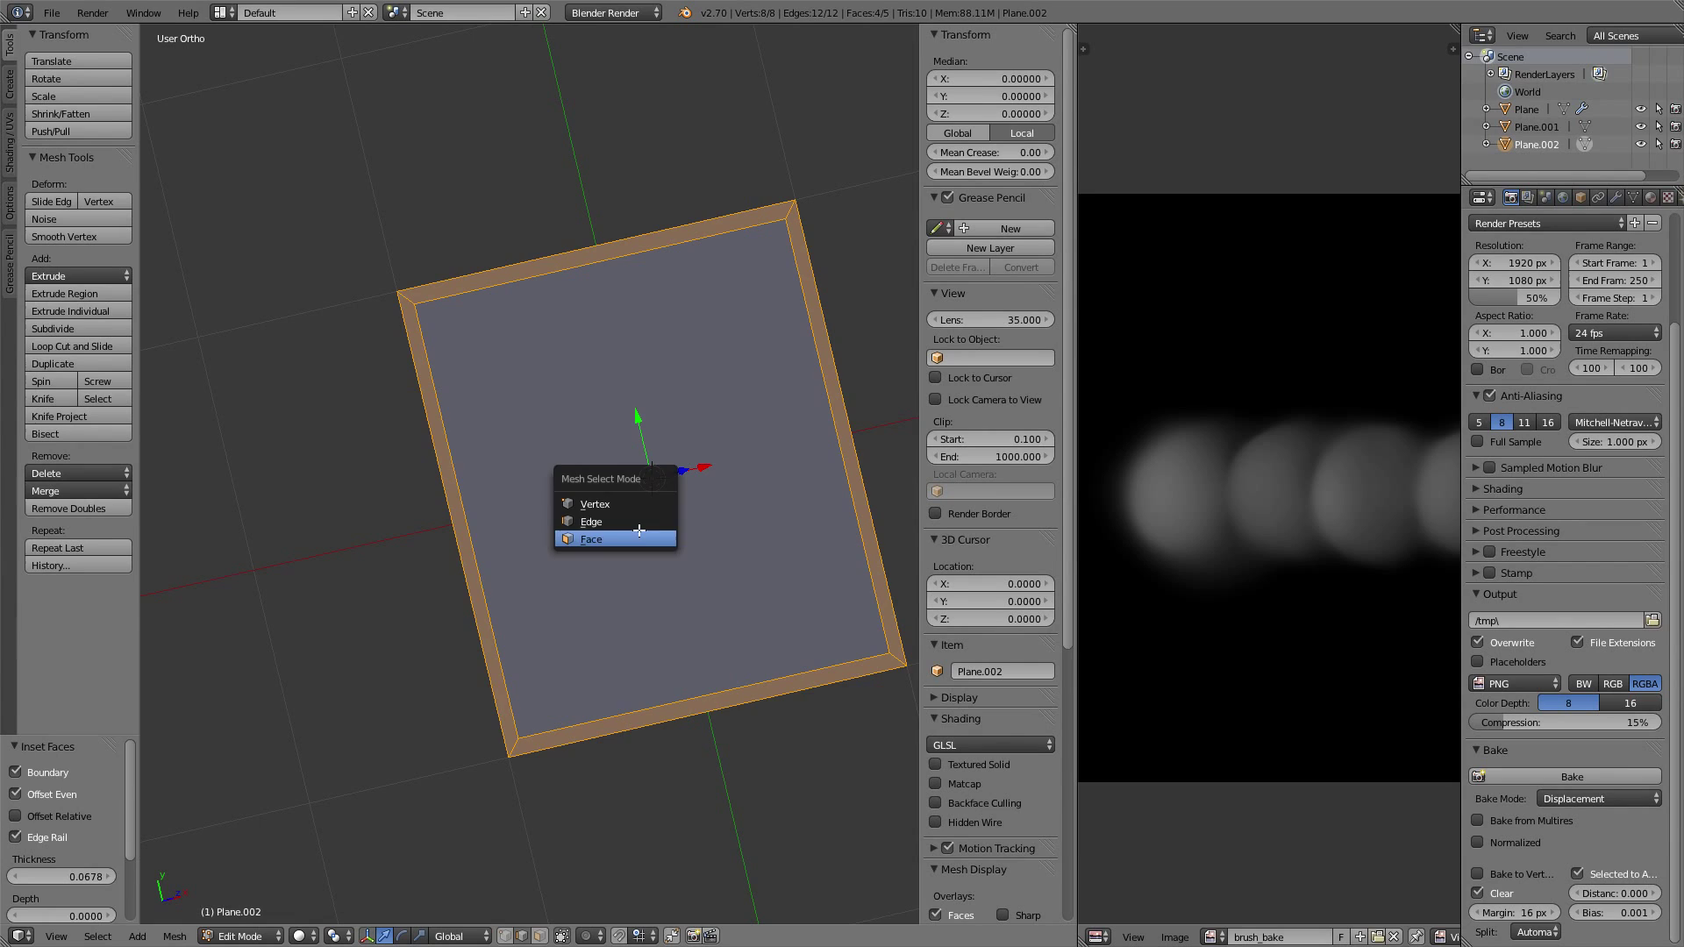
{"action": "left_click", "coordinate": [590, 538]}
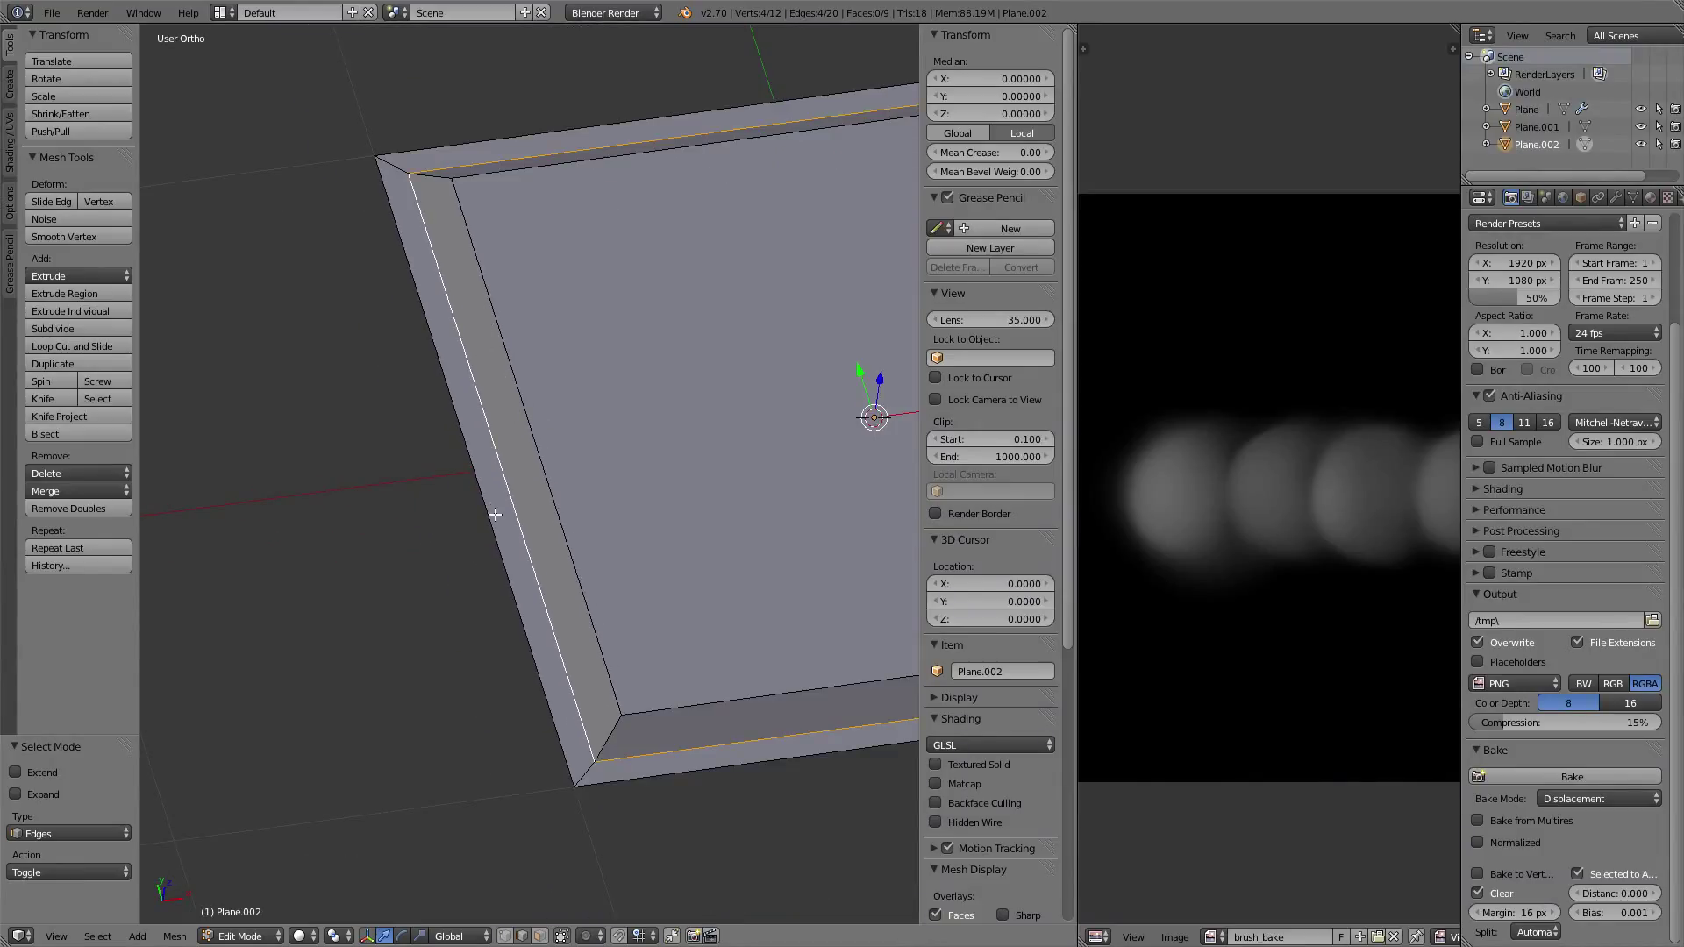
{"action": "scroll", "scroll_direction": "up", "scroll_amount": 3}
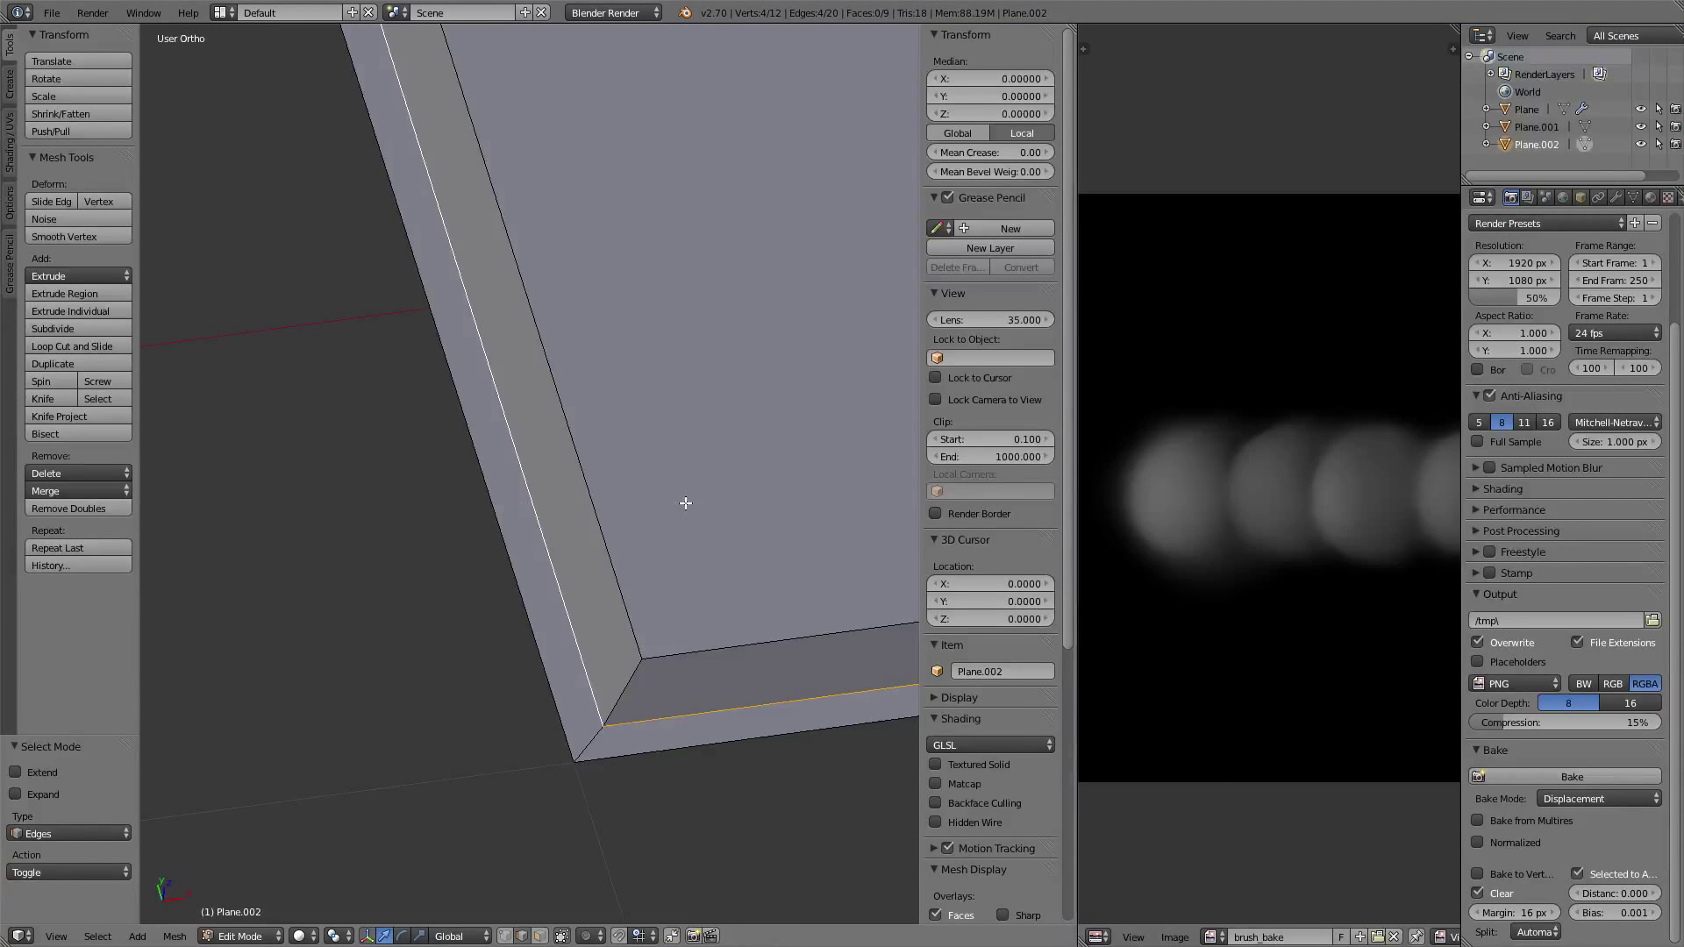
{"action": "mouse_move", "coordinate": [684, 506]}
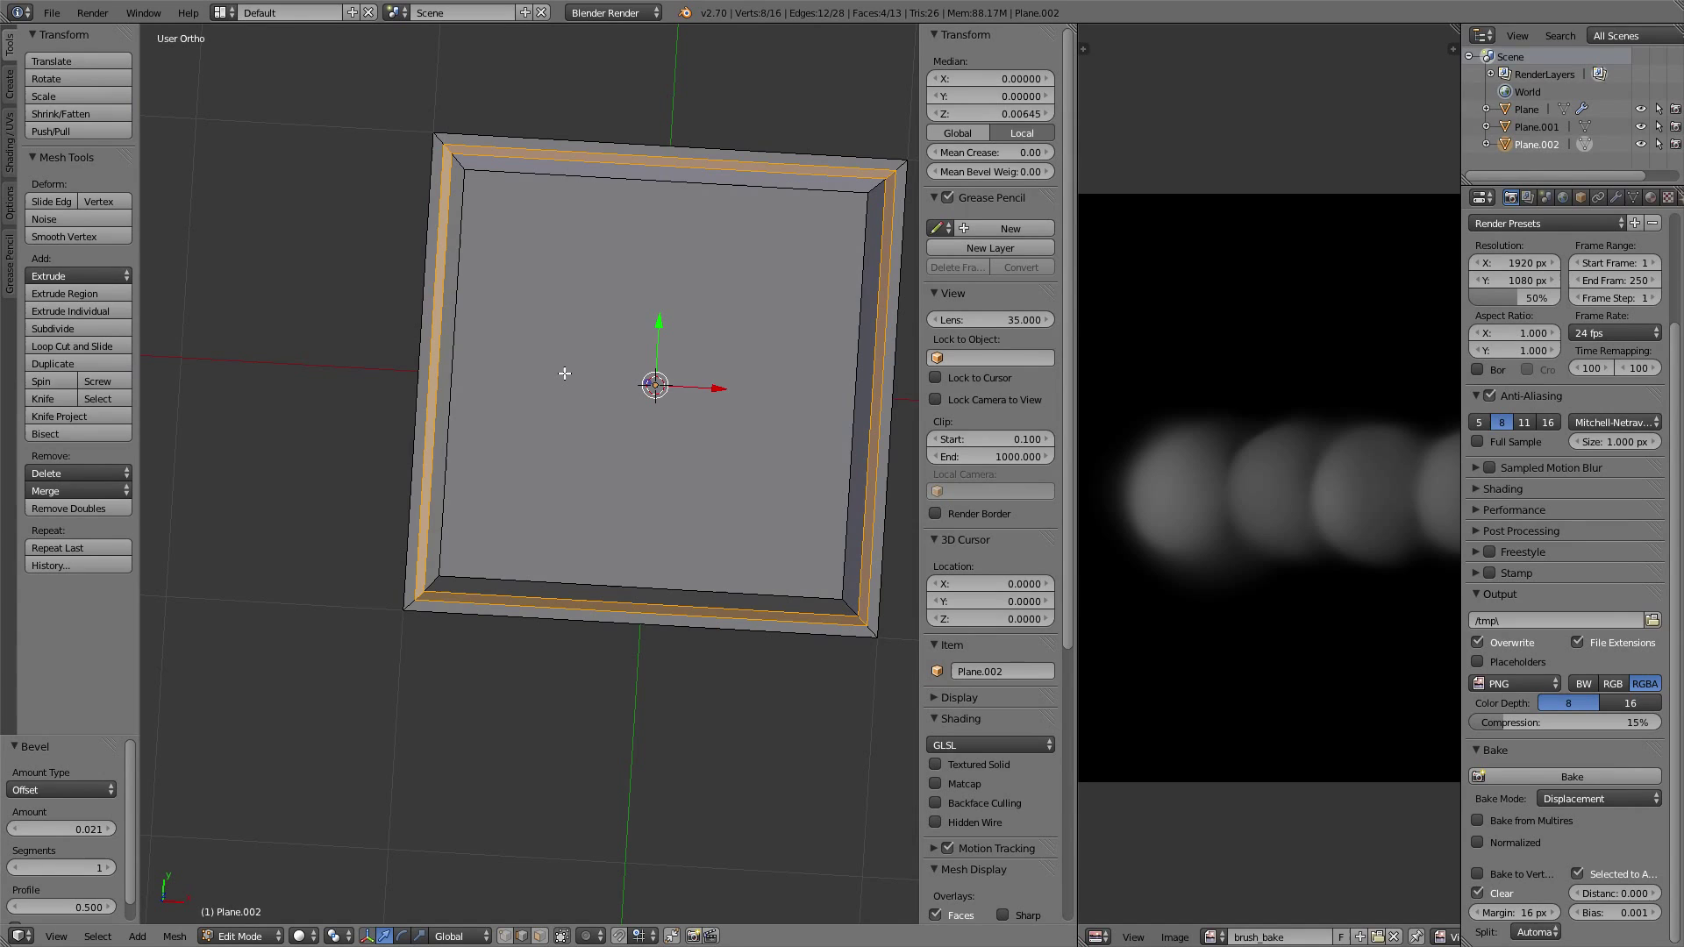
{"action": "mouse_move", "coordinate": [708, 407]}
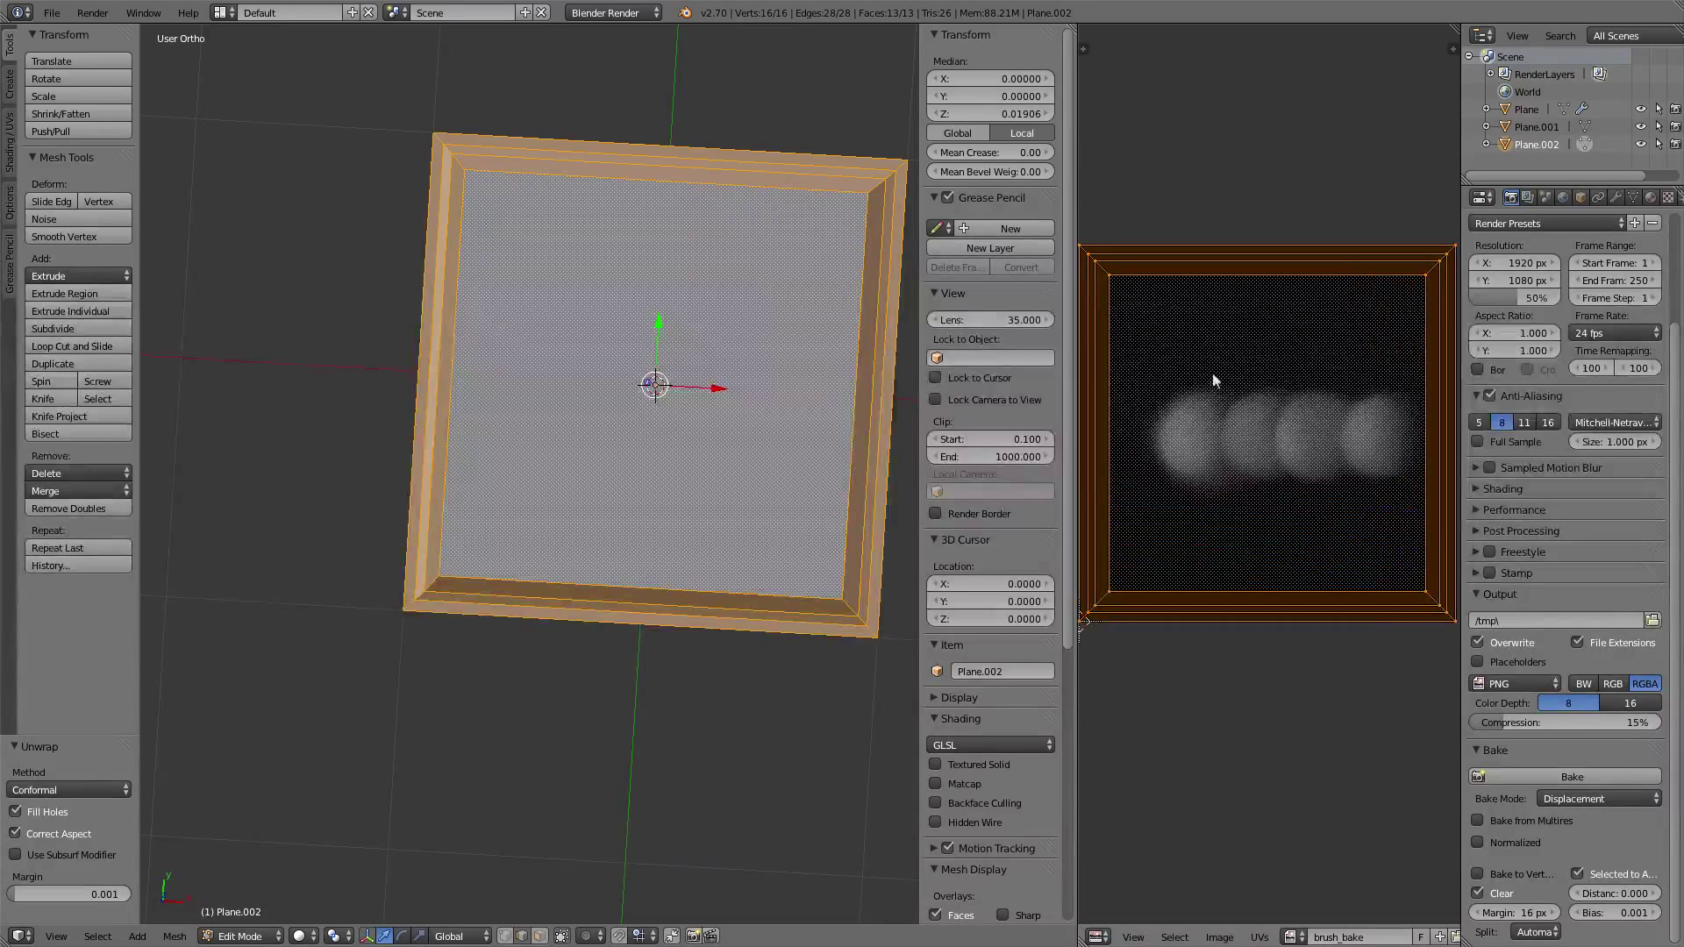
- Unwrap the panel with the Angle Based method, then switch it to Conformal
{"action": "left_click", "coordinate": [68, 789]}
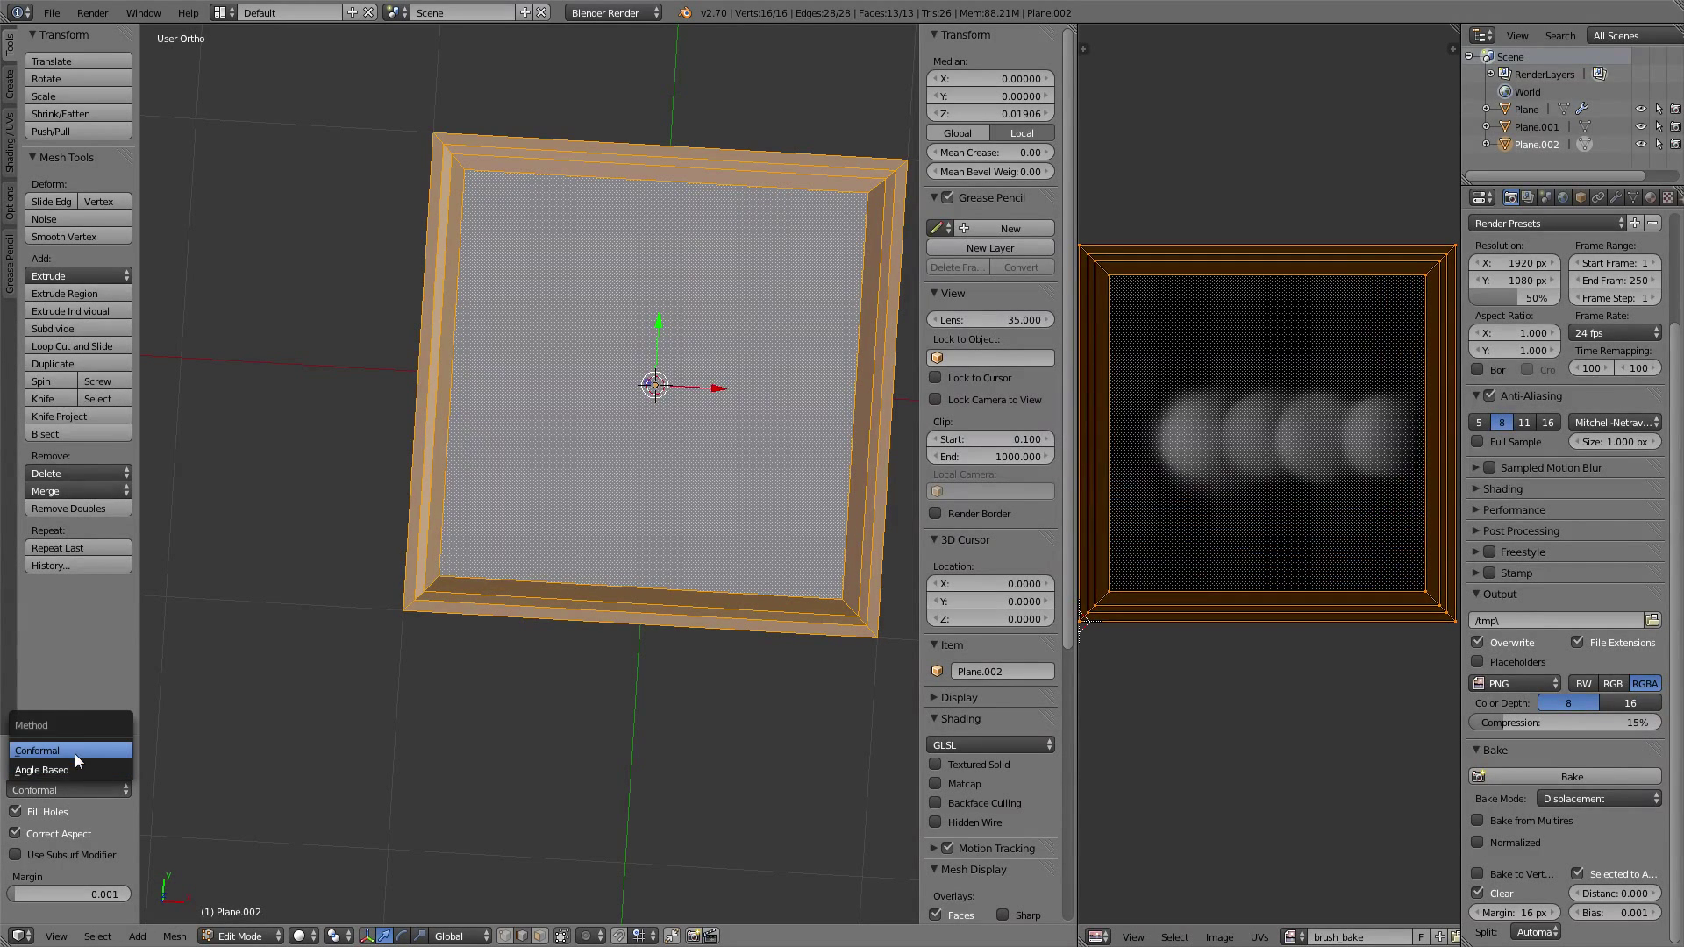
{"action": "left_click", "coordinate": [41, 770]}
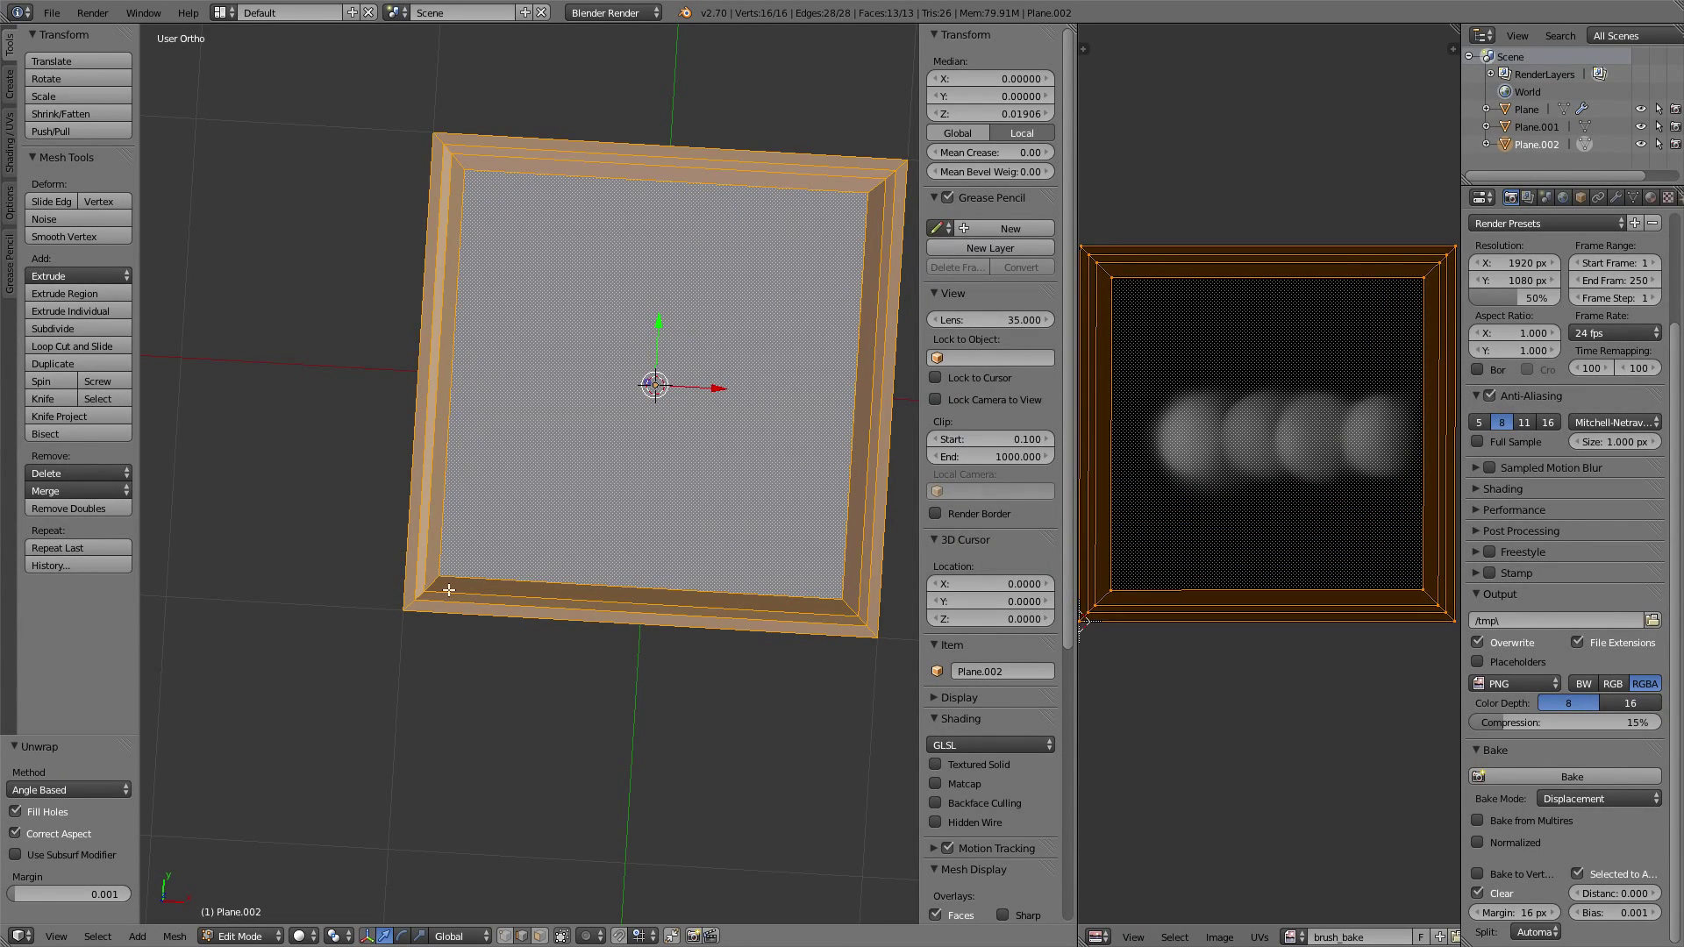
{"action": "mouse_move", "coordinate": [69, 790]}
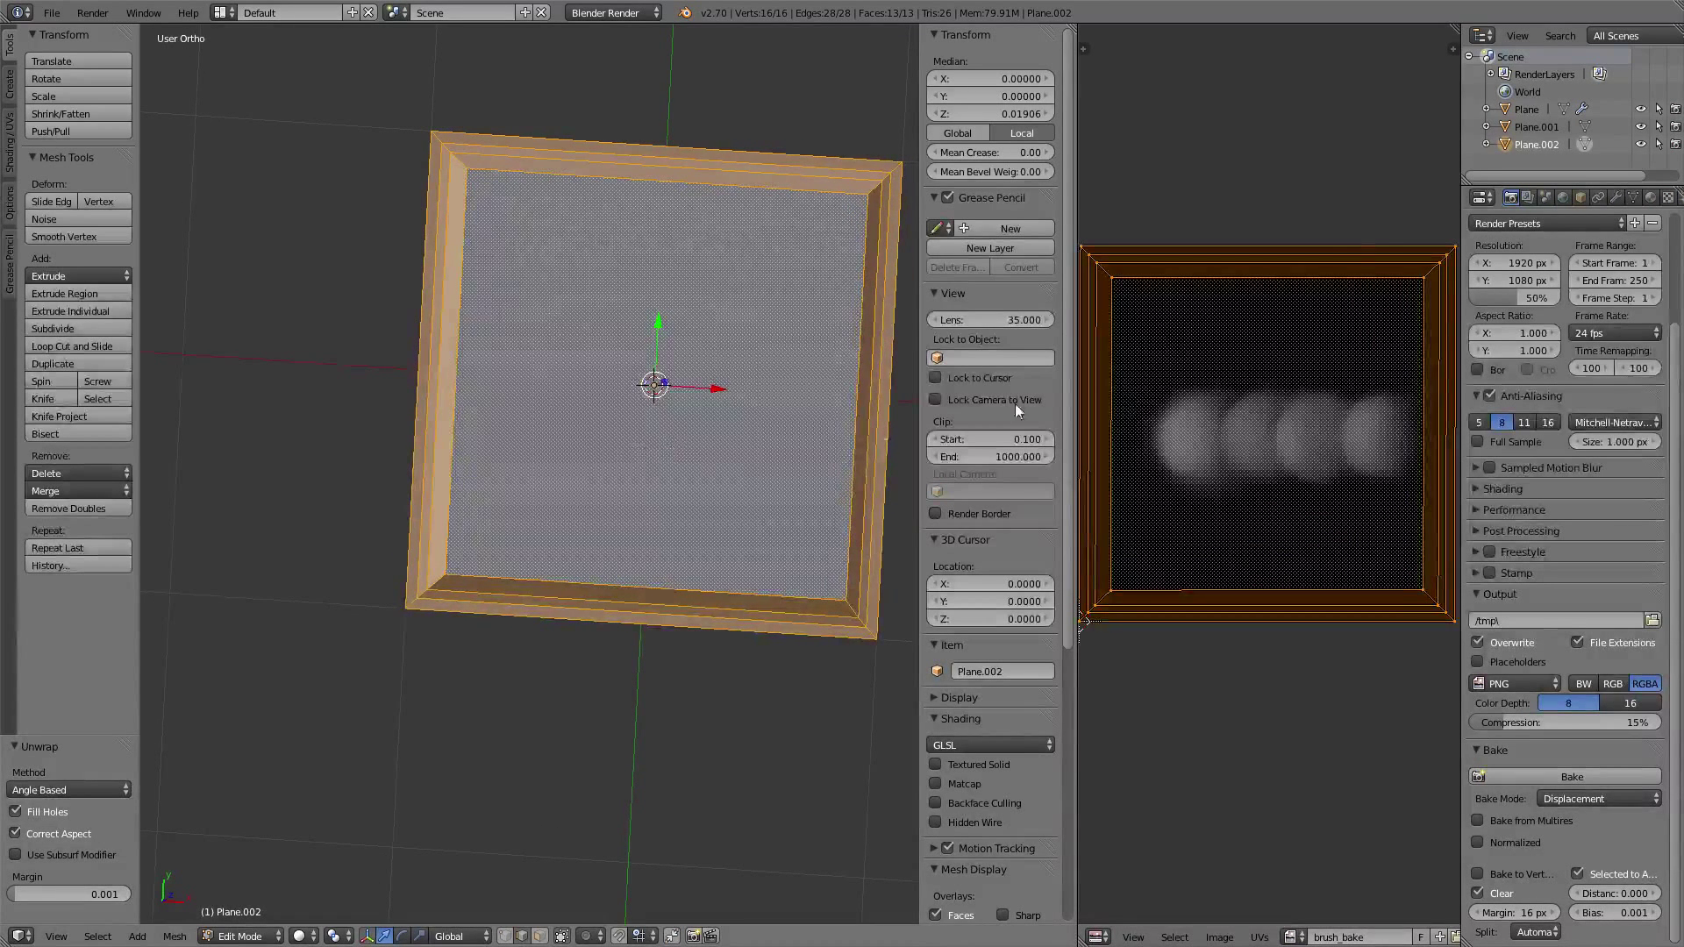
{"action": "mouse_move", "coordinate": [1370, 541]}
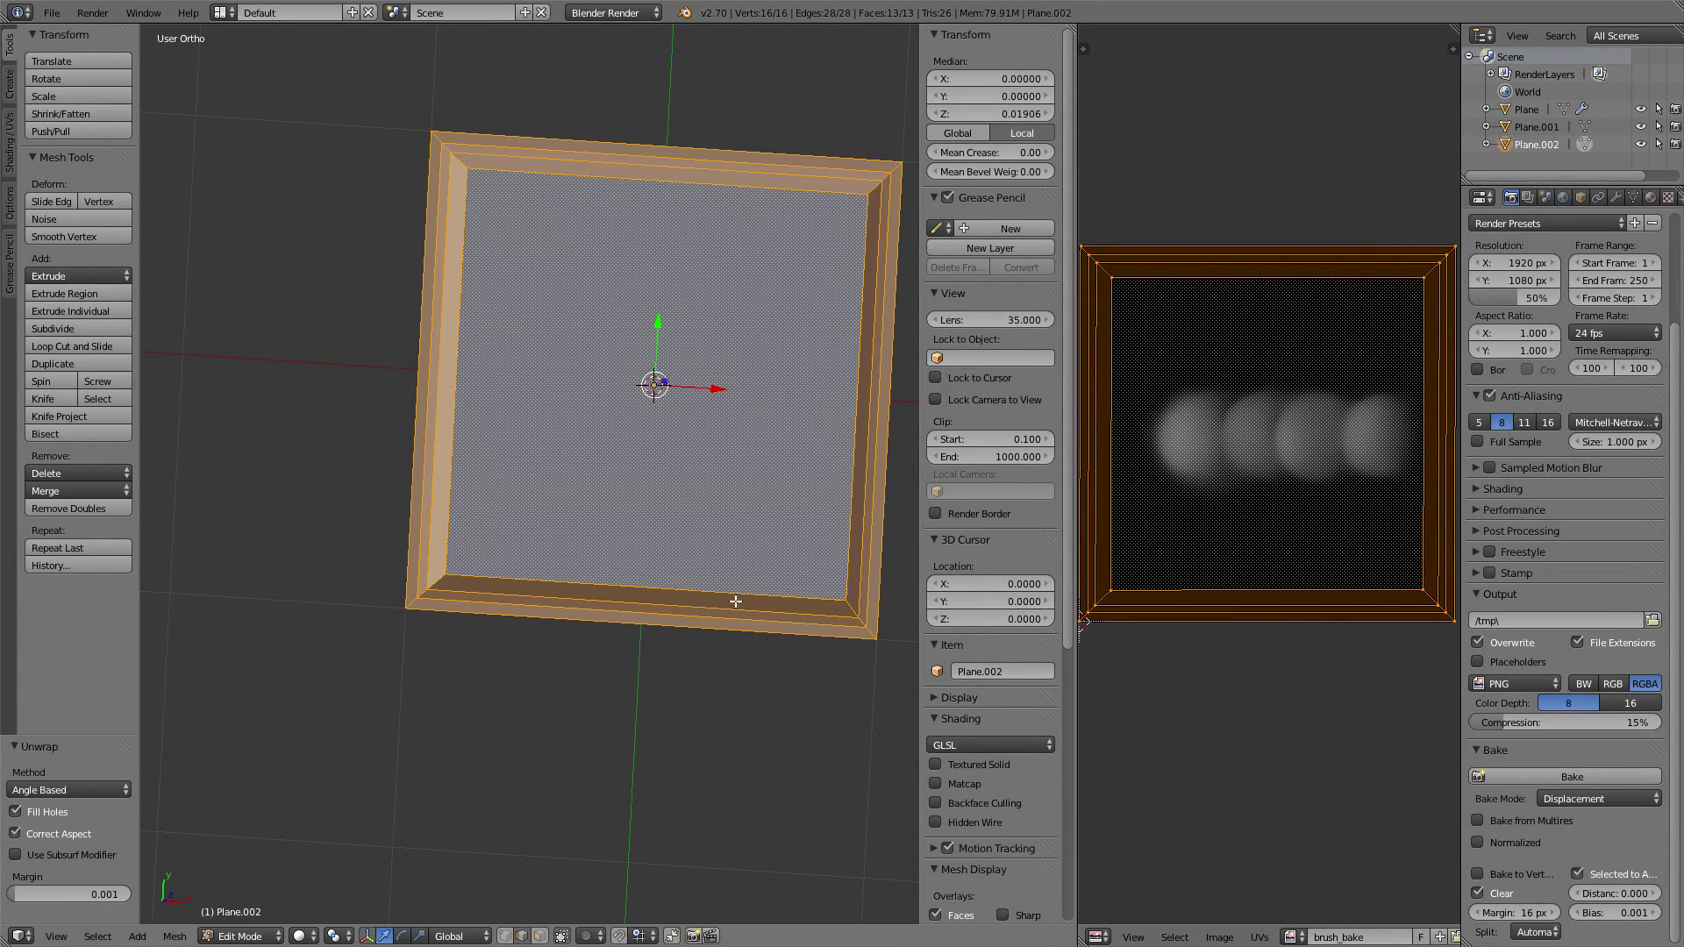
{"action": "left_click", "coordinate": [67, 790]}
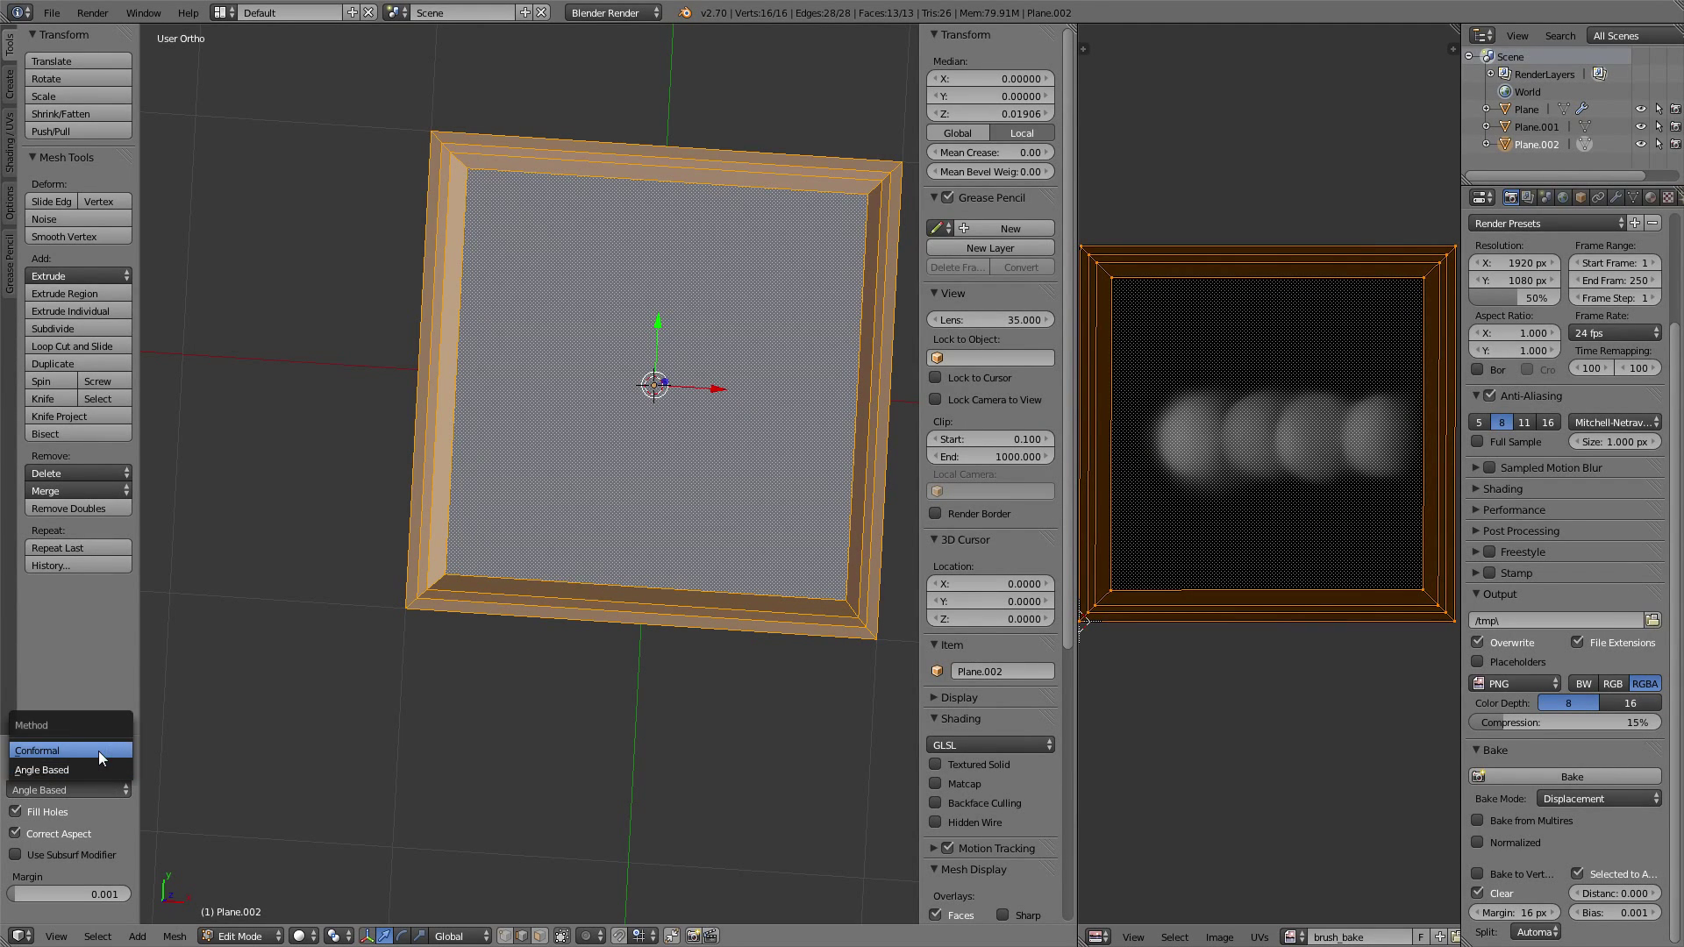
{"action": "left_click", "coordinate": [38, 750]}
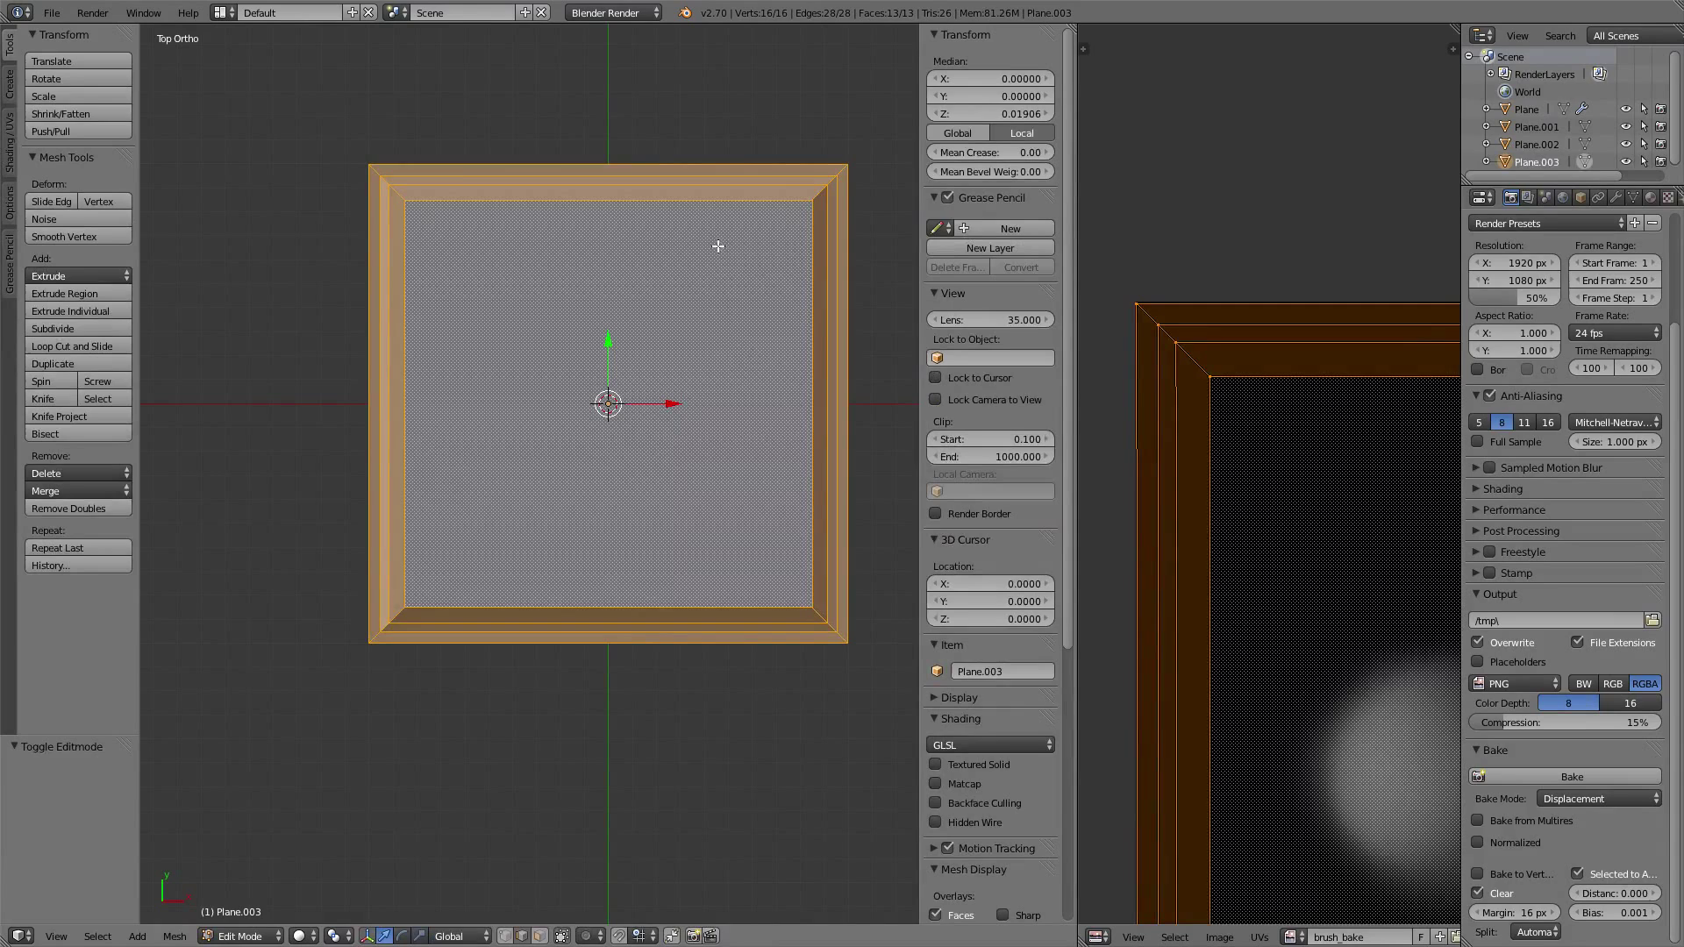
{"action": "mouse_move", "coordinate": [607, 202]}
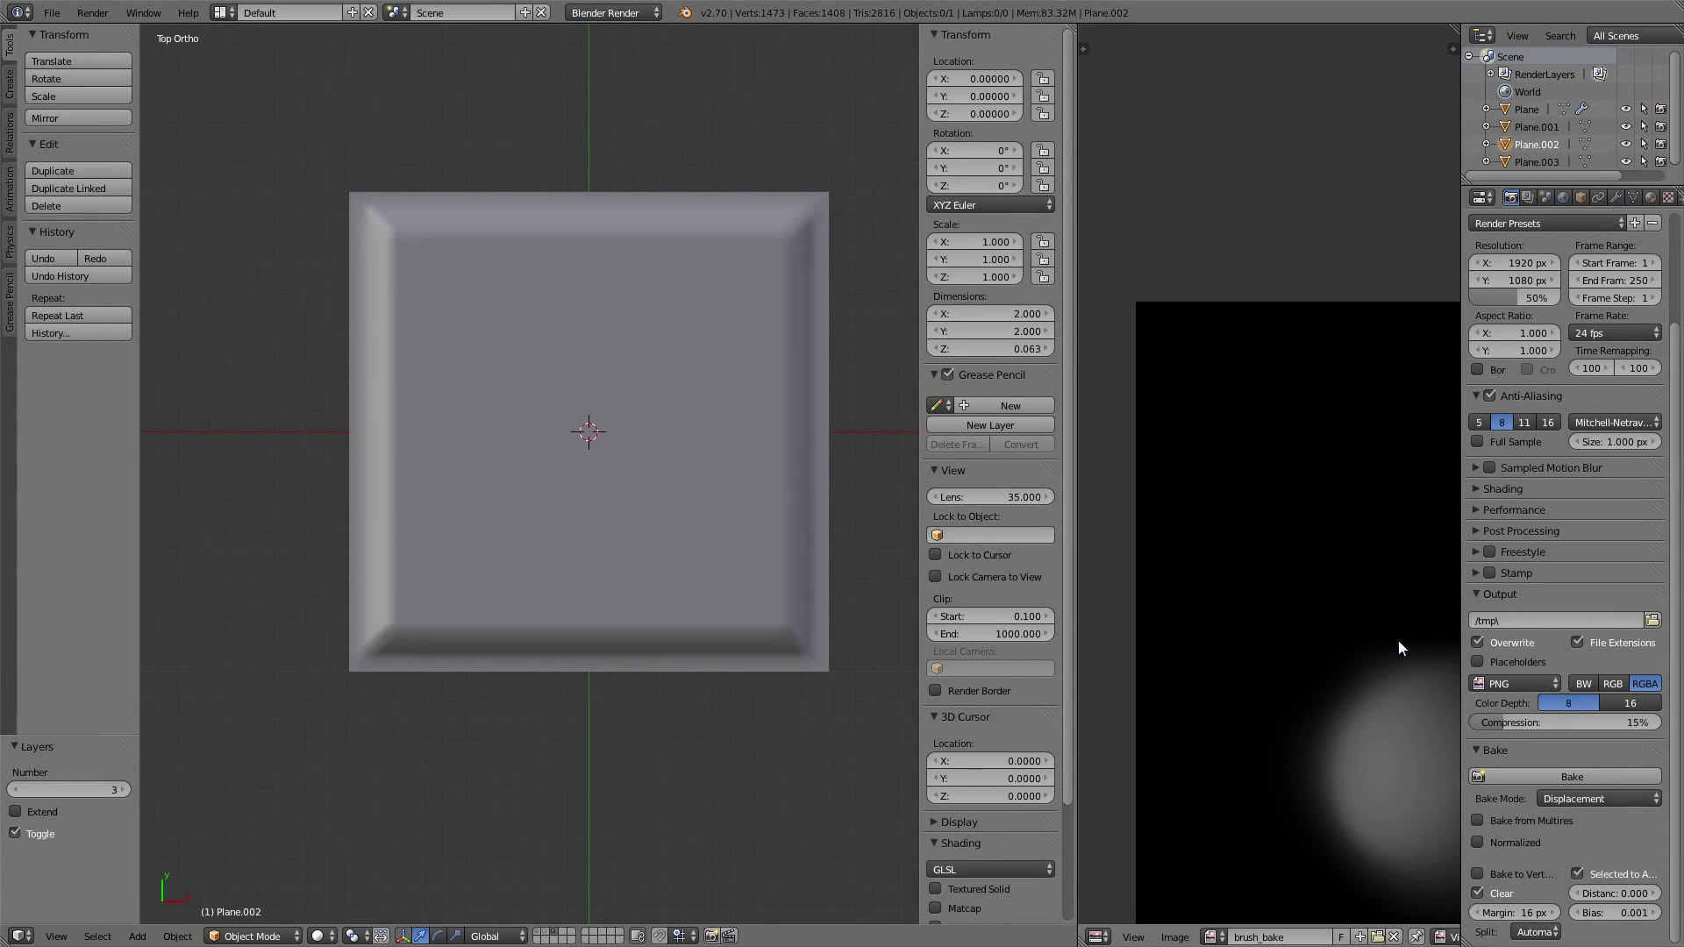
- Add a Multiresolution modifier to Plane.003 and subdivide it up to level 4
{"action": "left_click", "coordinate": [1620, 197]}
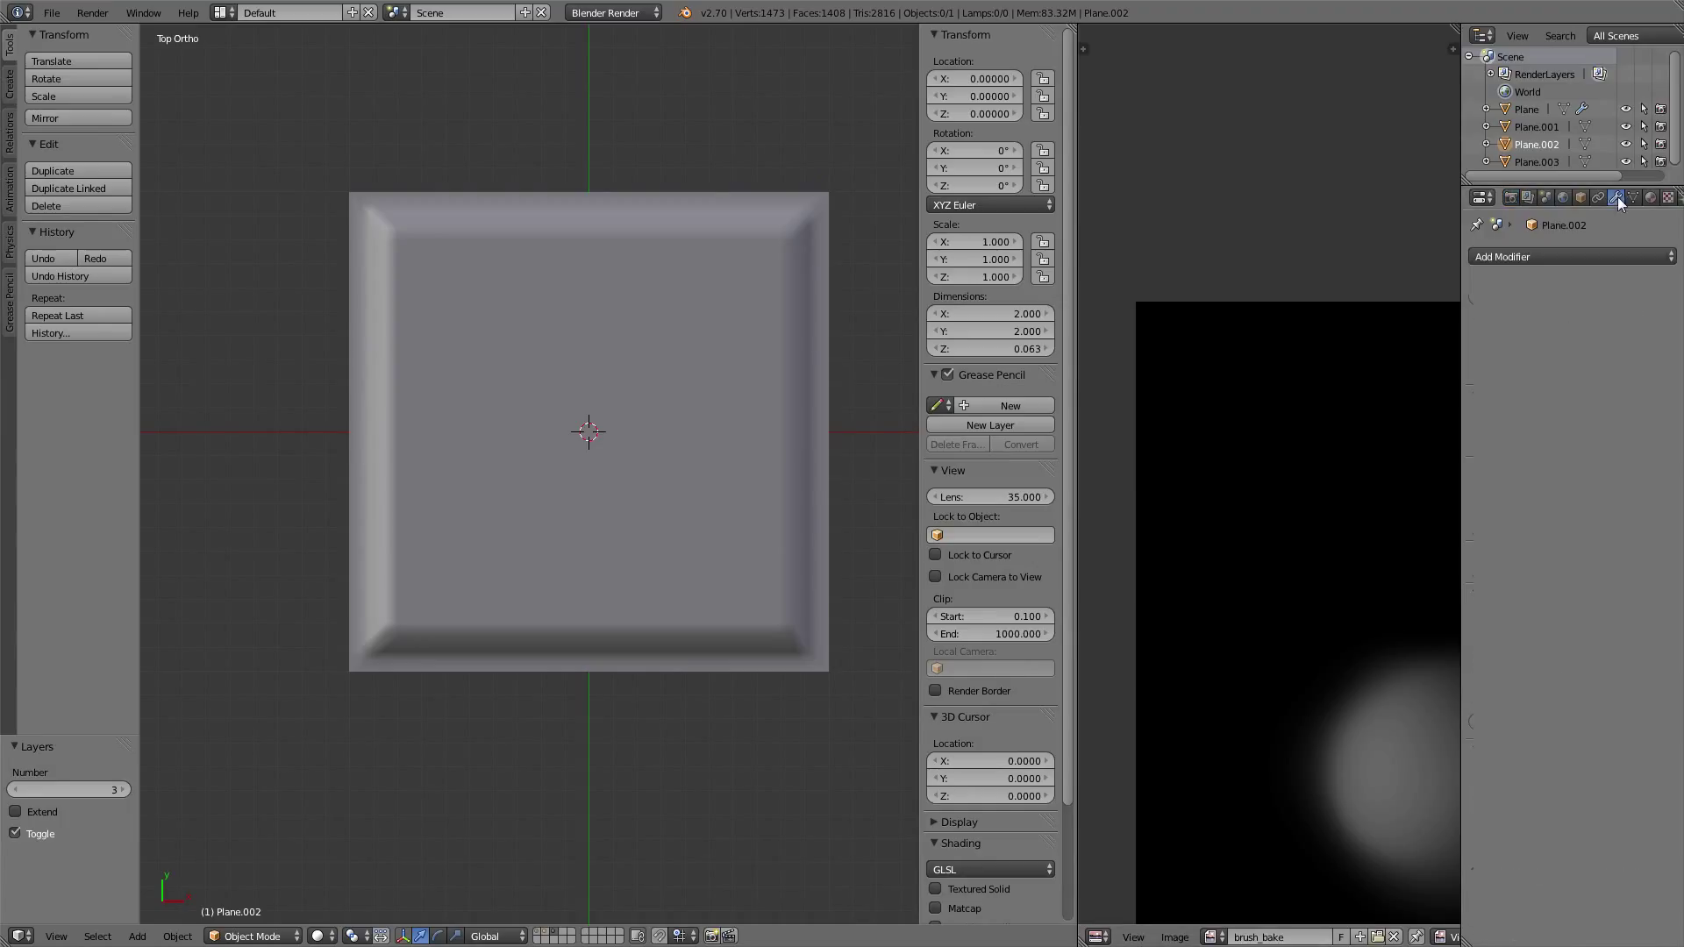
{"action": "left_click", "coordinate": [1569, 255]}
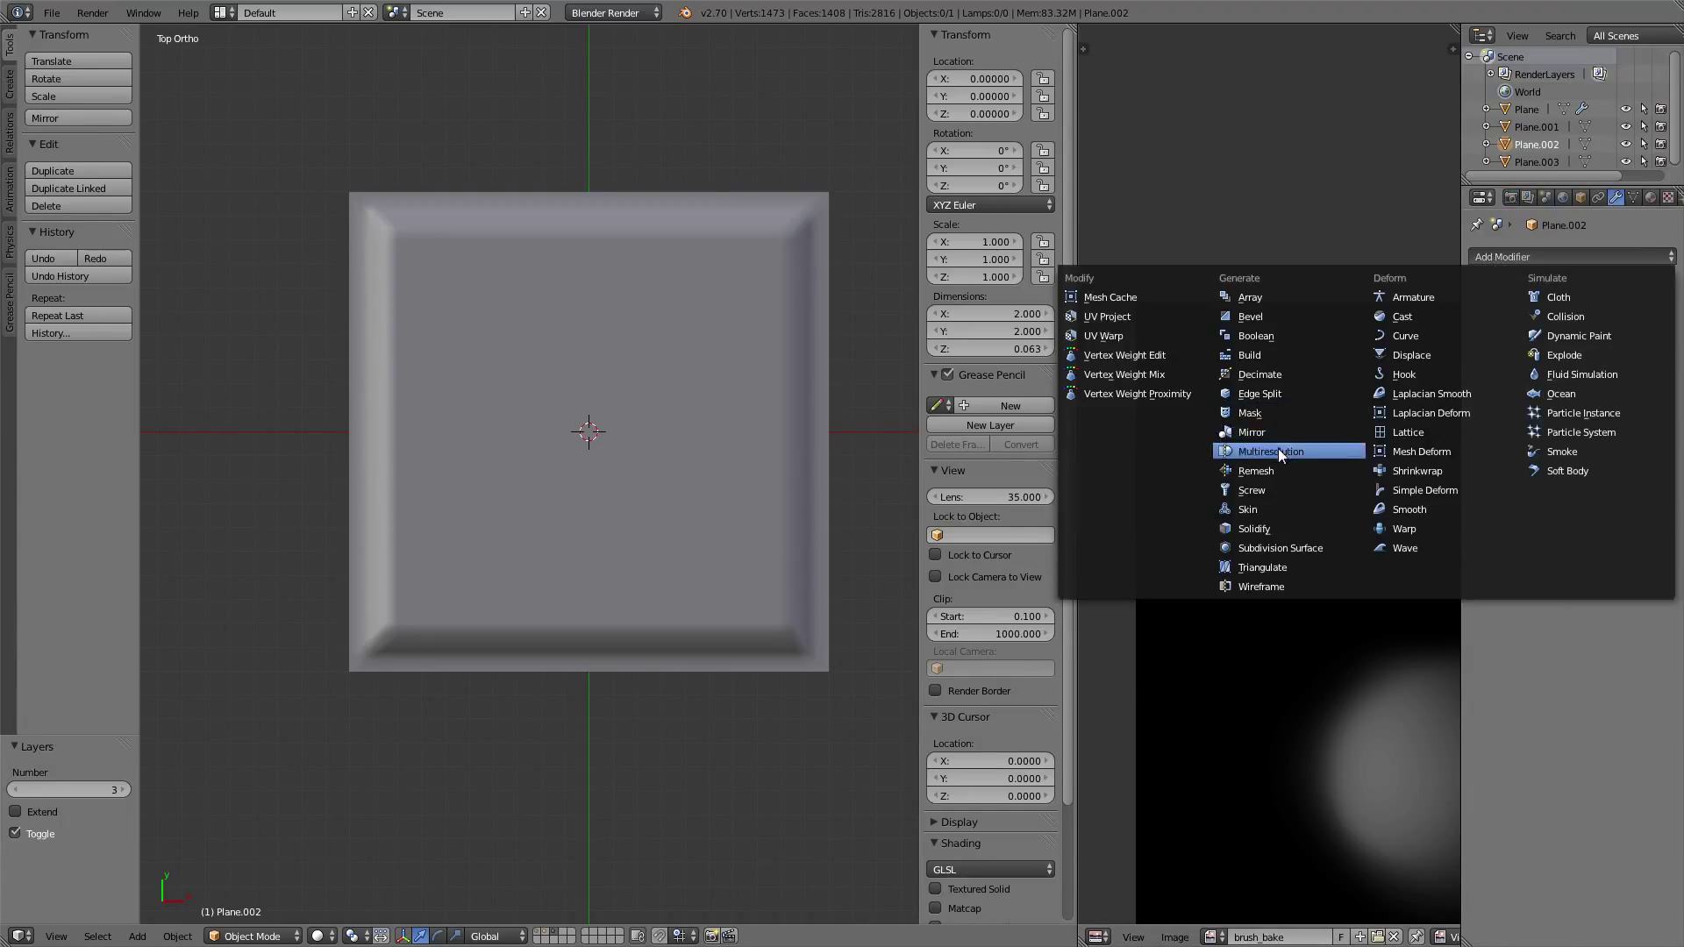
{"action": "left_click", "coordinate": [1271, 450]}
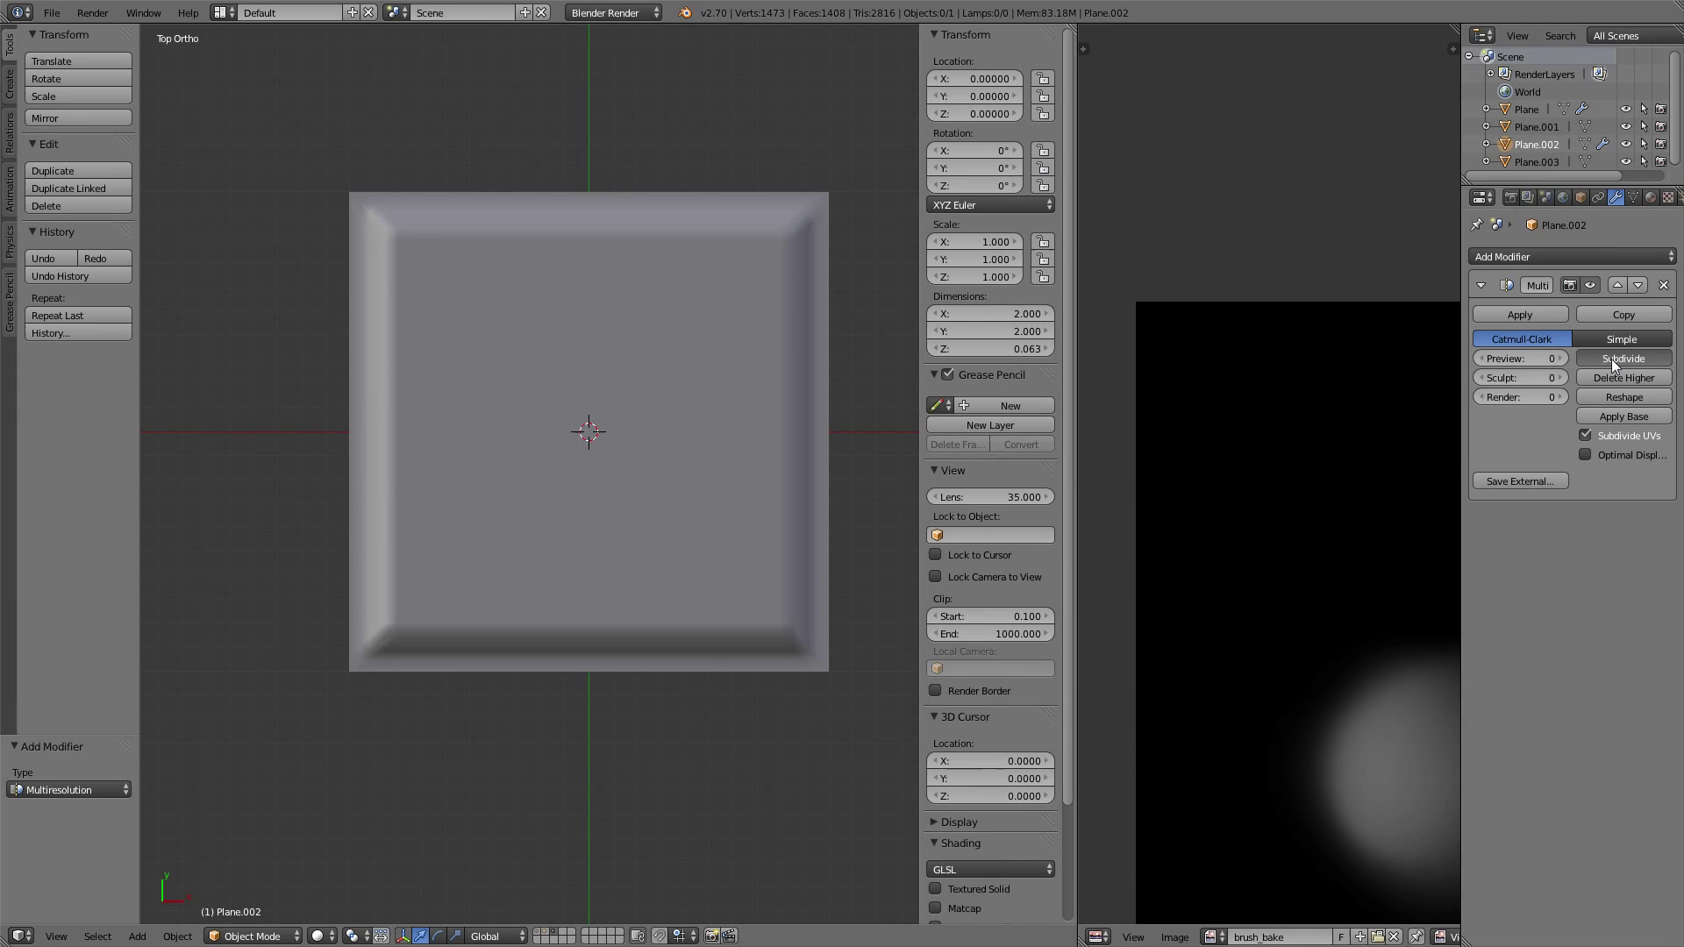
{"action": "left_click", "coordinate": [1623, 358]}
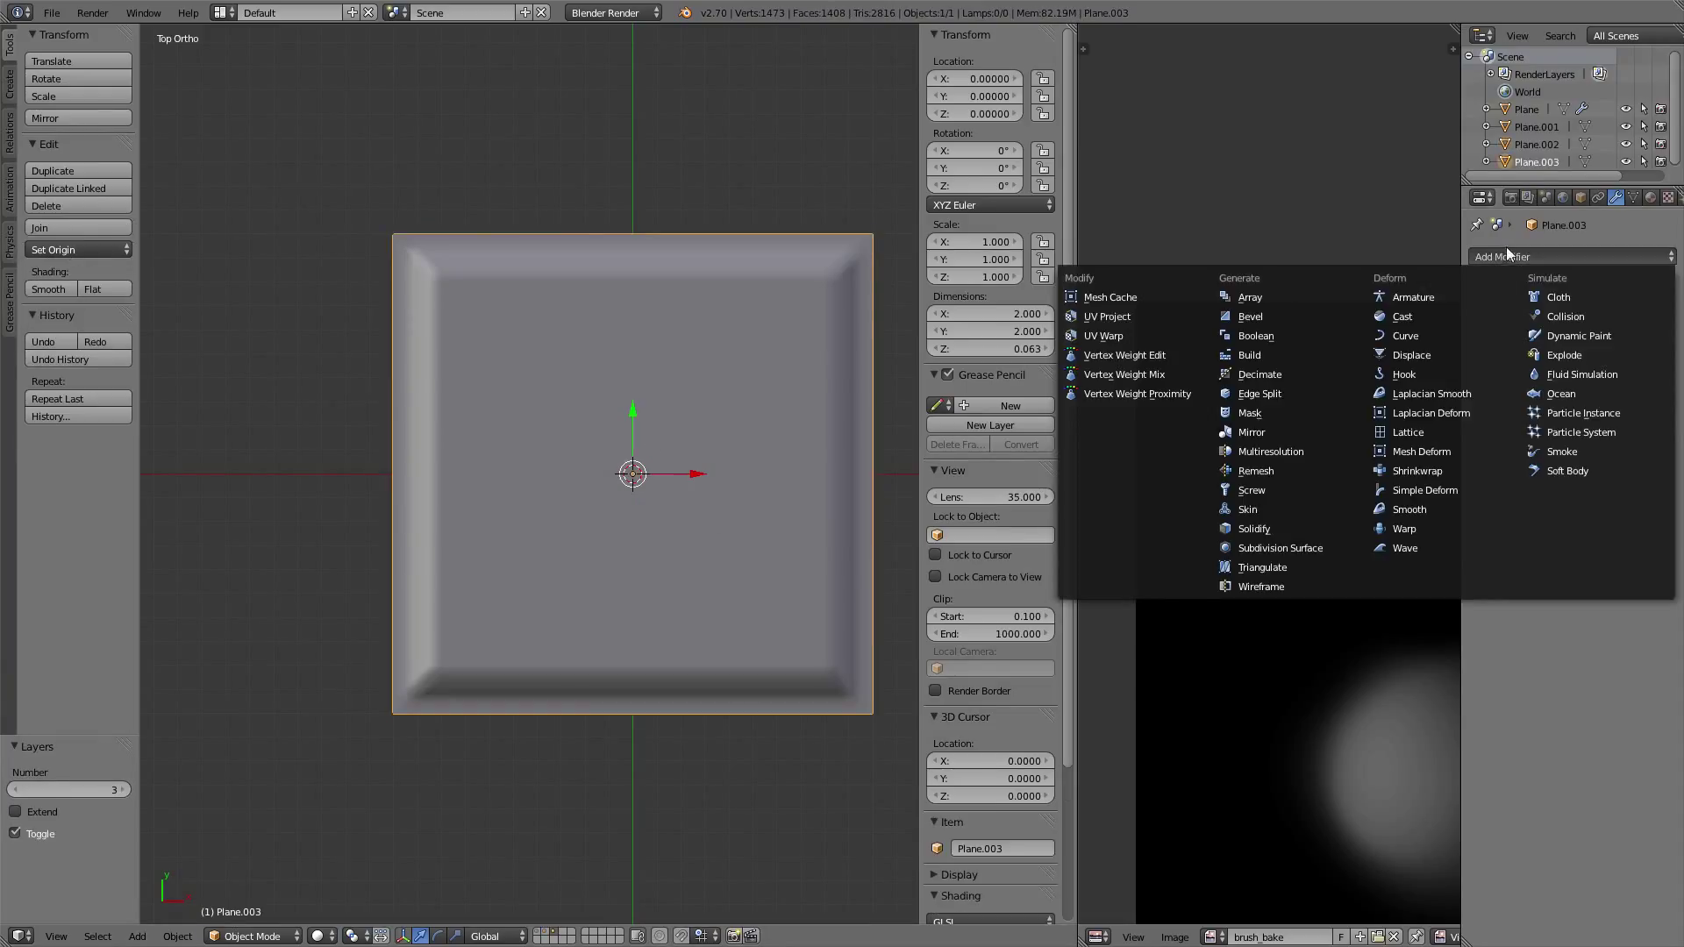
{"action": "left_click", "coordinate": [1269, 450]}
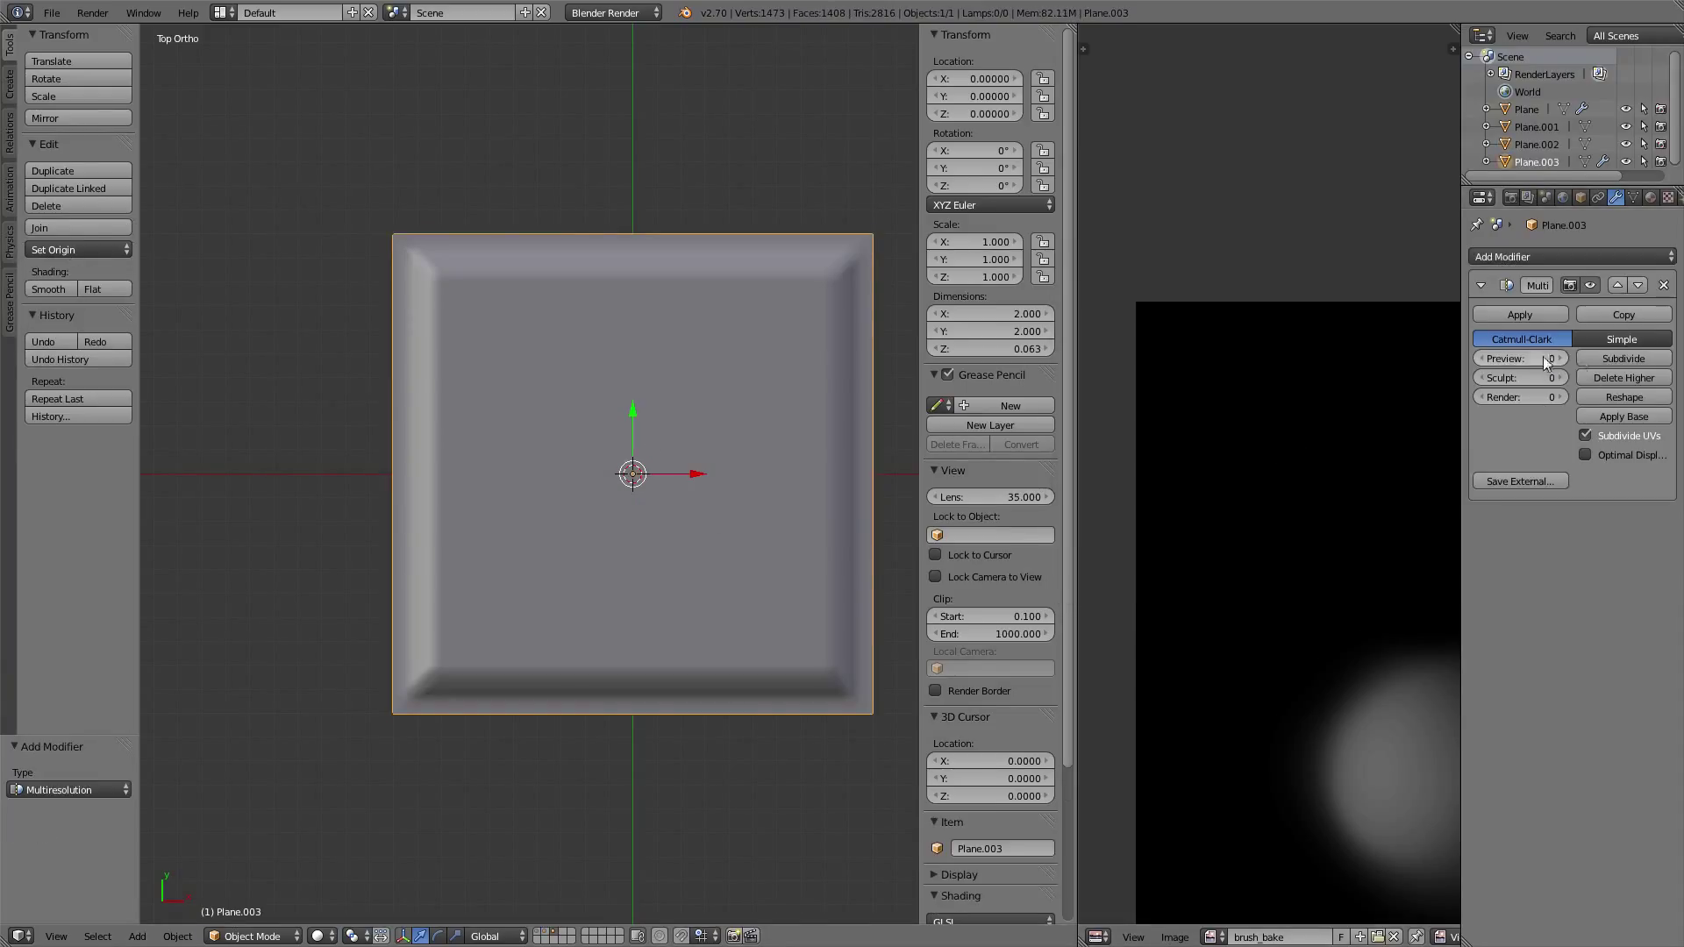
{"action": "left_click", "coordinate": [1623, 358]}
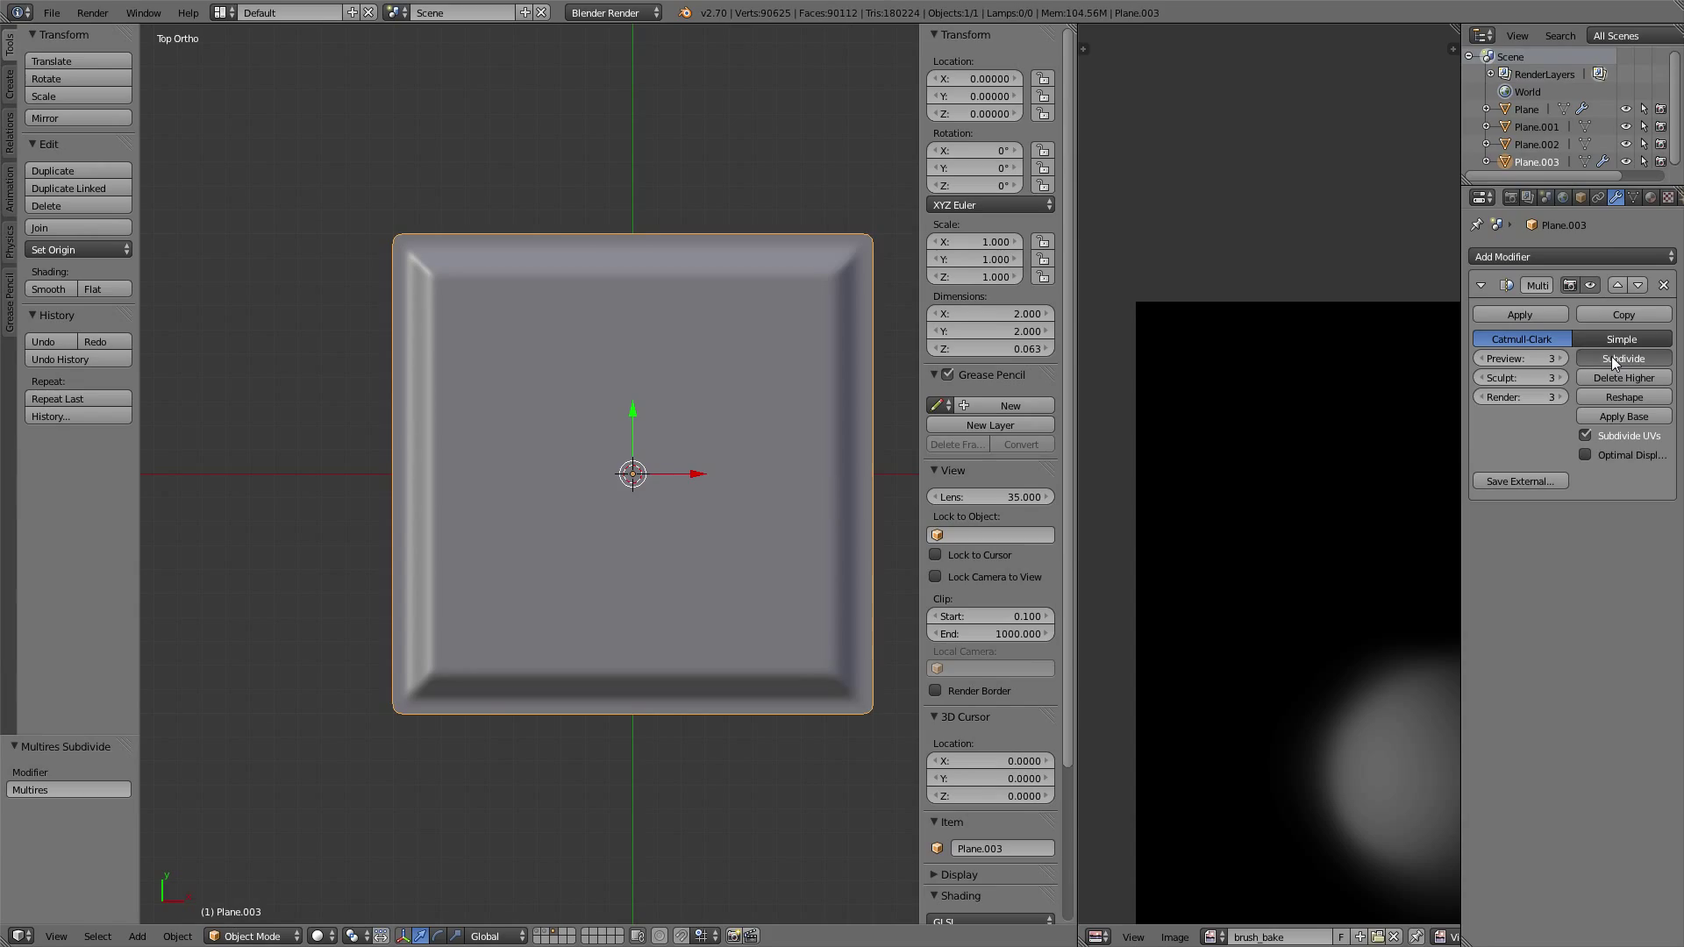
{"action": "left_click", "coordinate": [1623, 358]}
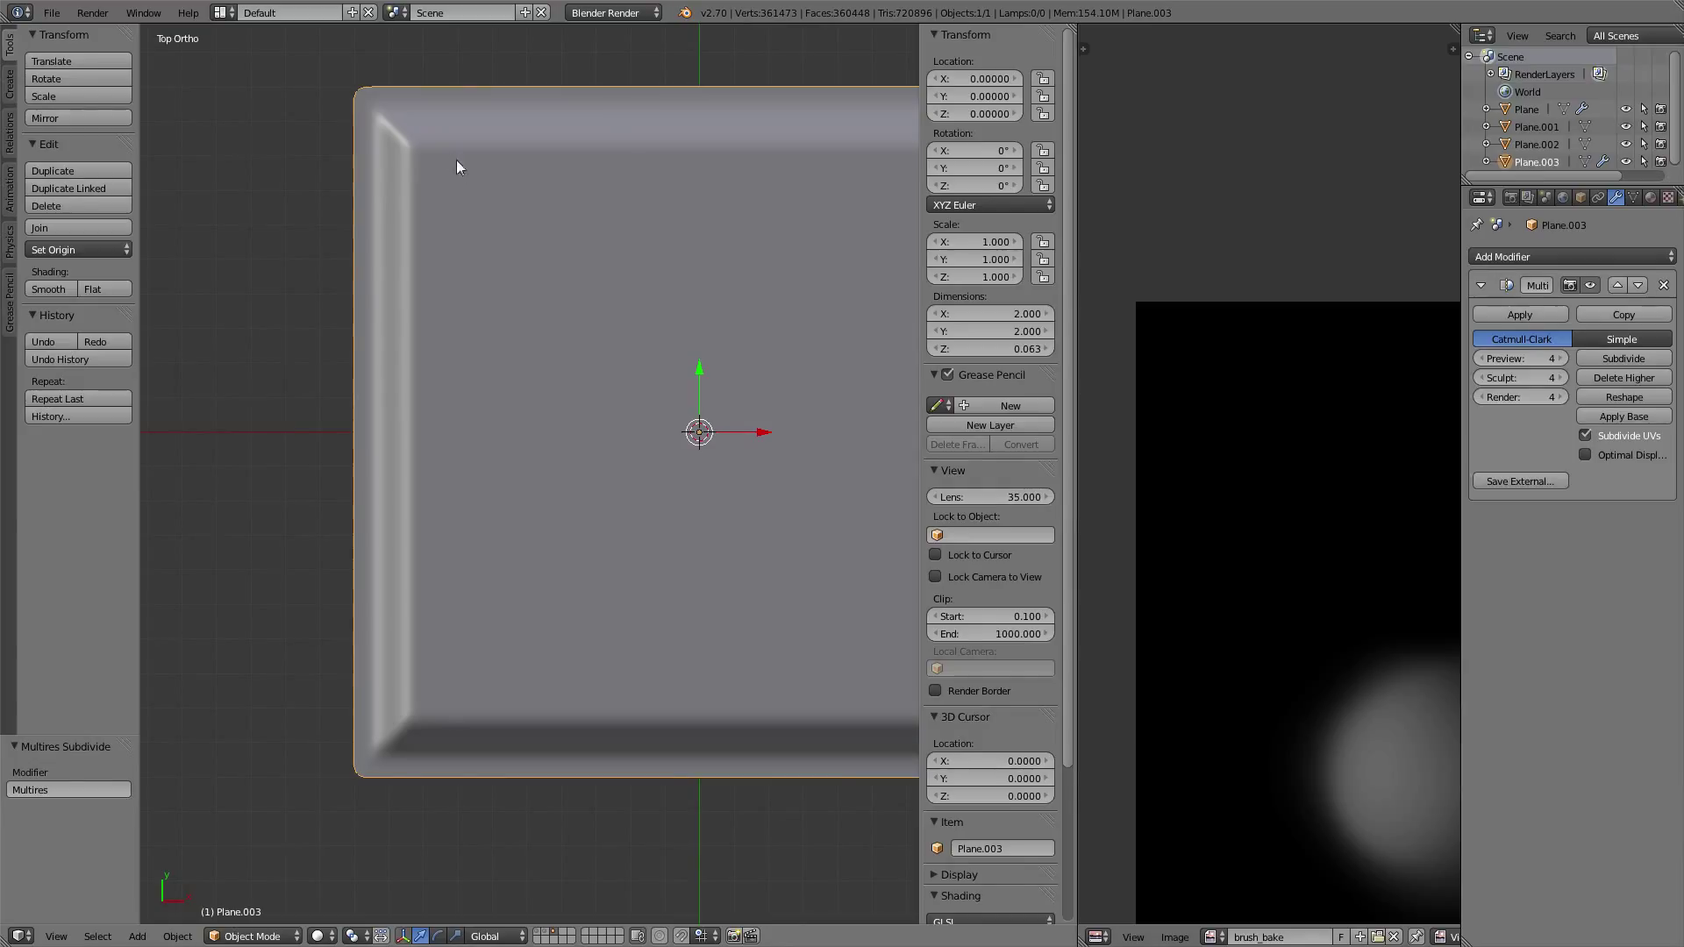
{"action": "mouse_move", "coordinate": [421, 420]}
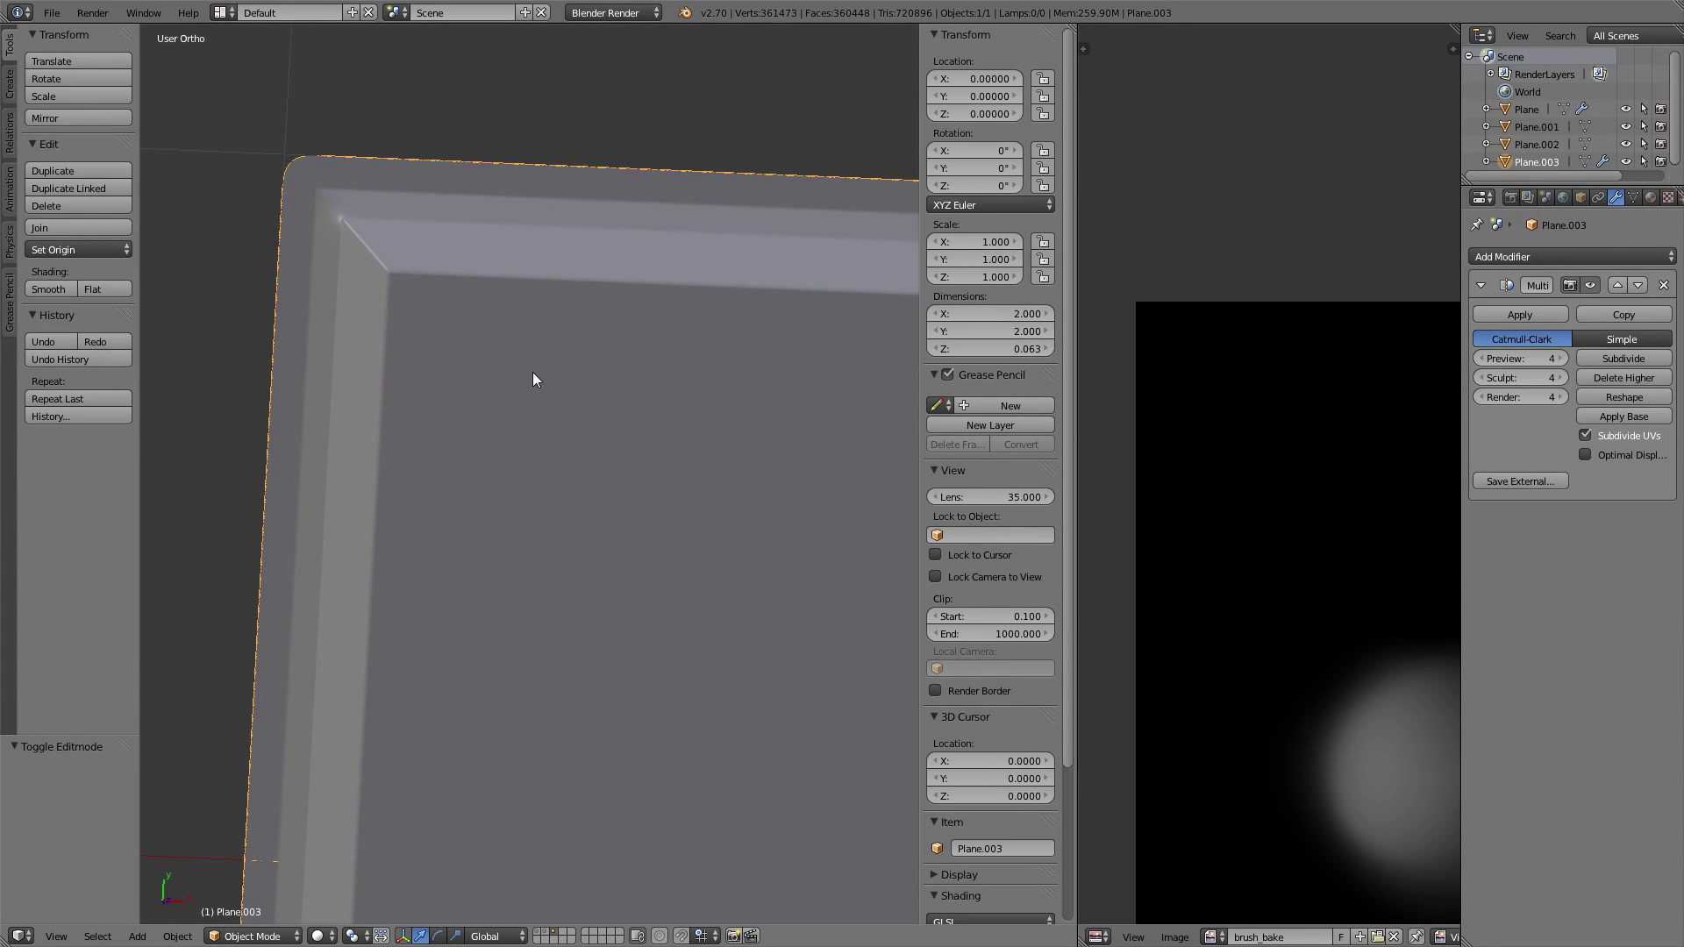
{"action": "key", "text": "KP_7"}
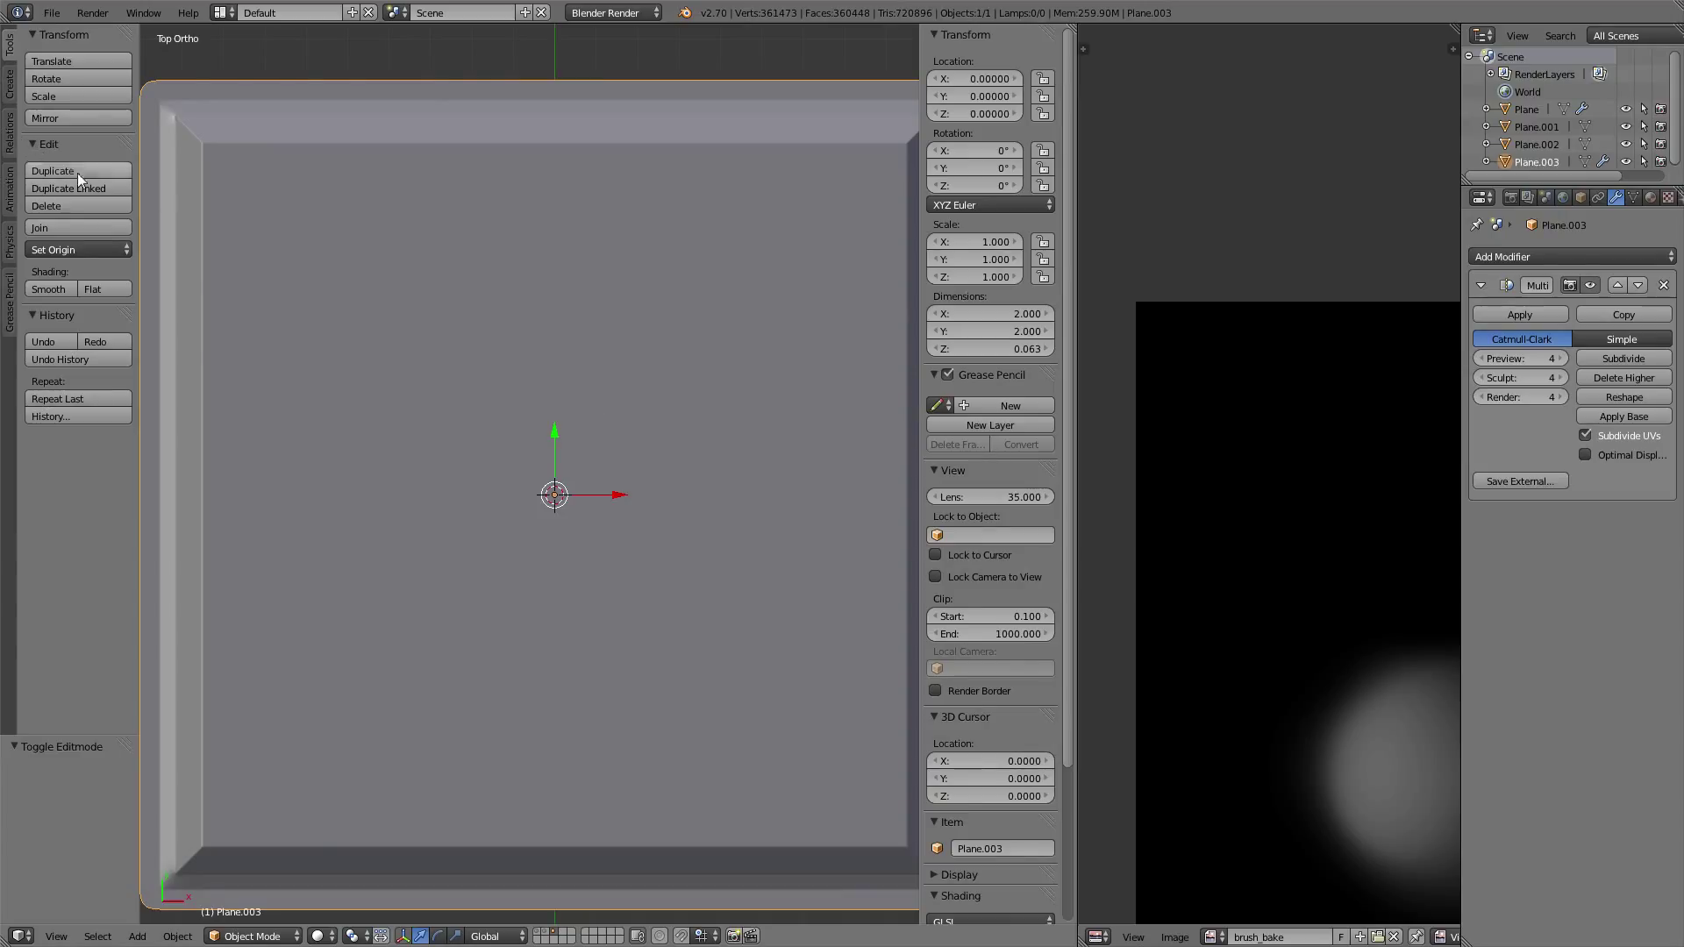
{"action": "left_click", "coordinate": [250, 935]}
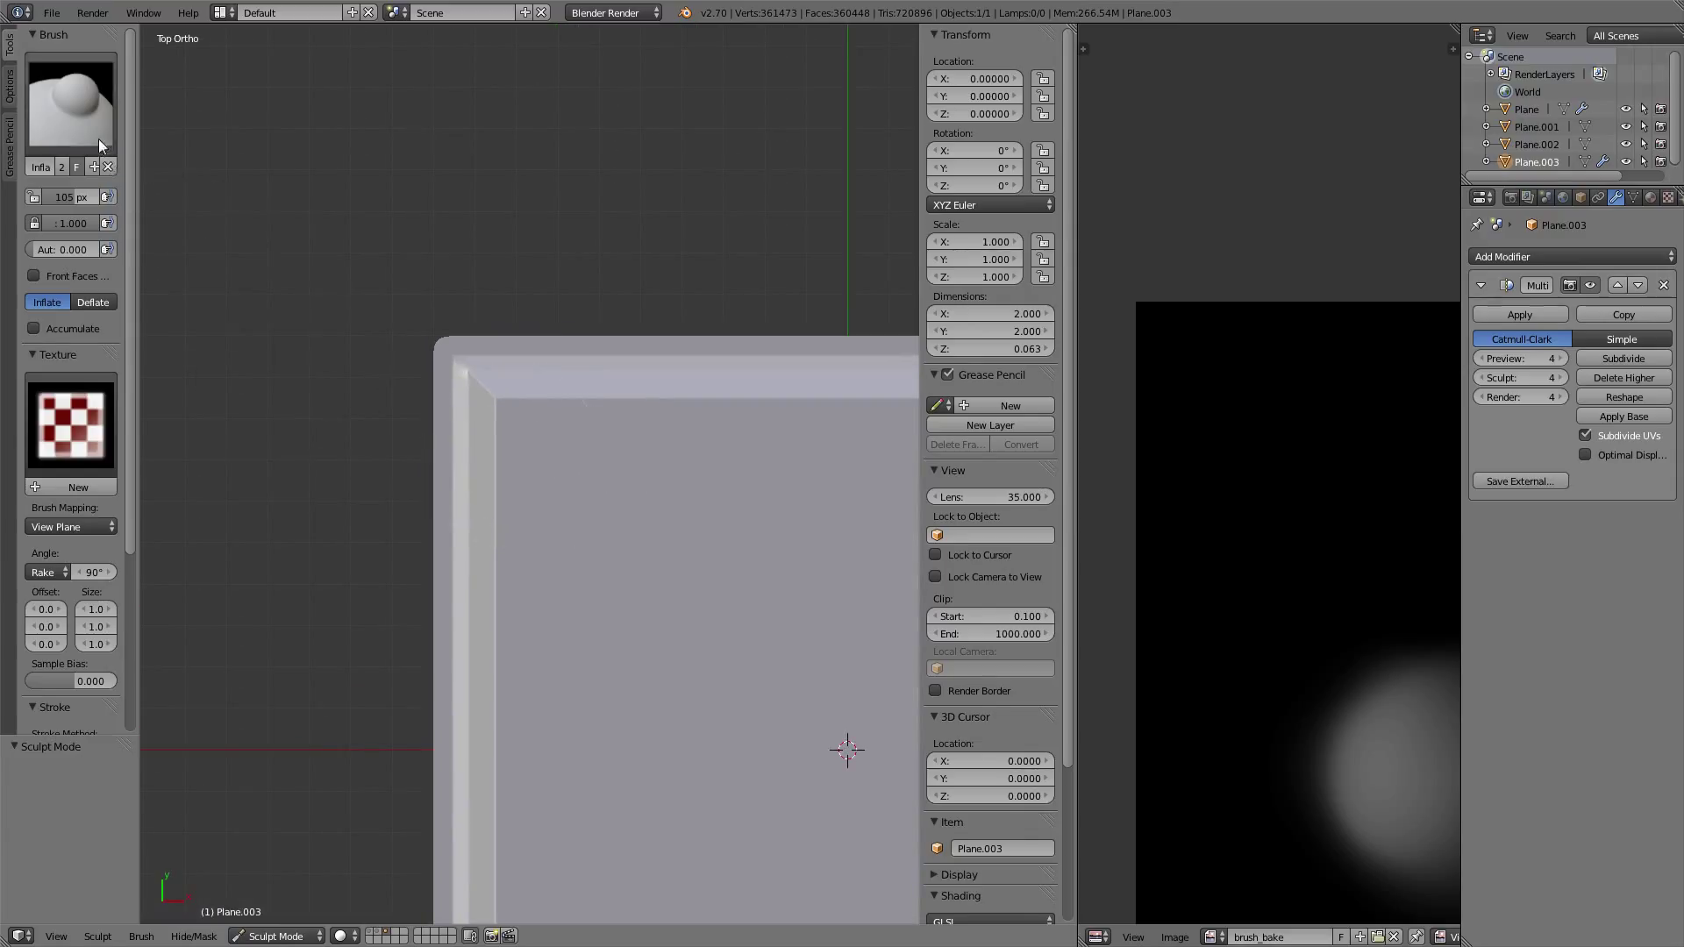
- Pick the standard Brush (SculptDraw) and create a new brush texture
{"action": "left_click", "coordinate": [70, 97]}
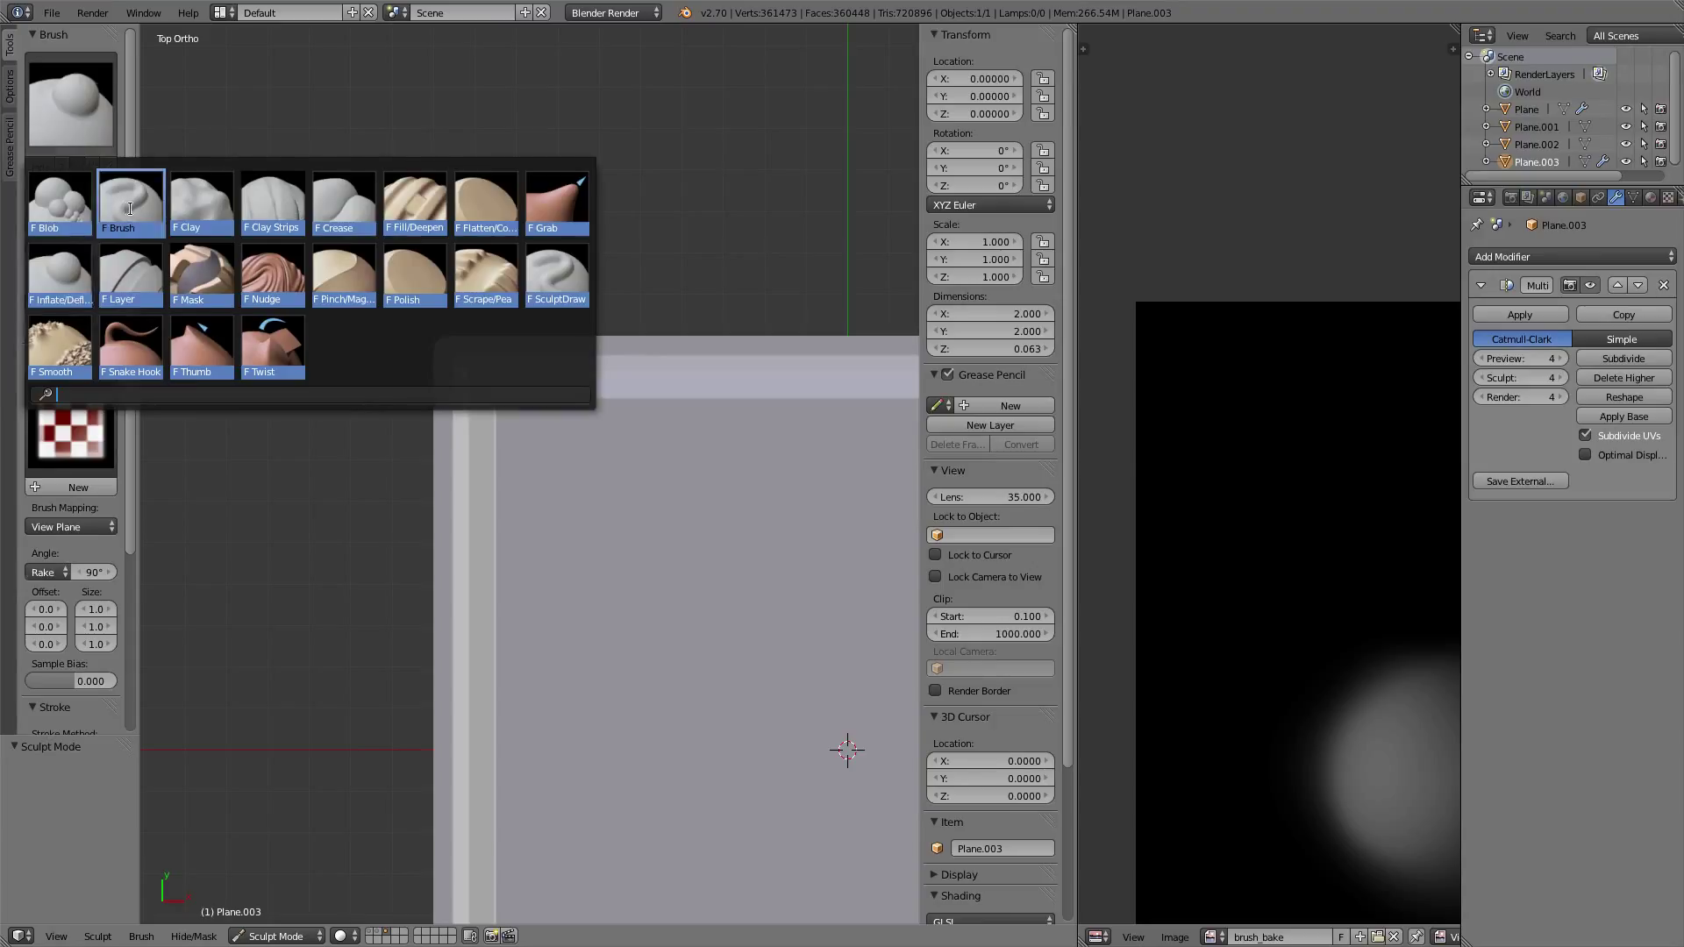
{"action": "left_click", "coordinate": [130, 199]}
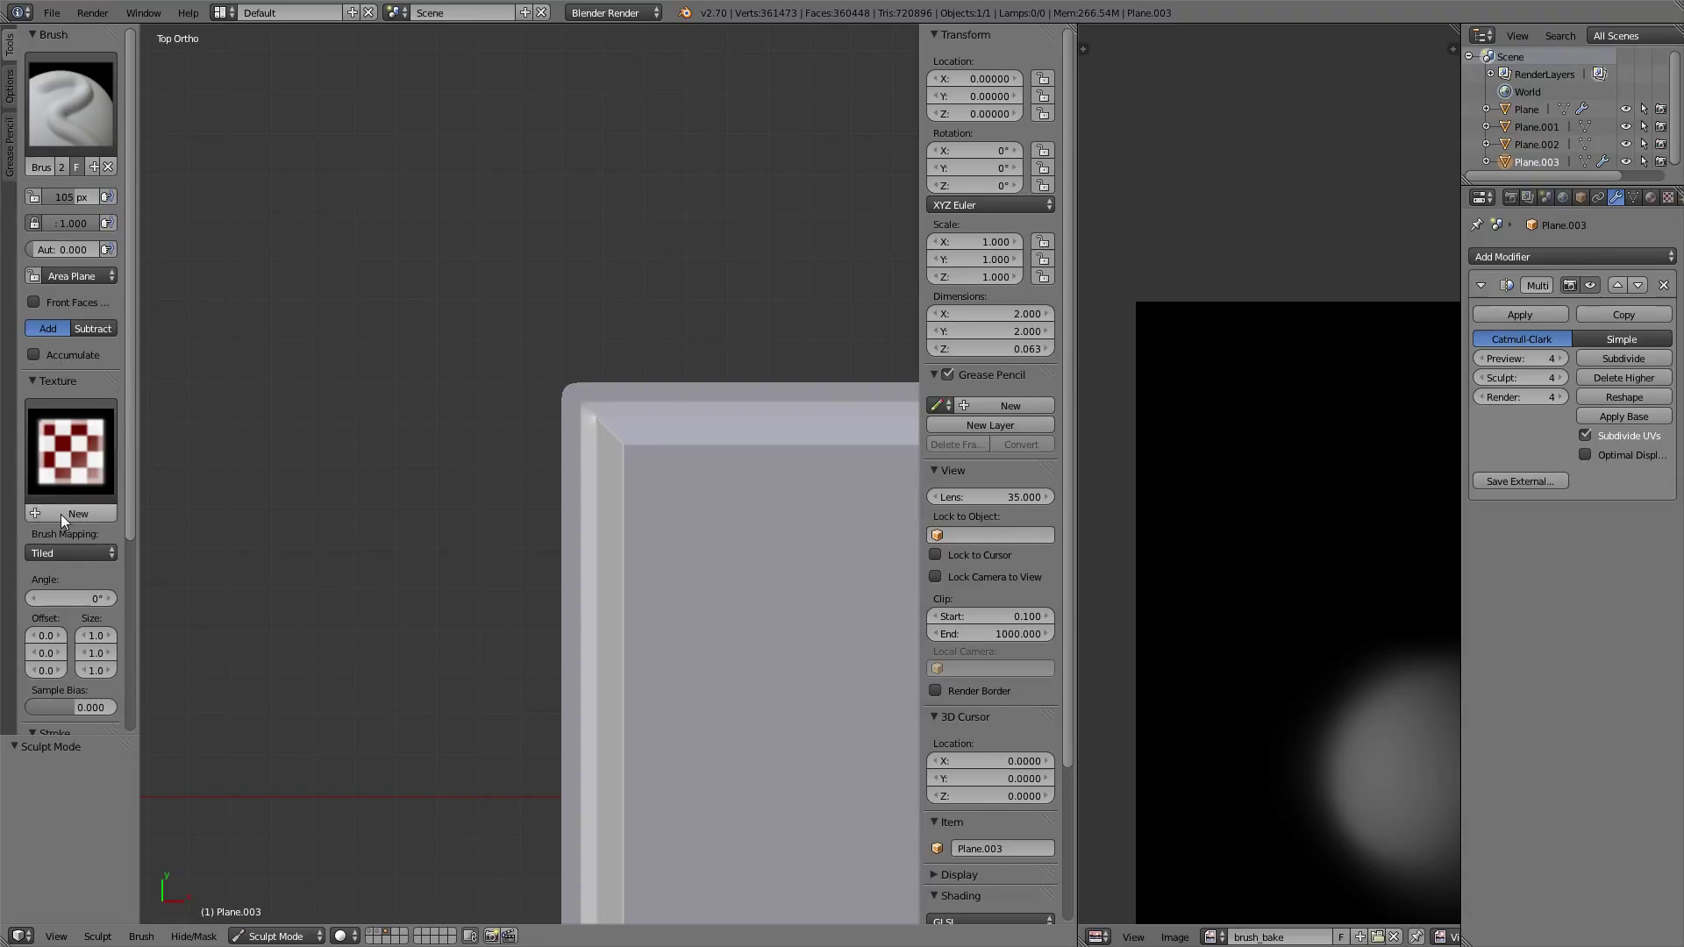
{"action": "left_click", "coordinate": [77, 513]}
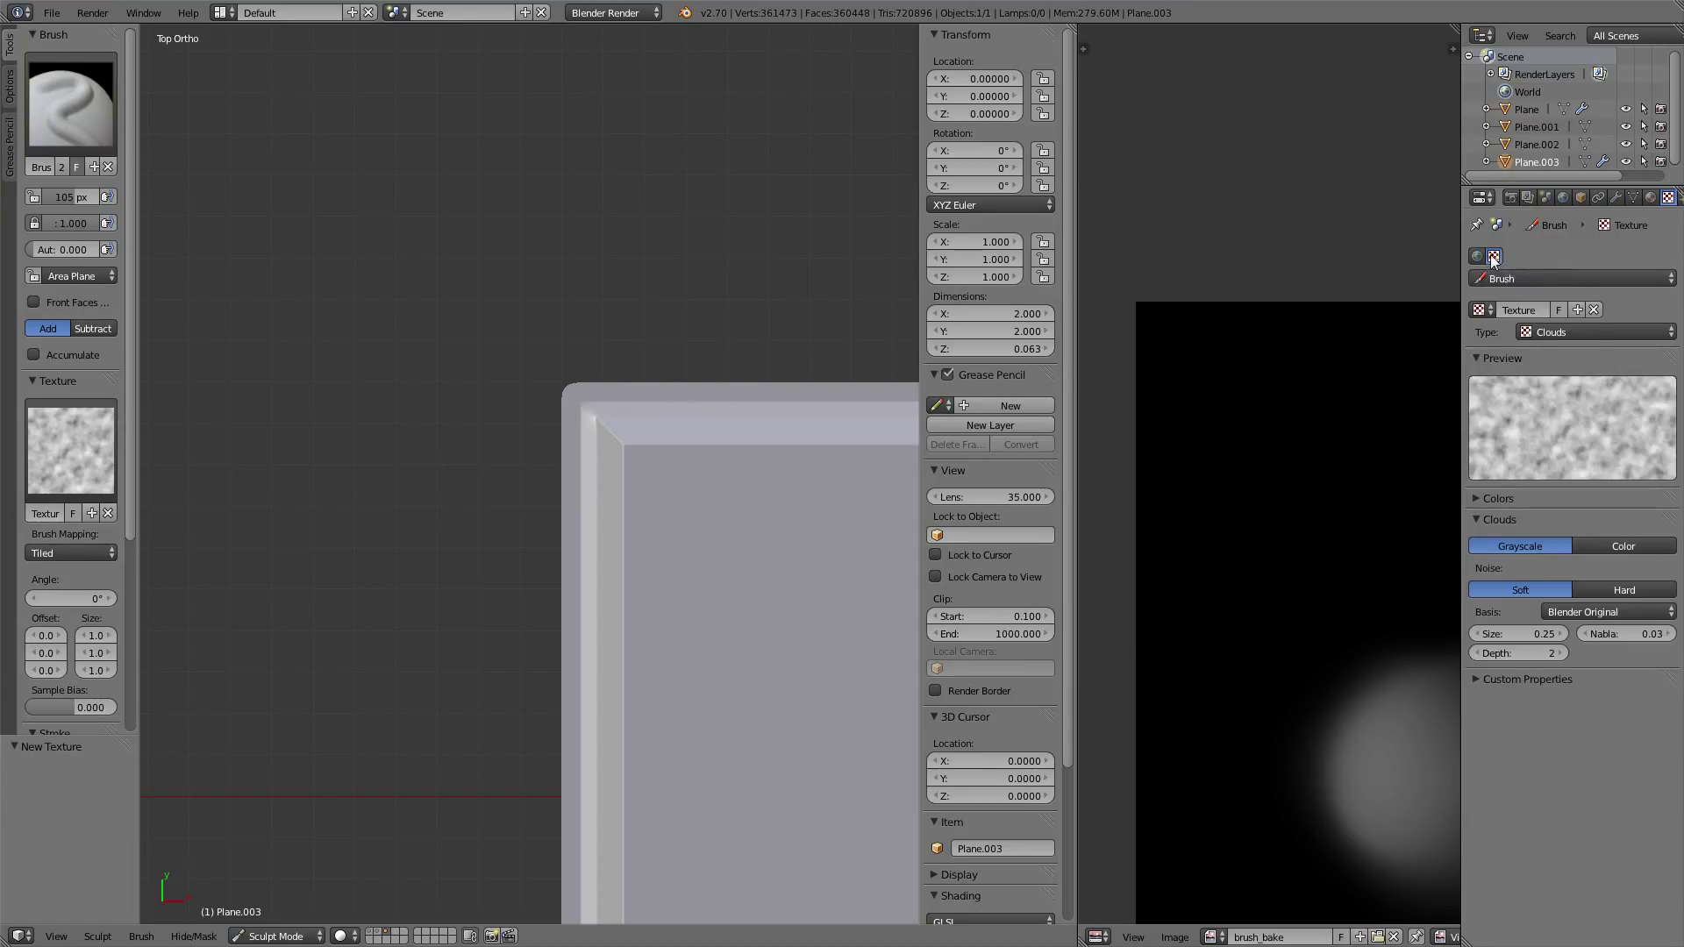
- Set the brush texture type to Image or Movie and load brush_bake.png
{"action": "left_click", "coordinate": [1593, 331]}
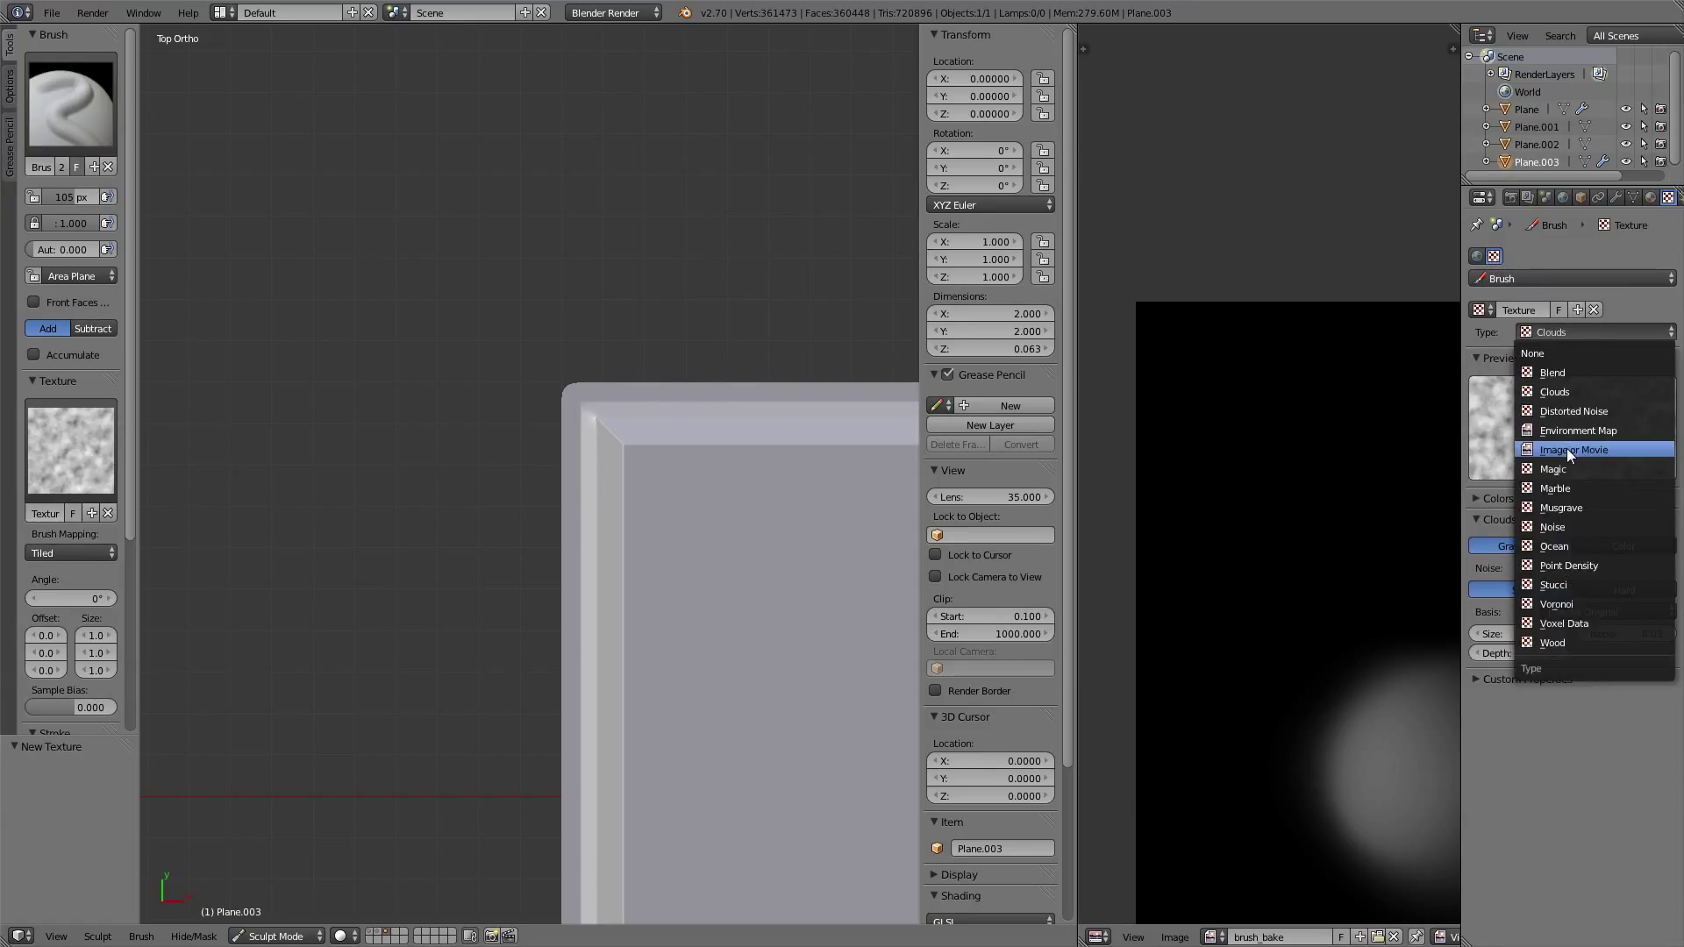
{"action": "left_click", "coordinate": [1575, 449]}
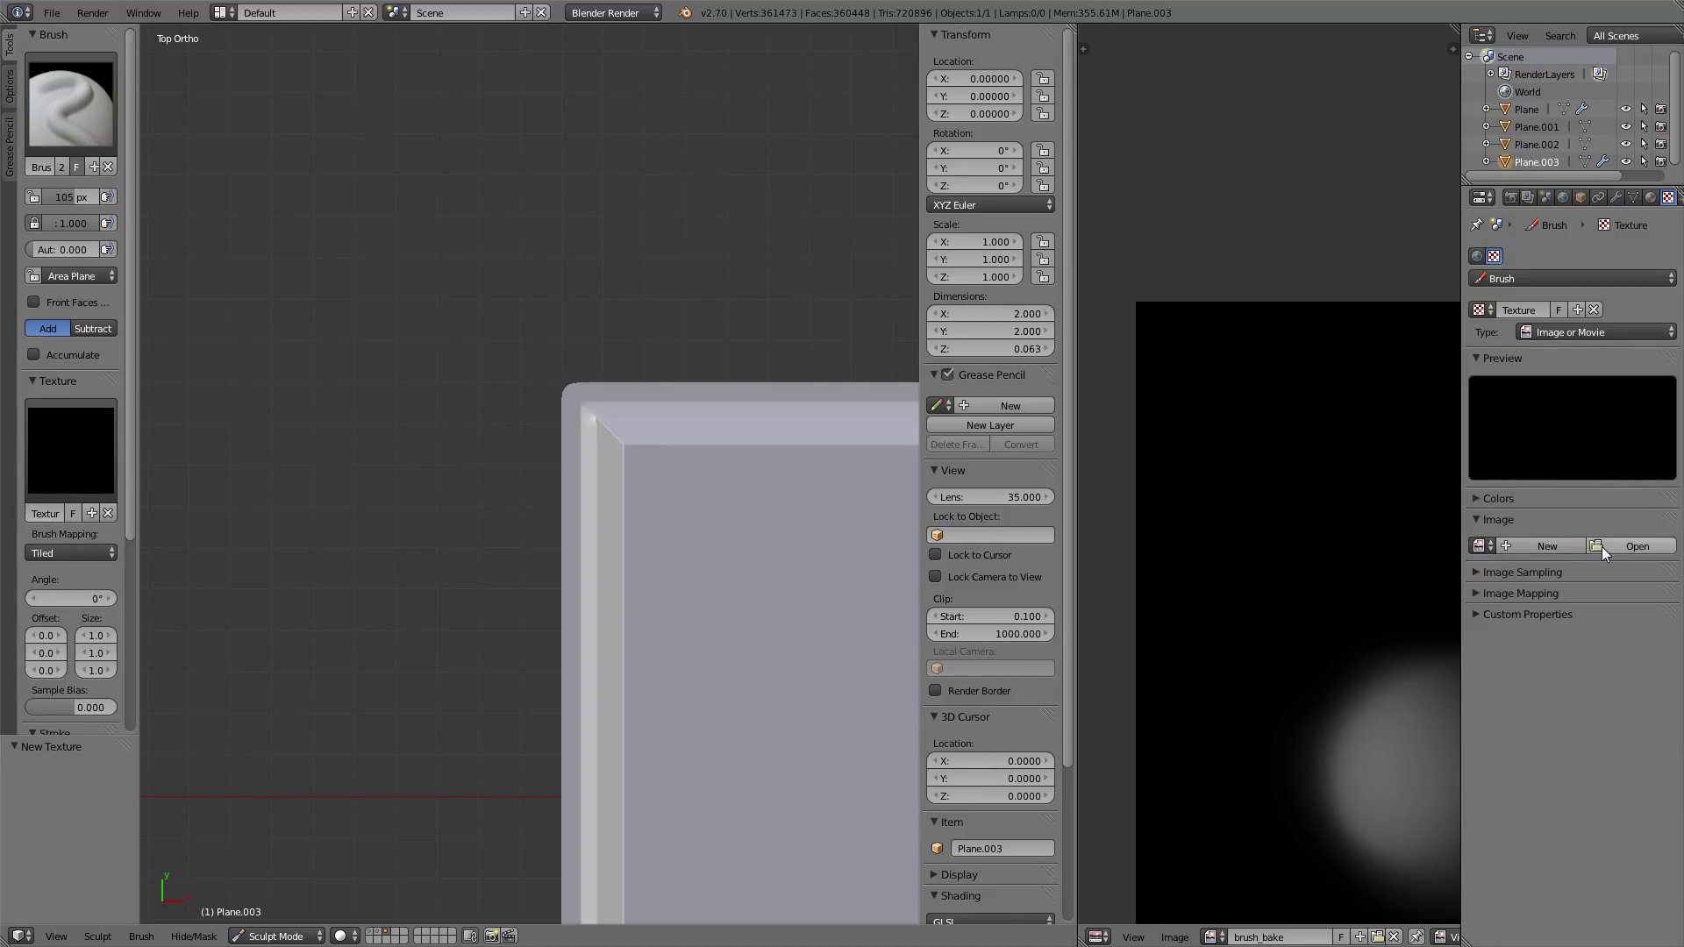
{"action": "left_click", "coordinate": [1637, 545]}
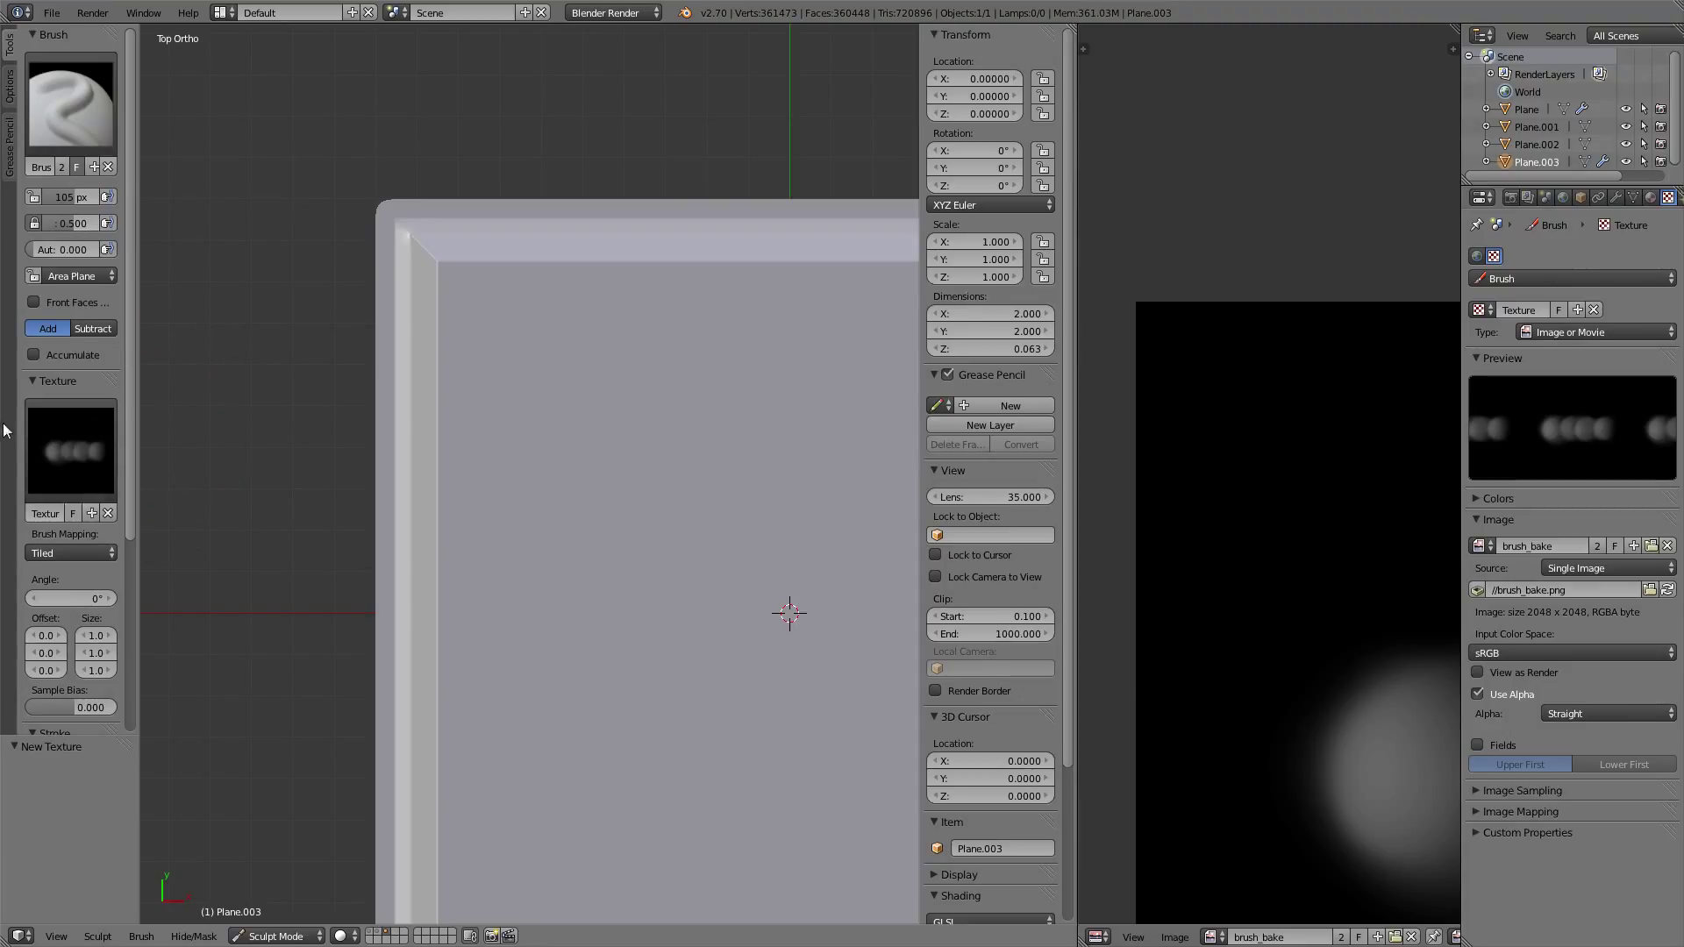
- Set the stroke spacing to 20% and jitter to 0.2
{"action": "scroll", "scroll_direction": "down", "scroll_amount": 3}
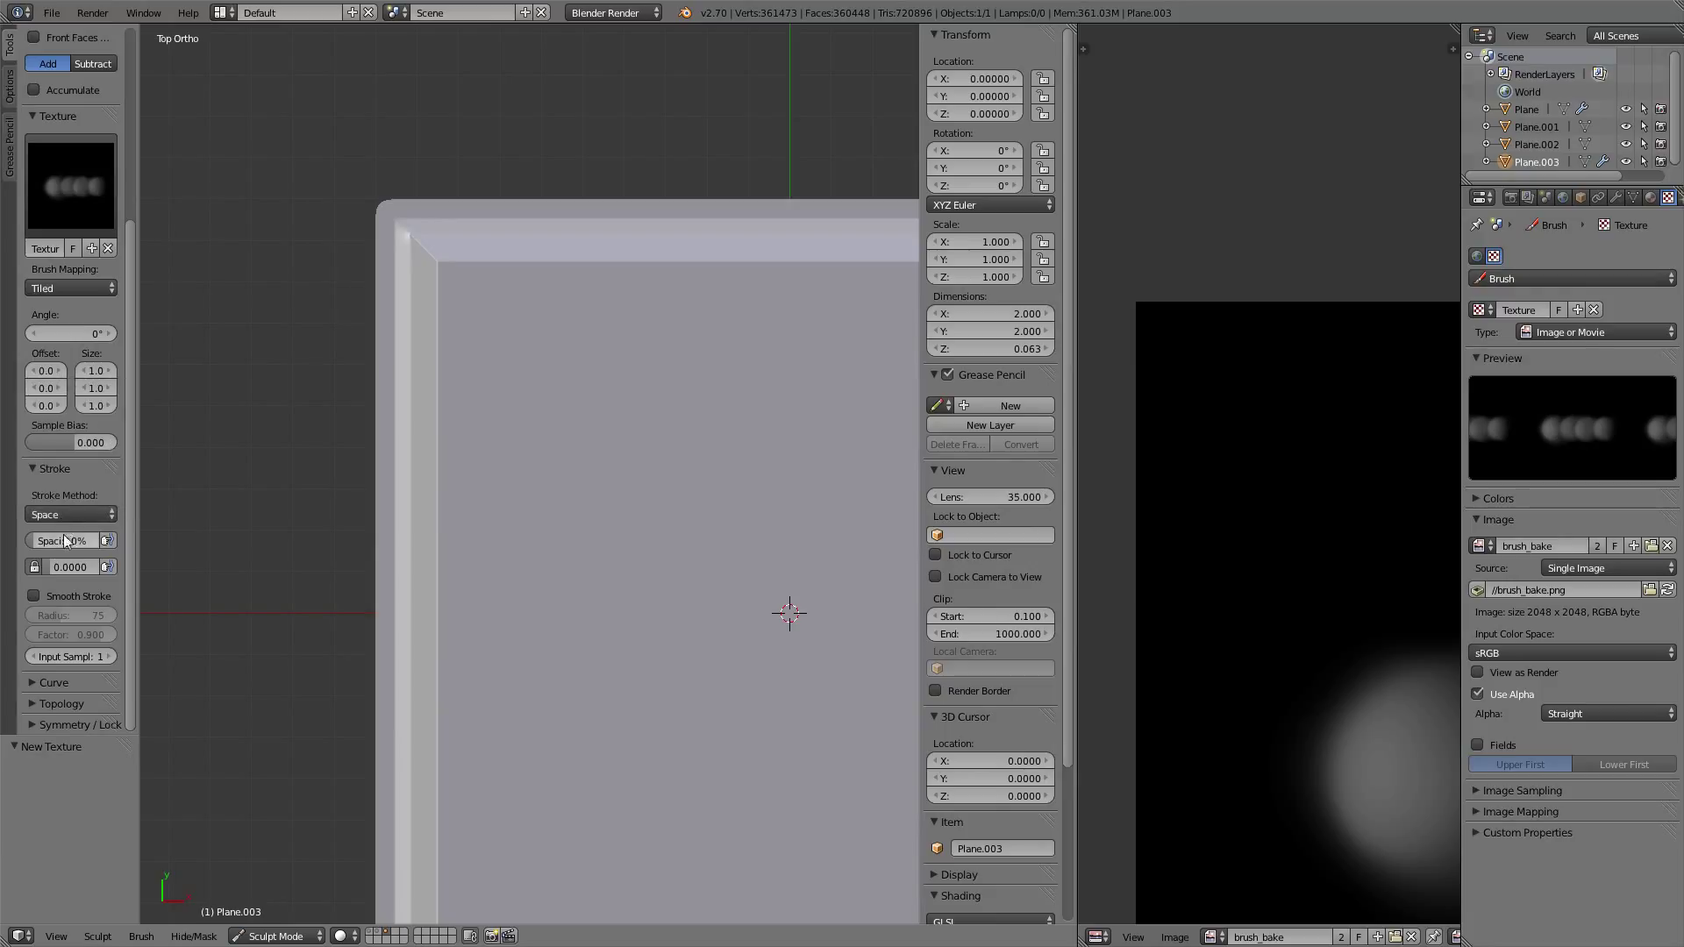
{"action": "left_click", "coordinate": [64, 540]}
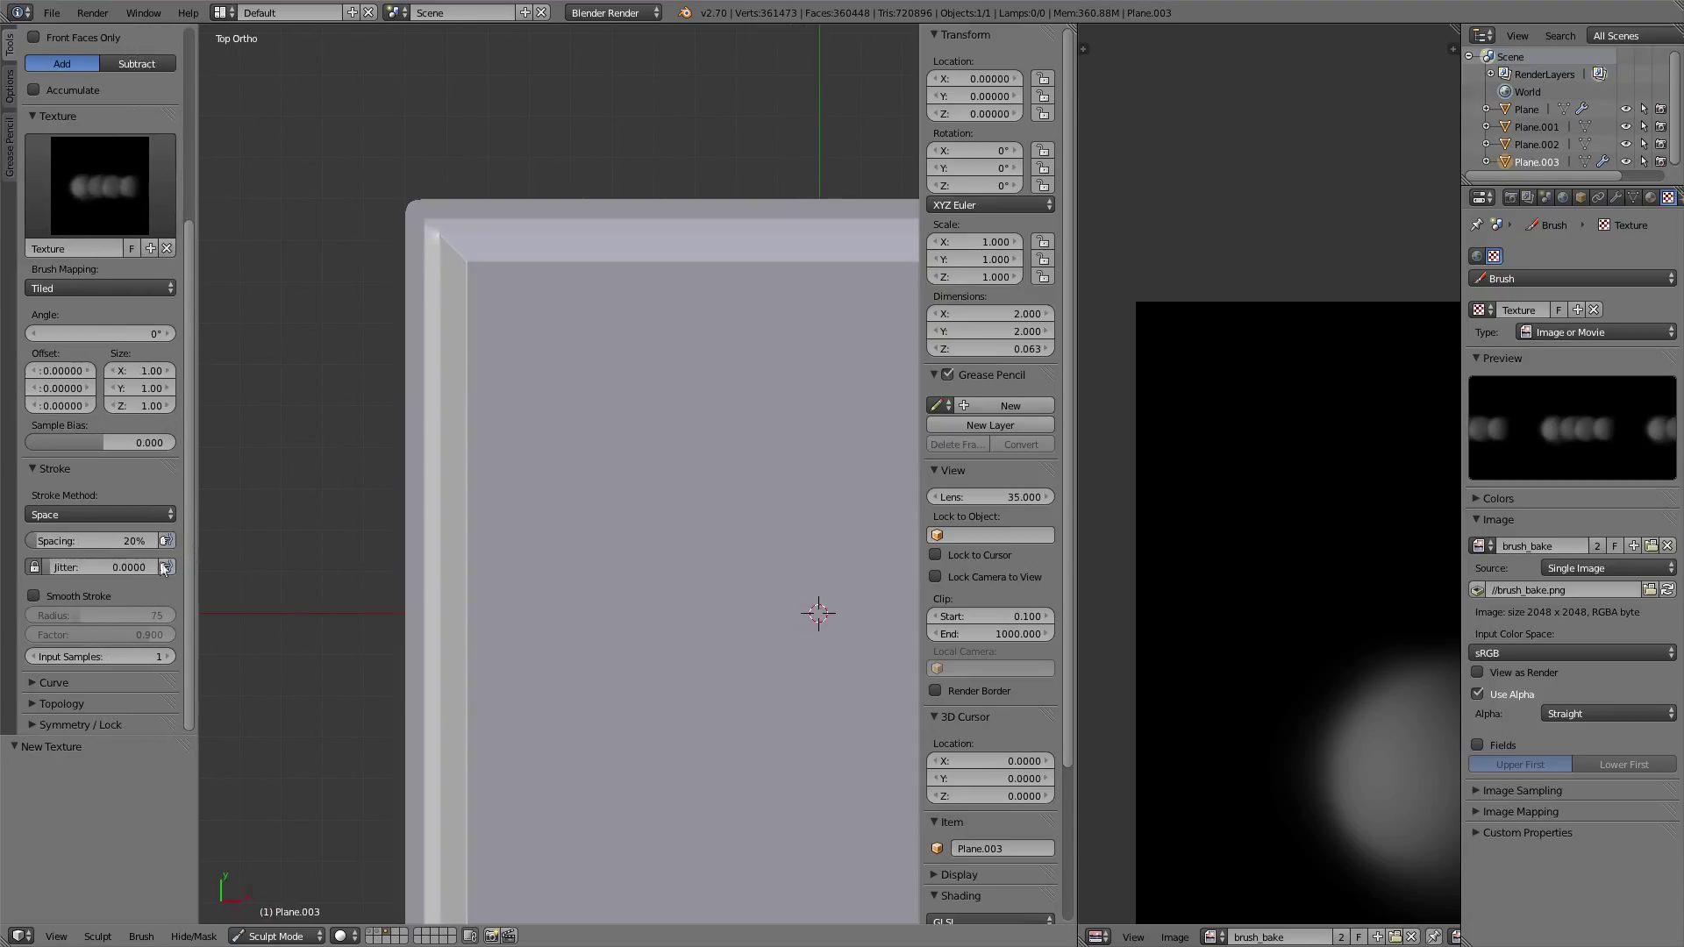
{"action": "left_click", "coordinate": [102, 568]}
{"action": "type", "text": "0.2000"}
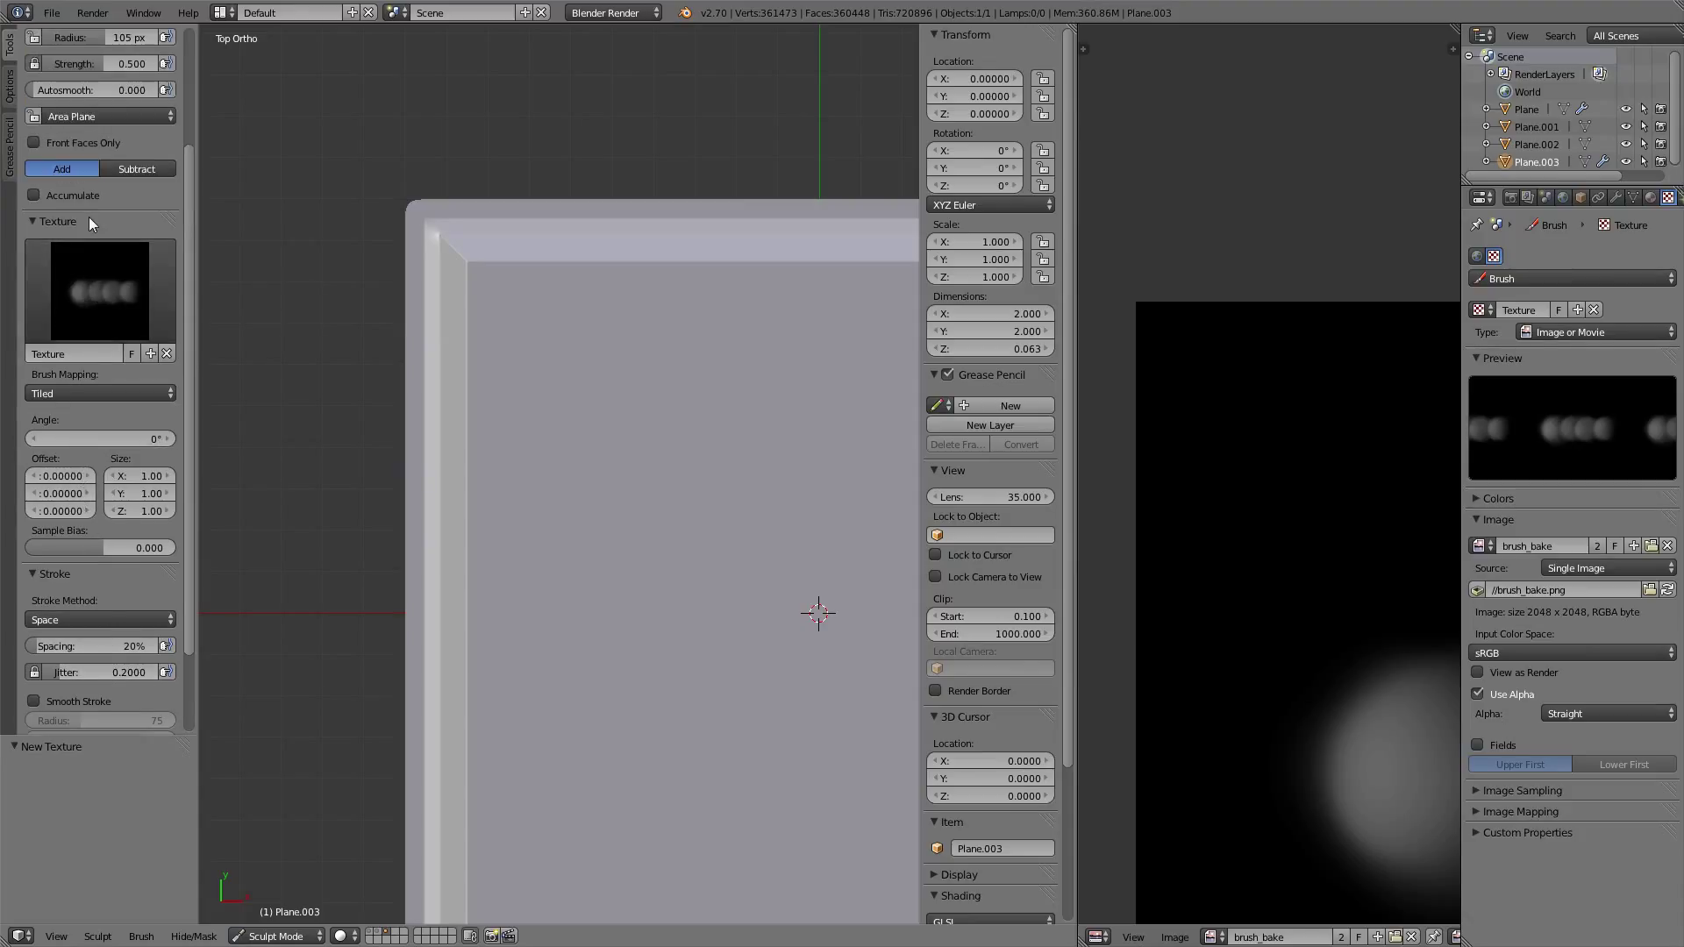
- Map the brush texture to View Plane with the Rake angle source
{"action": "left_click", "coordinate": [99, 392]}
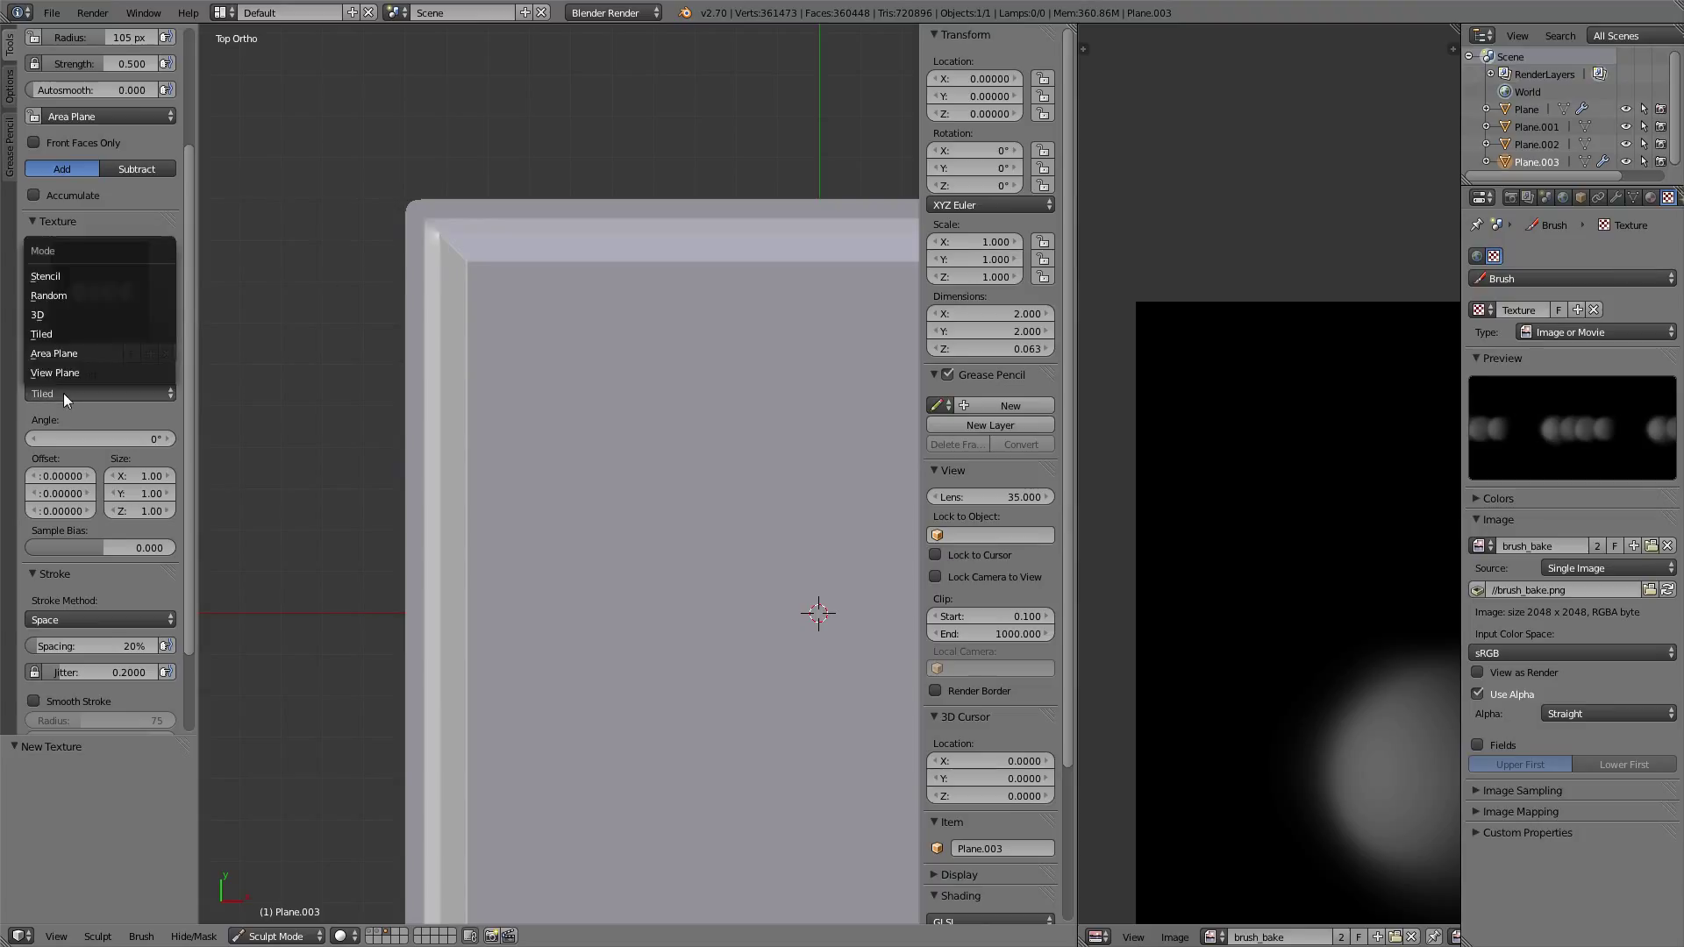
{"action": "mouse_move", "coordinate": [54, 373]}
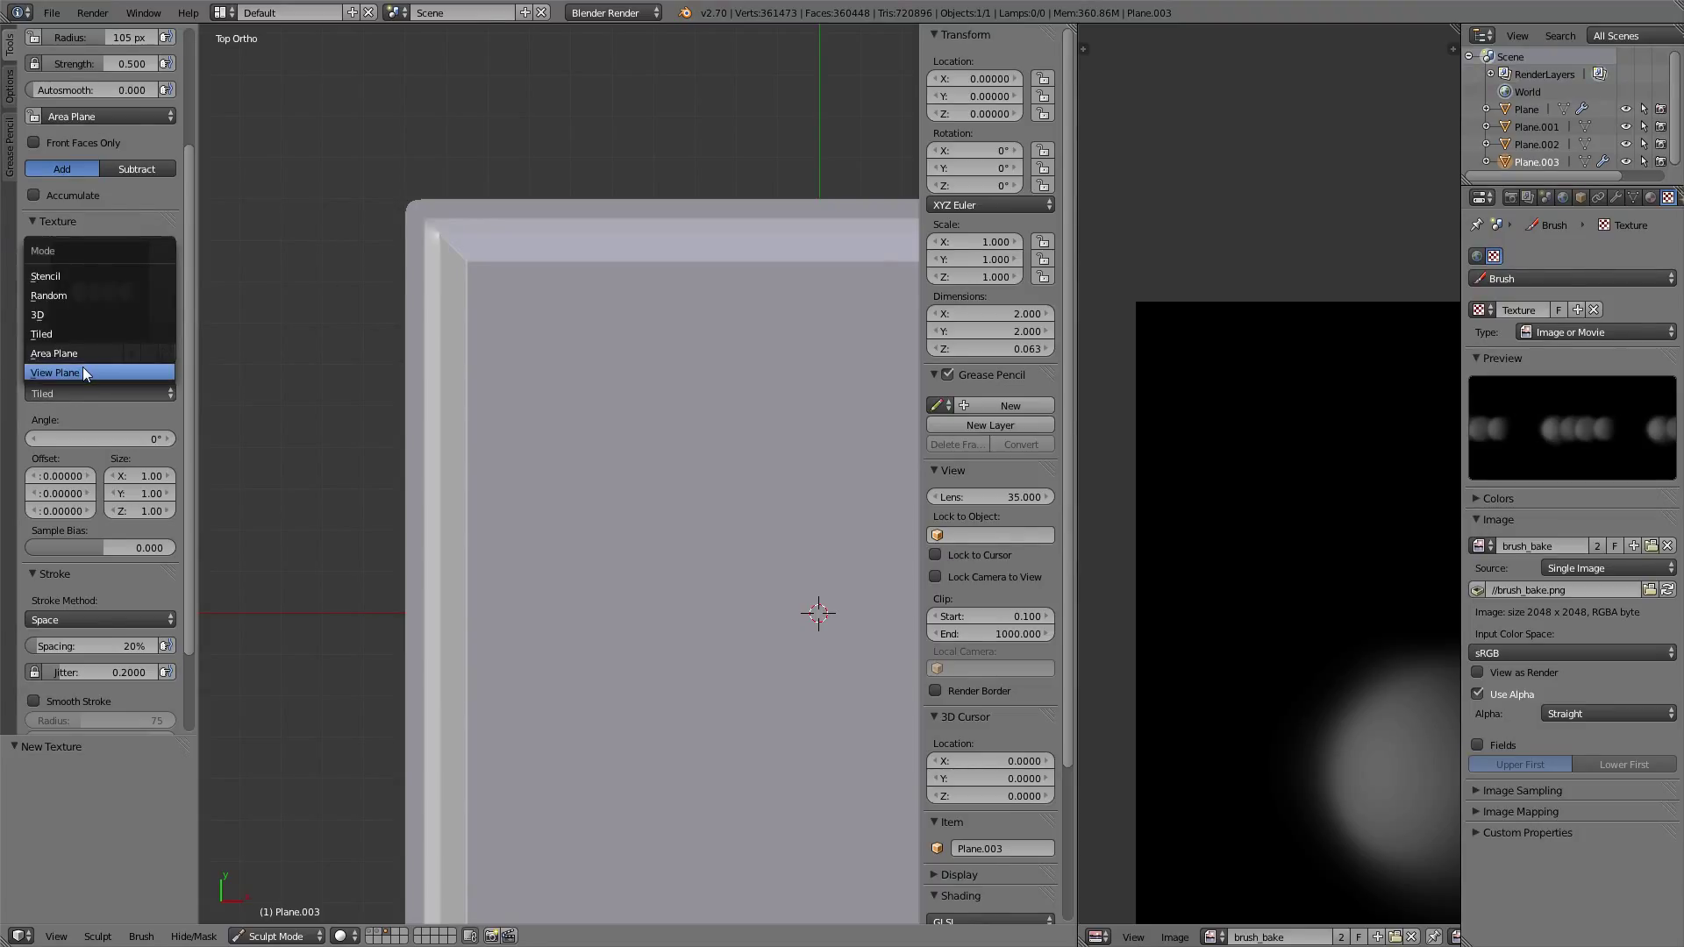
{"action": "left_click", "coordinate": [54, 372]}
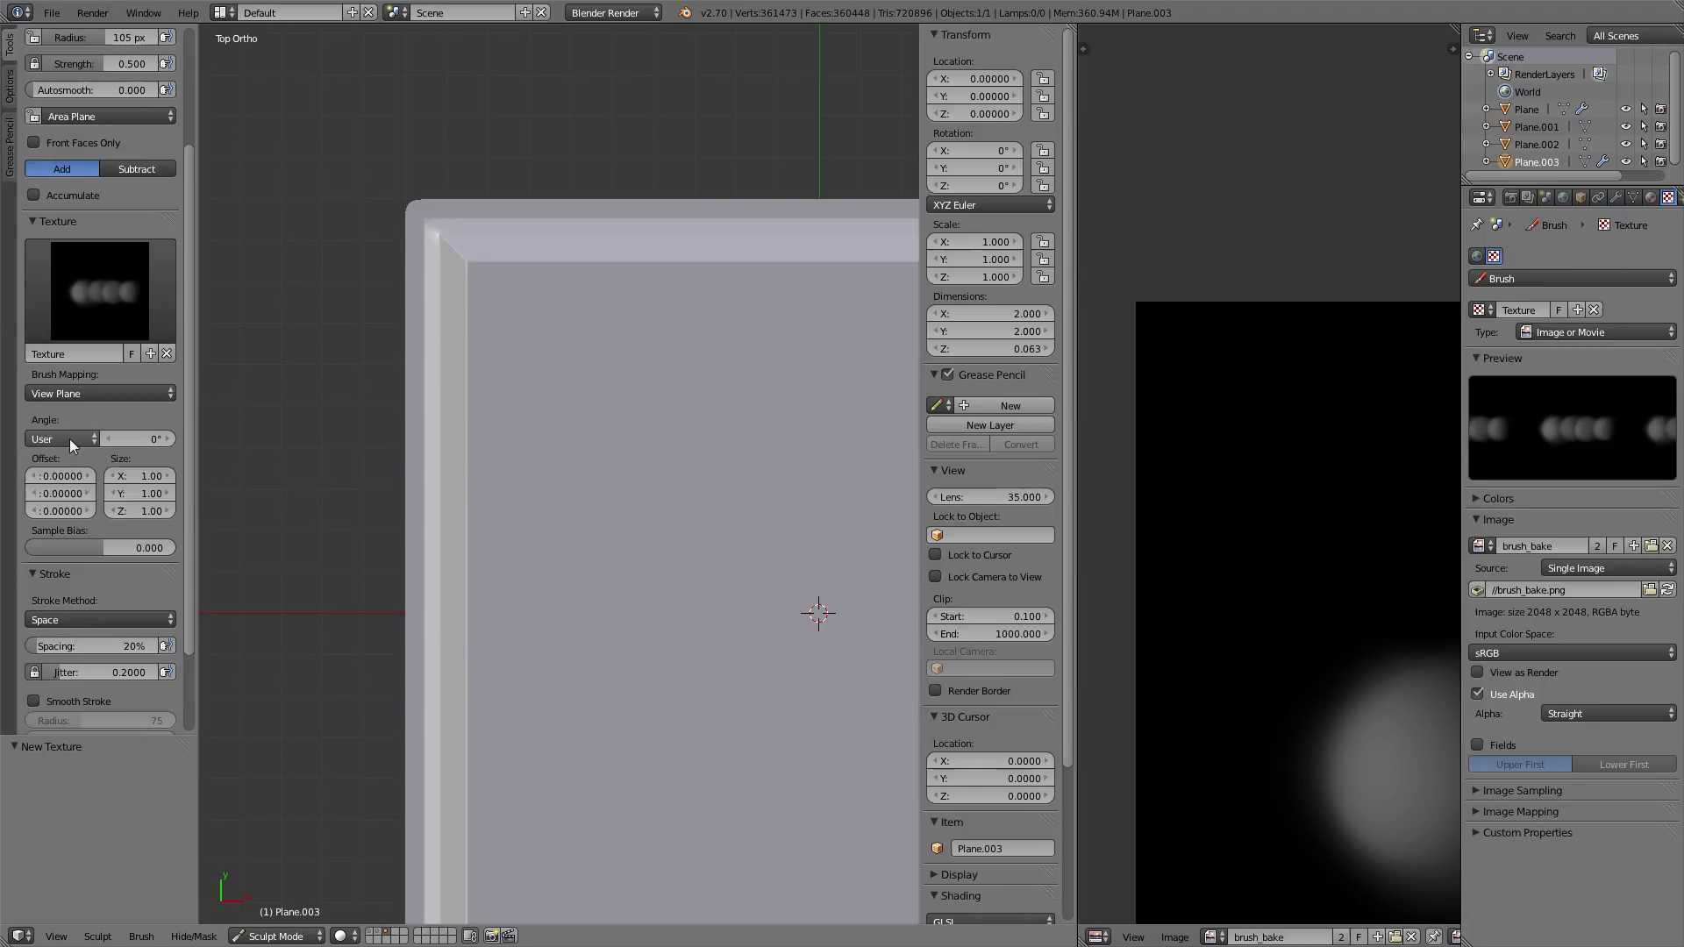
{"action": "left_click", "coordinate": [59, 439]}
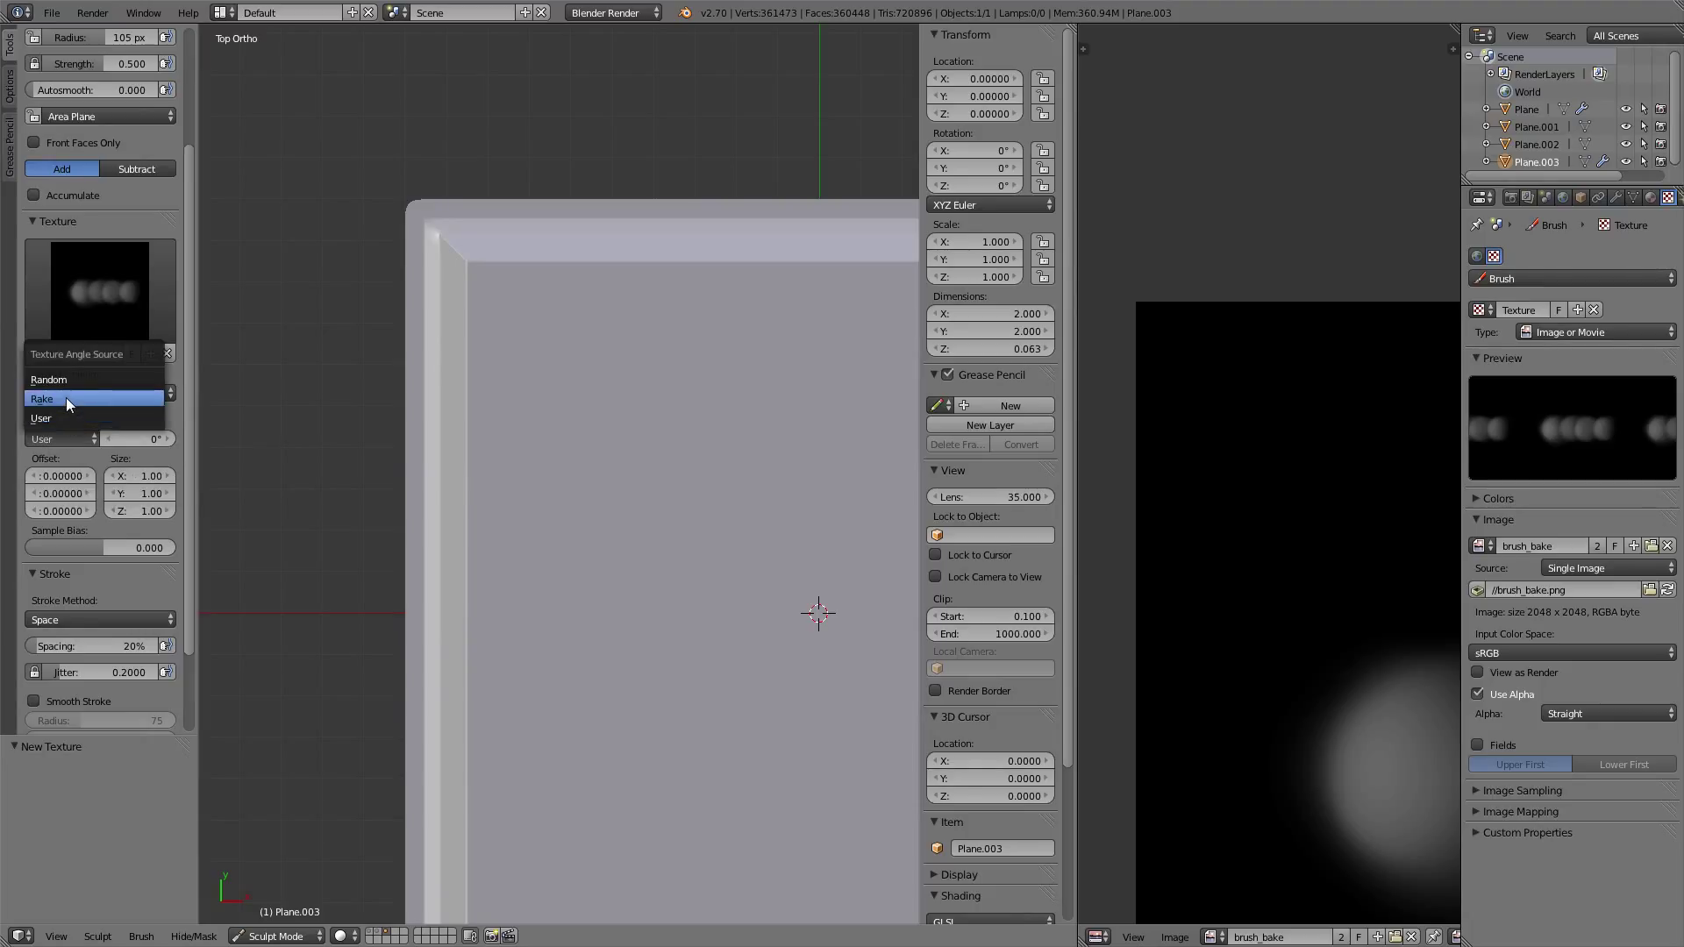
{"action": "left_click", "coordinate": [43, 398]}
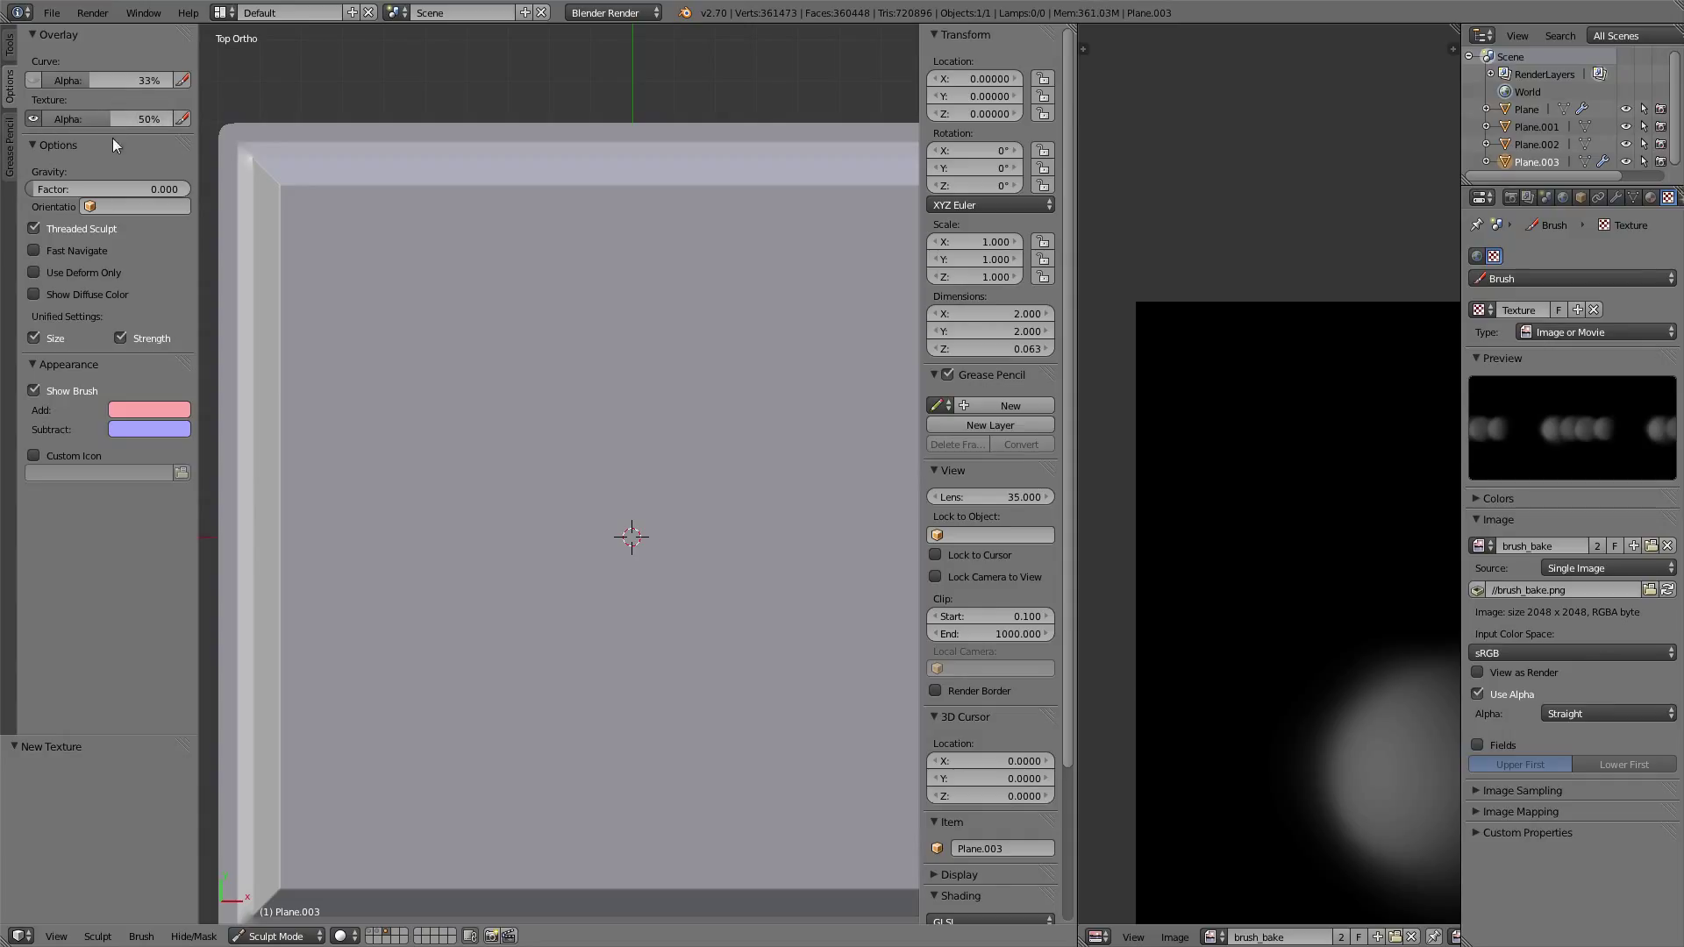
{"action": "left_click", "coordinate": [9, 53]}
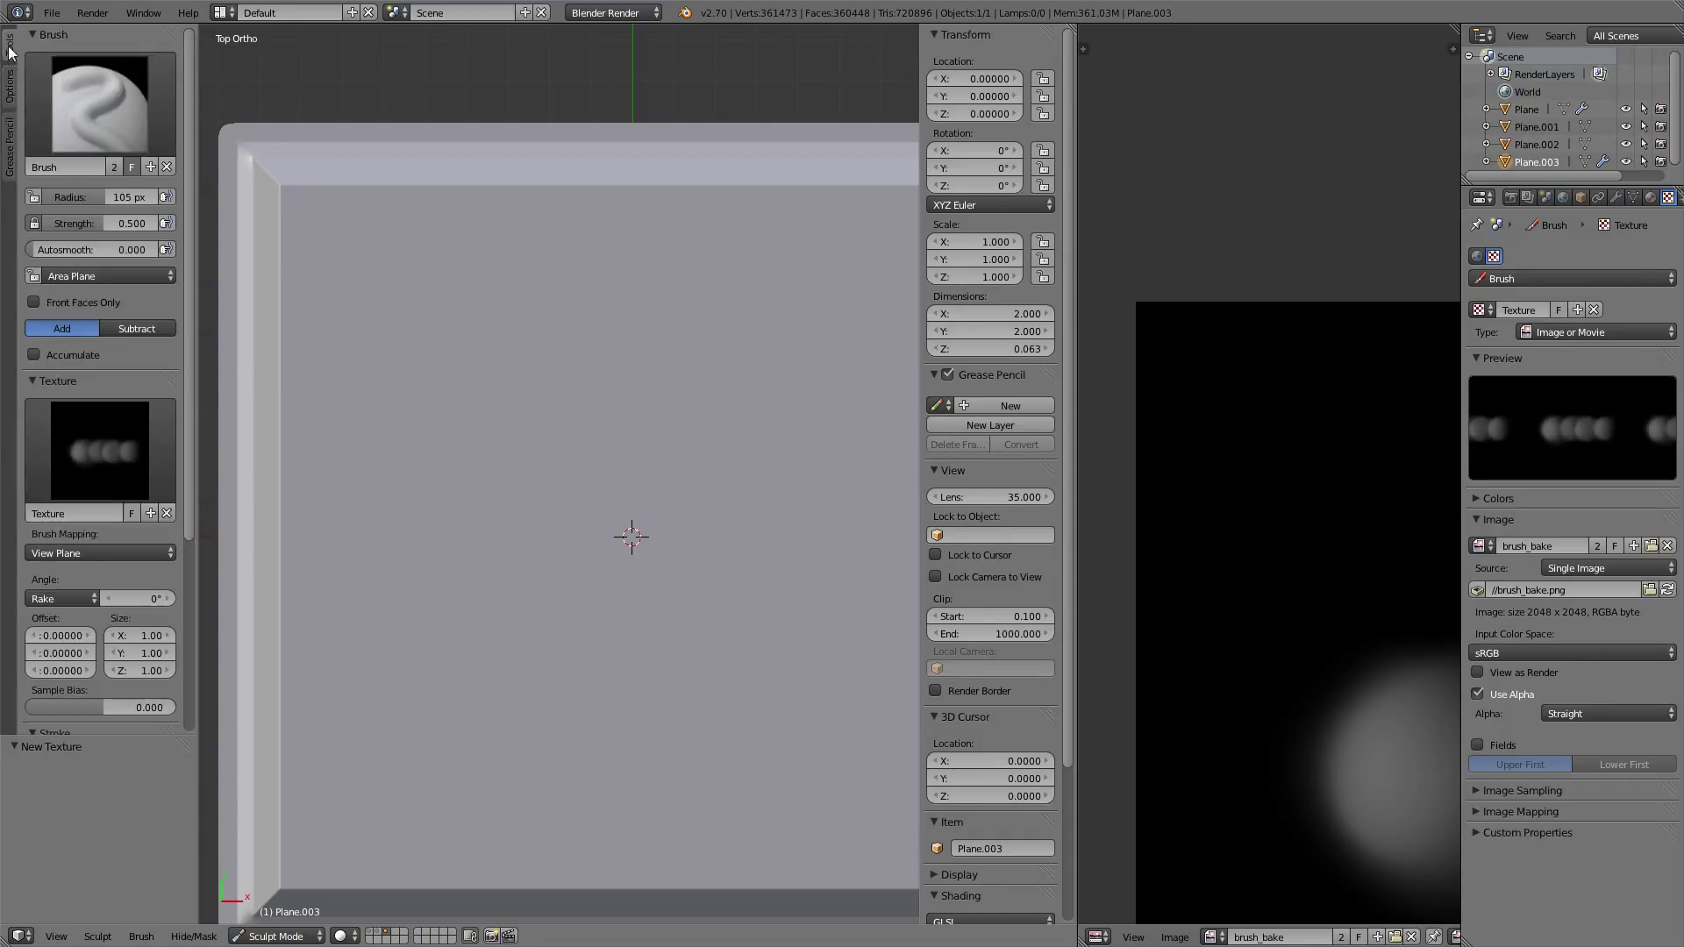
- Rotate the brush texture angle to 90° and collapse the falloff curve settings
{"action": "left_click", "coordinate": [827, 354]}
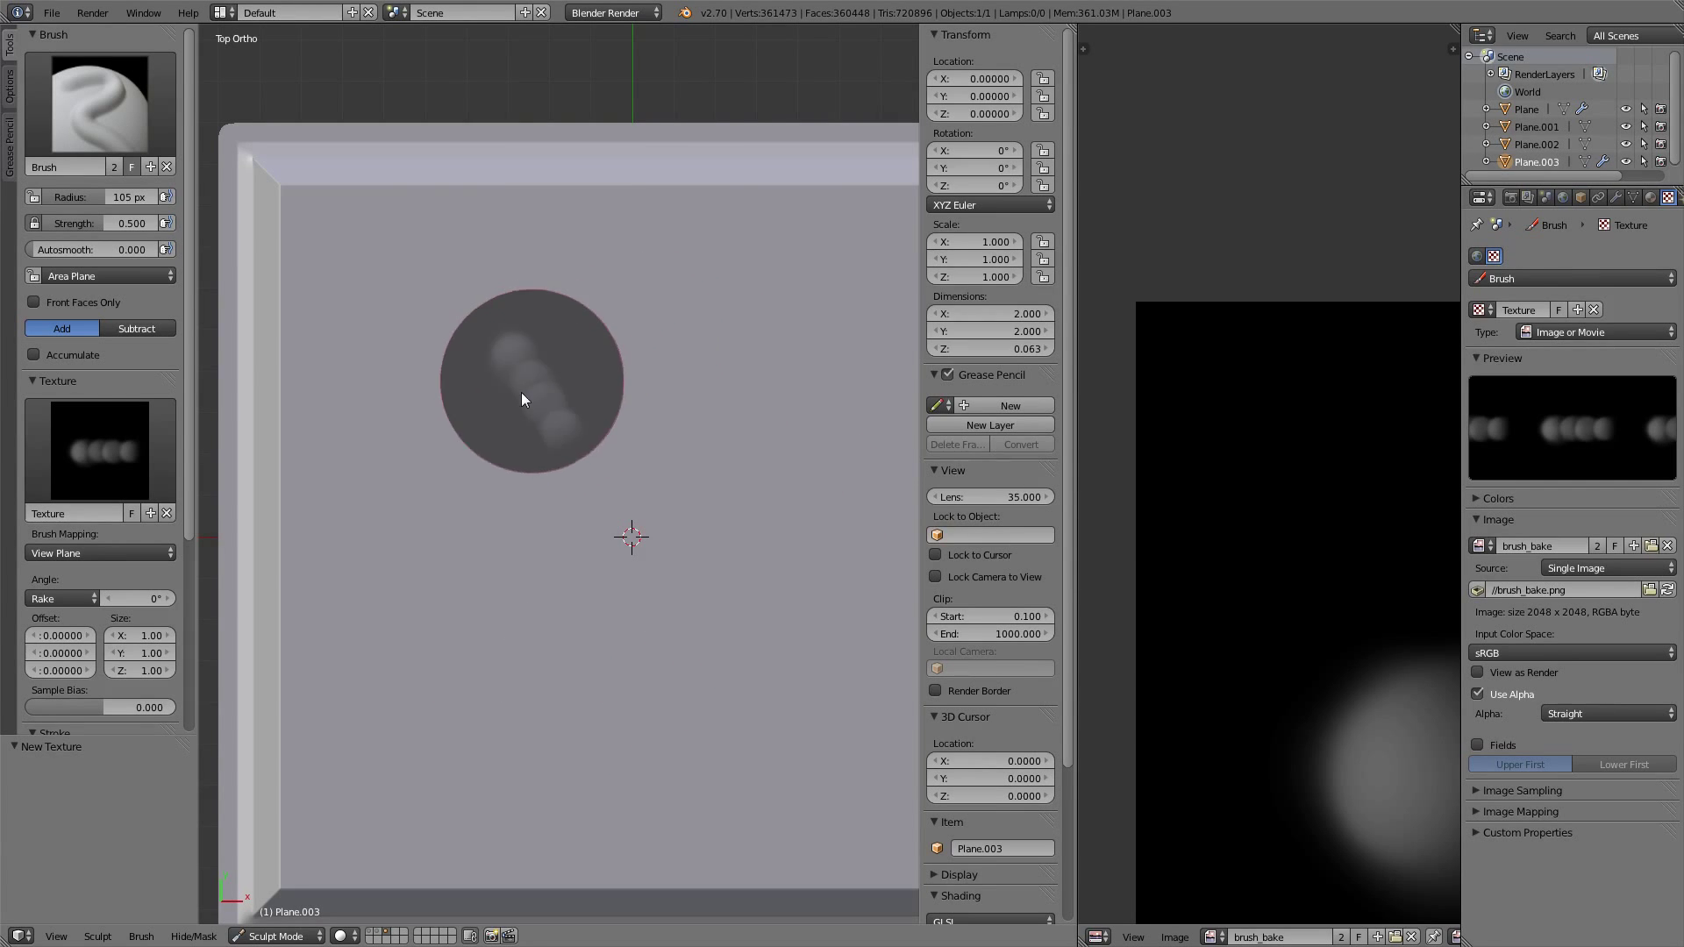
{"action": "left_click_drag", "start_coordinate": [526, 400], "coordinate": [494, 500]}
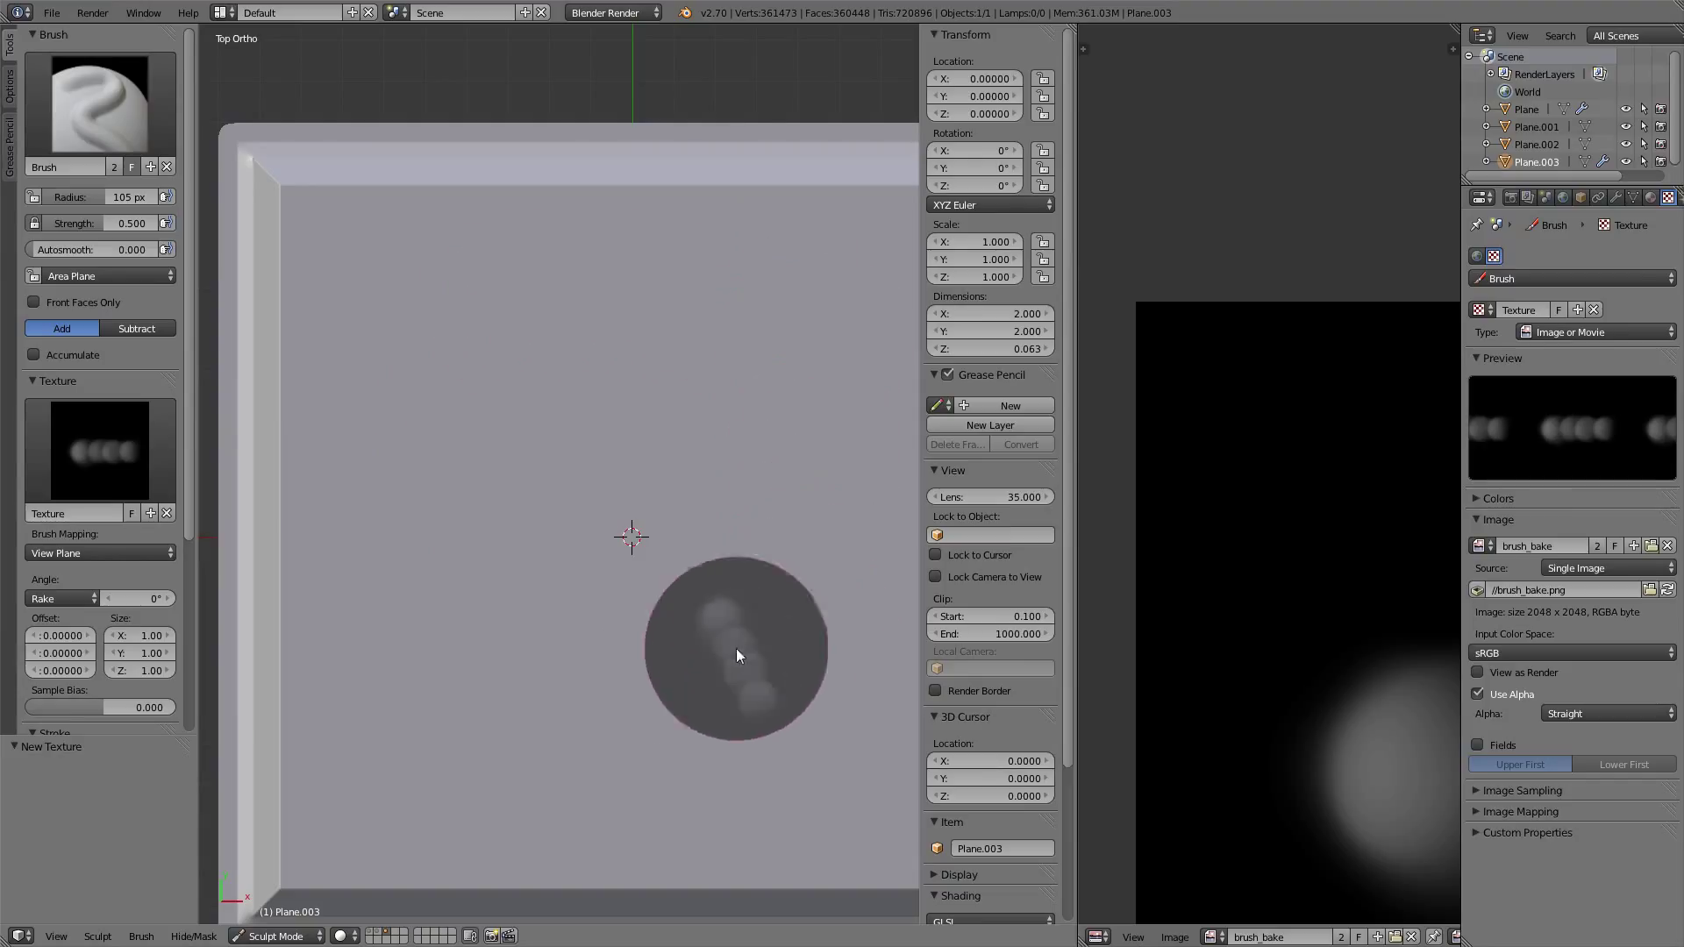
{"action": "mouse_move", "coordinate": [256, 521]}
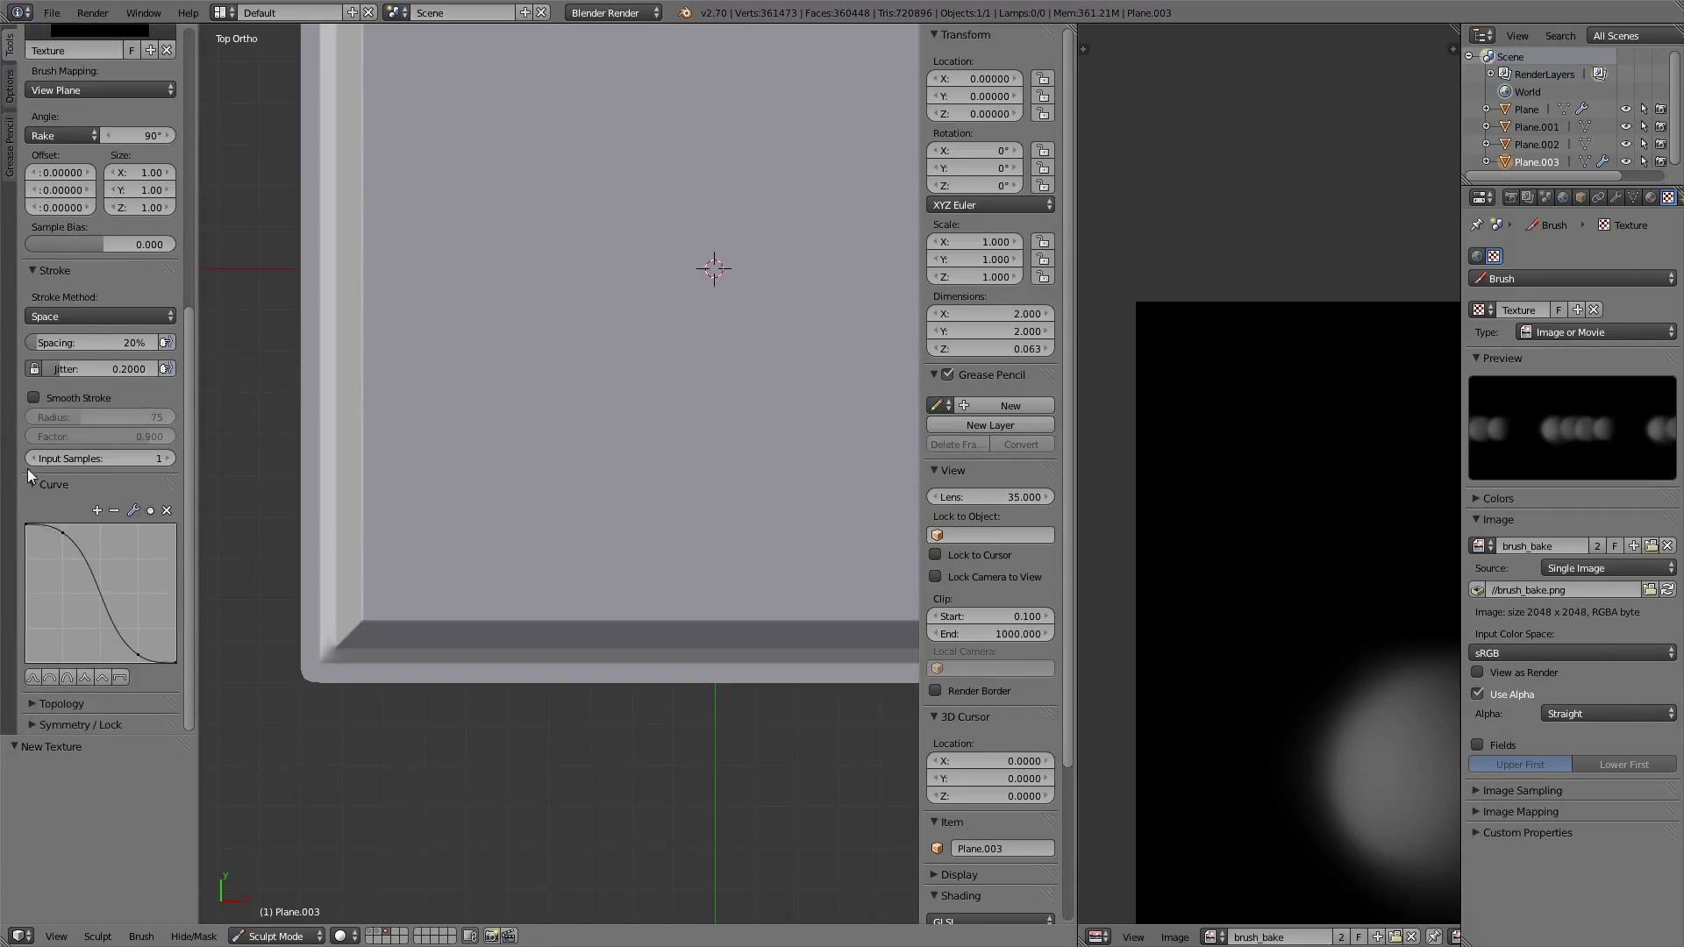
{"action": "left_click", "coordinate": [62, 505]}
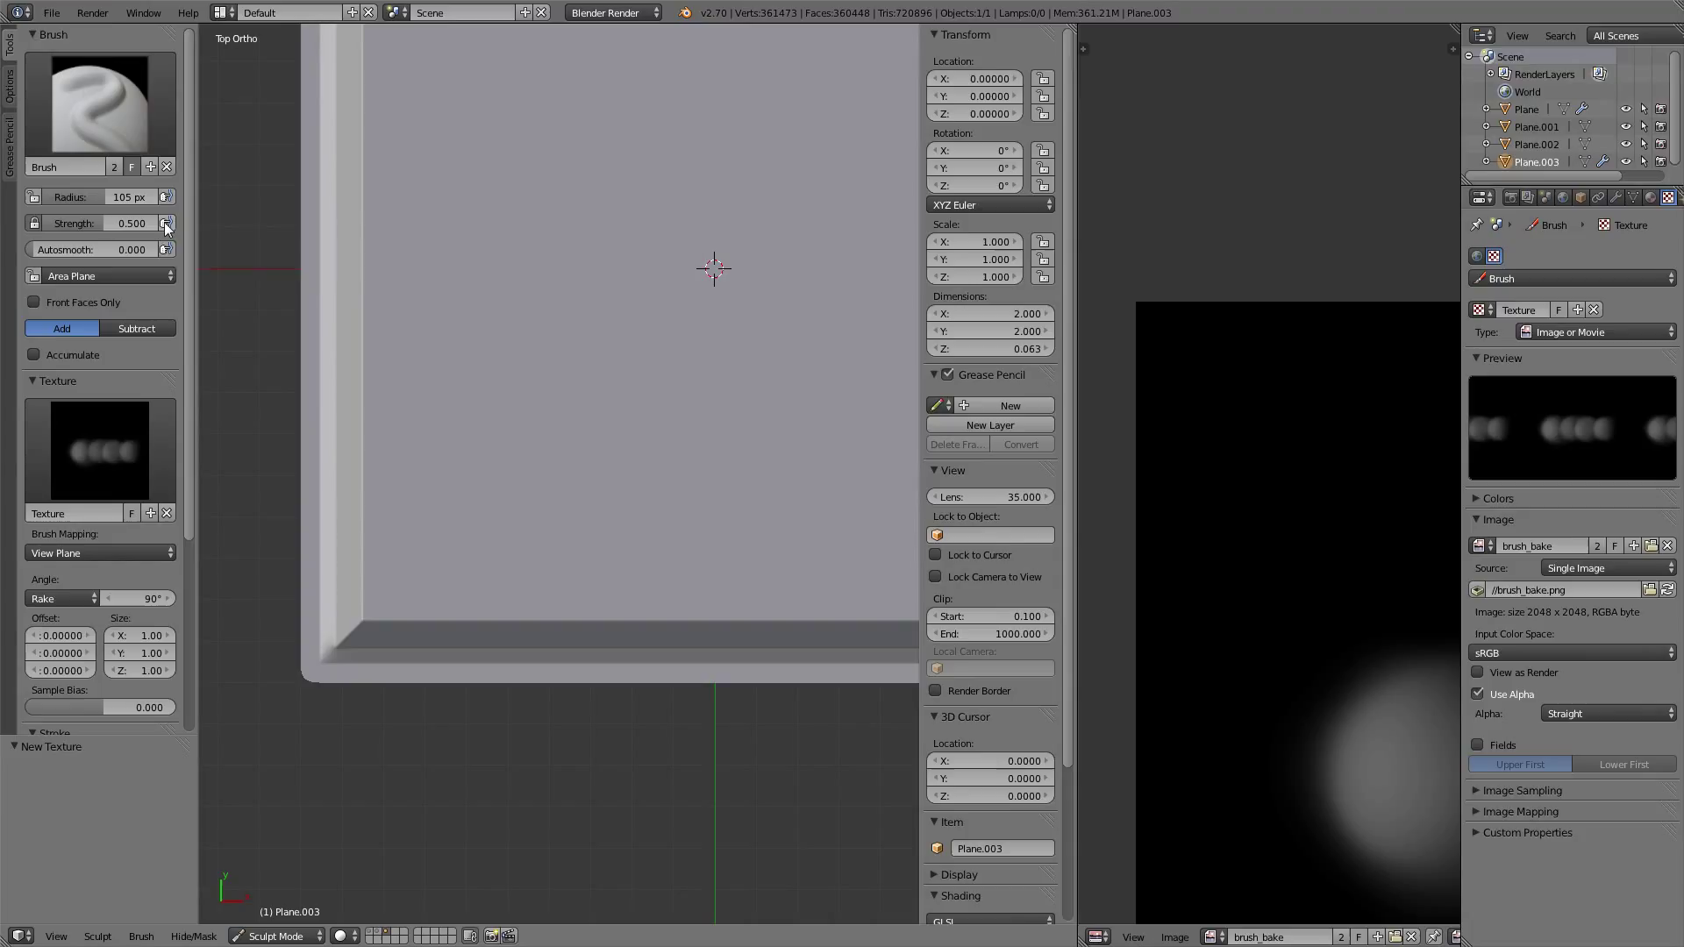
{"action": "mouse_move", "coordinate": [167, 223]}
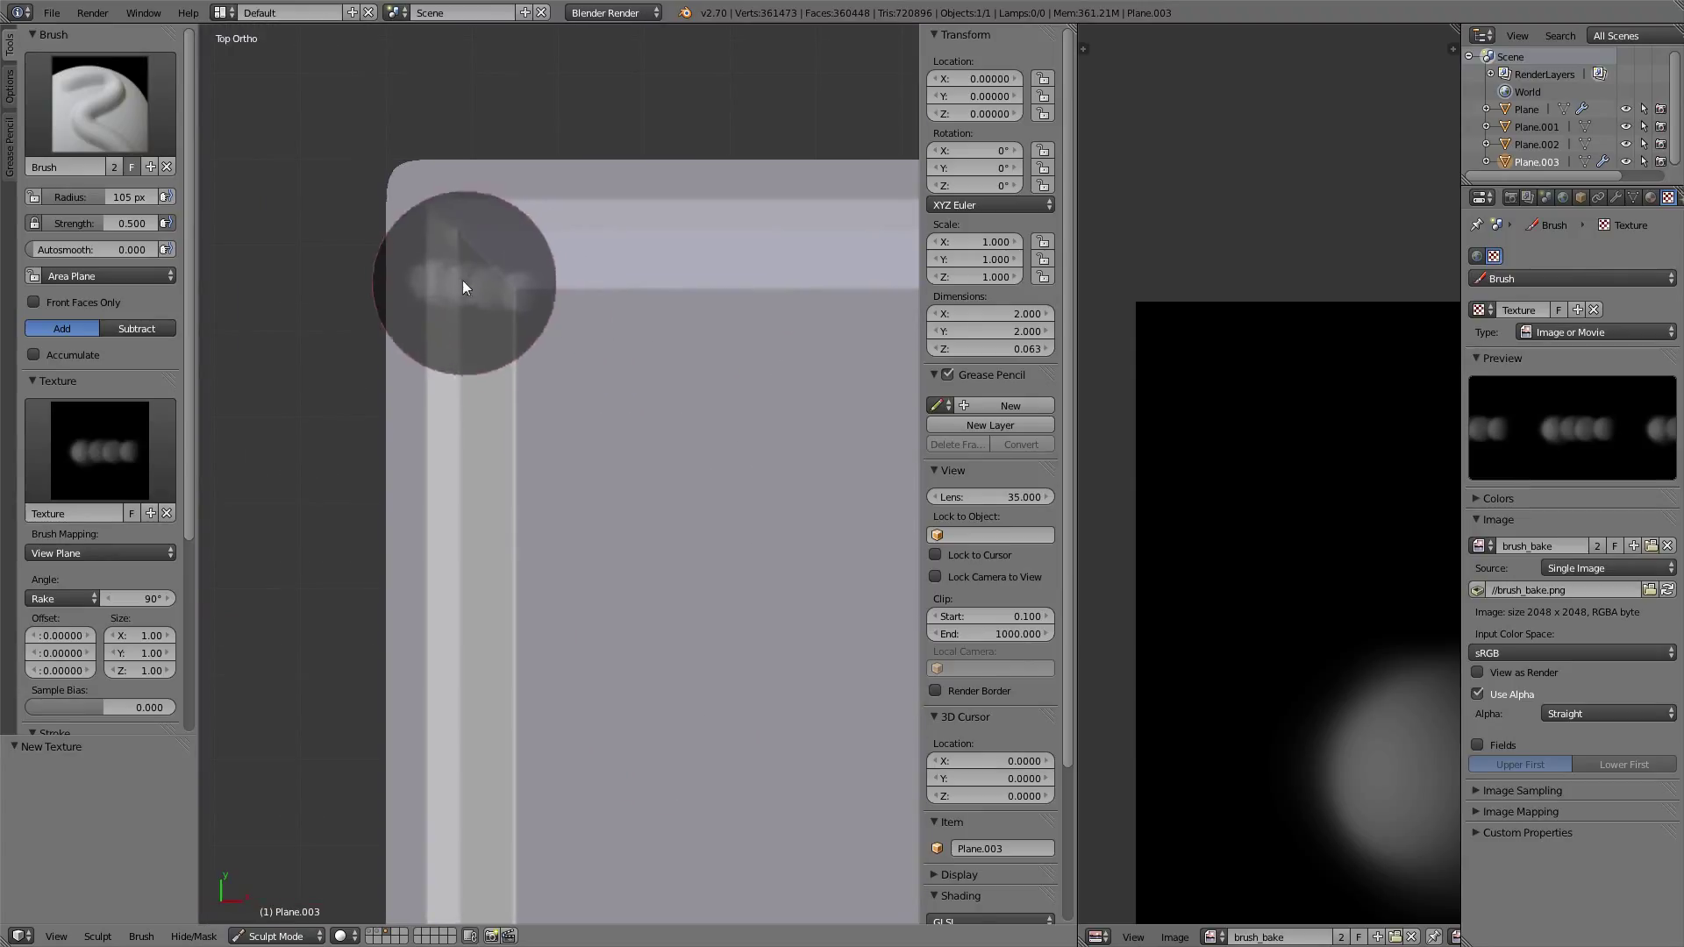
- Shrink the brush radius to 80 px and stamp a weld bead near the top-left edge
{"action": "left_click_drag", "start_coordinate": [464, 287], "coordinate": [441, 455]}
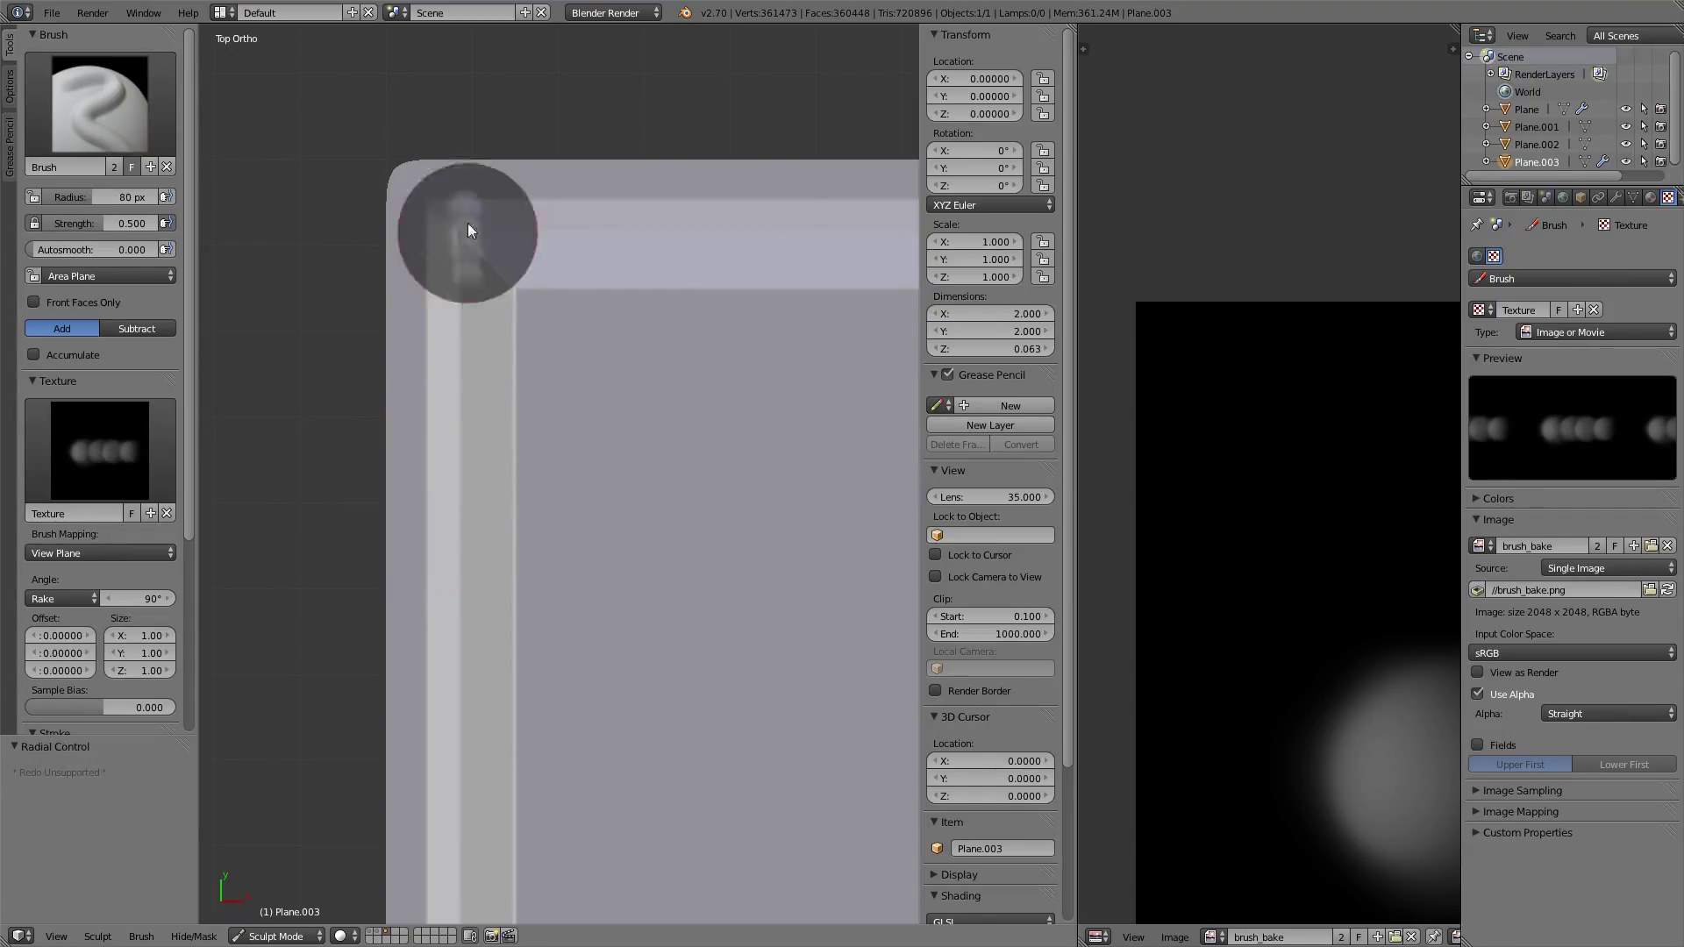
{"action": "left_click_drag", "start_coordinate": [468, 230], "coordinate": [444, 397]}
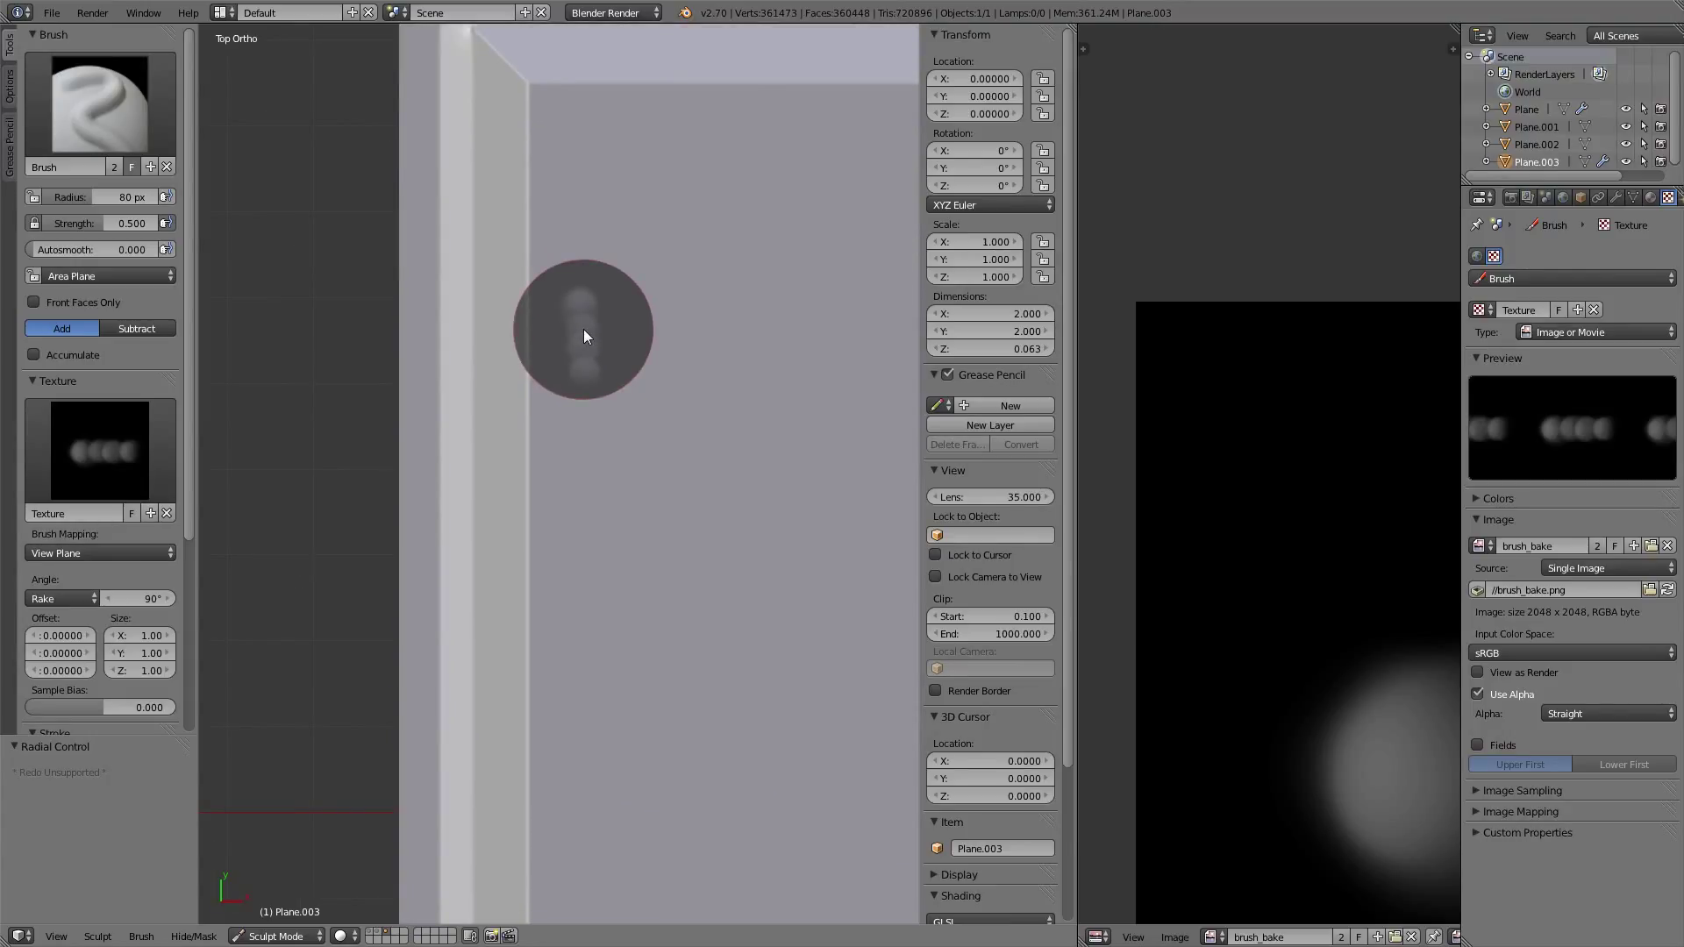
{"action": "left_click_drag", "start_coordinate": [585, 334], "coordinate": [663, 255]}
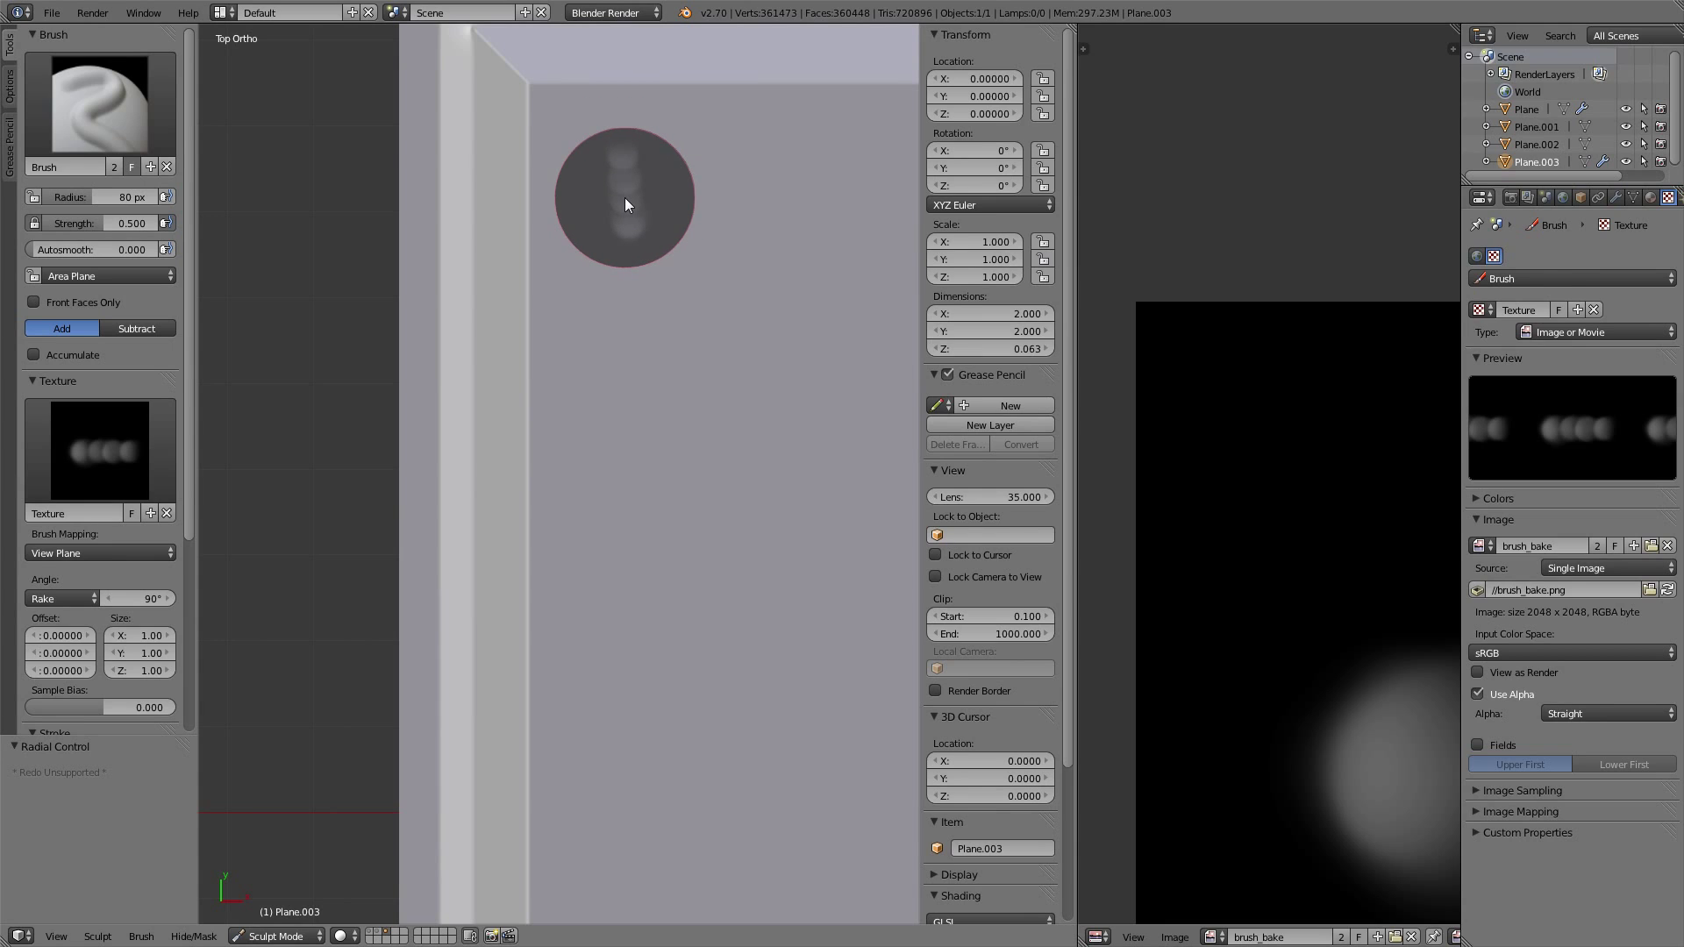
{"action": "mouse_move", "coordinate": [616, 161]}
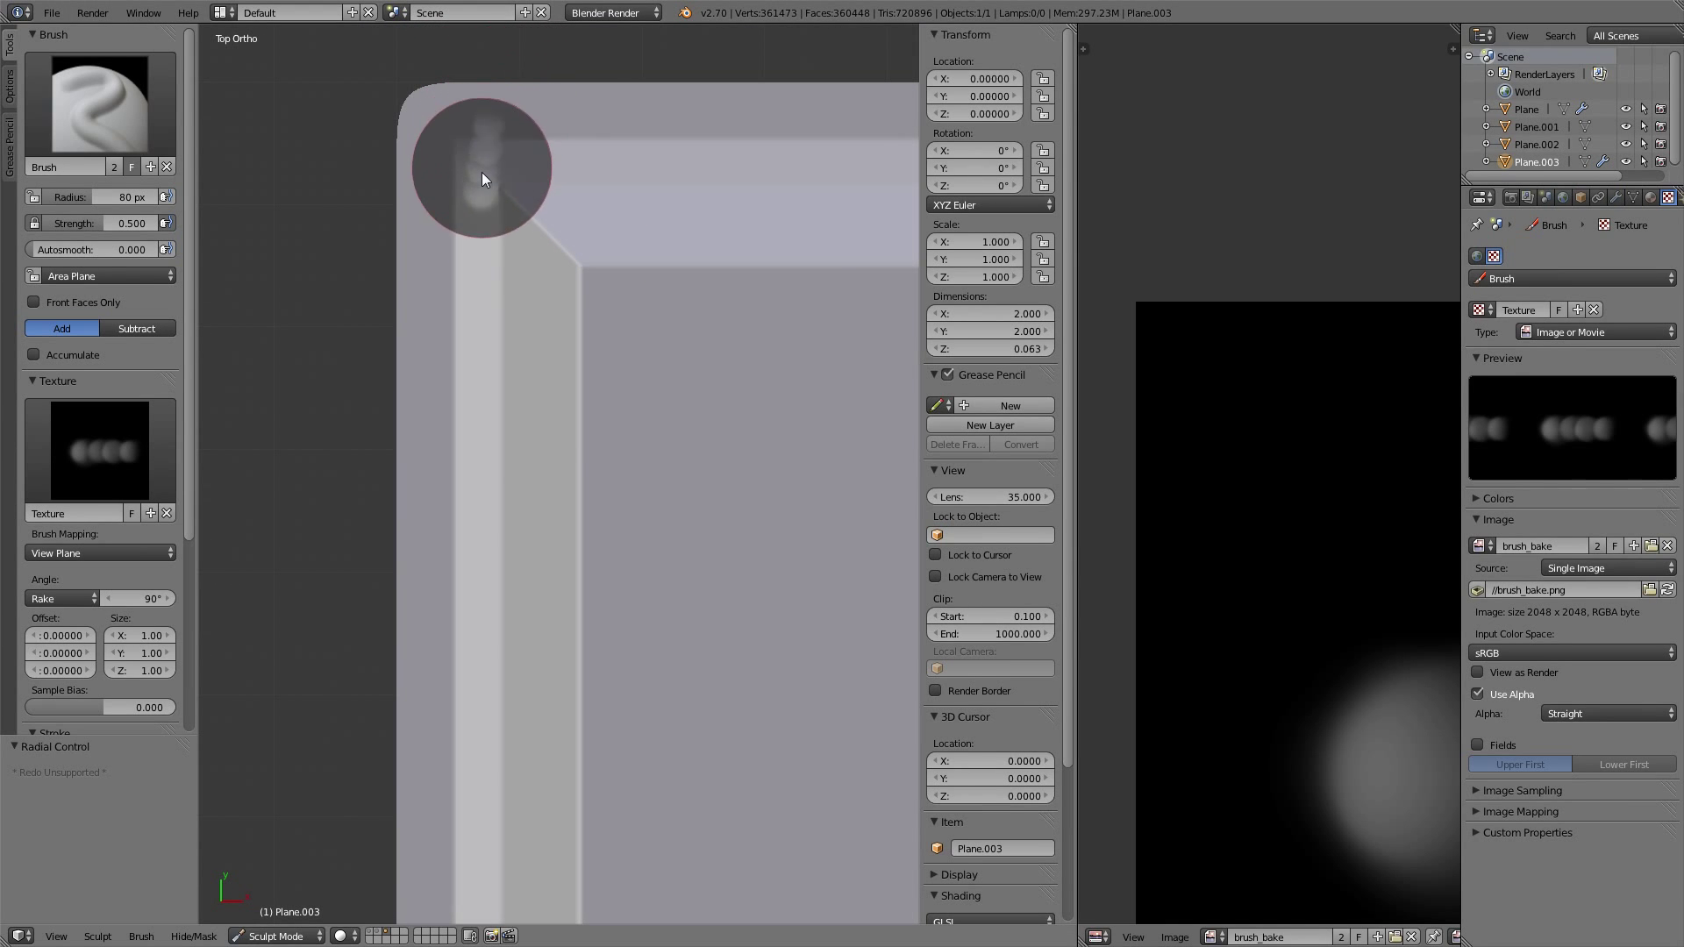
- Paint weld bead strokes from the top-left corner down the left inner edge
{"action": "left_click_drag", "start_coordinate": [483, 172], "coordinate": [487, 290]}
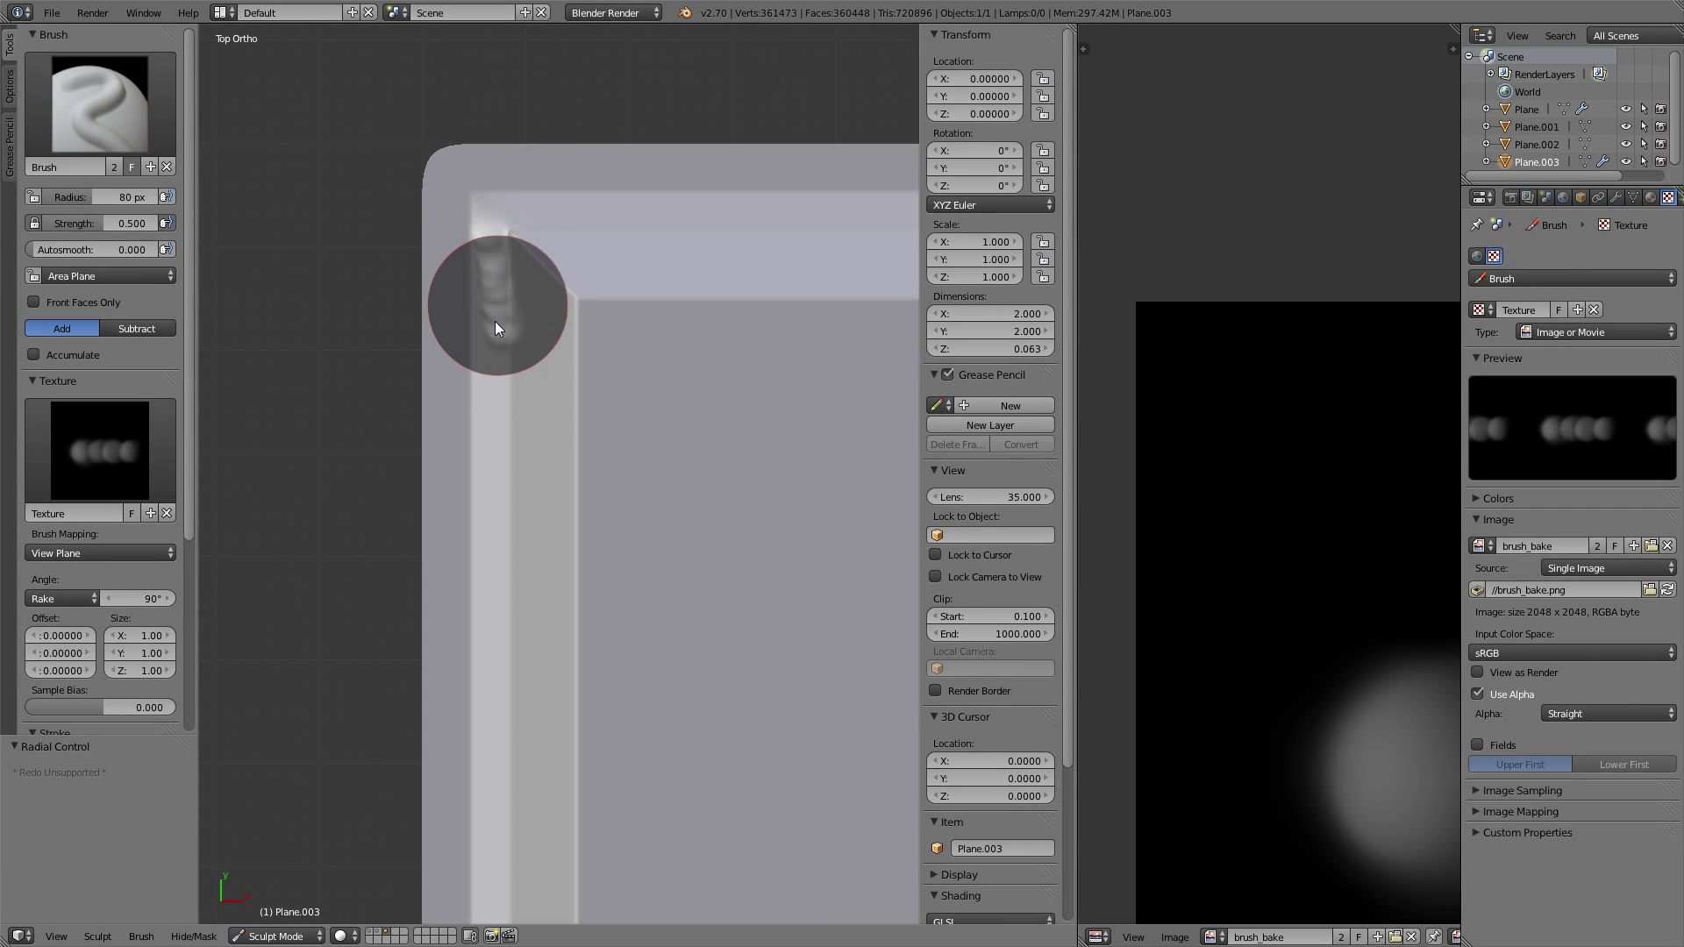
{"action": "left_click_drag", "start_coordinate": [496, 327], "coordinate": [494, 492]}
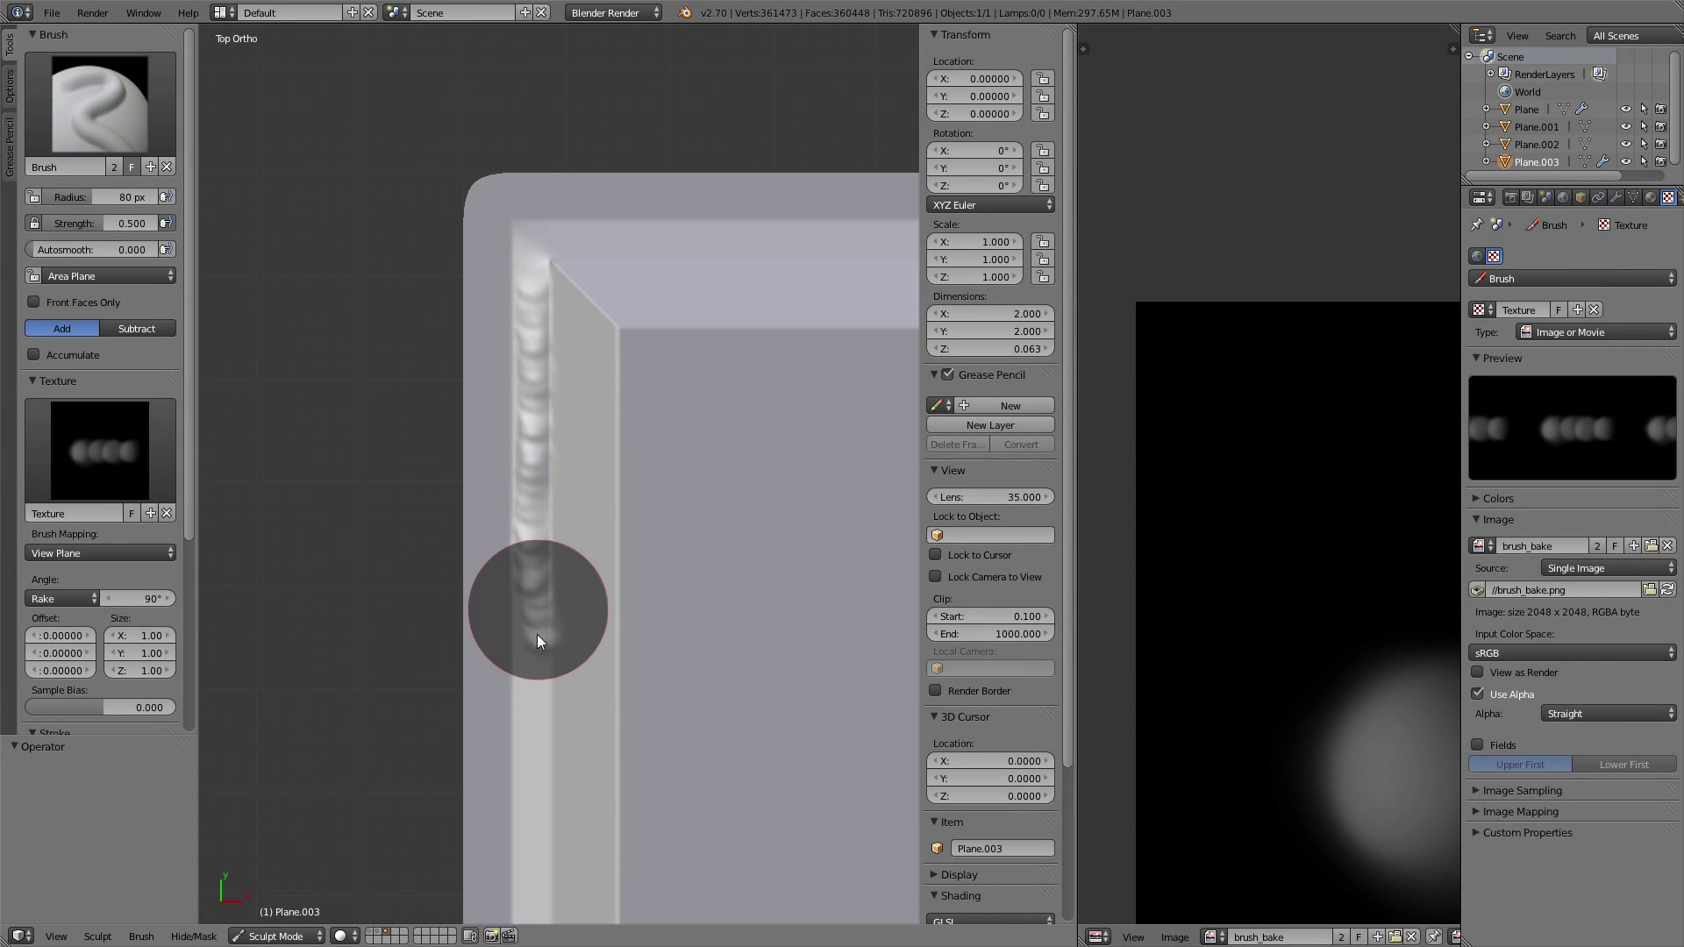
{"action": "left_click_drag", "start_coordinate": [537, 639], "coordinate": [534, 793]}
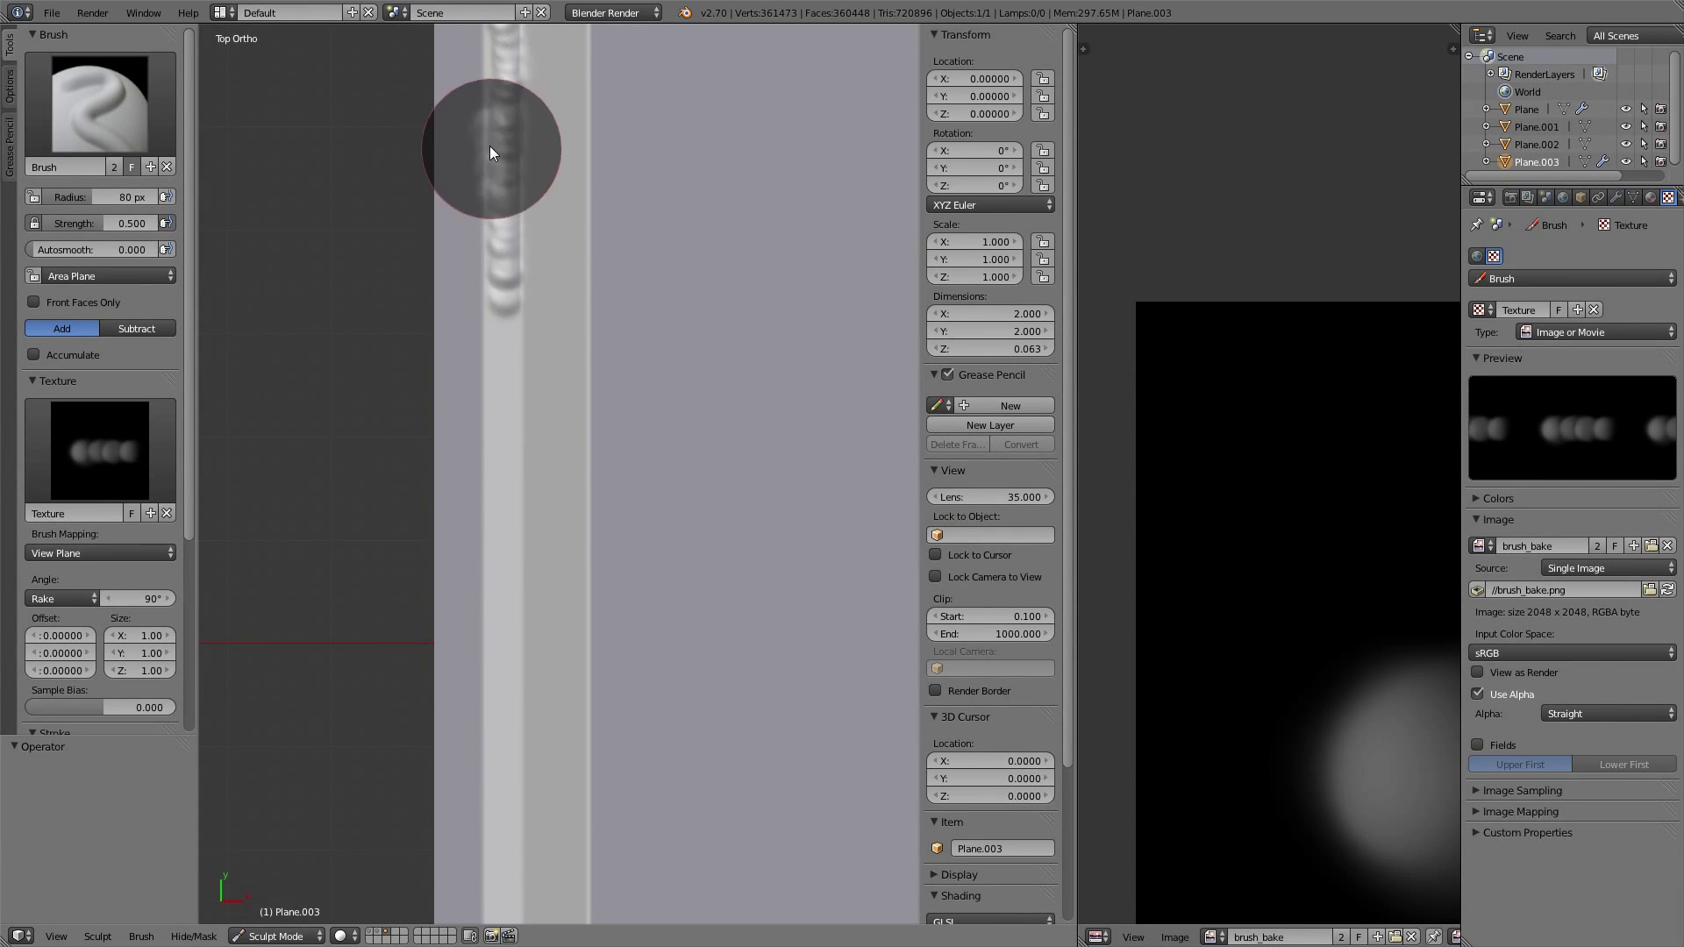
{"action": "left_click_drag", "start_coordinate": [493, 150], "coordinate": [505, 406]}
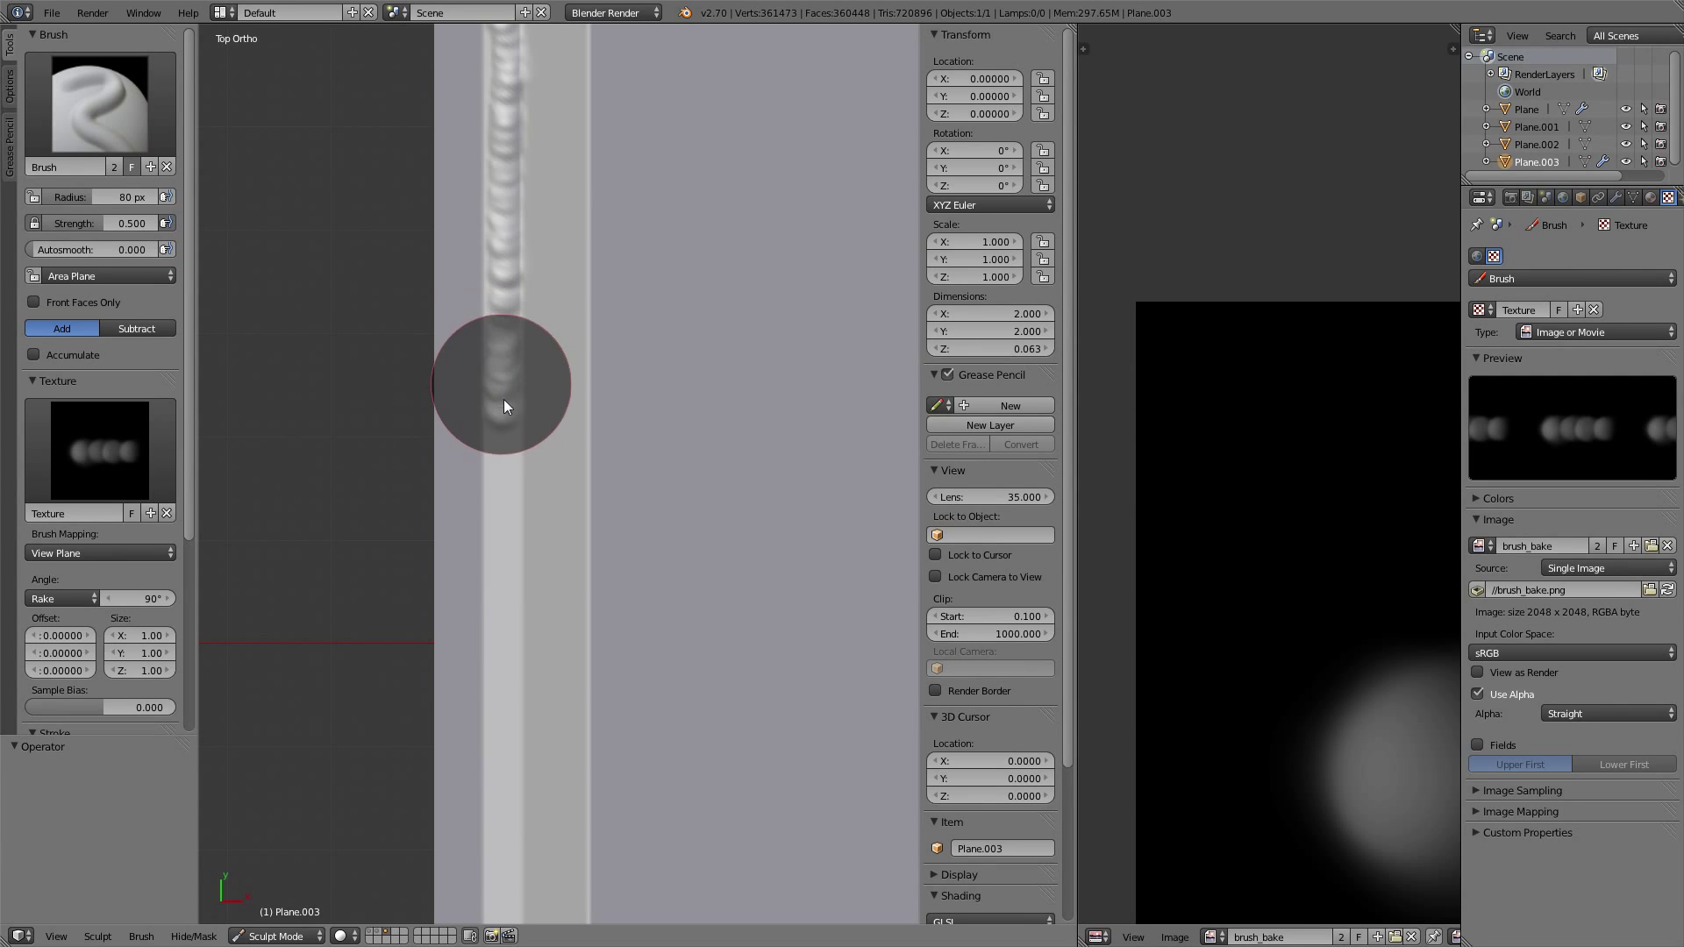
{"action": "left_click_drag", "start_coordinate": [505, 387], "coordinate": [505, 590]}
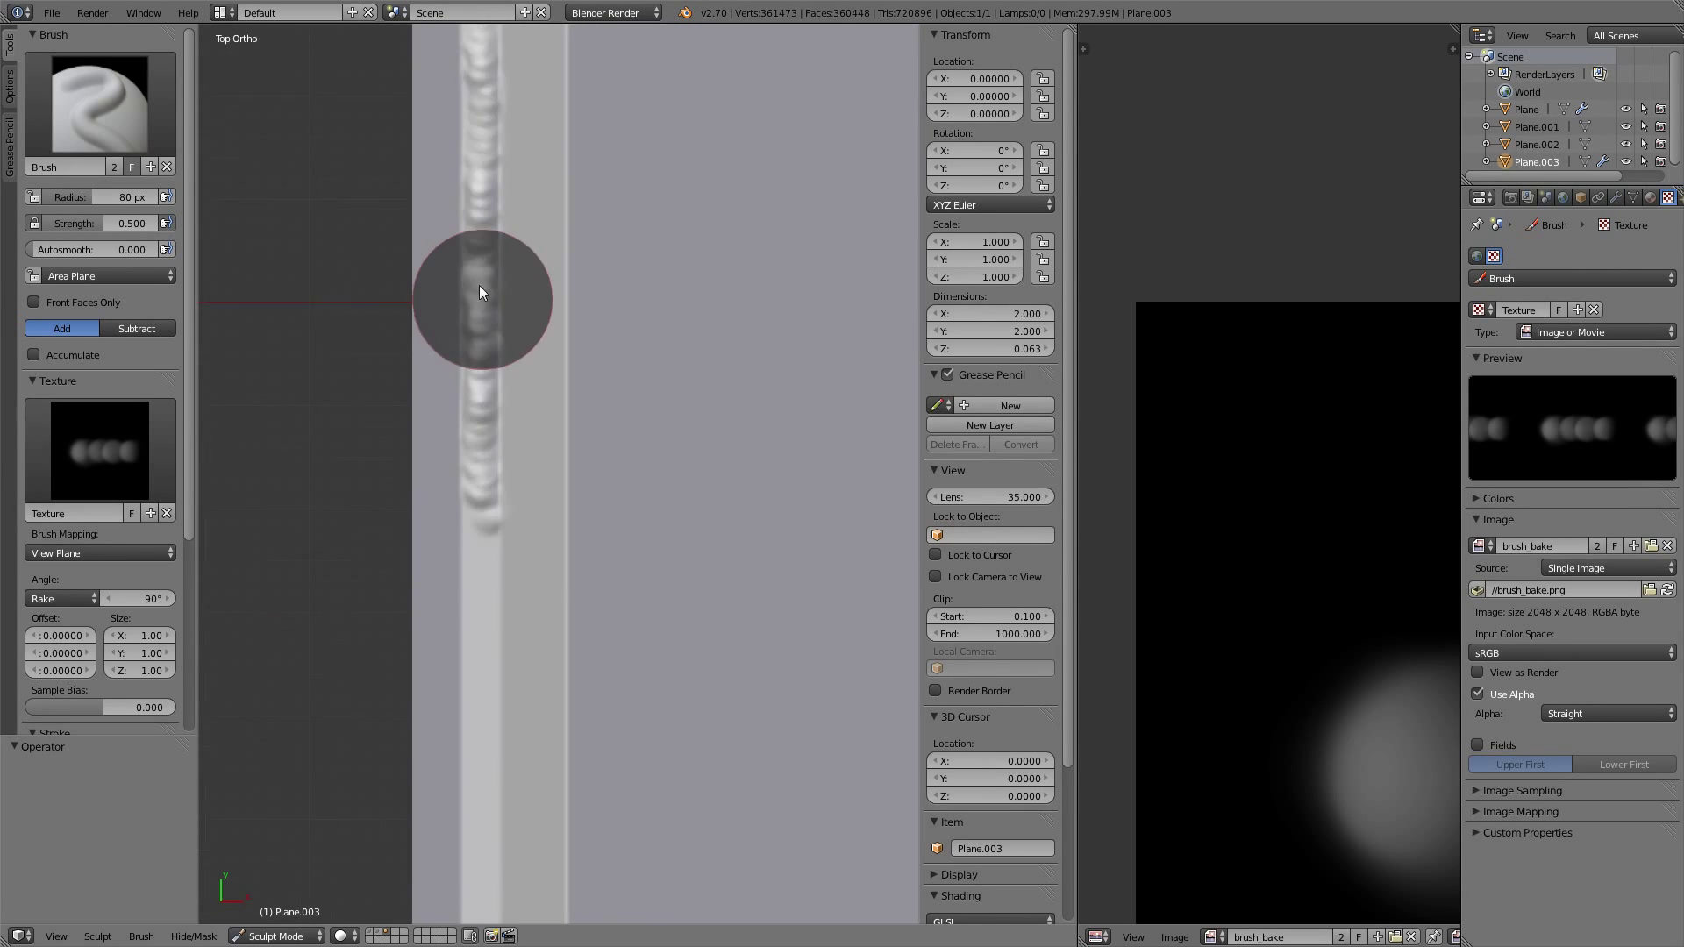
{"action": "left_click_drag", "start_coordinate": [480, 293], "coordinate": [475, 363]}
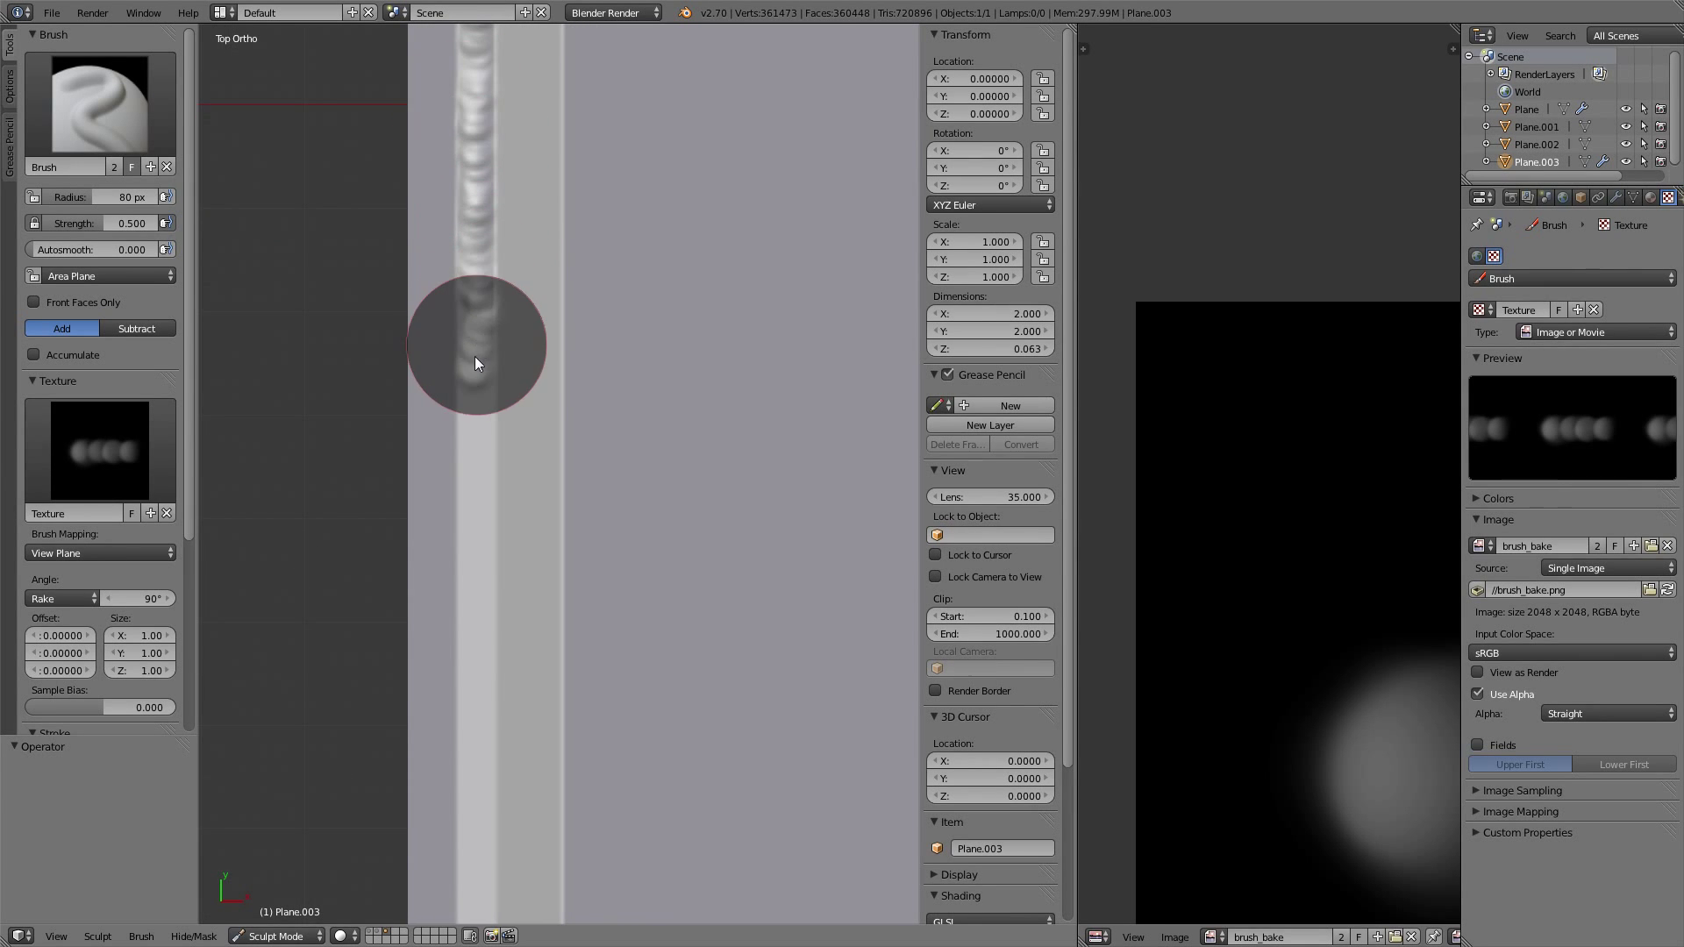
{"action": "left_click_drag", "start_coordinate": [476, 344], "coordinate": [480, 515]}
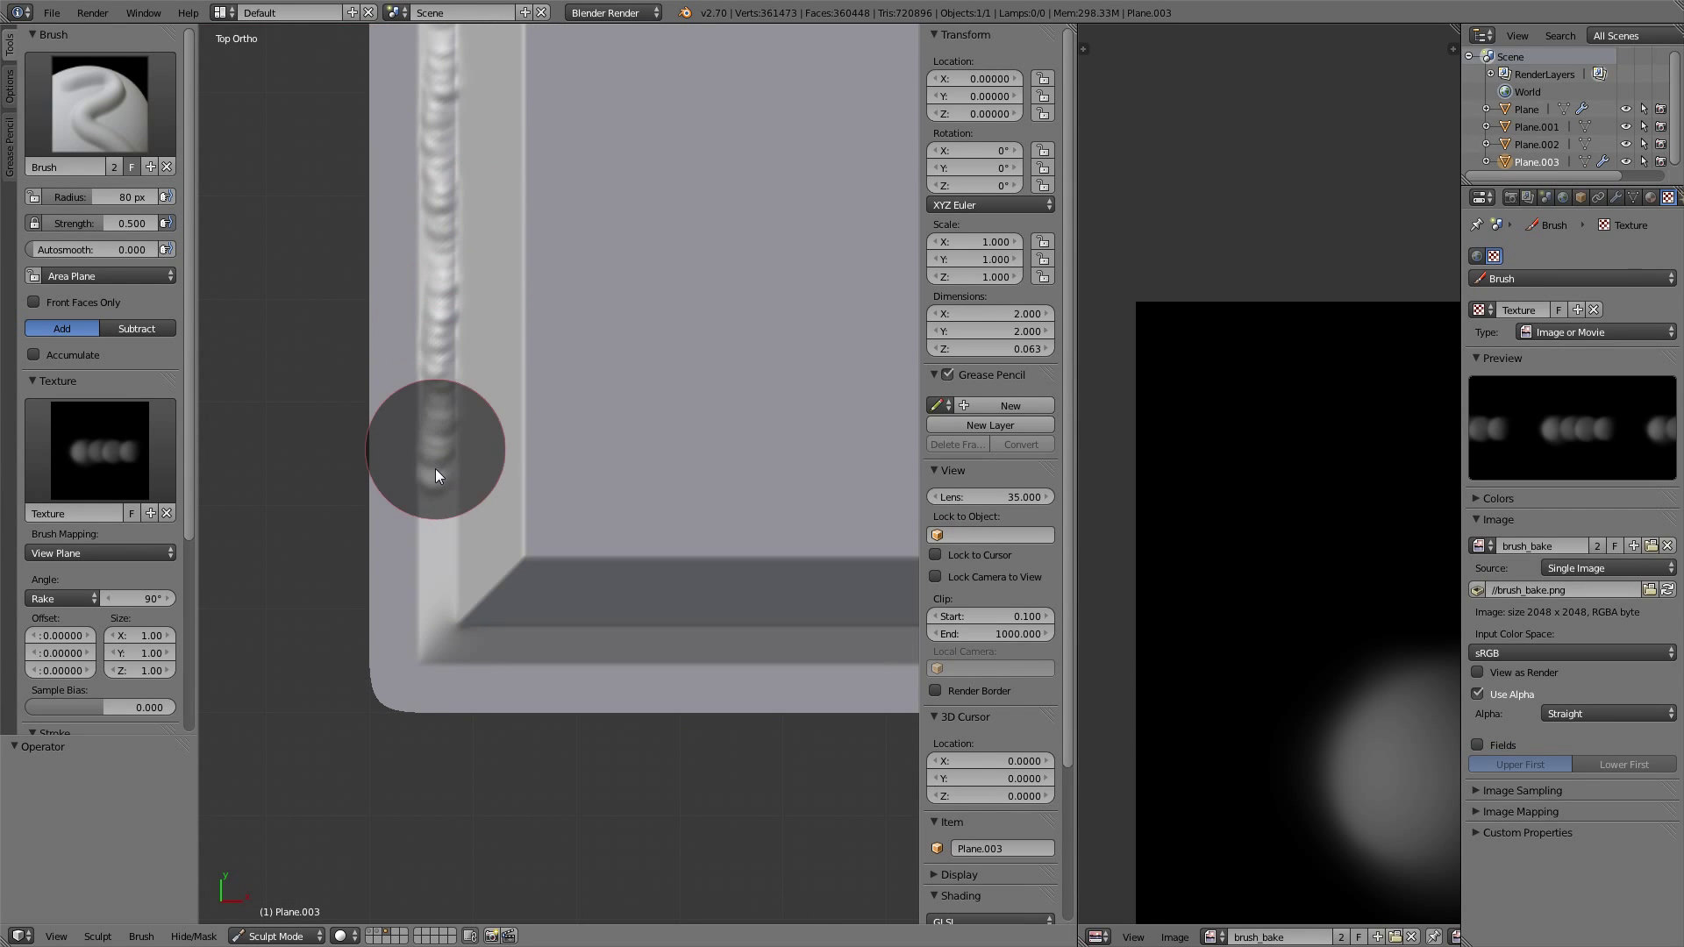
- Carry the weld bead round the bottom-left corner and along the bottom edge to the bottom-right corner
{"action": "left_click_drag", "start_coordinate": [437, 475], "coordinate": [444, 636]}
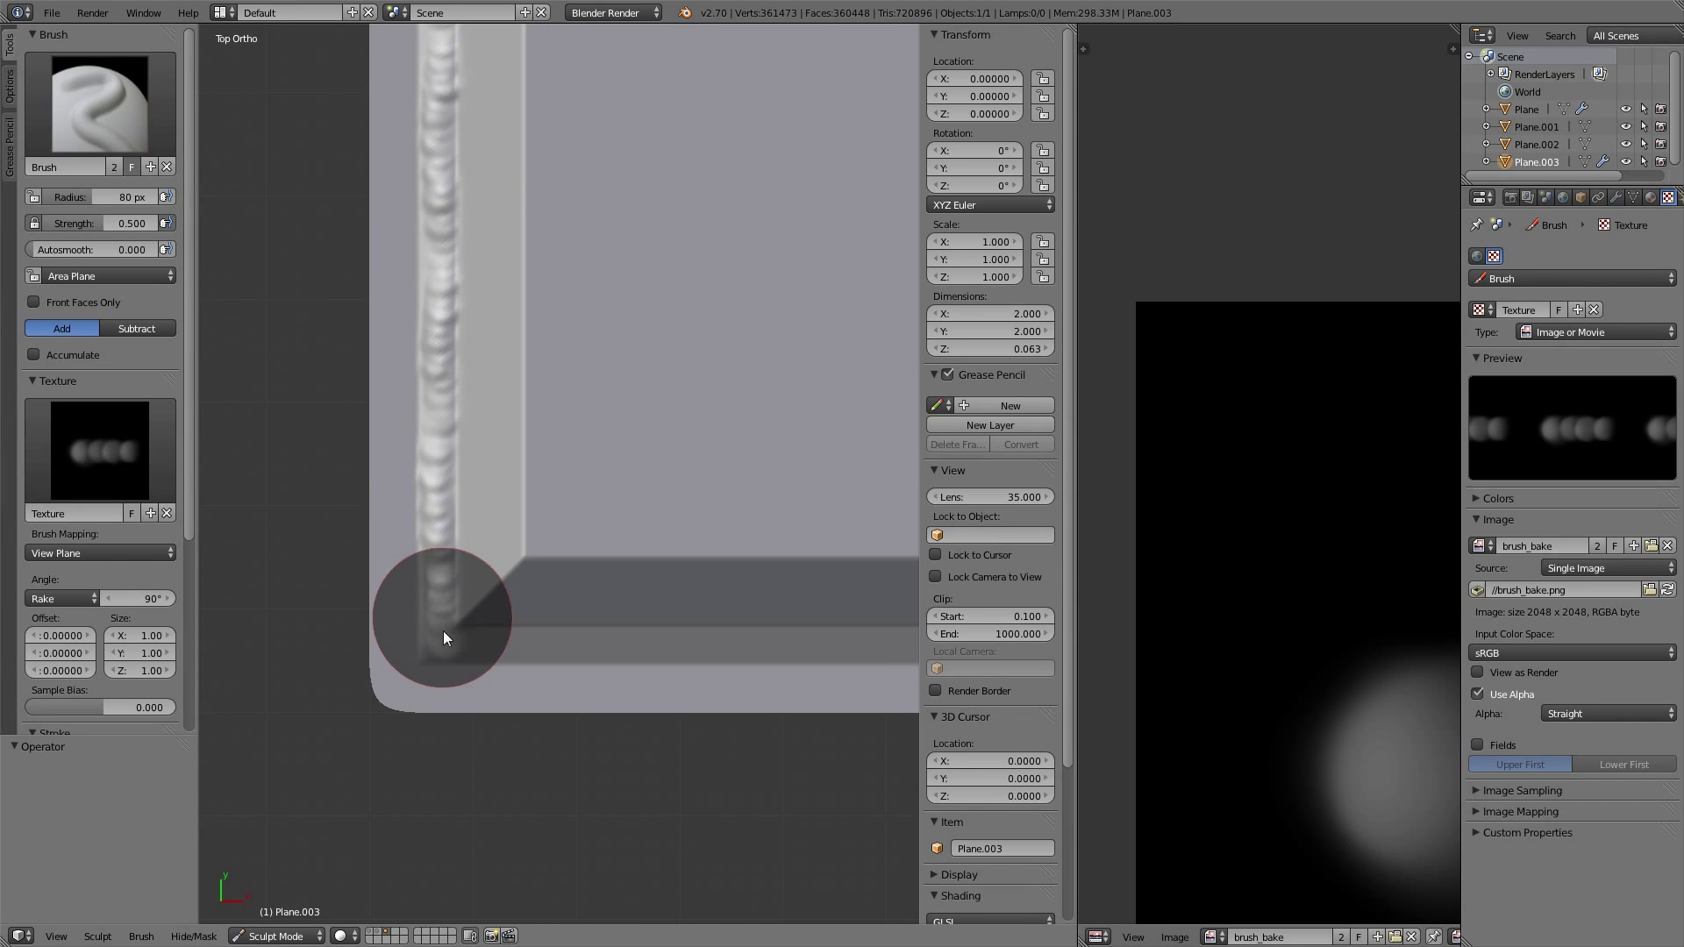
{"action": "left_click_drag", "start_coordinate": [444, 639], "coordinate": [559, 639]}
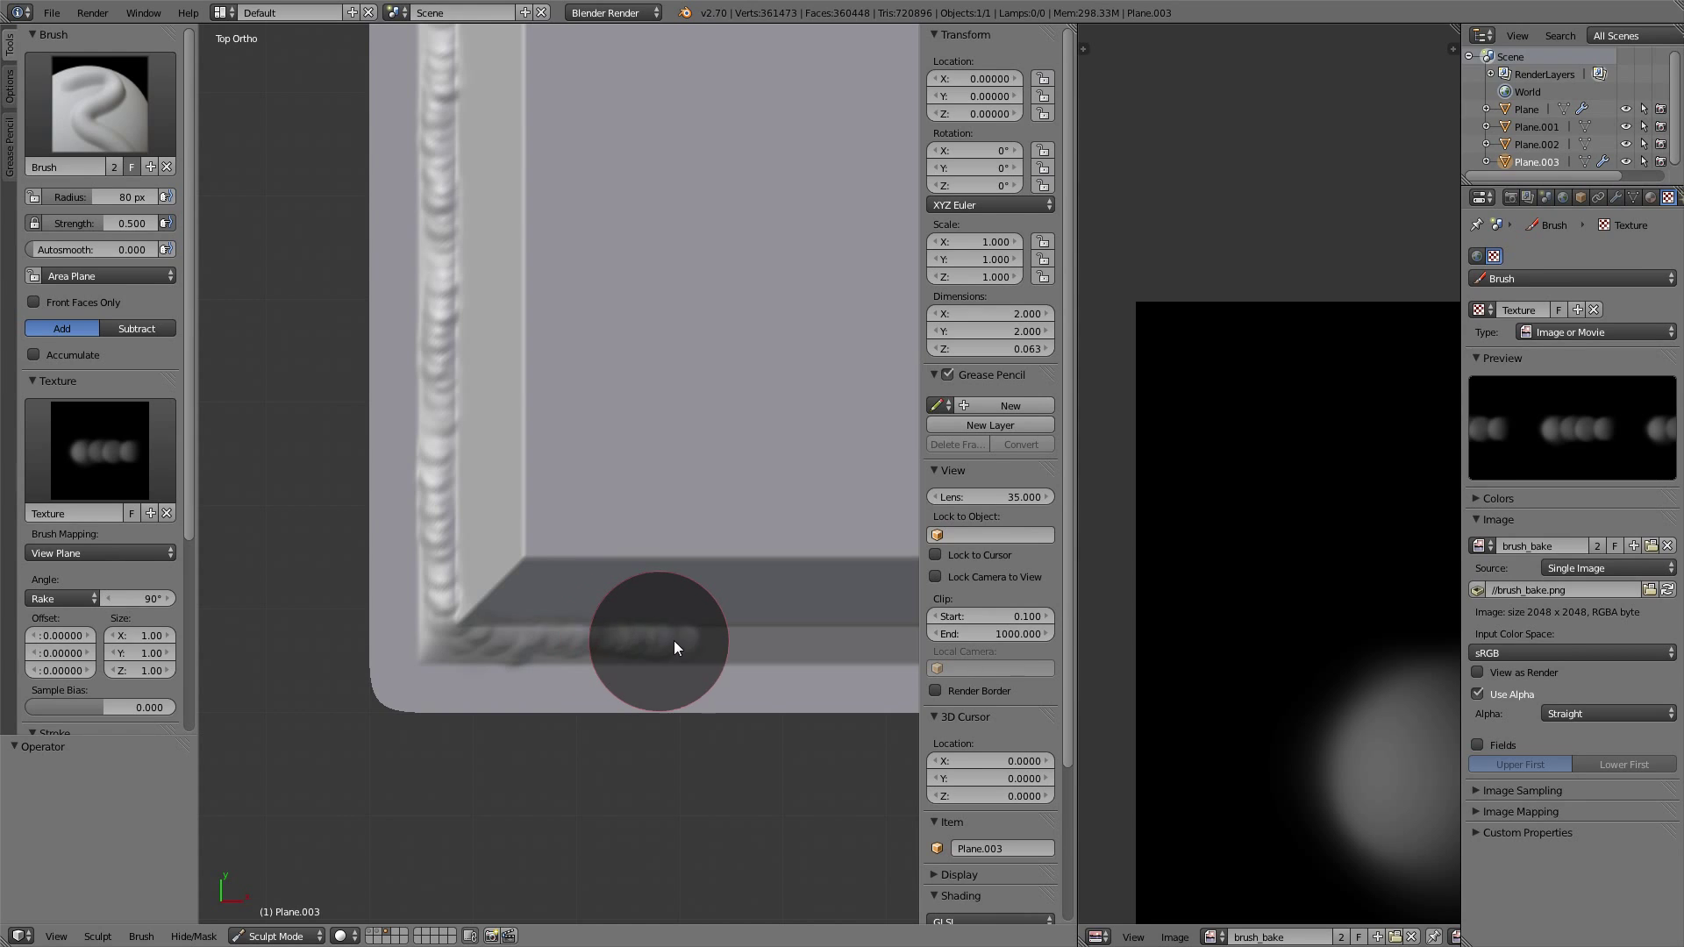
{"action": "left_click_drag", "start_coordinate": [675, 645], "coordinate": [456, 599]}
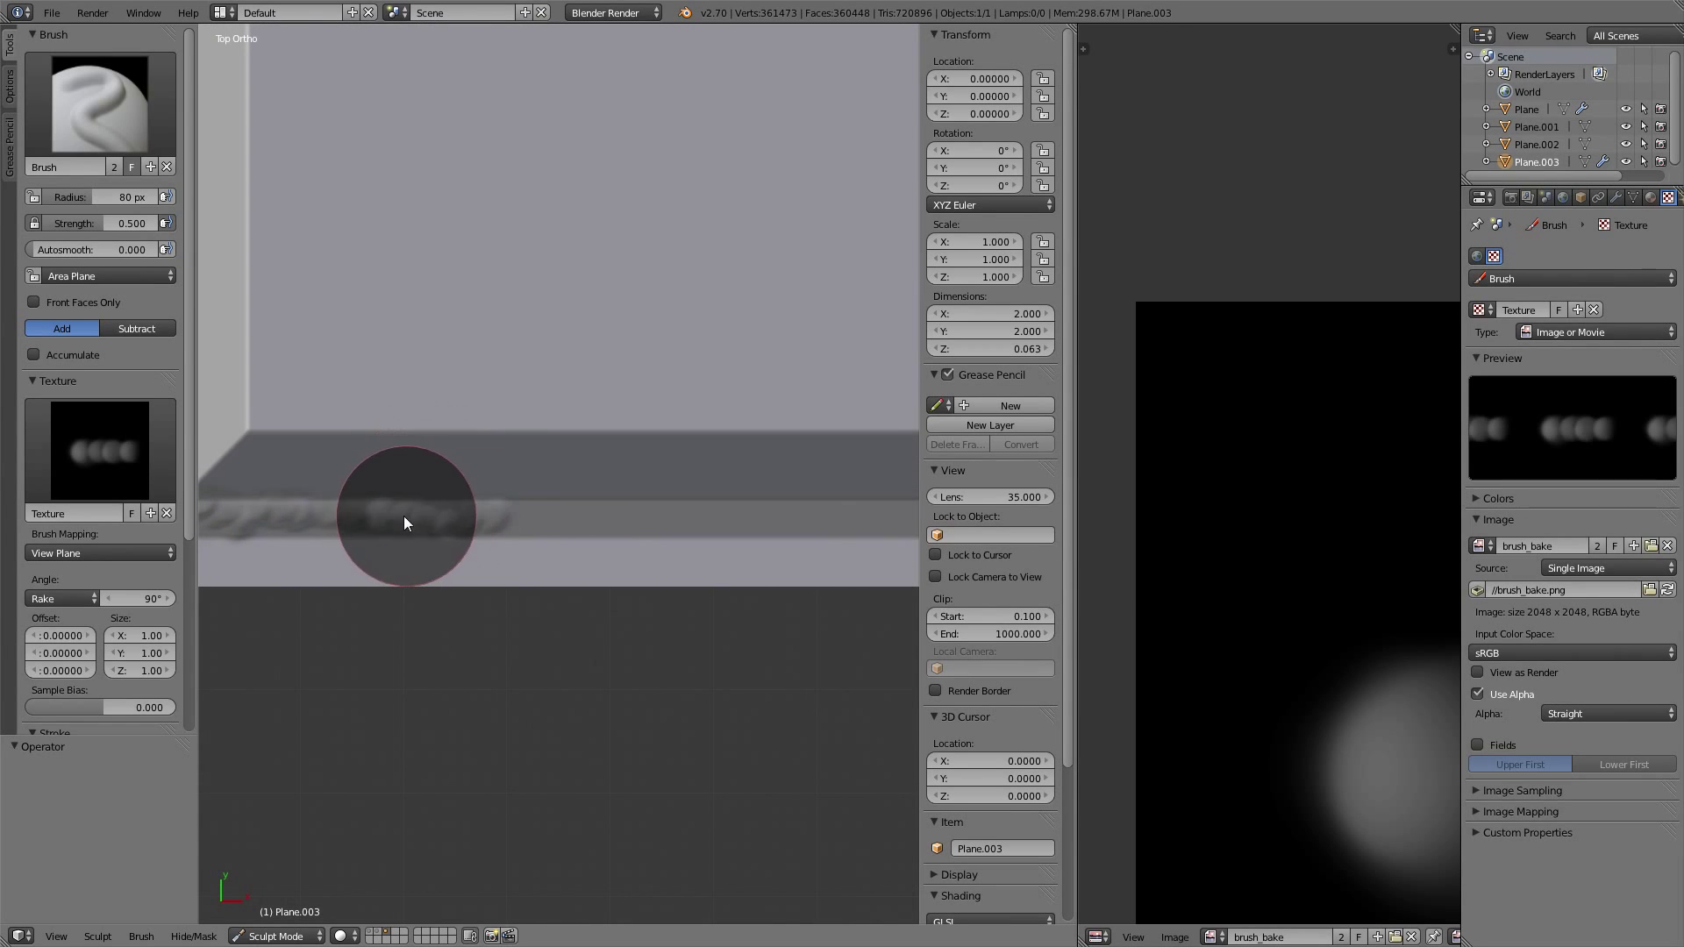
{"action": "left_click_drag", "start_coordinate": [406, 523], "coordinate": [555, 526]}
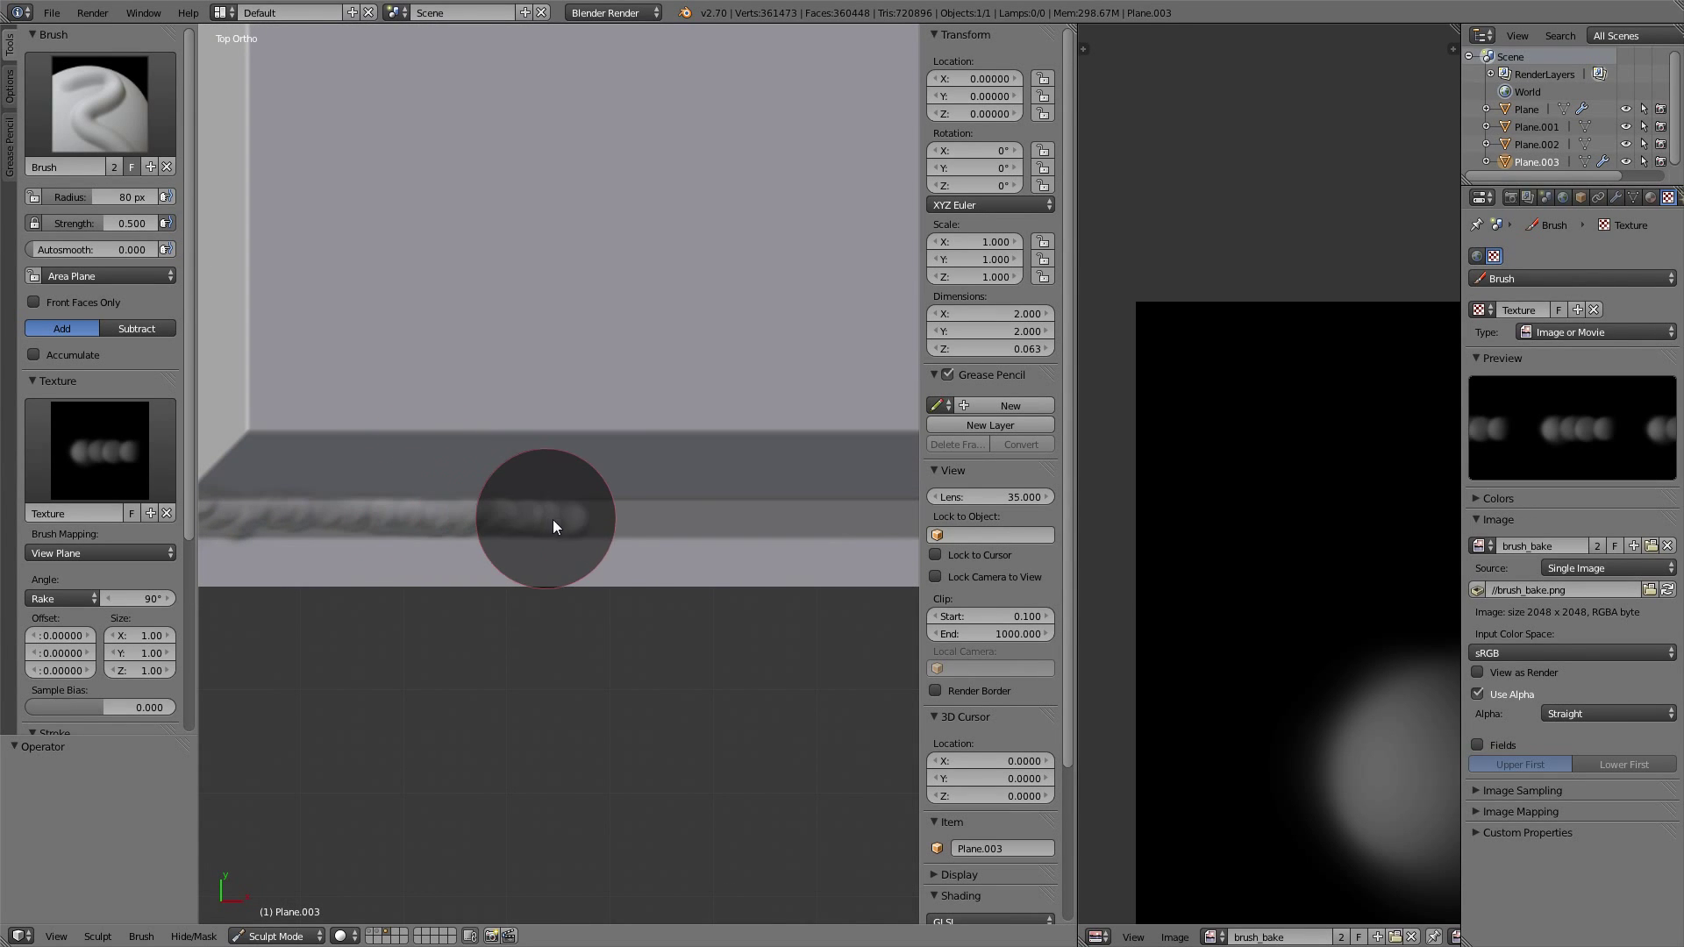
{"action": "left_click_drag", "start_coordinate": [553, 522], "coordinate": [714, 523]}
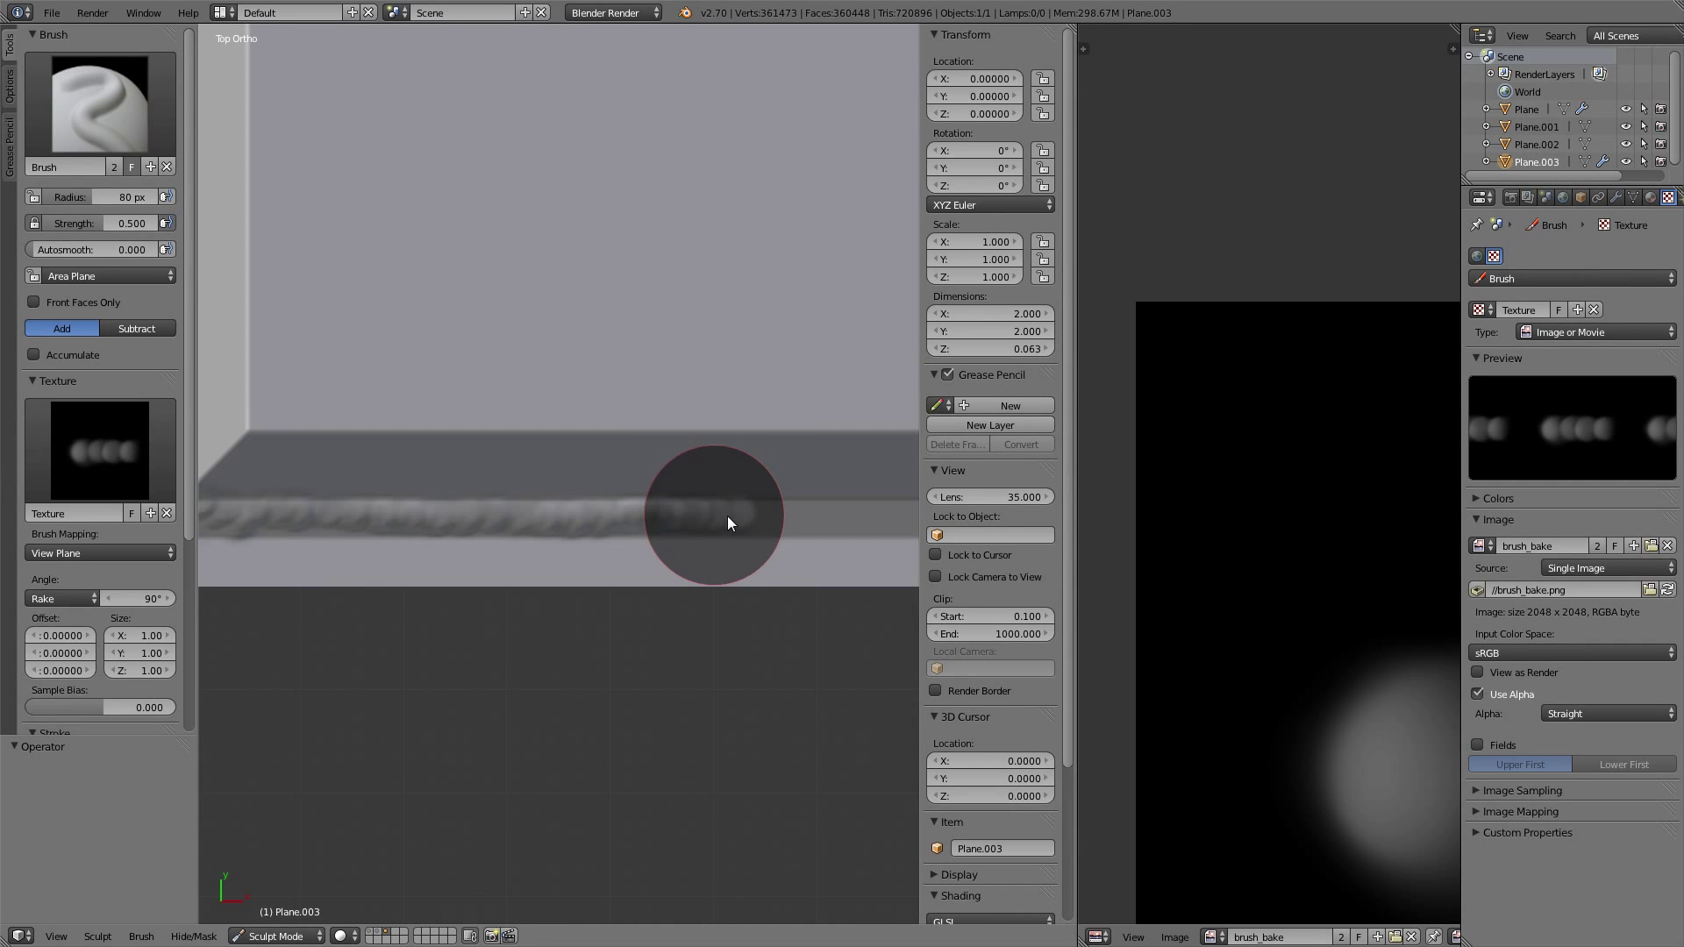
{"action": "left_click_drag", "start_coordinate": [714, 522], "coordinate": [843, 499]}
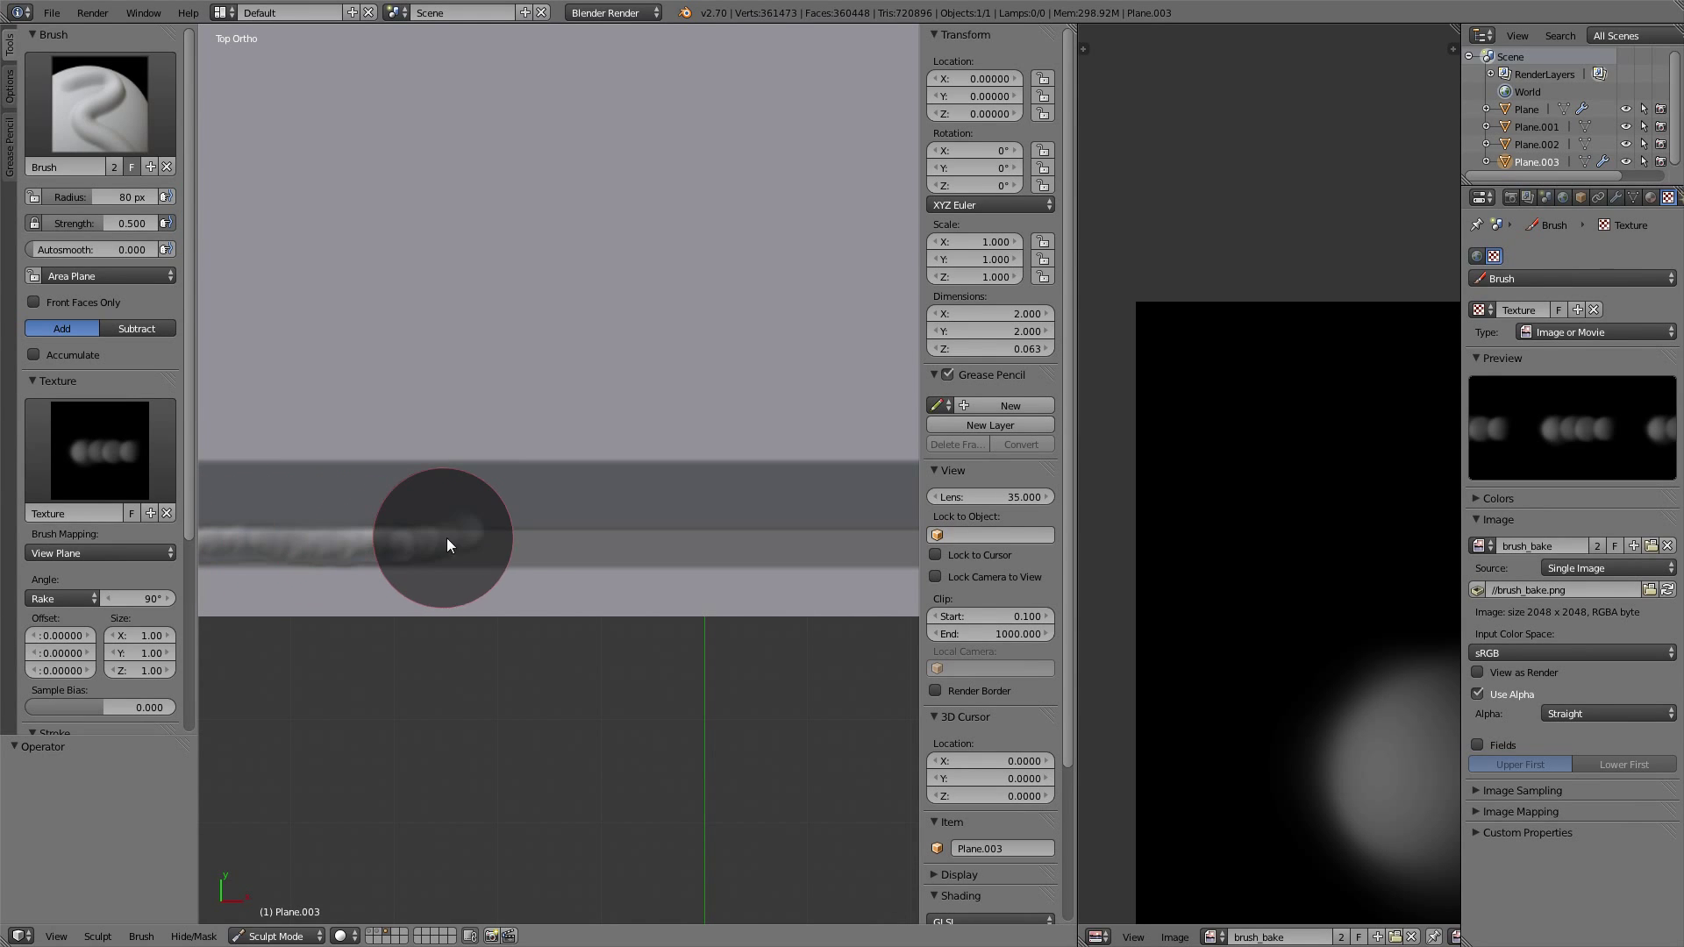
{"action": "left_click_drag", "start_coordinate": [449, 543], "coordinate": [628, 554]}
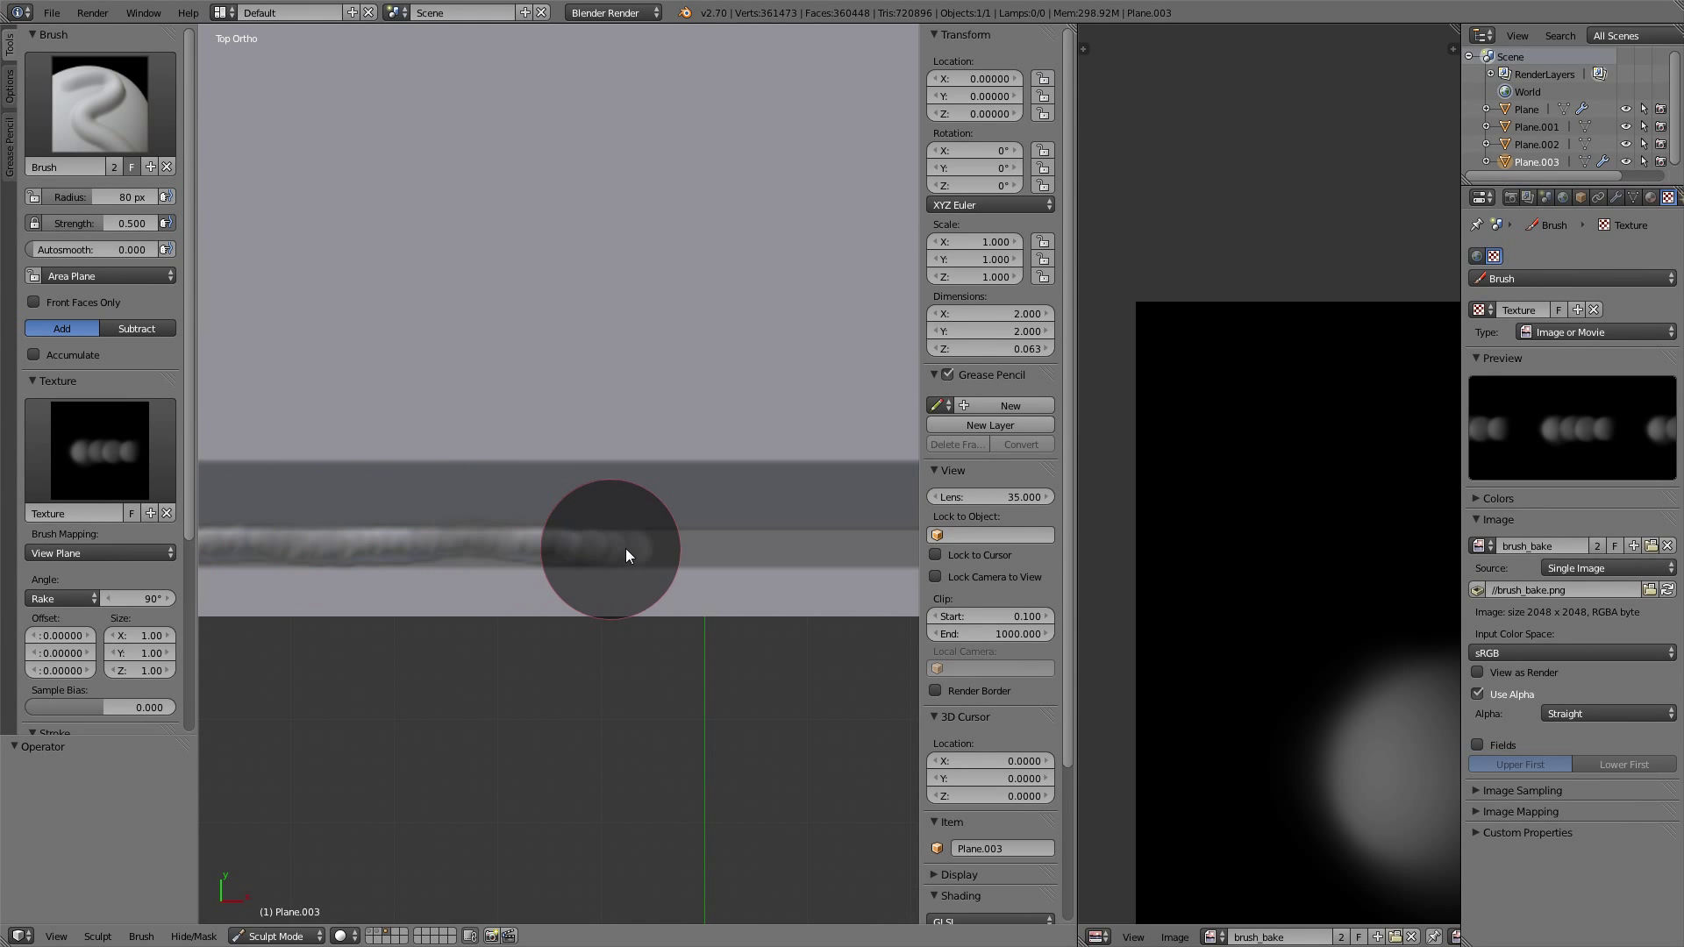
{"action": "left_click_drag", "start_coordinate": [627, 554], "coordinate": [822, 550]}
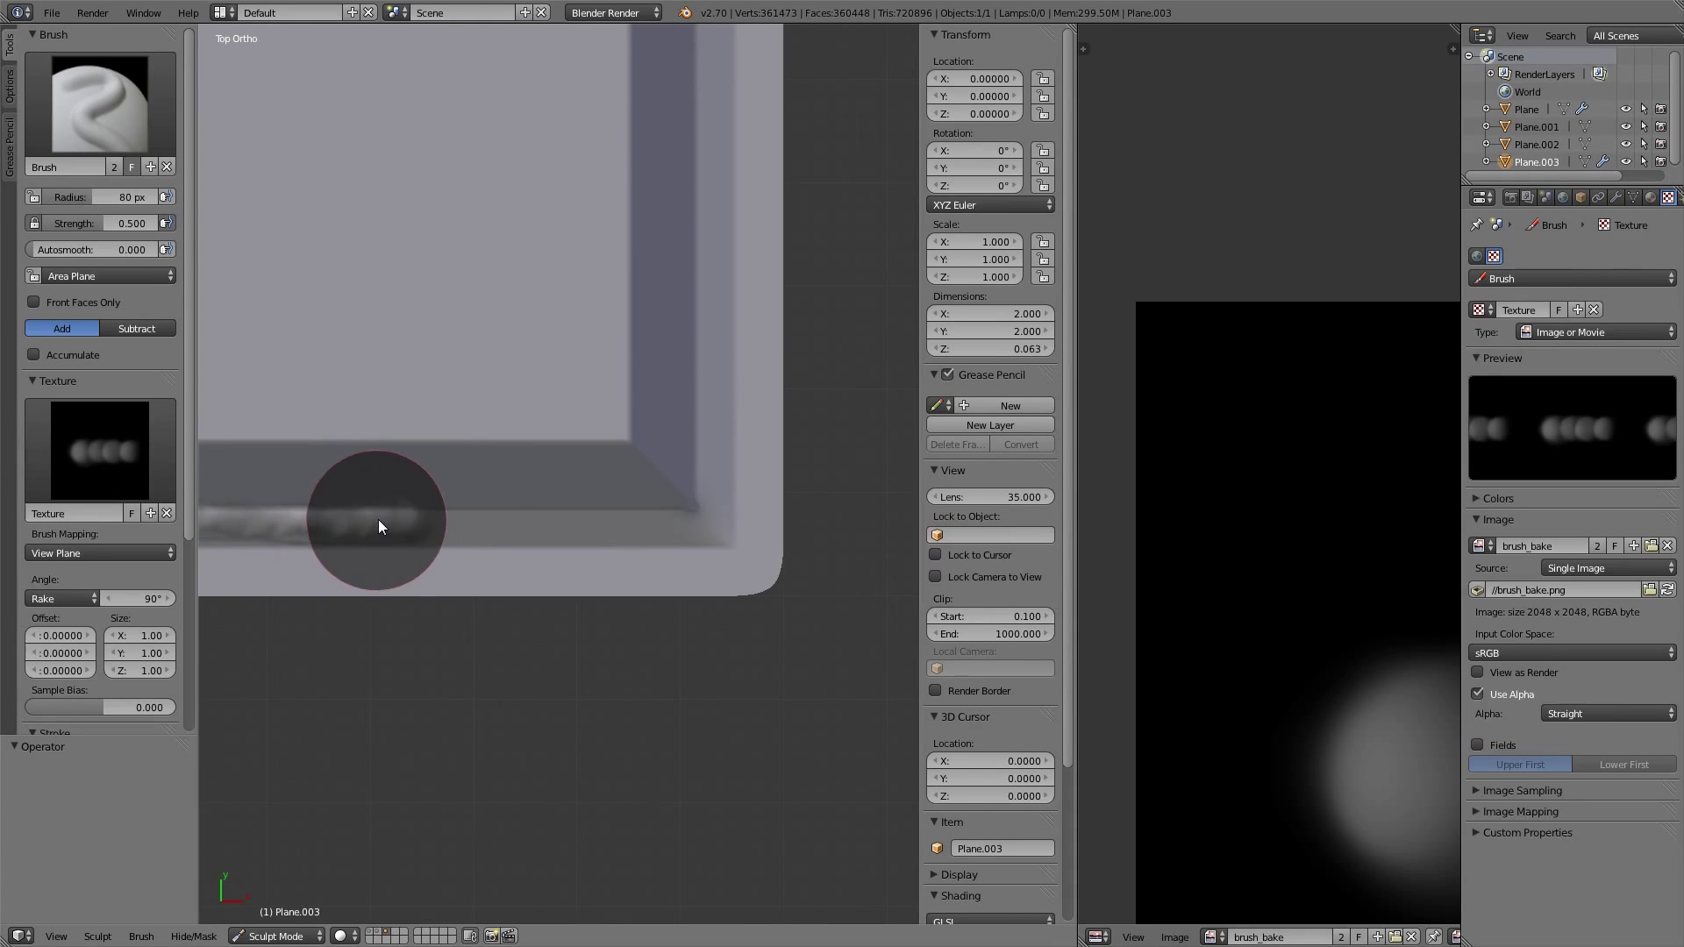
{"action": "left_click_drag", "start_coordinate": [378, 527], "coordinate": [544, 527]}
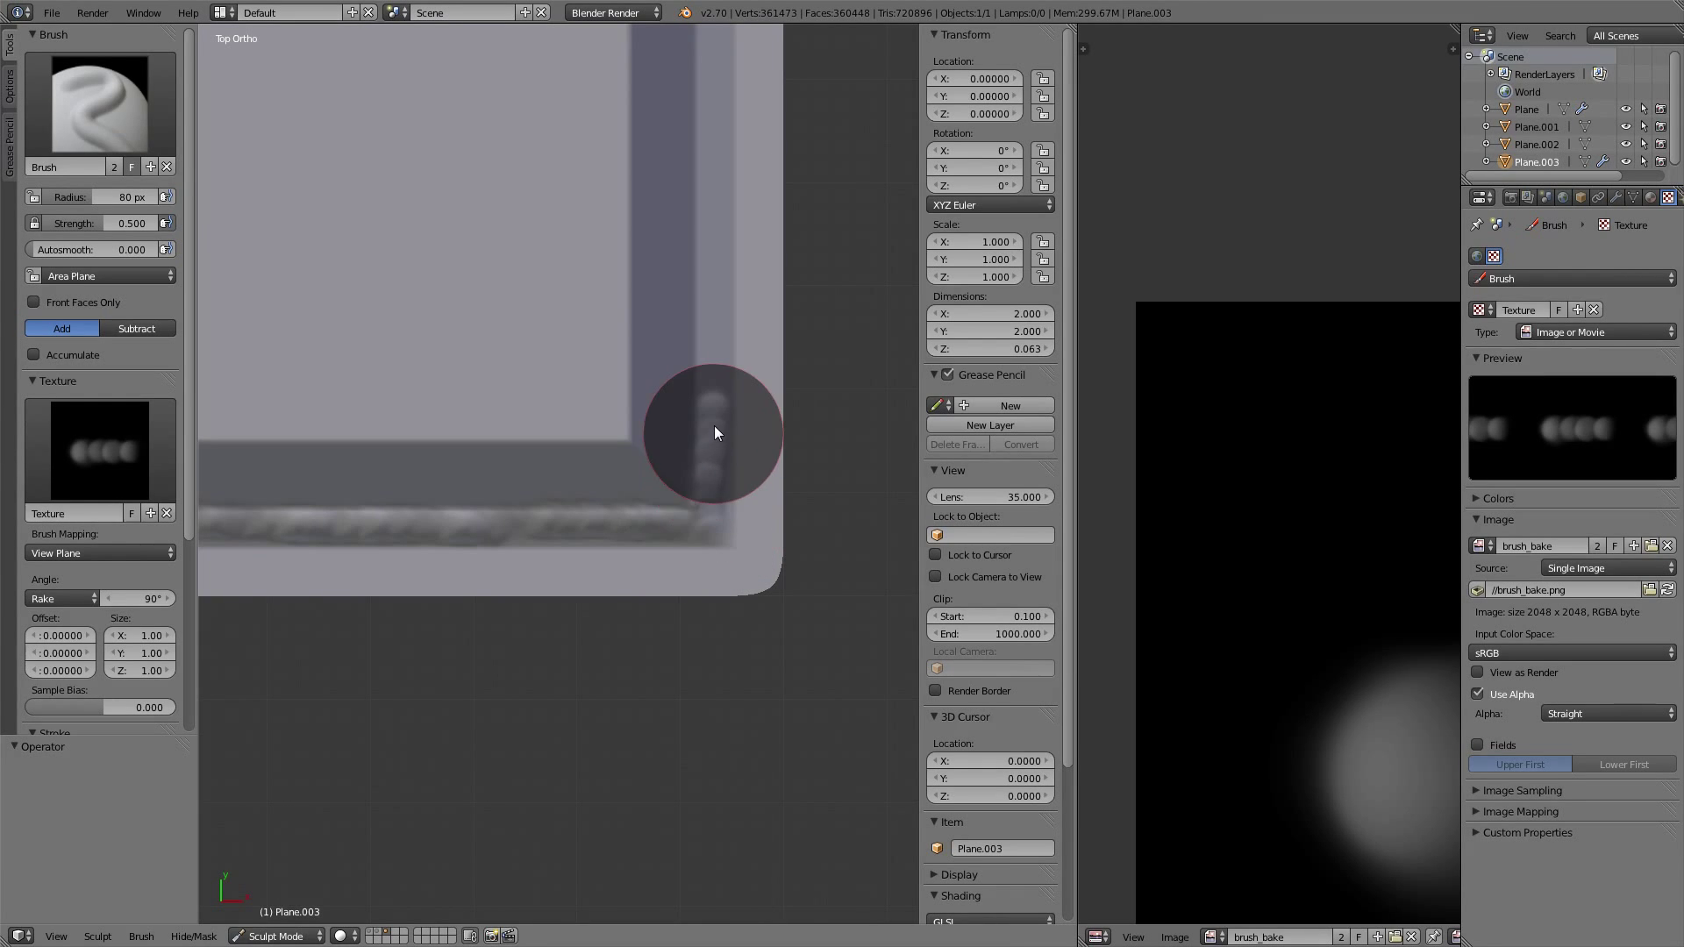
- Stroke the weld bead up the right inner edge toward the top-right corner
{"action": "left_click_drag", "start_coordinate": [714, 433], "coordinate": [715, 212]}
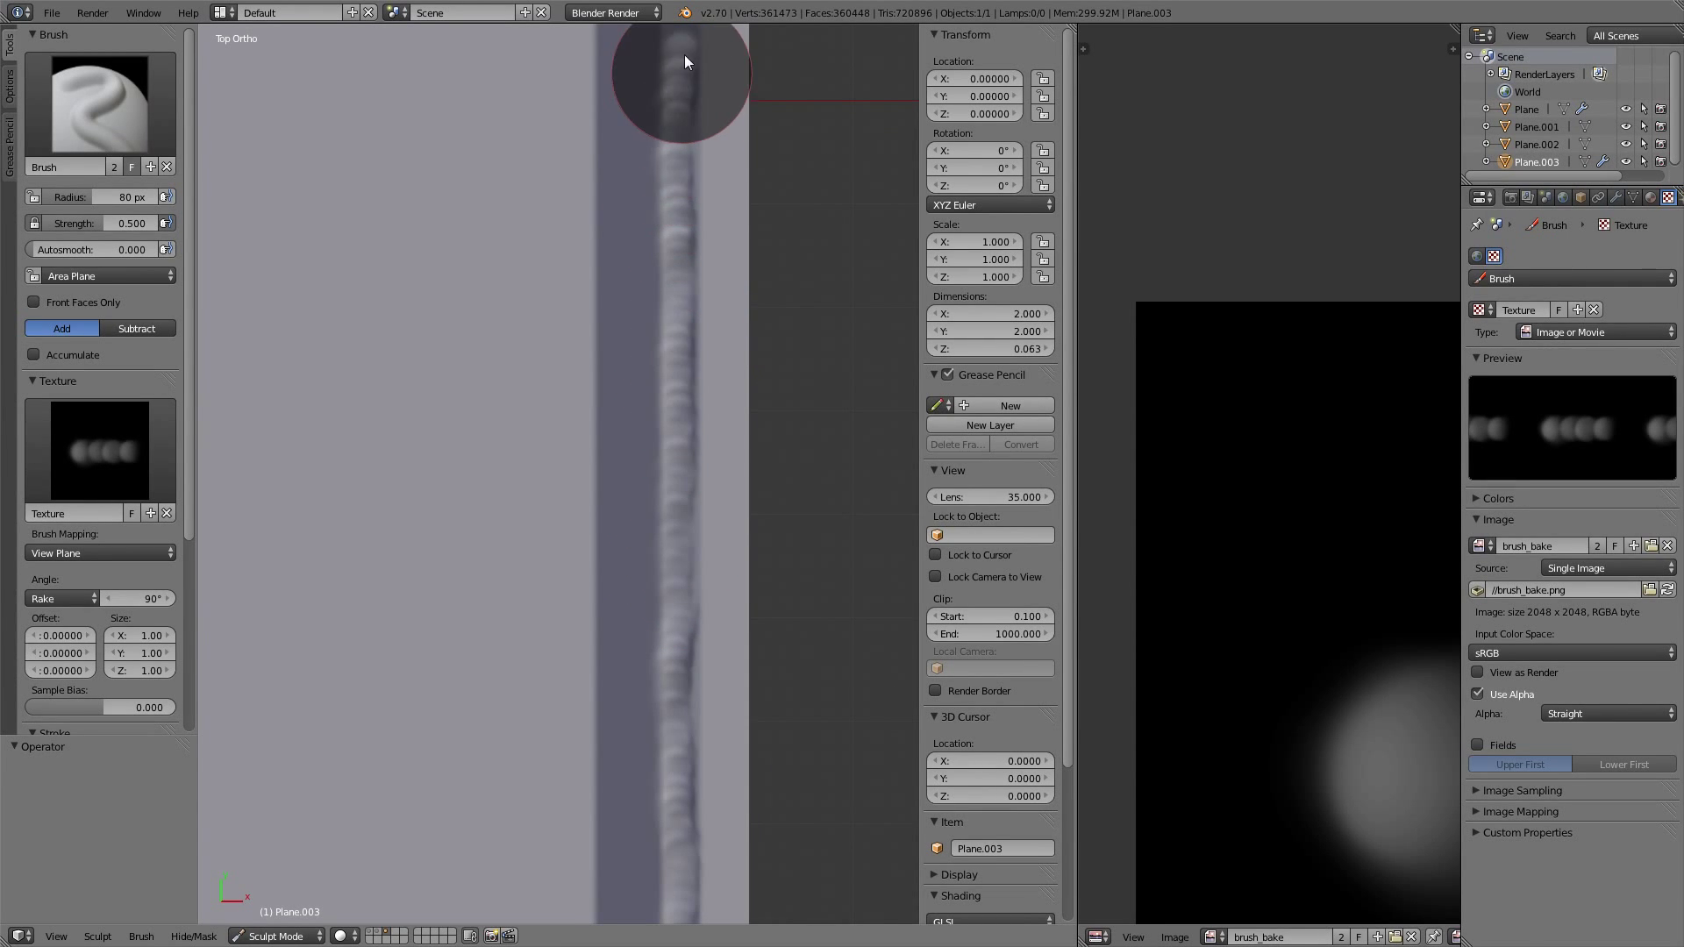
{"action": "left_click_drag", "start_coordinate": [683, 81], "coordinate": [674, 741]}
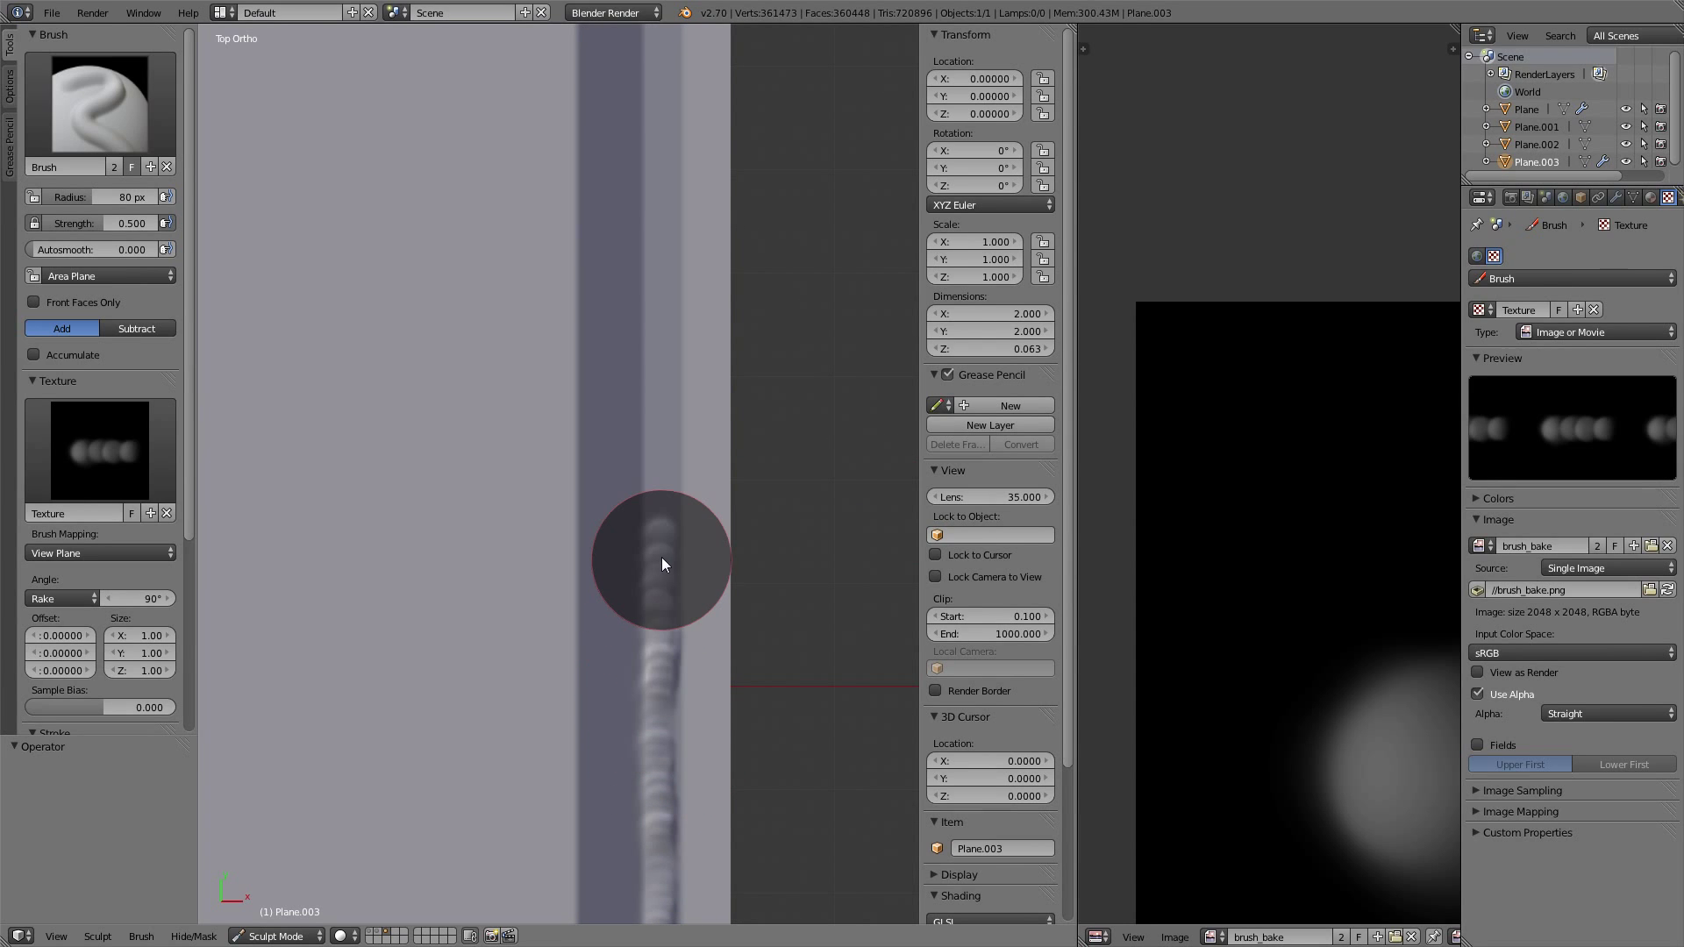
{"action": "mouse_move", "coordinate": [661, 378]}
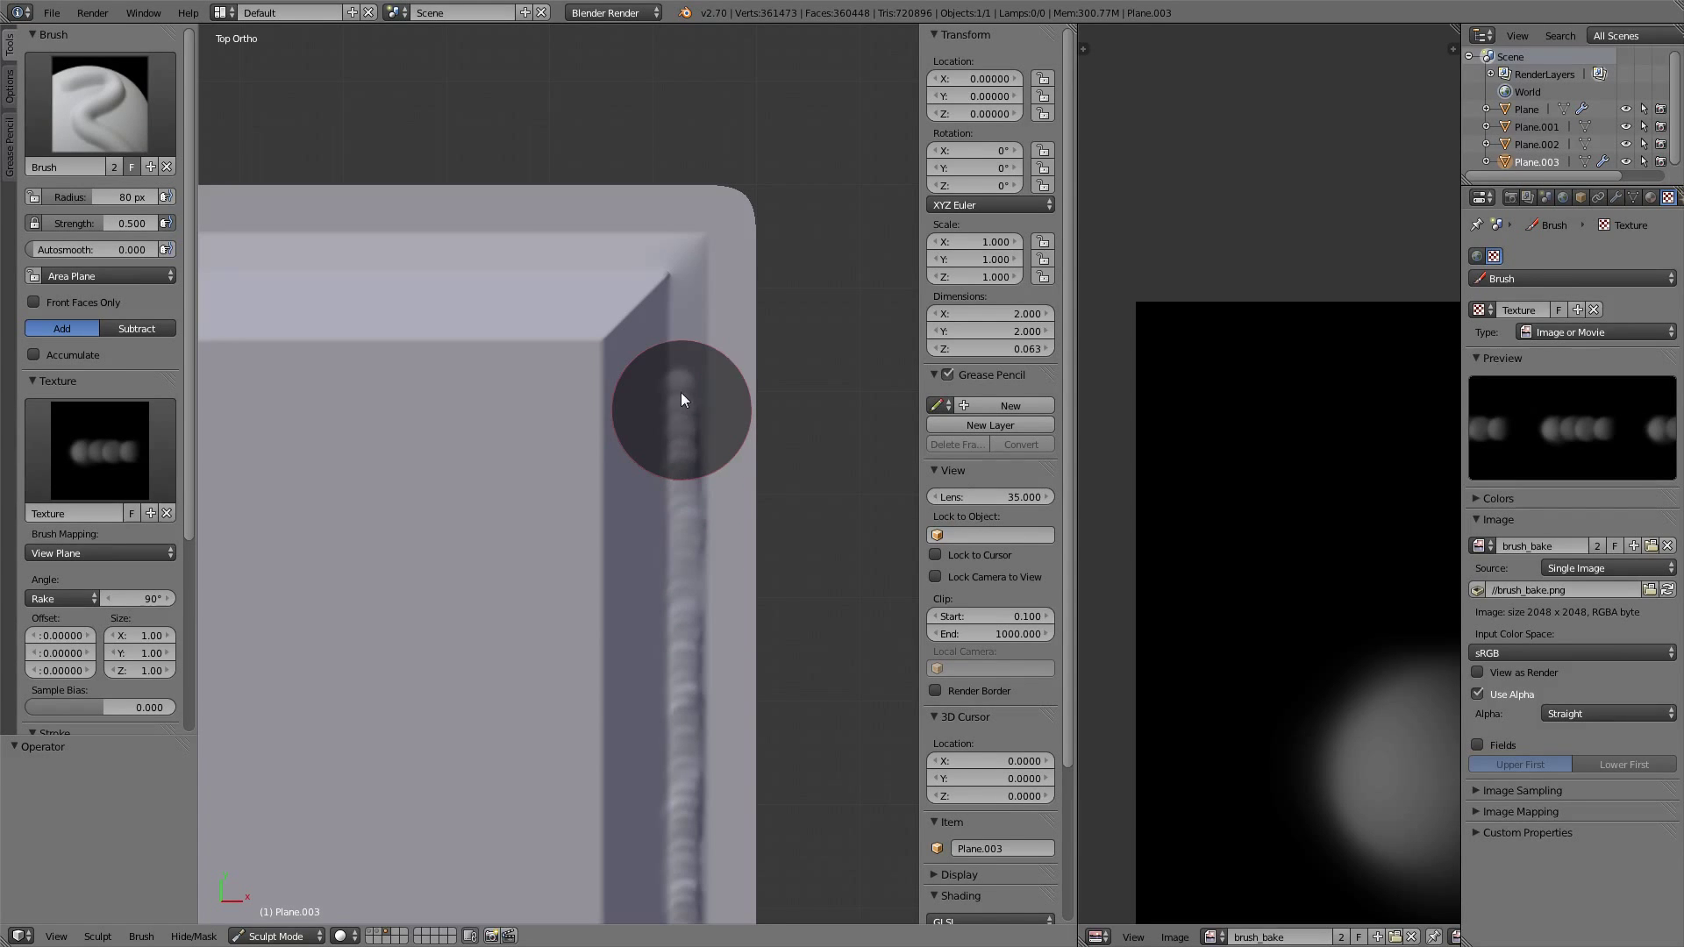
{"action": "left_click_drag", "start_coordinate": [682, 413], "coordinate": [687, 279]}
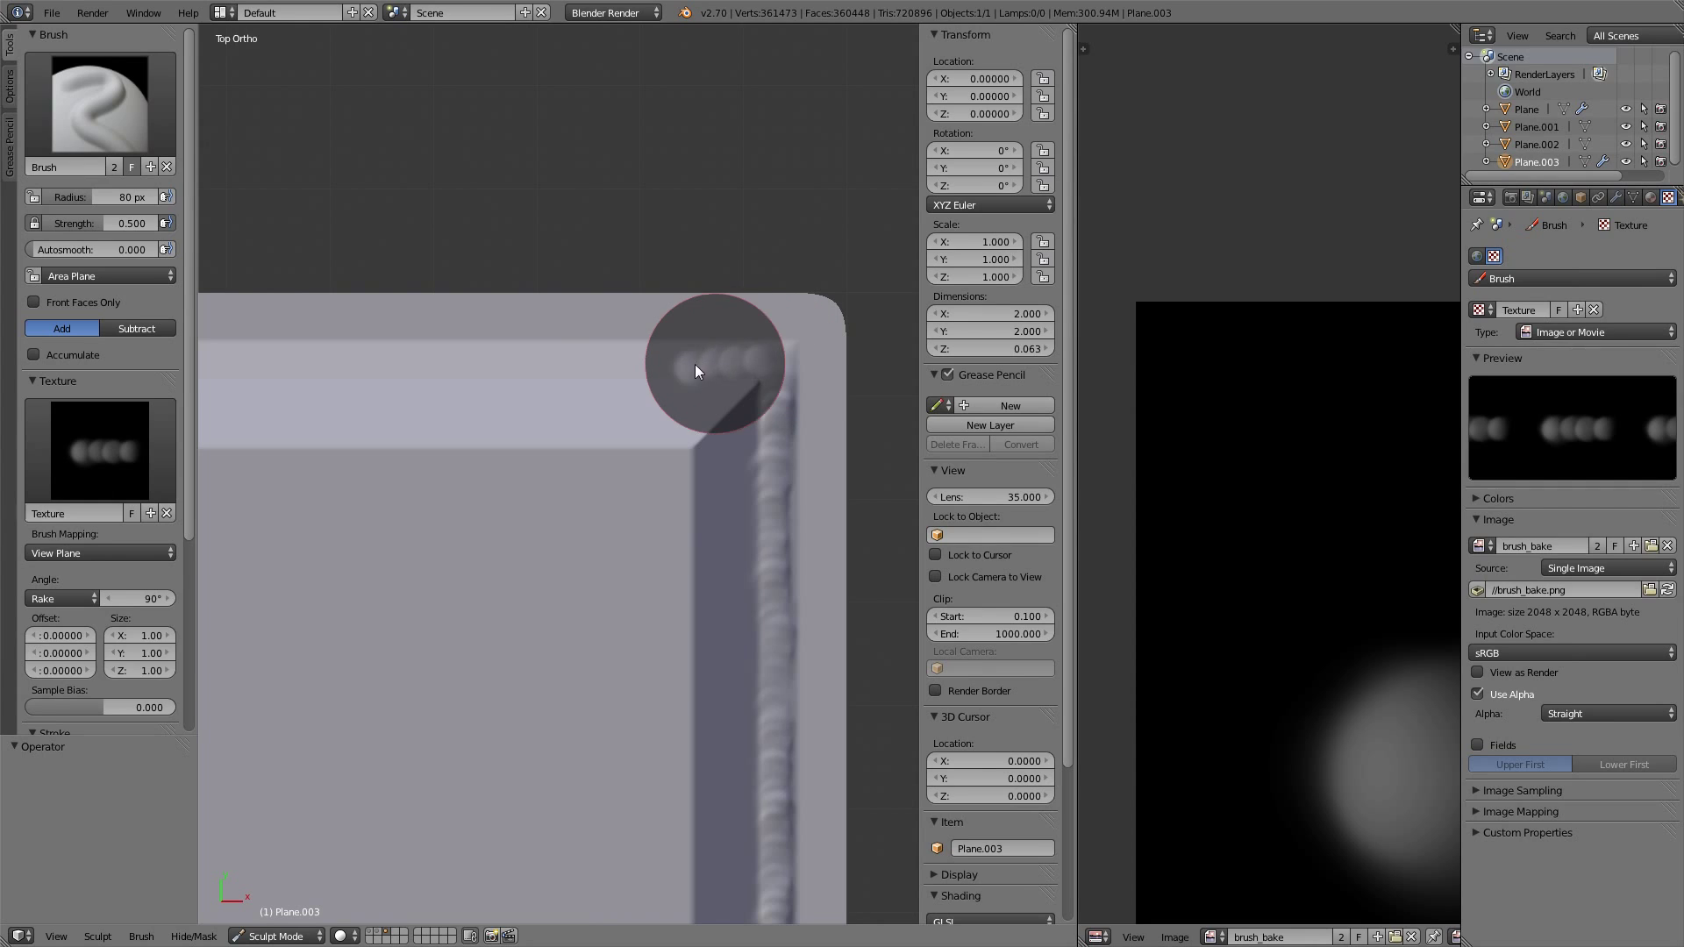
- Stroke weld beads right-to-left across the top inner edge and into the top-left corner
{"action": "left_click_drag", "start_coordinate": [698, 370], "coordinate": [536, 370]}
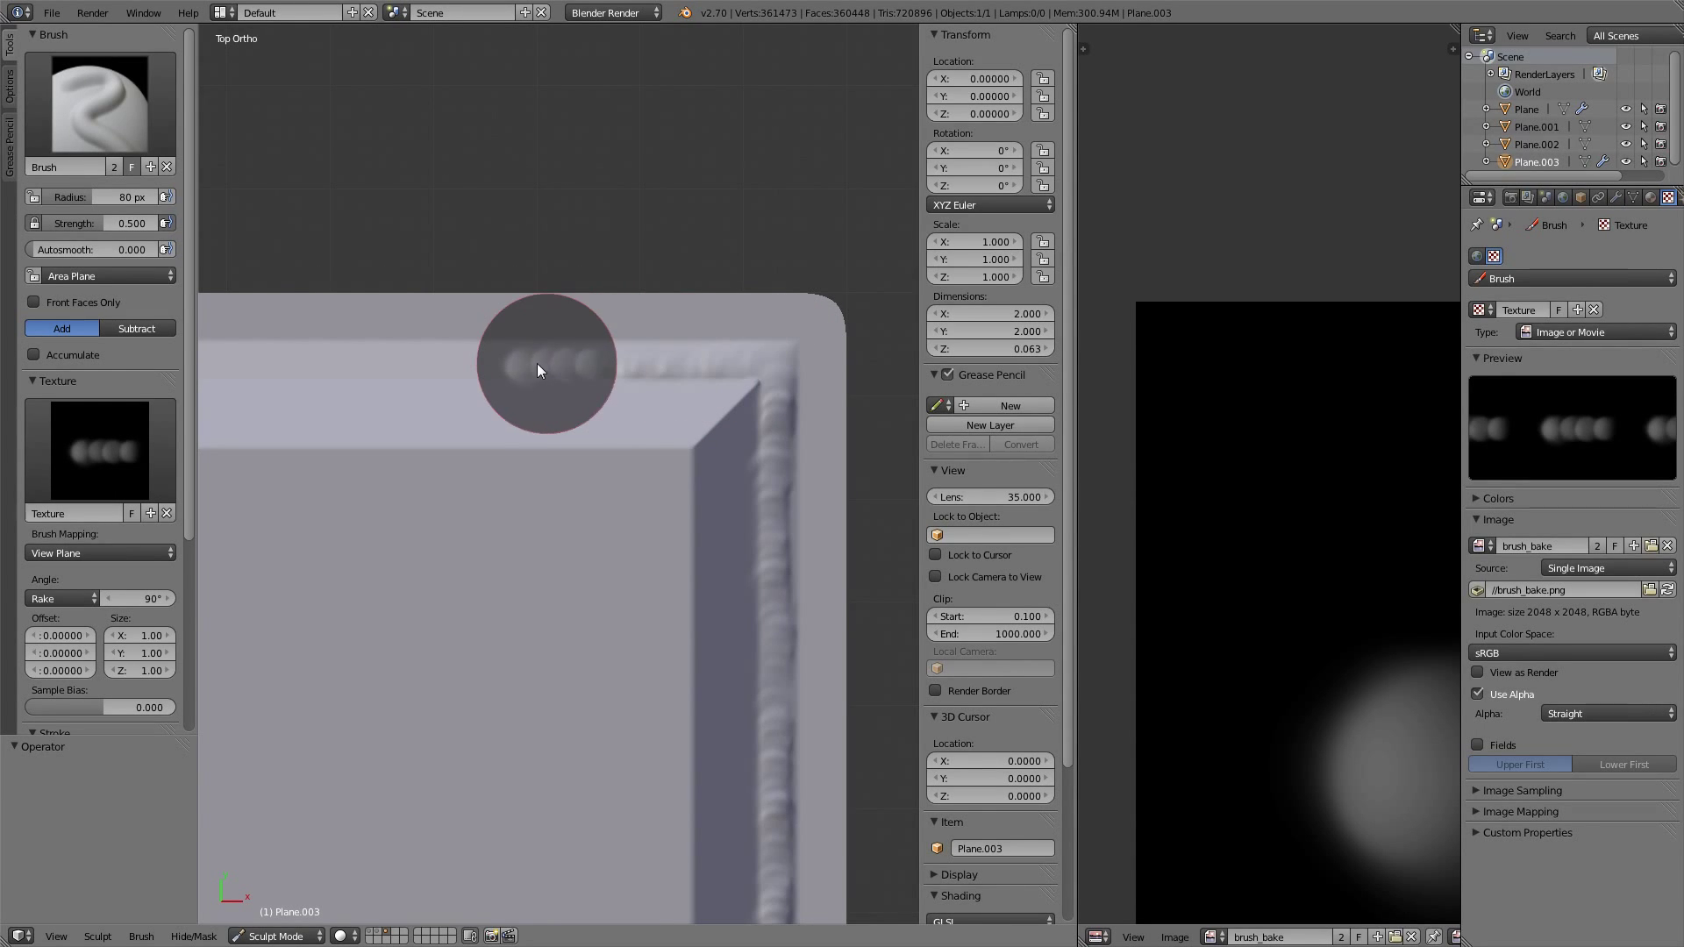
{"action": "left_click_drag", "start_coordinate": [537, 371], "coordinate": [376, 368]}
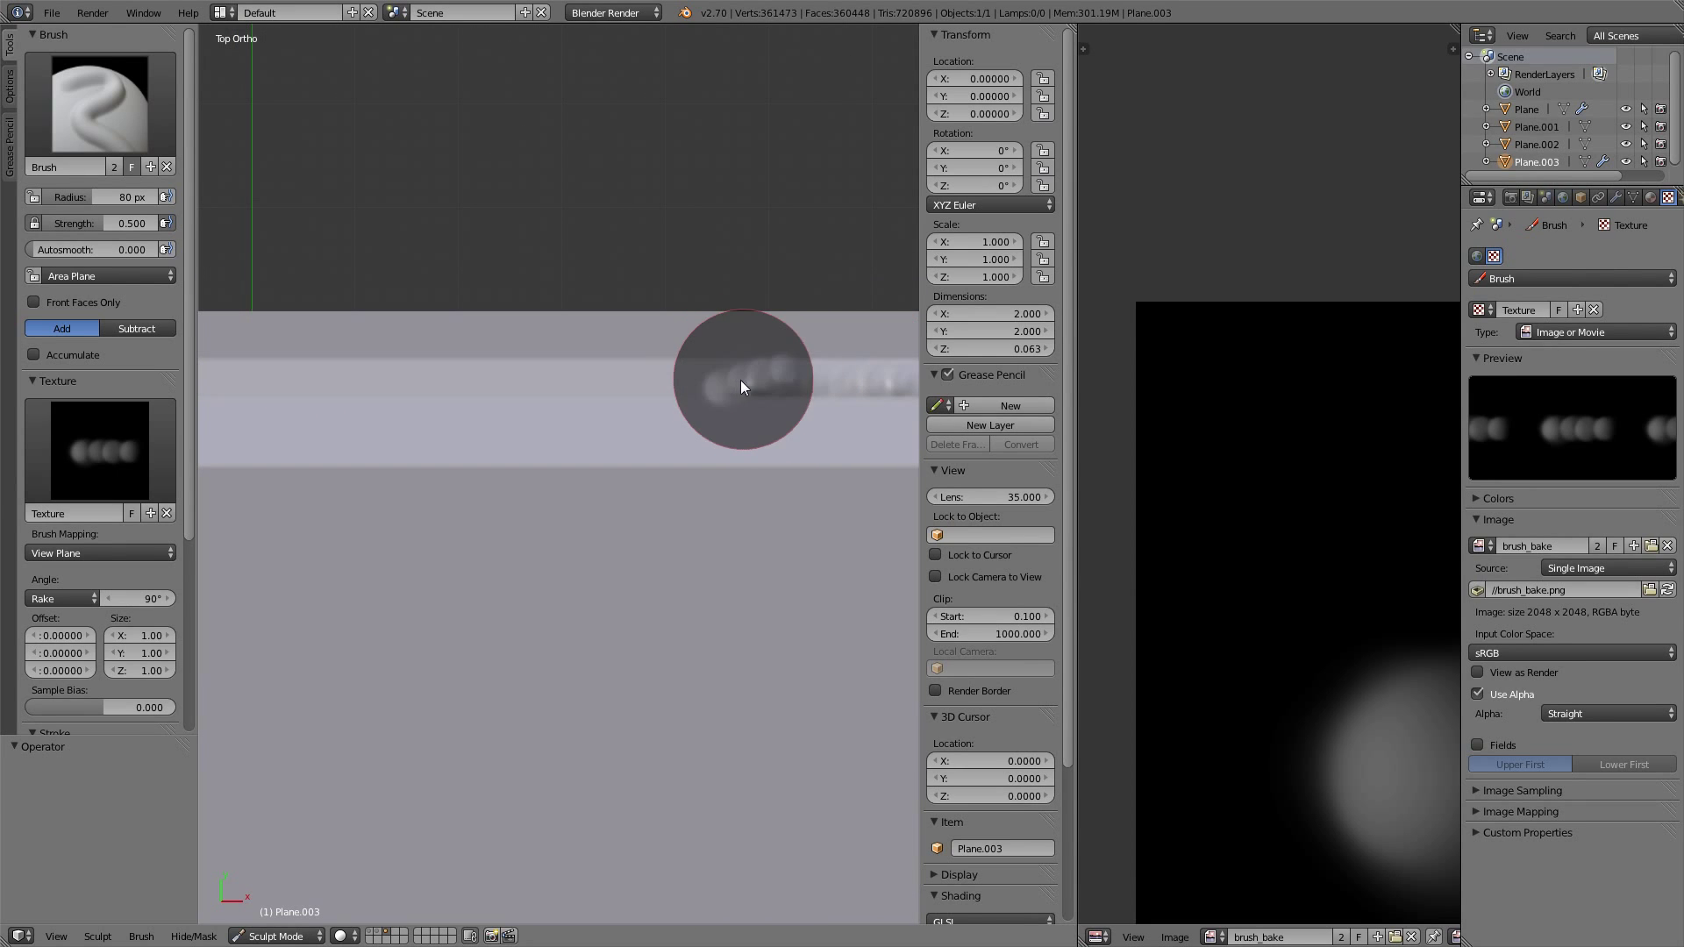
{"action": "left_click_drag", "start_coordinate": [741, 387], "coordinate": [573, 382]}
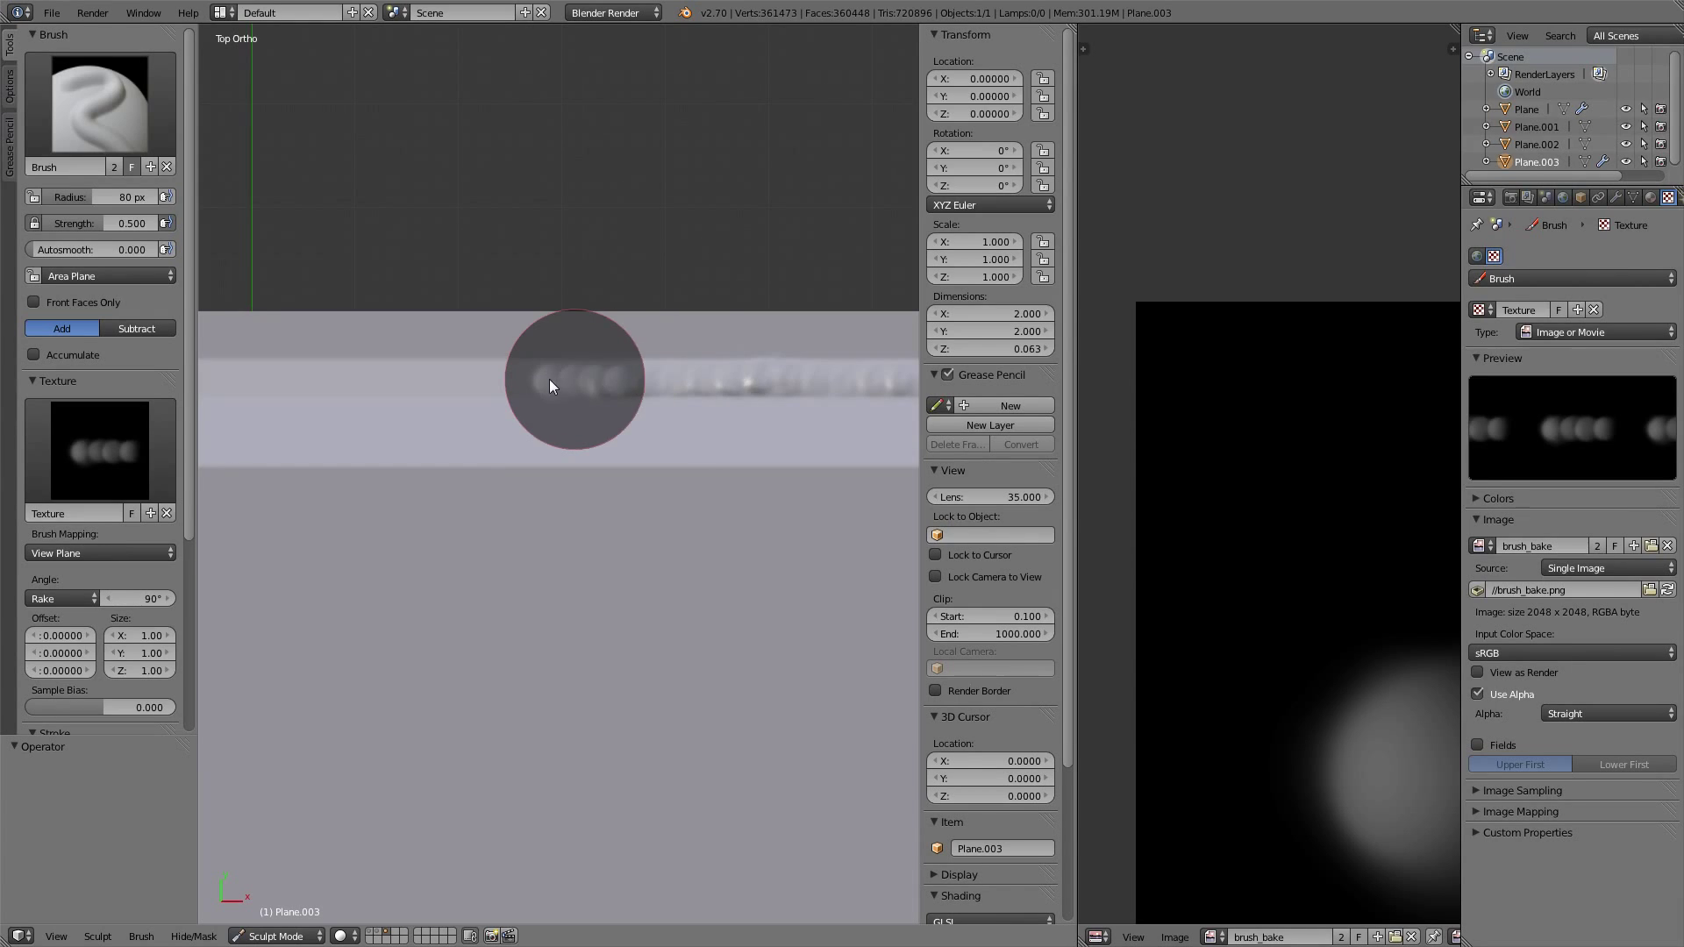
{"action": "left_click_drag", "start_coordinate": [575, 377], "coordinate": [349, 382]}
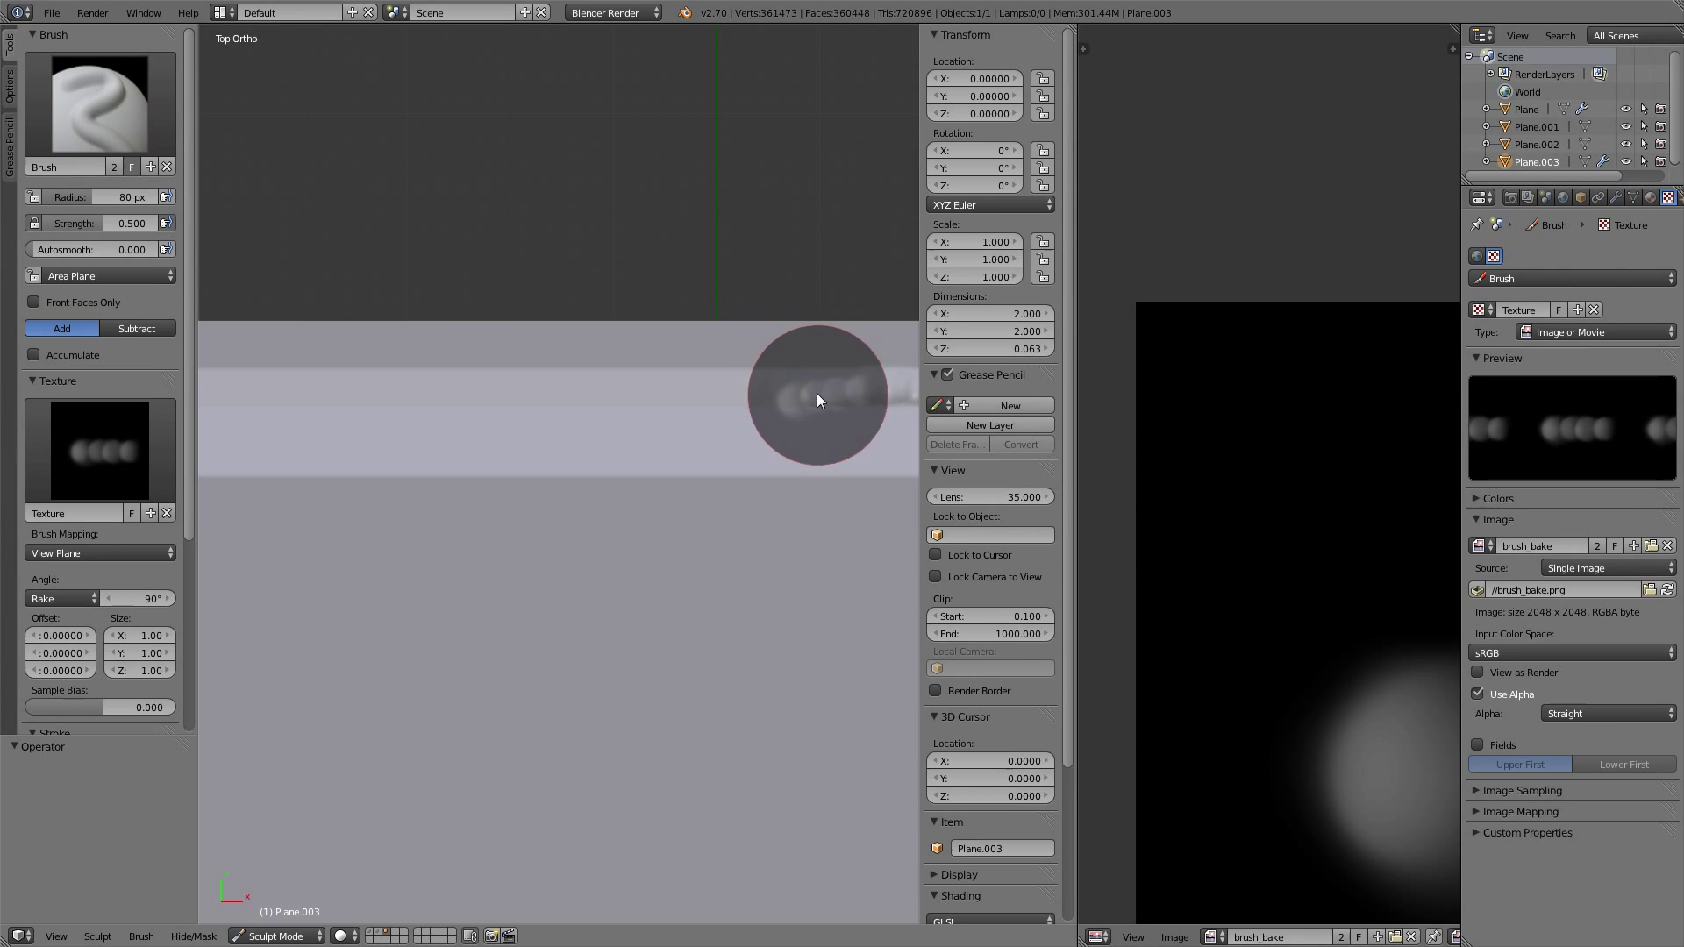
{"action": "left_click_drag", "start_coordinate": [817, 400], "coordinate": [666, 392]}
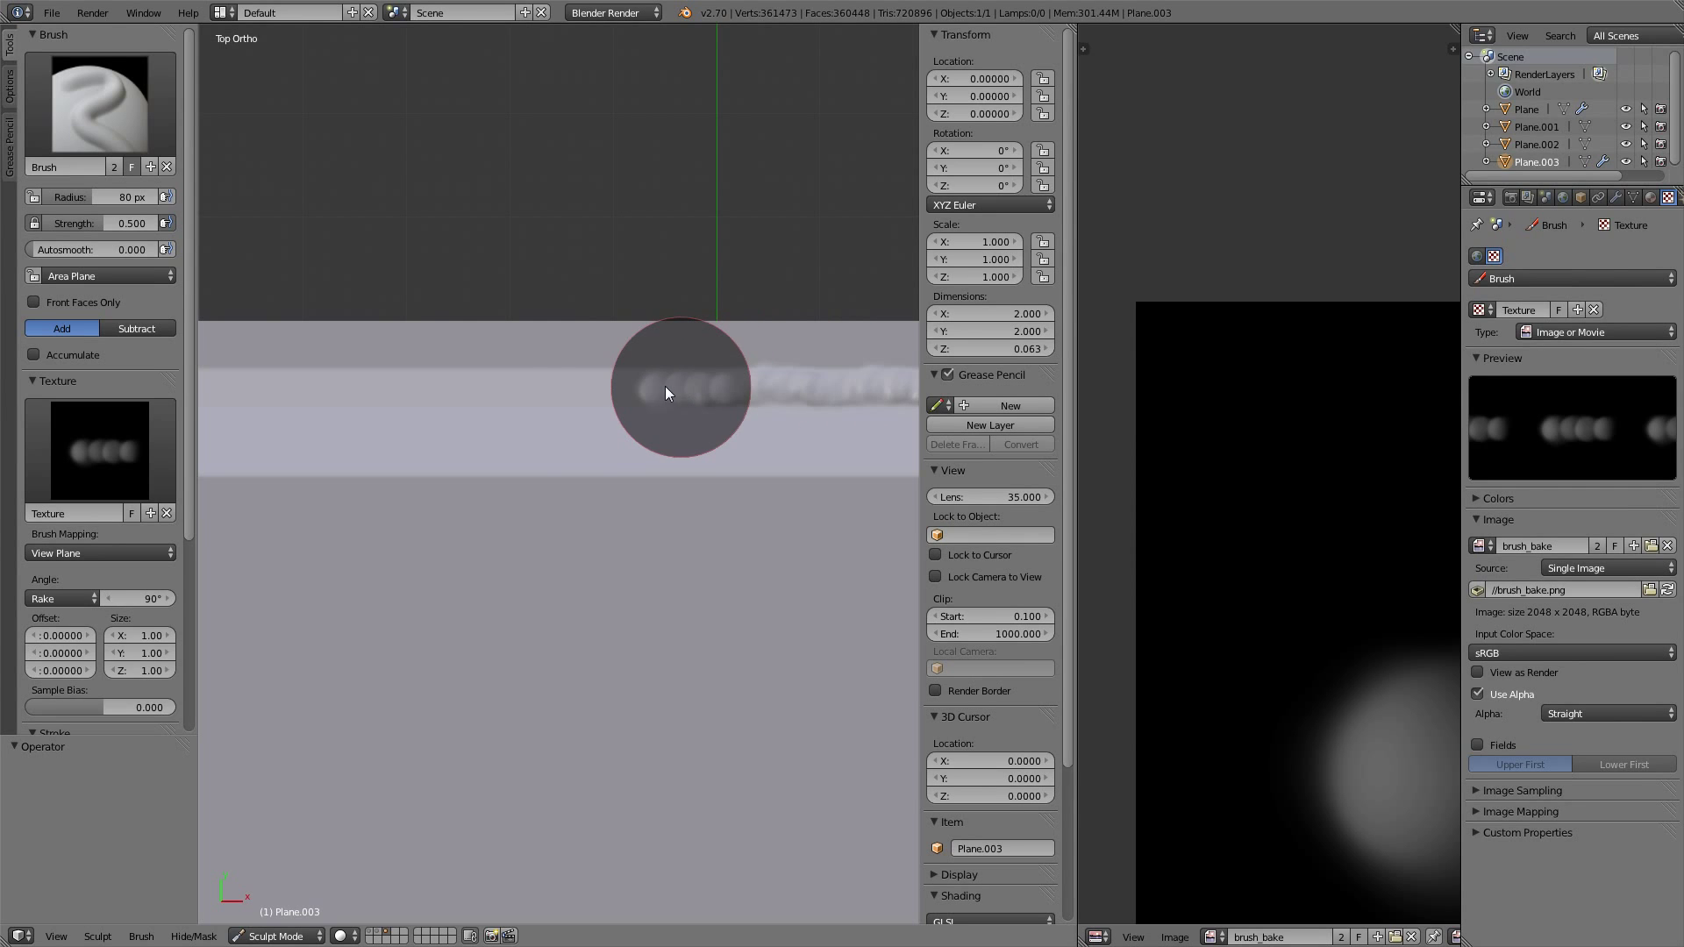
{"action": "left_click_drag", "start_coordinate": [679, 387], "coordinate": [485, 398]}
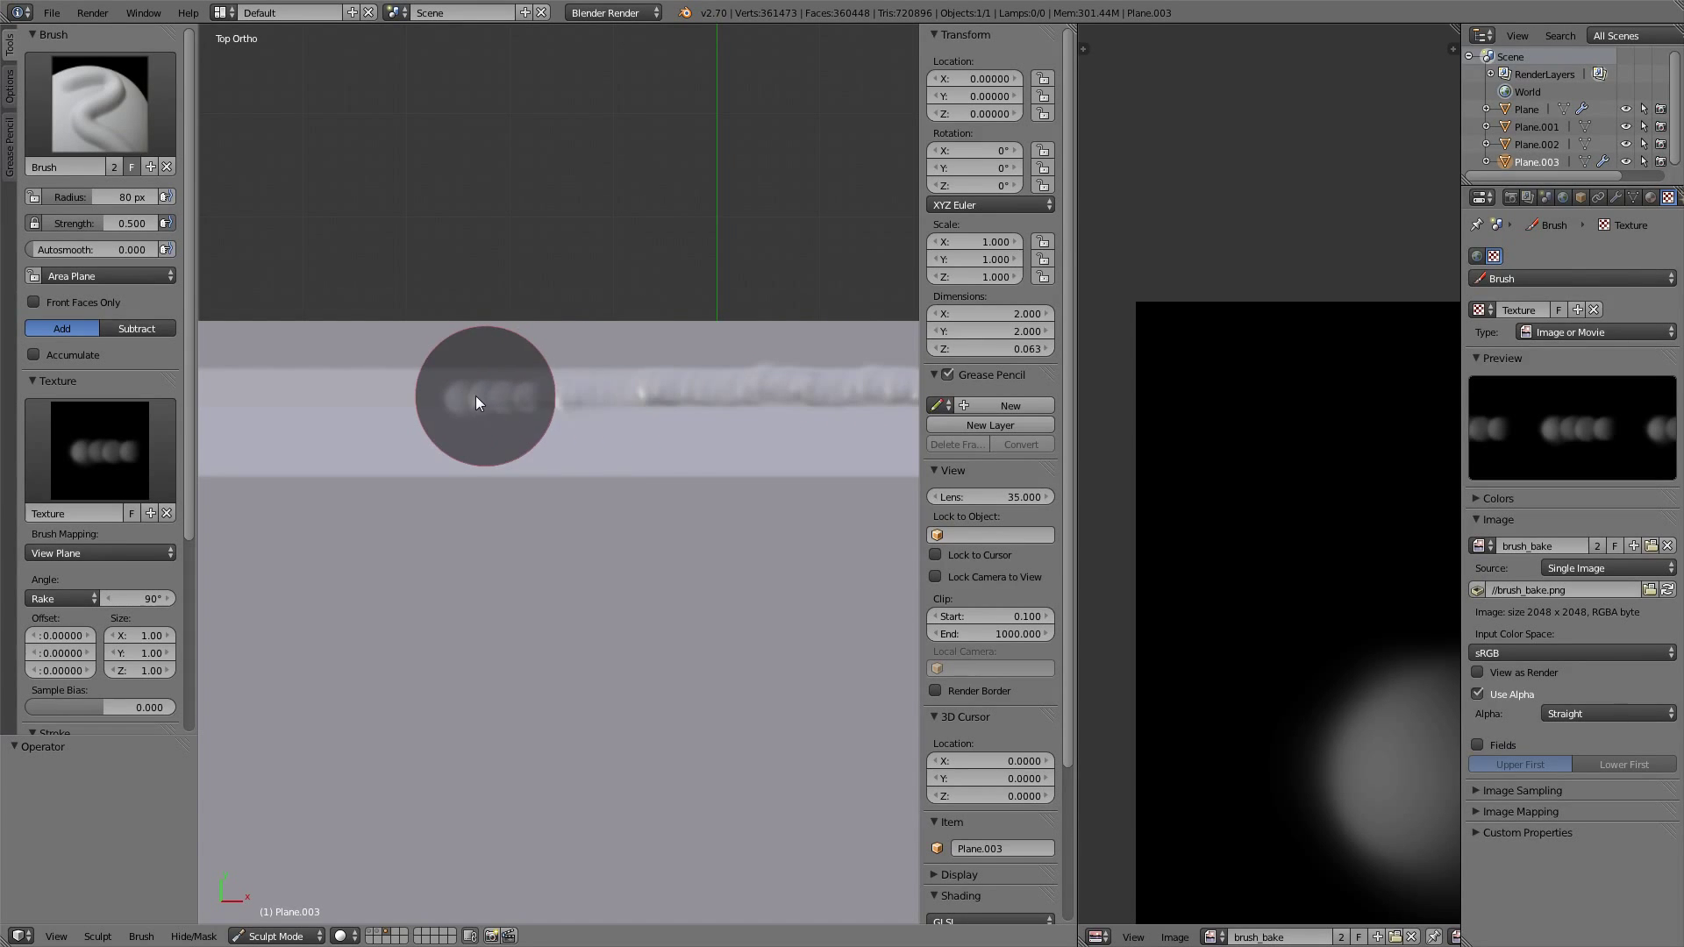
{"action": "left_click_drag", "start_coordinate": [484, 395], "coordinate": [288, 389]}
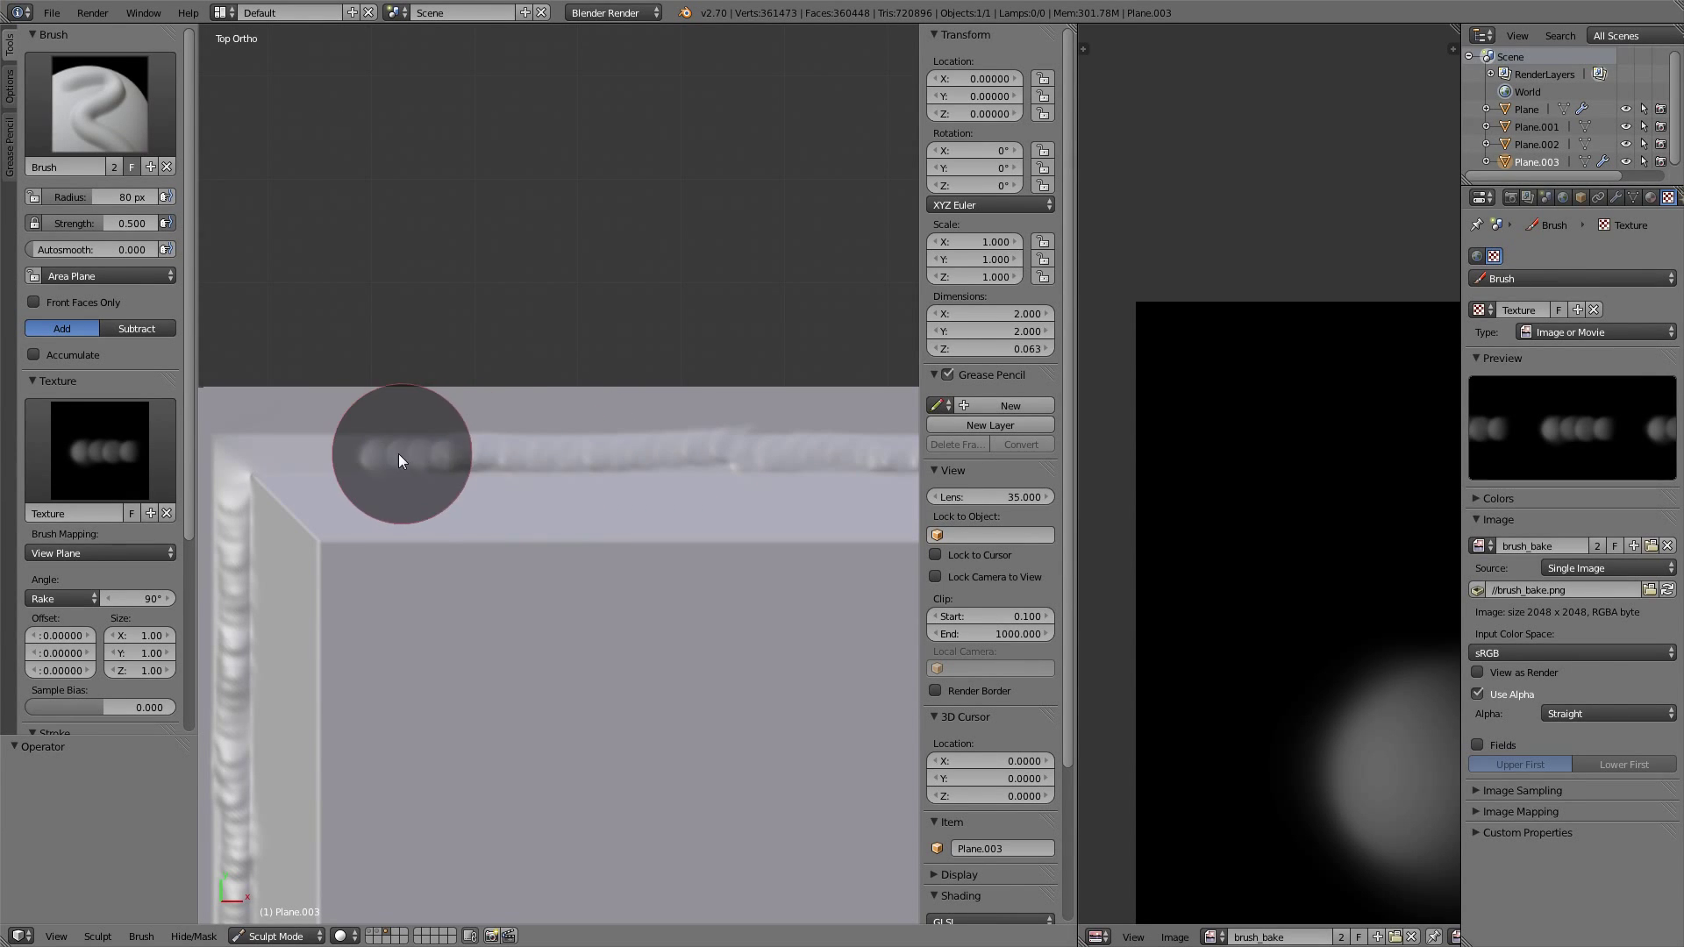
{"action": "left_click_drag", "start_coordinate": [401, 457], "coordinate": [255, 459]}
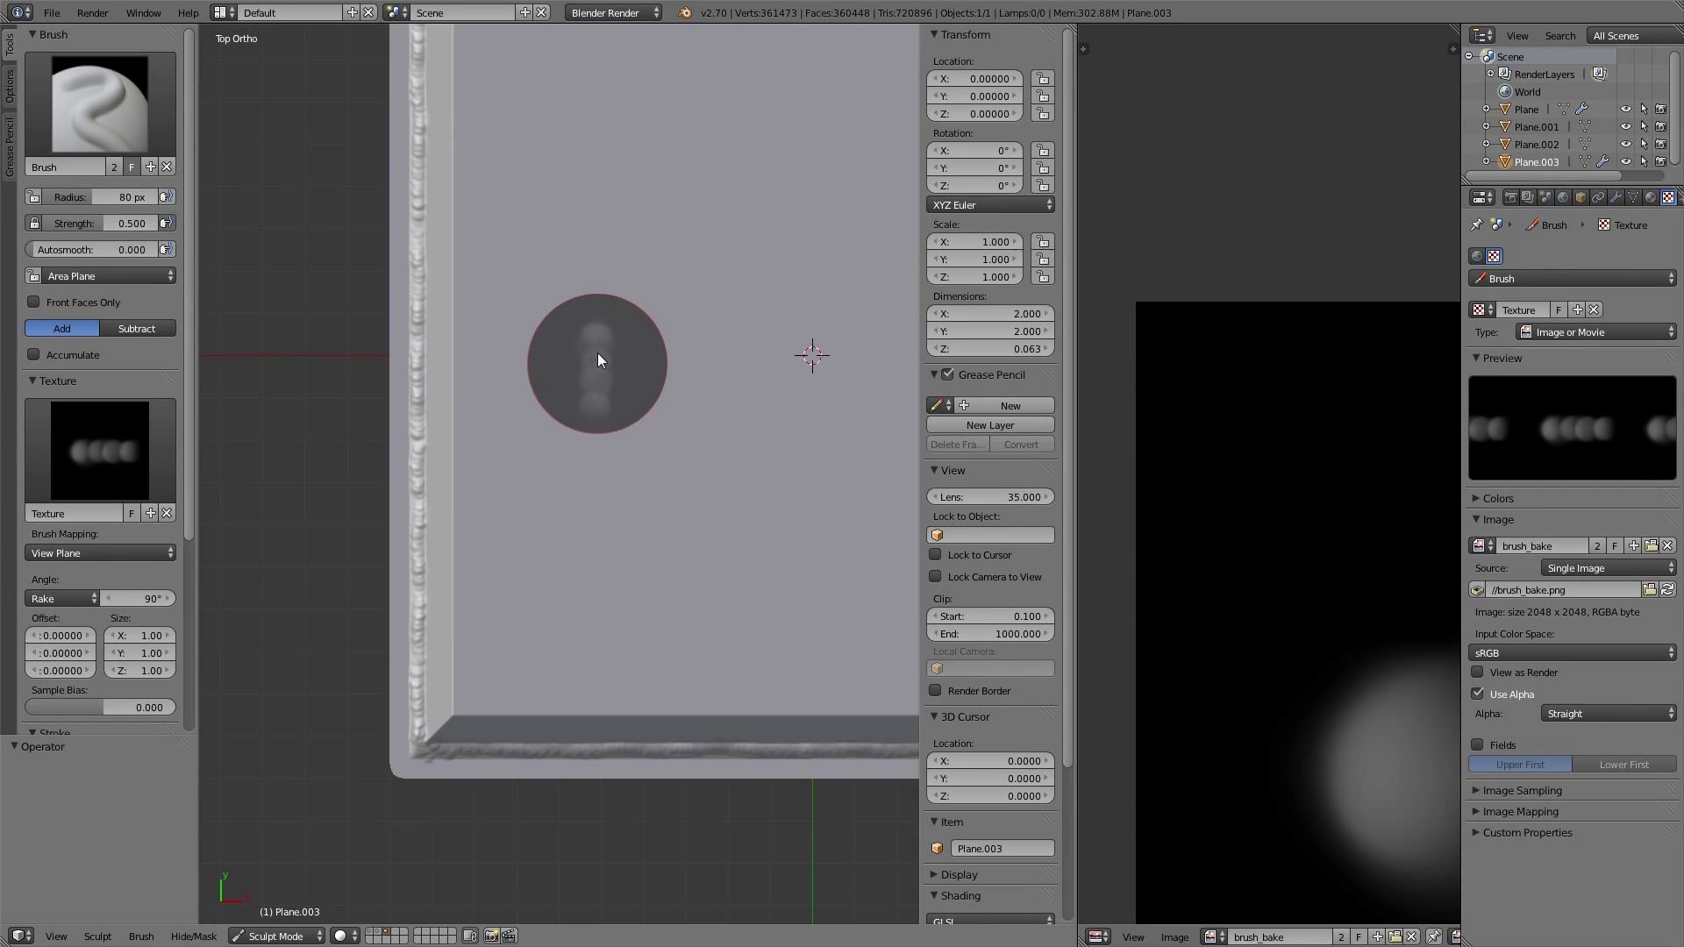
- Switch to the Flatten/Contrast sculpt brush
{"action": "left_click", "coordinate": [97, 102]}
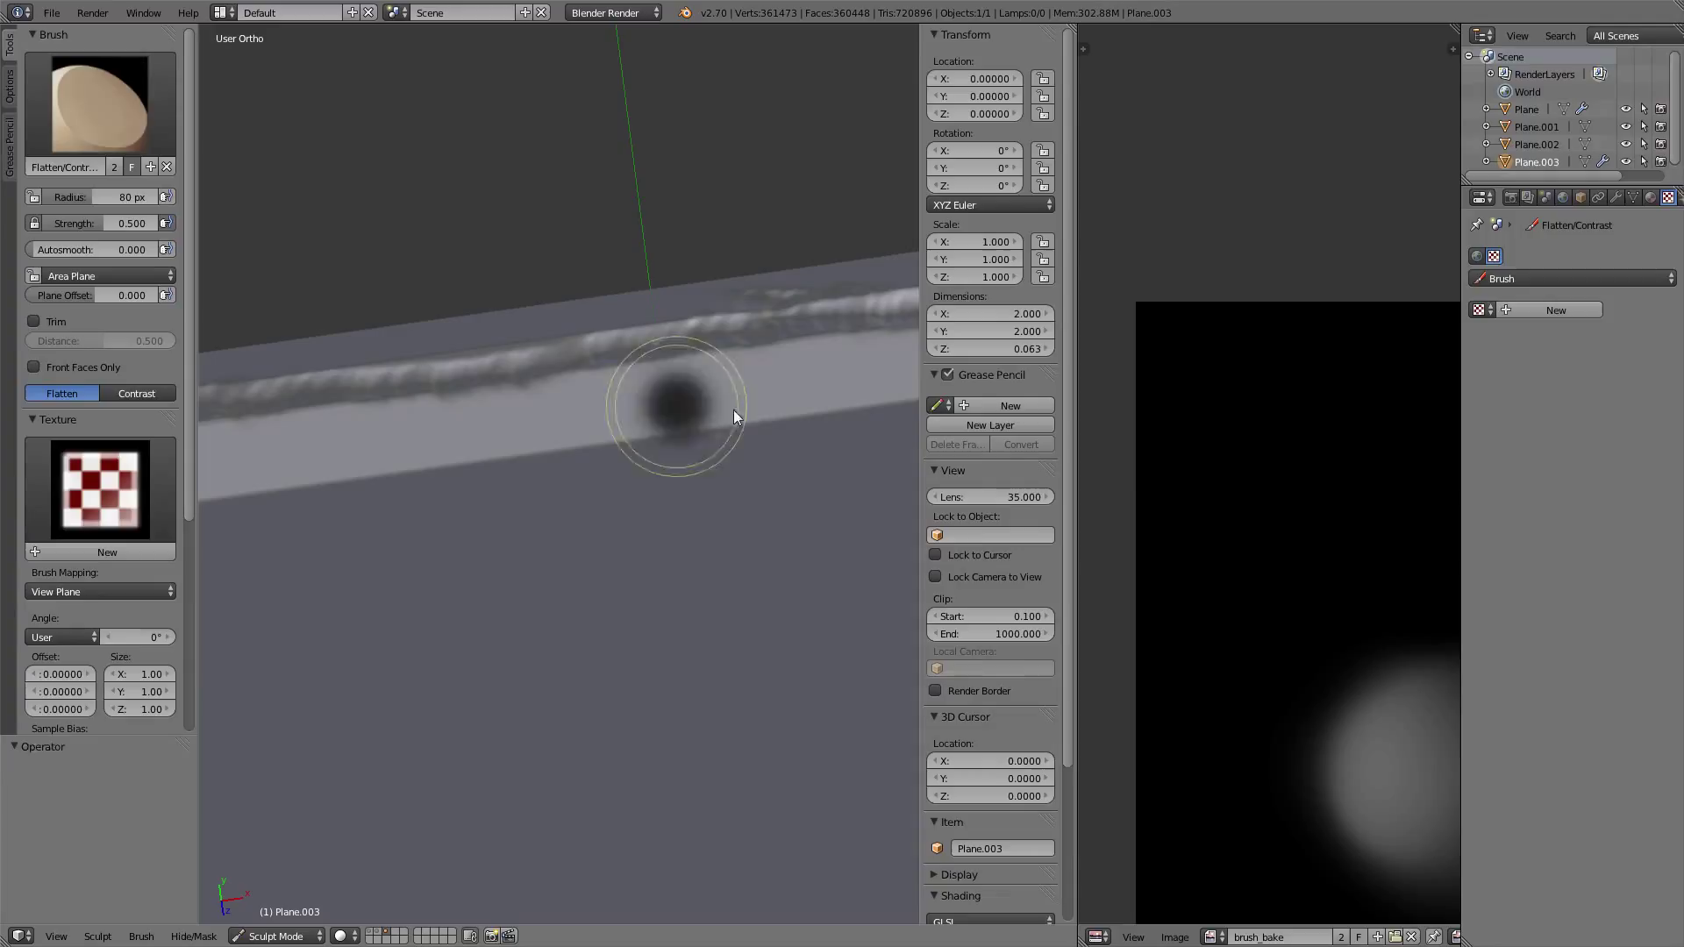
- Shrink the flatten brush to 47 px and flatten a long dent beside the weld seam
{"action": "left_click_drag", "start_coordinate": [736, 417], "coordinate": [645, 435]}
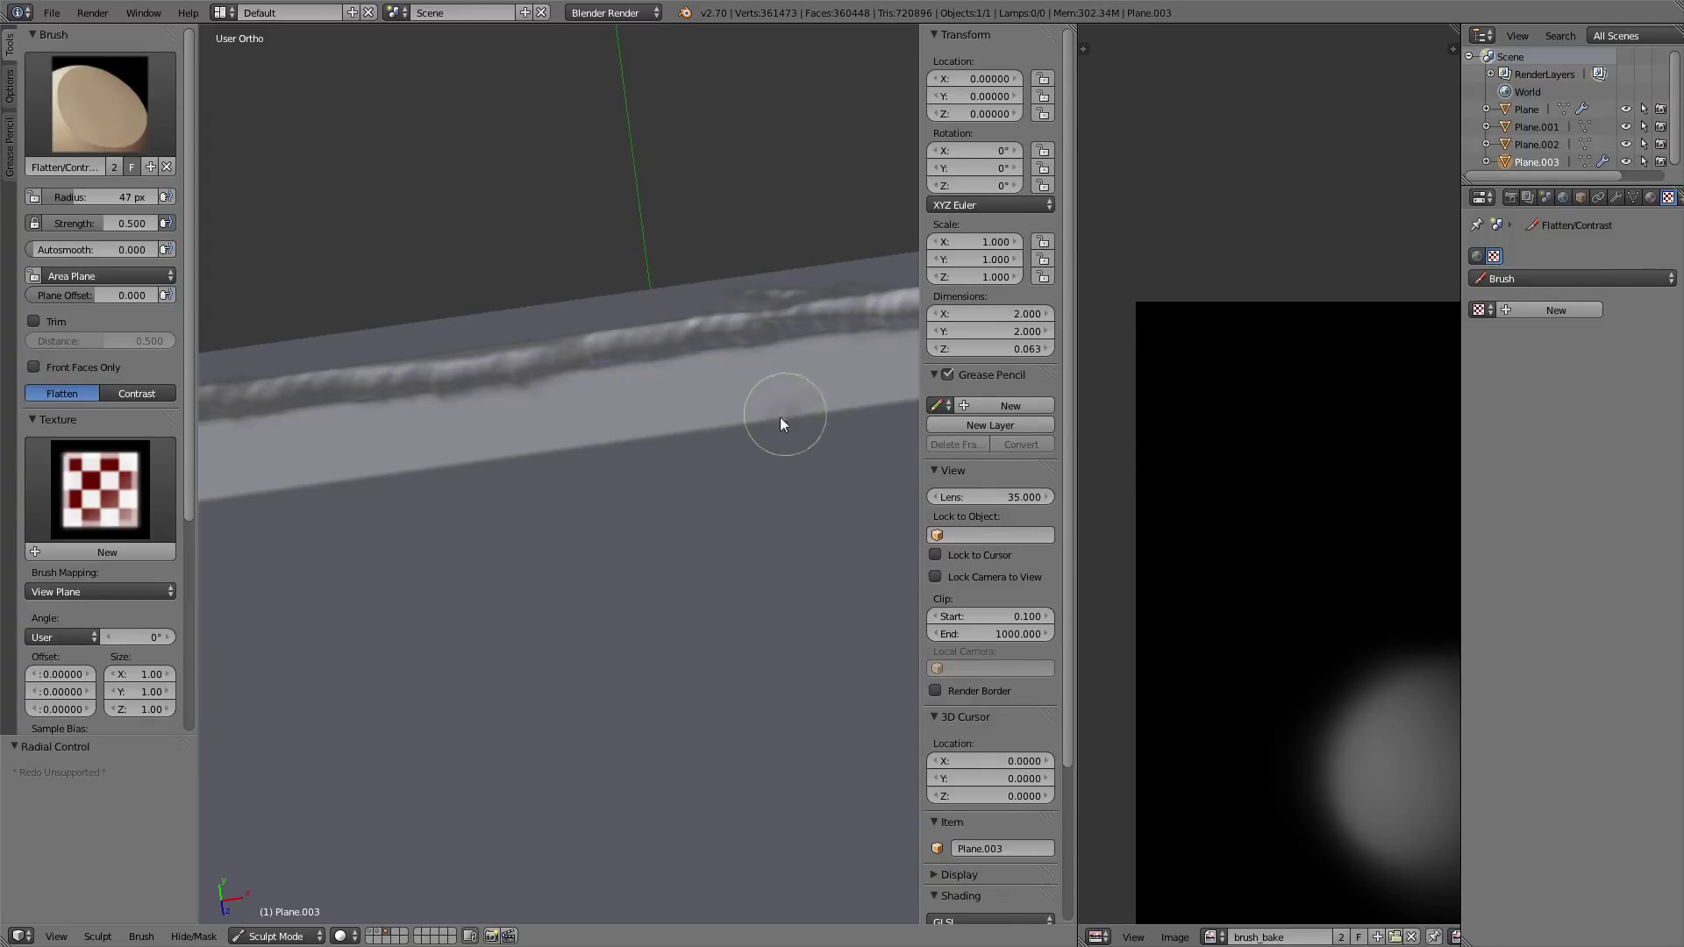
{"action": "left_click_drag", "start_coordinate": [784, 416], "coordinate": [678, 445]}
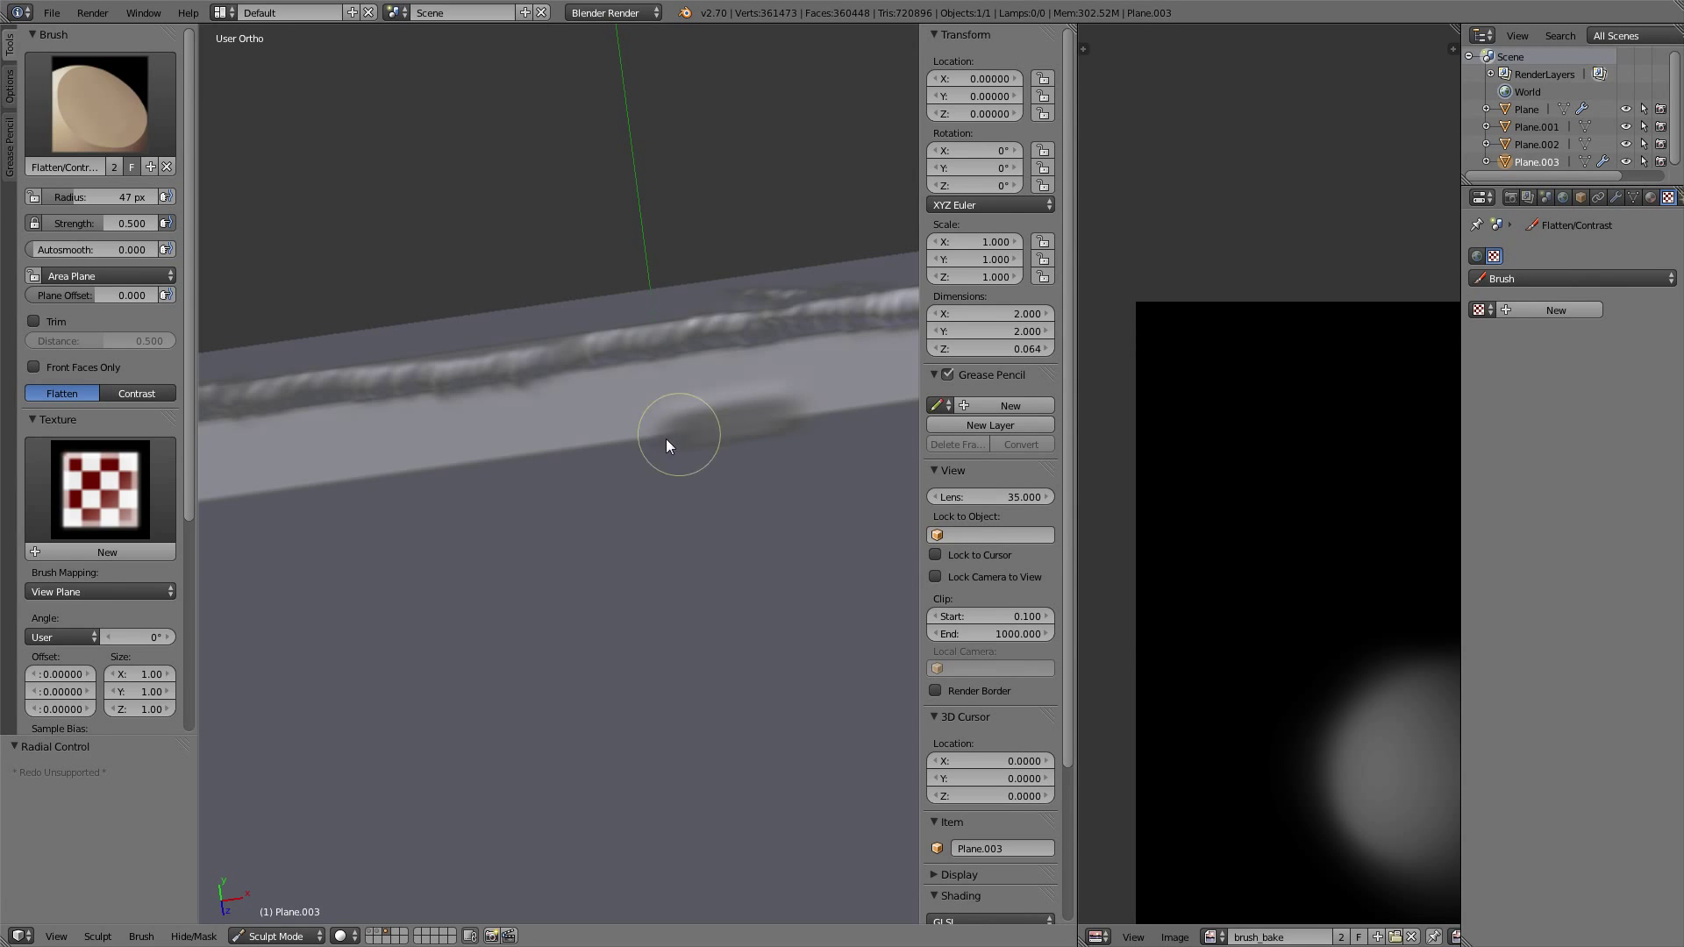
{"action": "left_click_drag", "start_coordinate": [666, 446], "coordinate": [688, 297]}
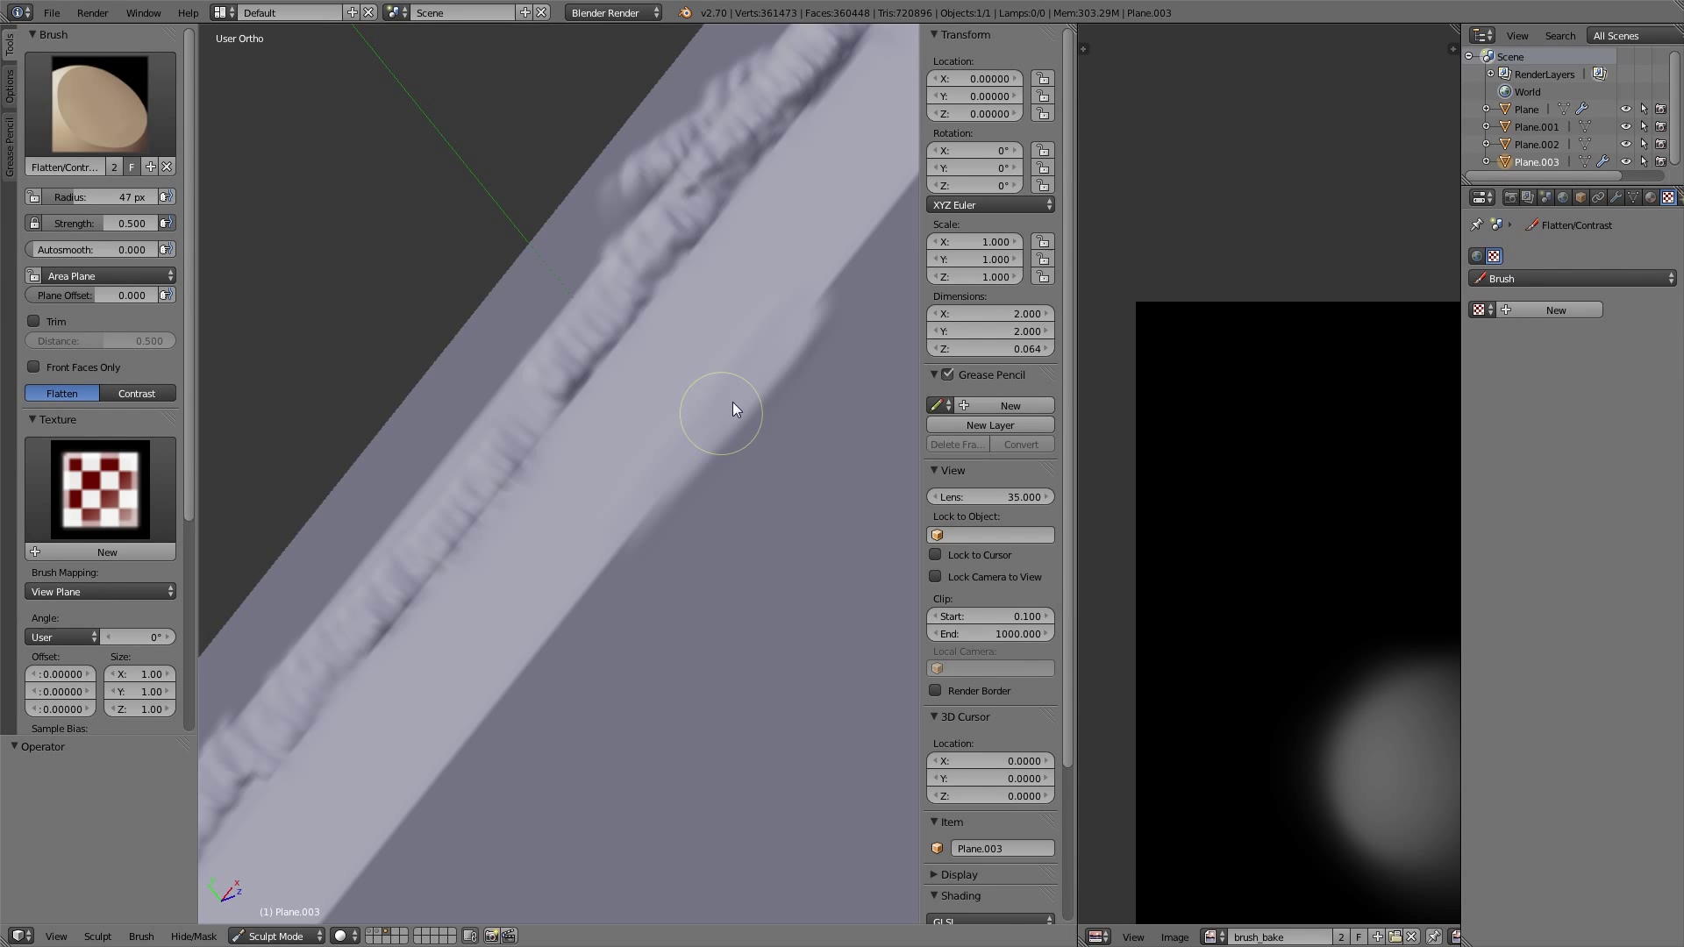
{"action": "mouse_move", "coordinate": [806, 301]}
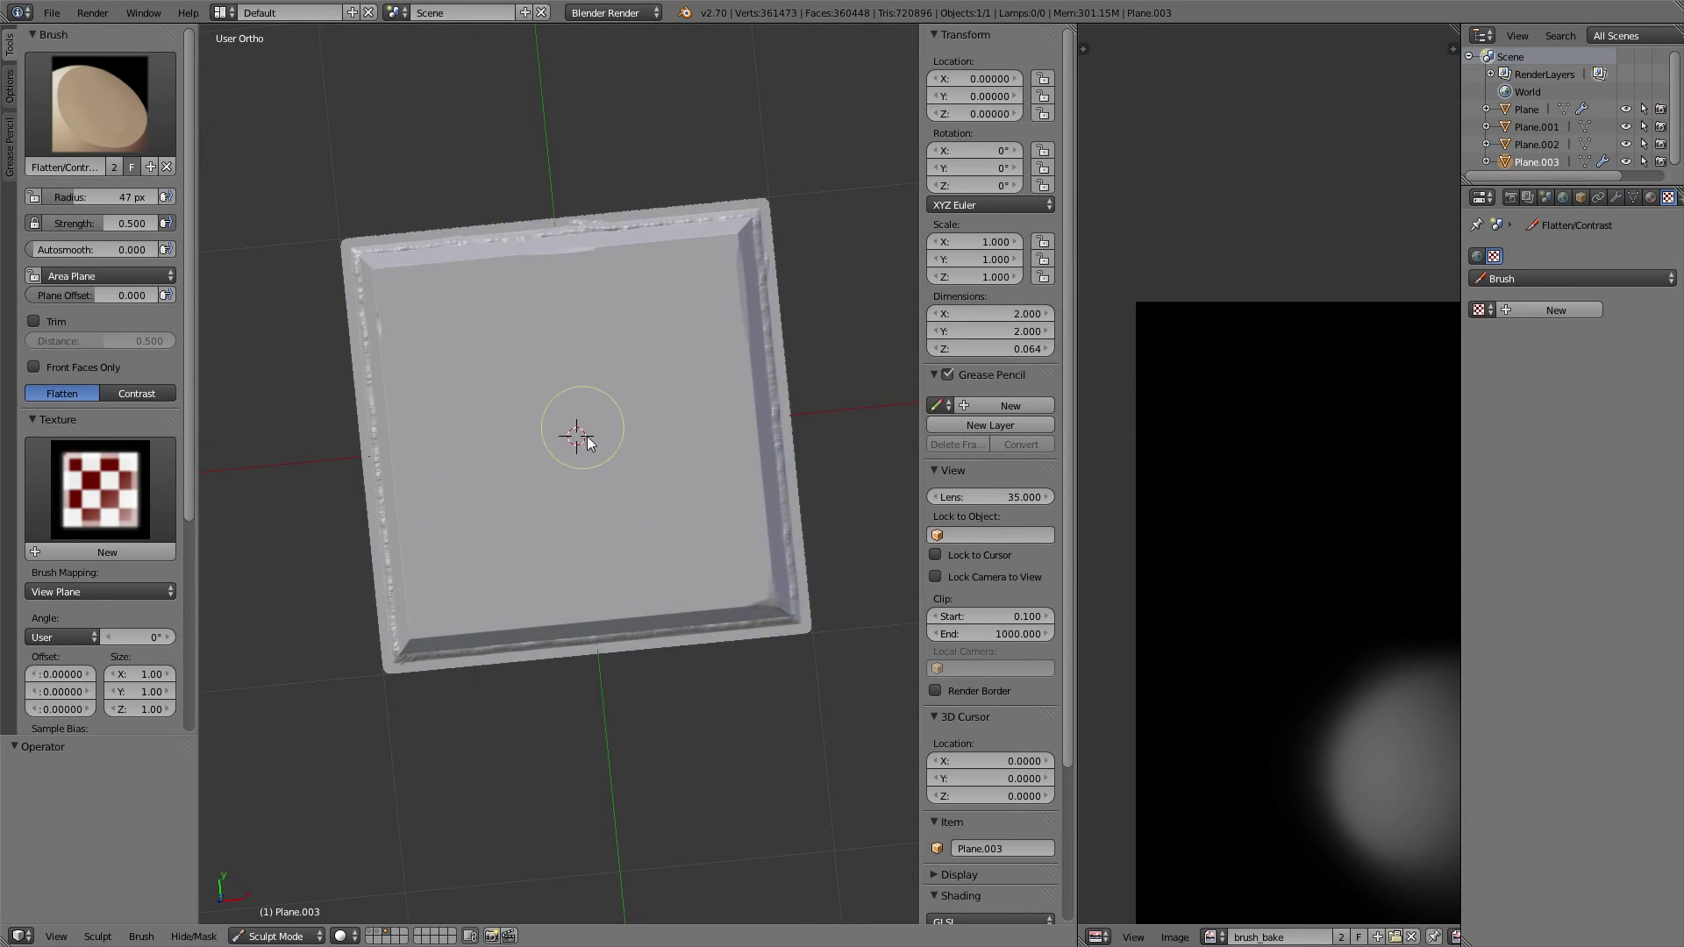
- View the panel from the top and return to Object Mode
{"action": "key", "text": "KP_7"}
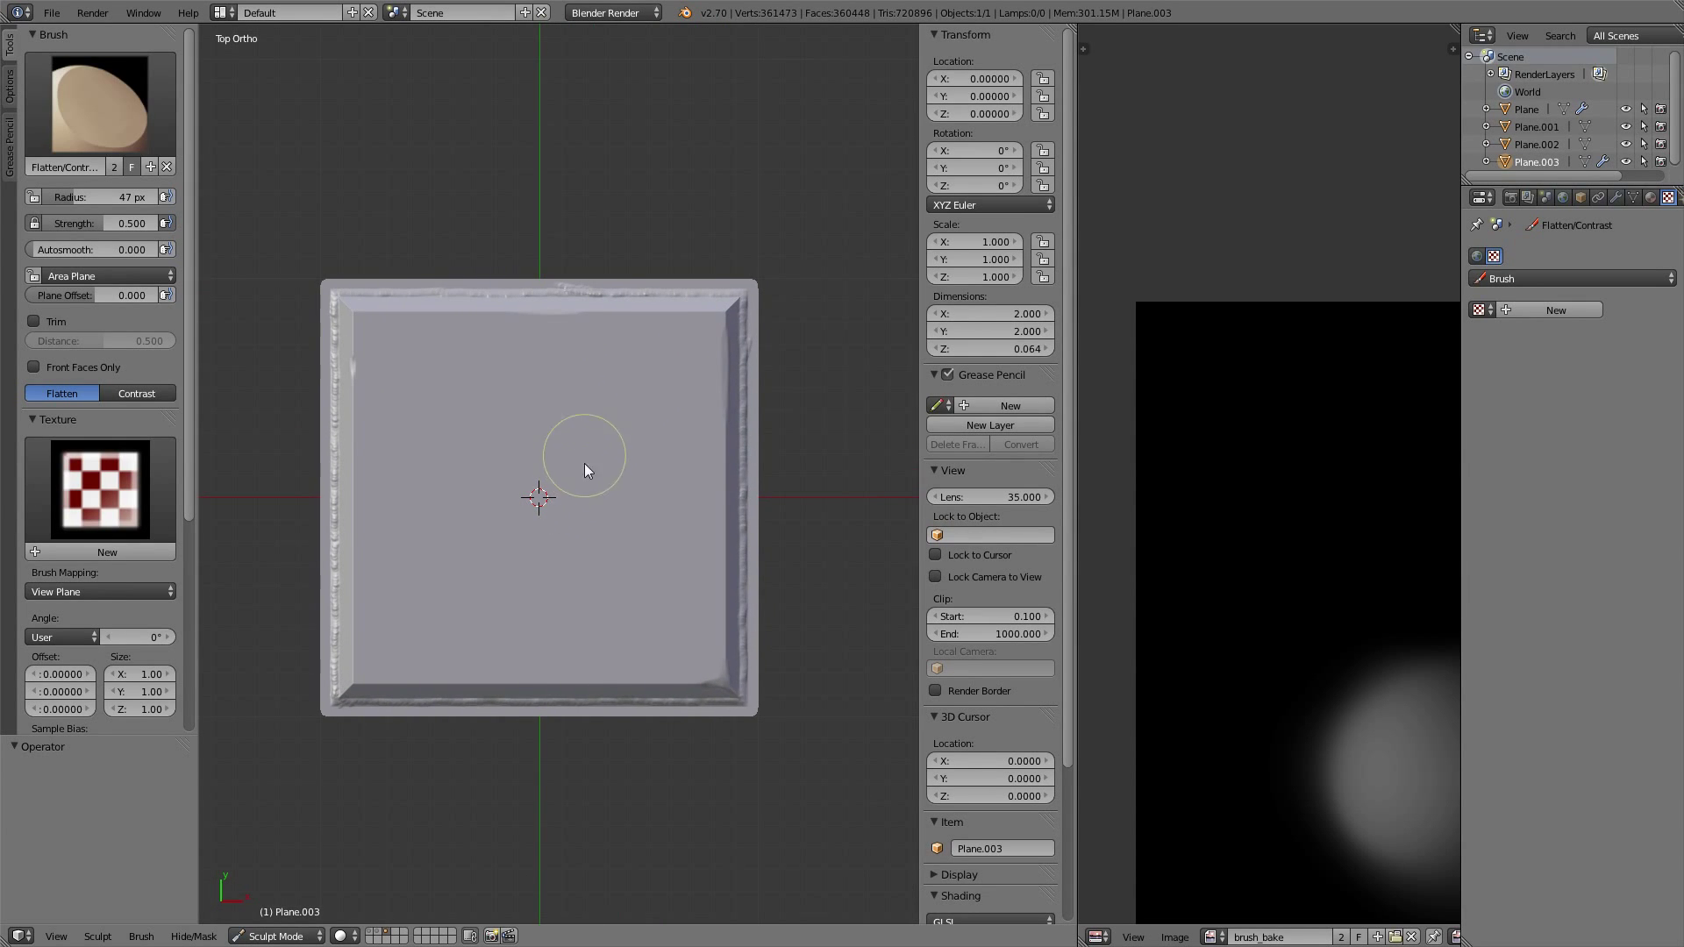
{"action": "left_click", "coordinate": [275, 936]}
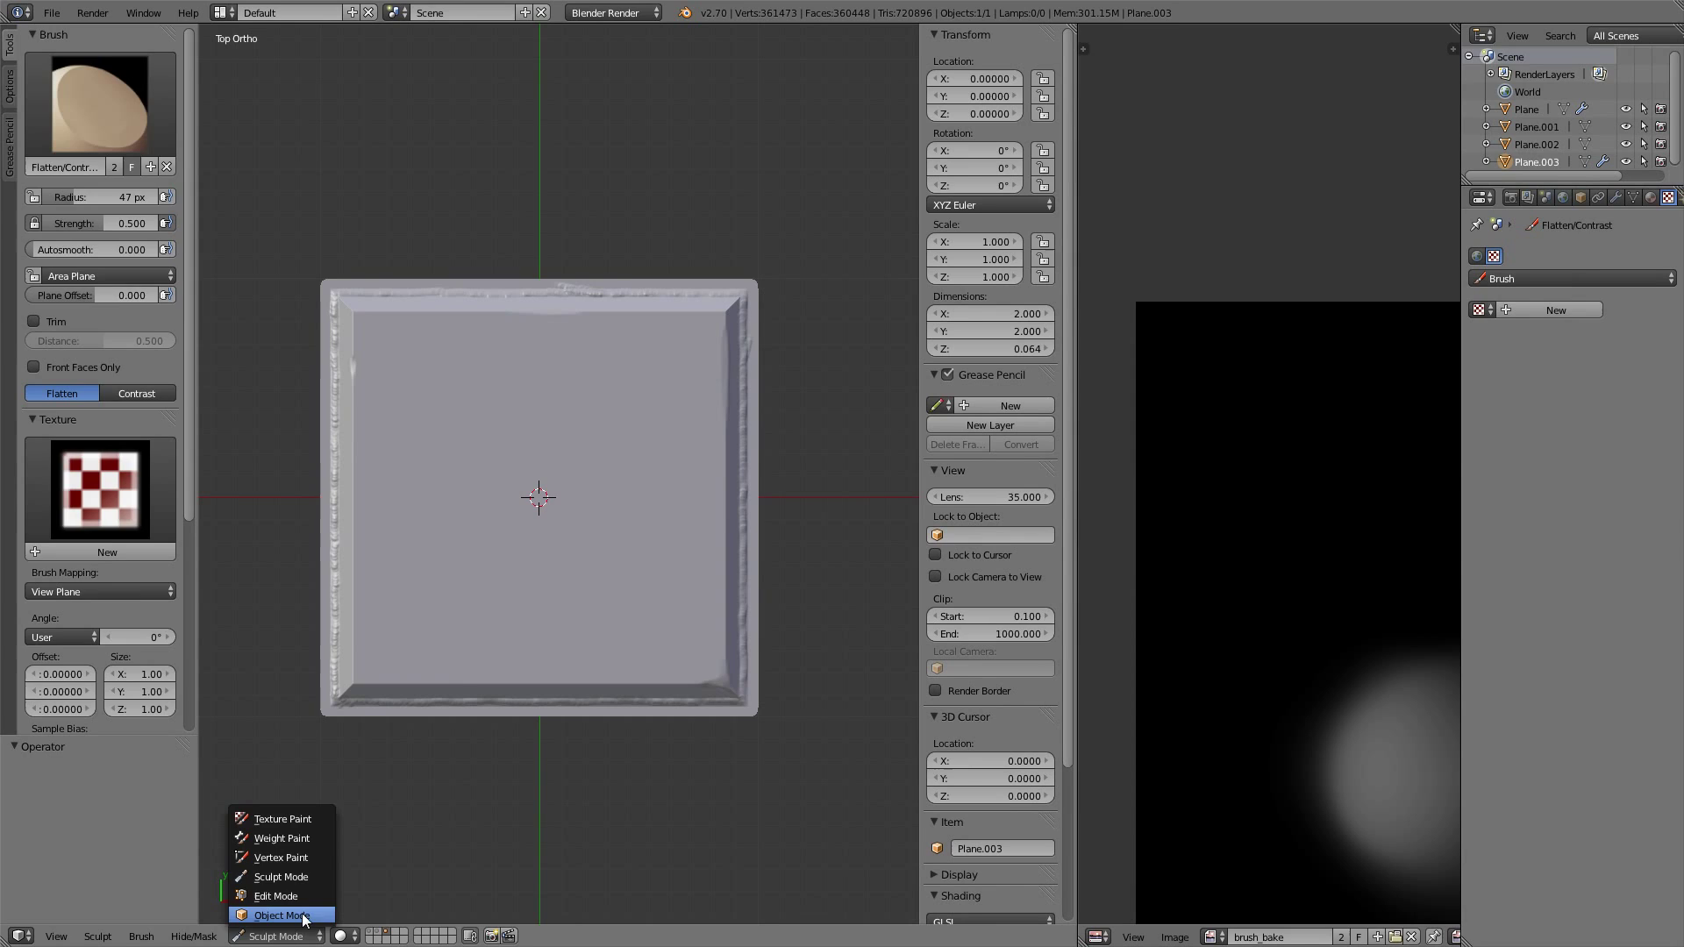
{"action": "left_click", "coordinate": [281, 915]}
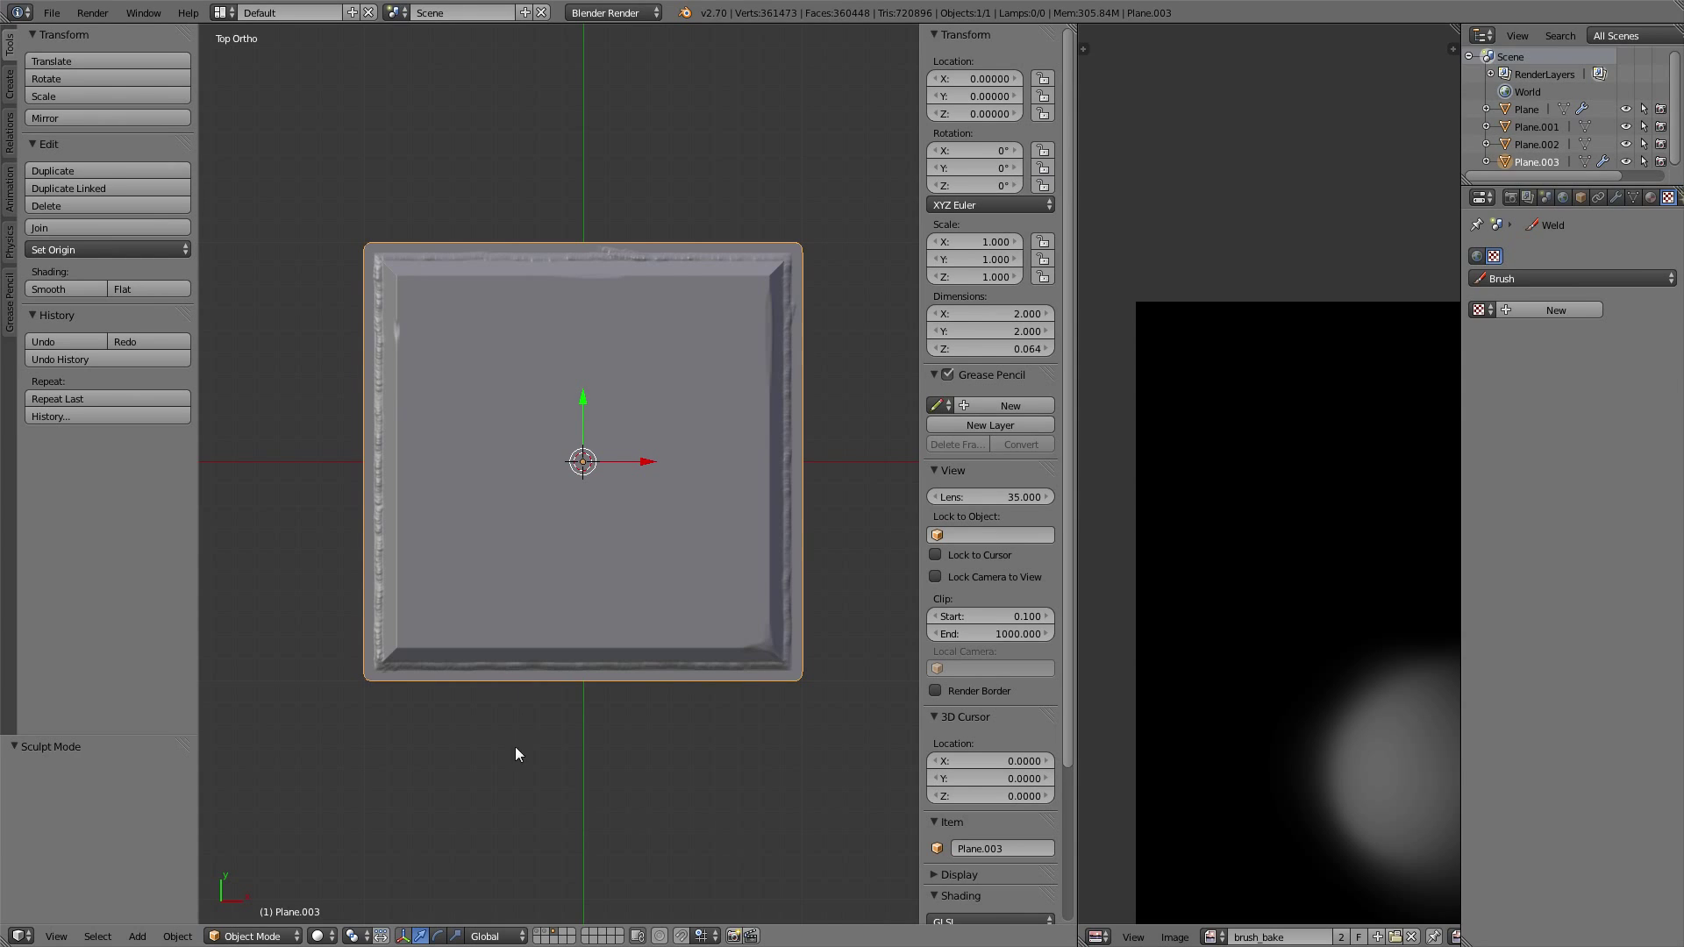
{"action": "mouse_move", "coordinate": [548, 936]}
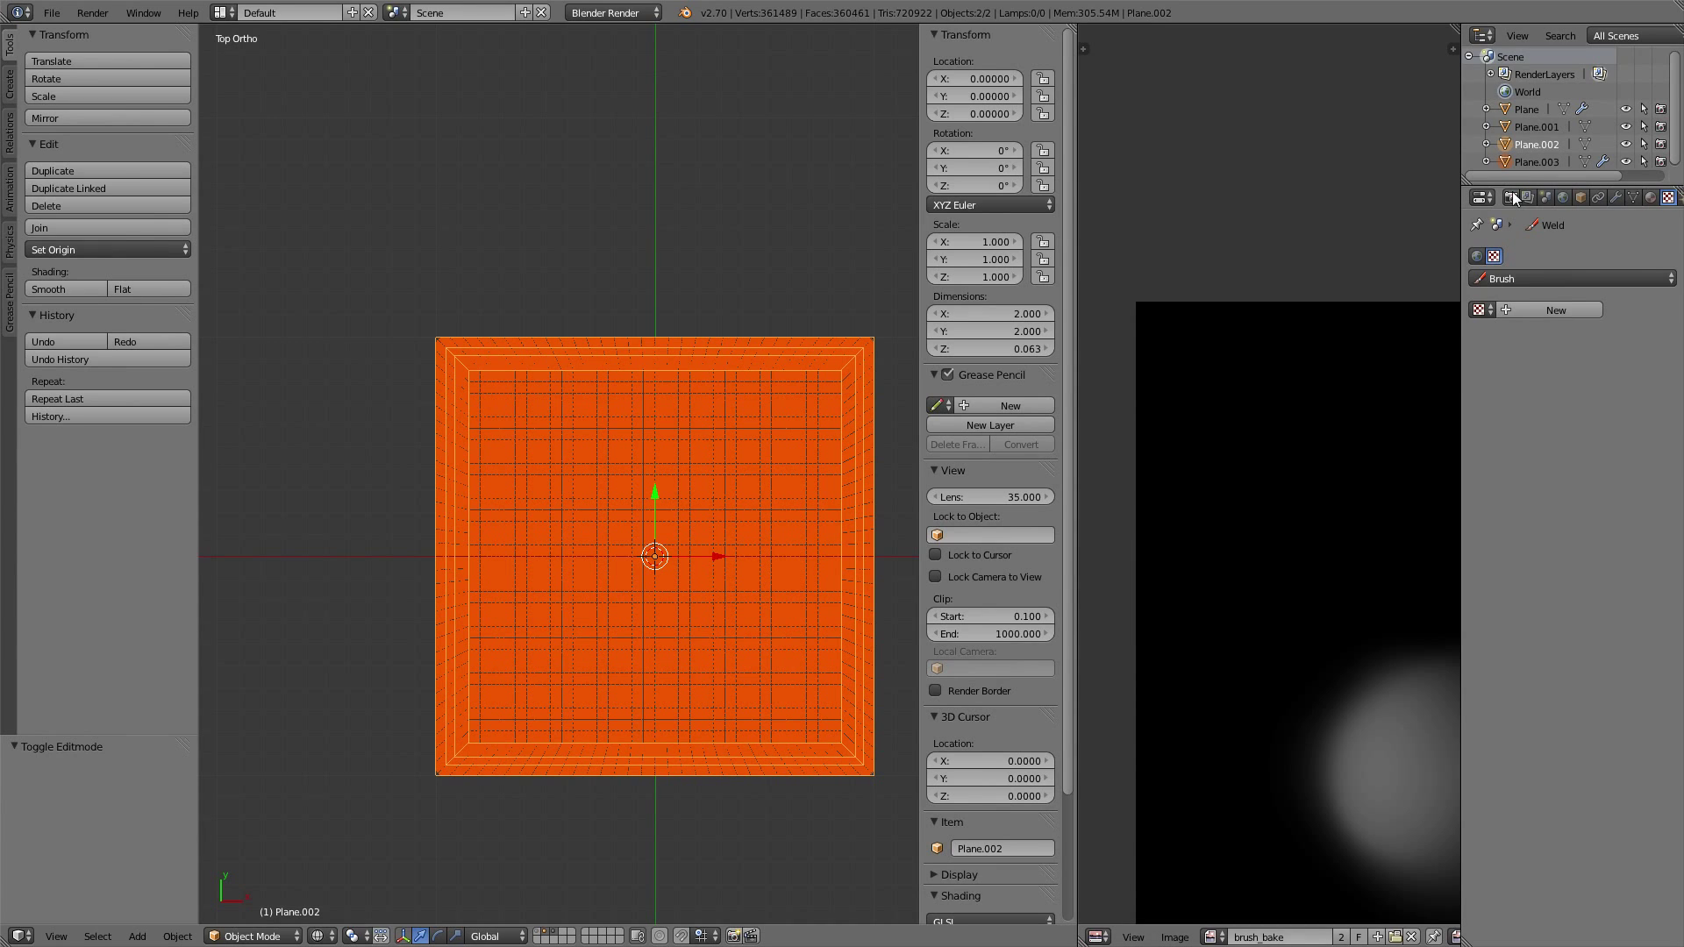
- In the Render properties Bake panel, set Bake Mode to Normals
{"action": "left_click", "coordinate": [1483, 198]}
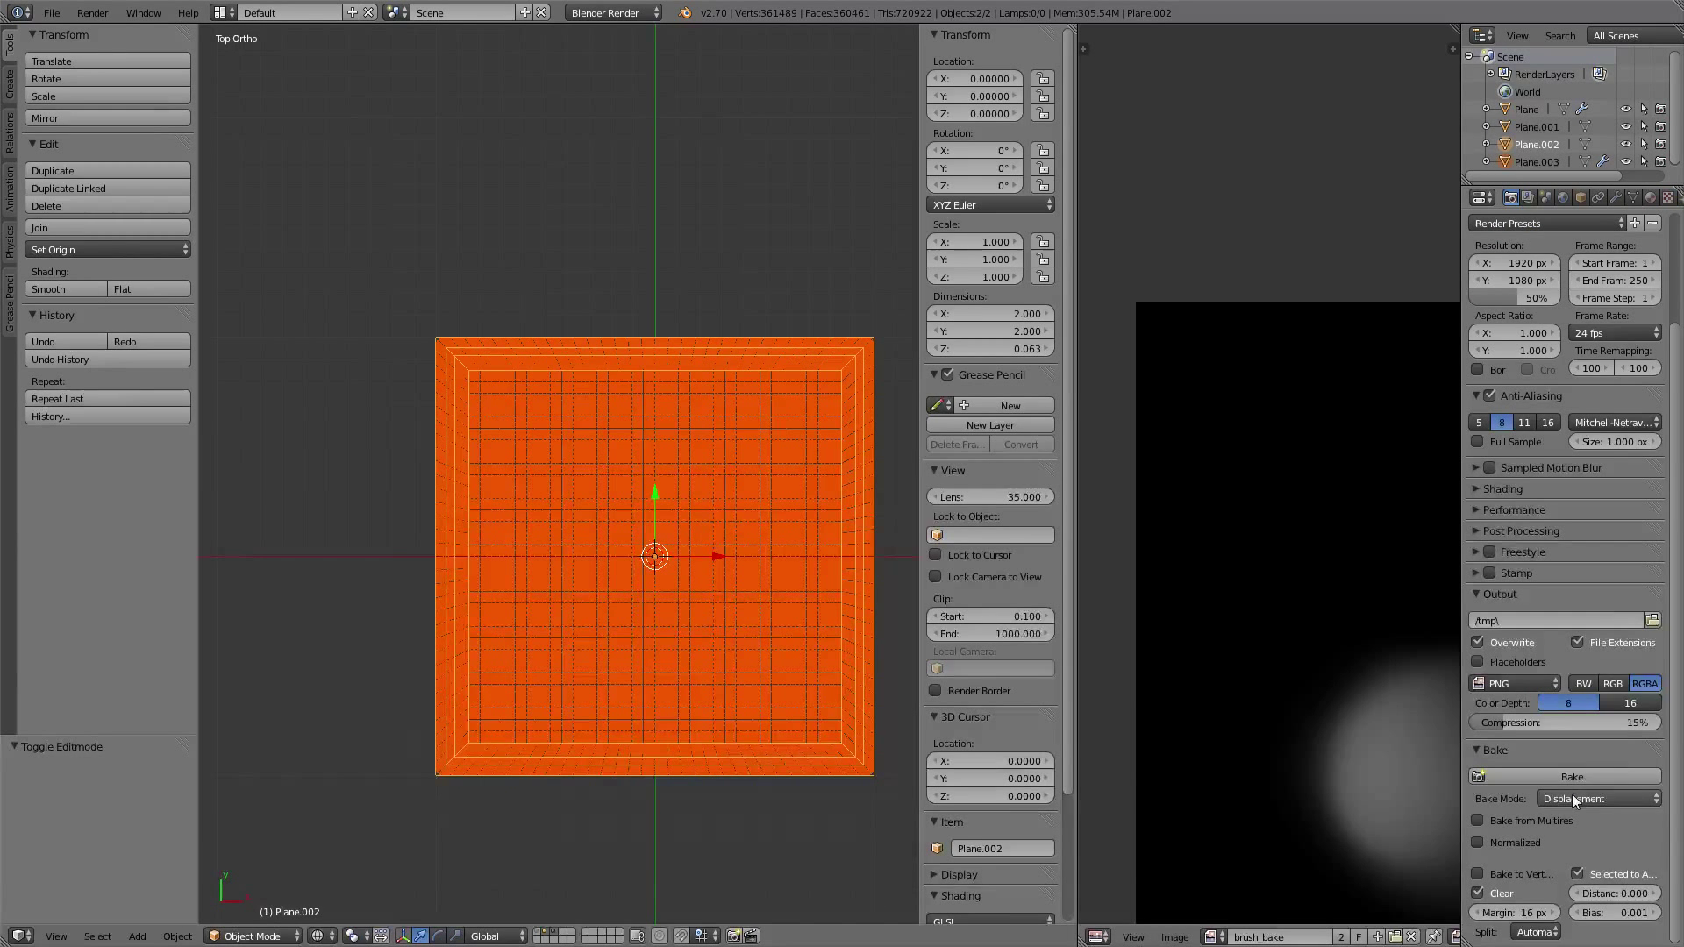
{"action": "left_click", "coordinate": [1598, 798]}
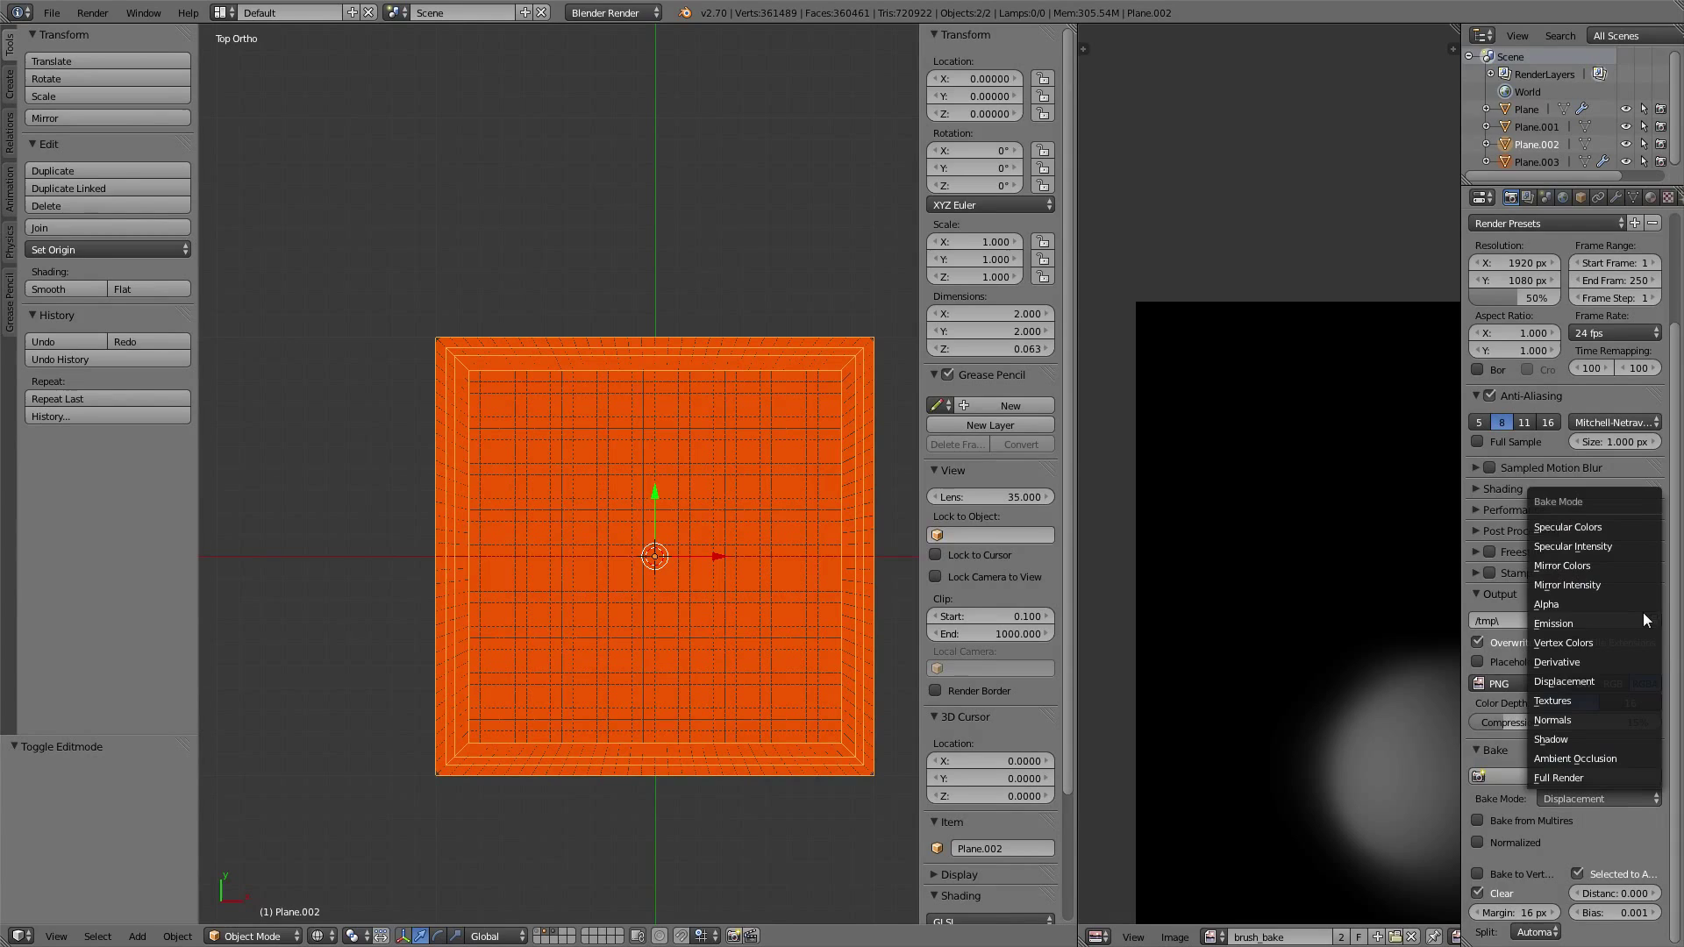
{"action": "left_click", "coordinate": [1551, 719]}
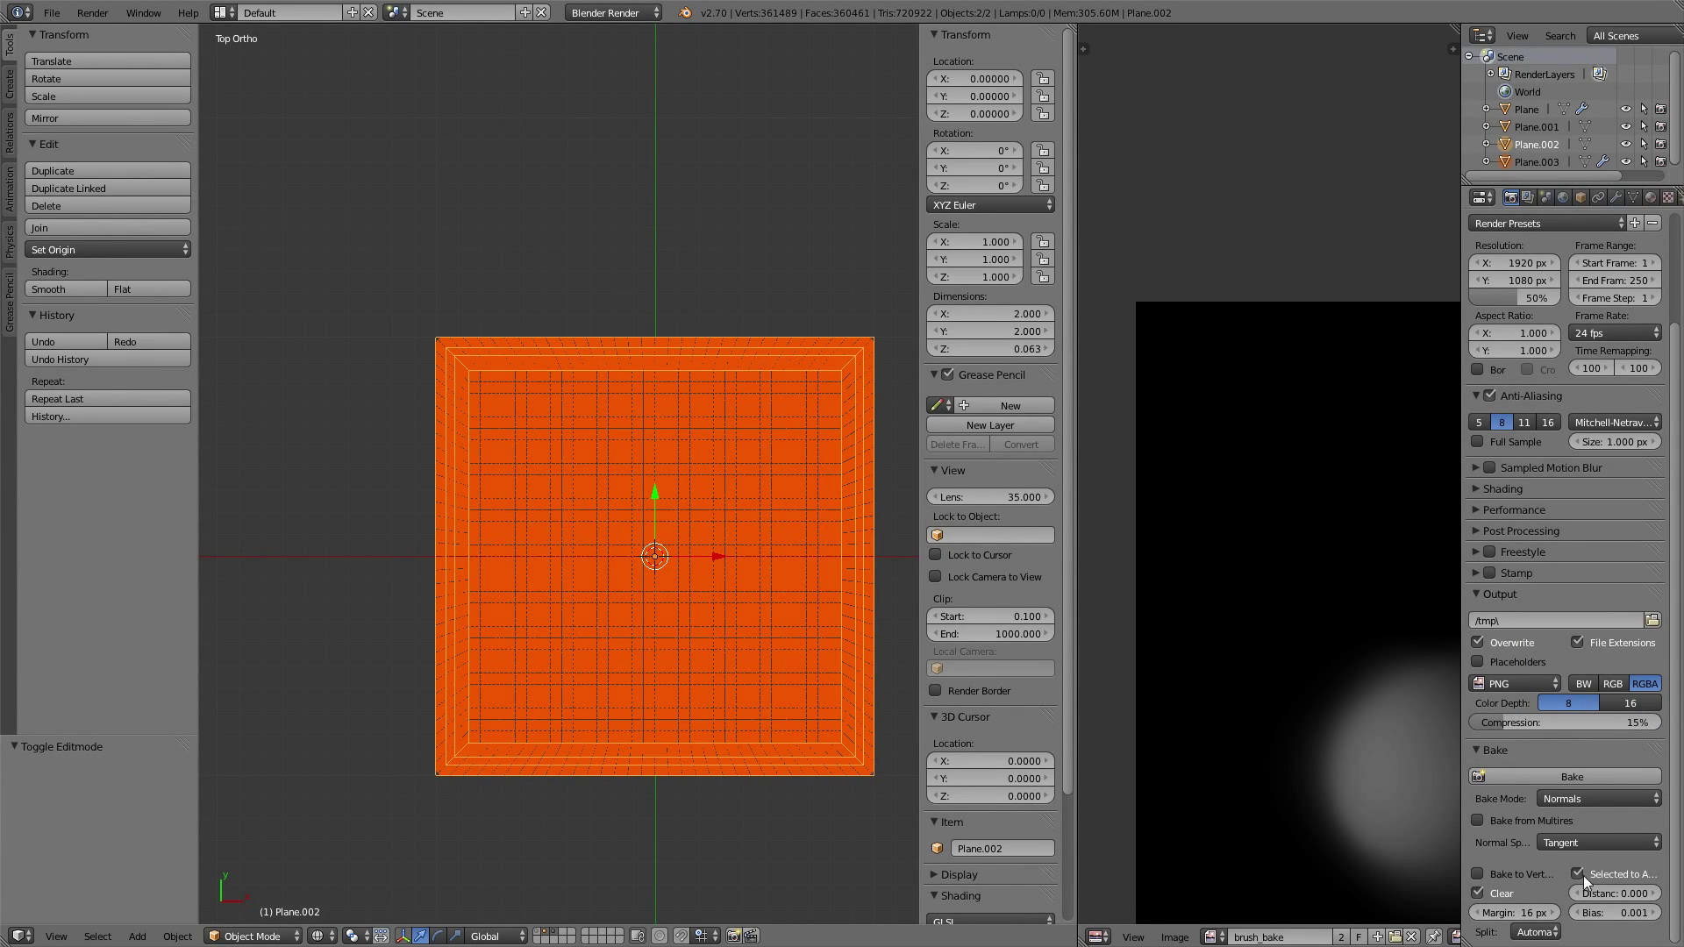
{"action": "mouse_move", "coordinate": [1569, 880]}
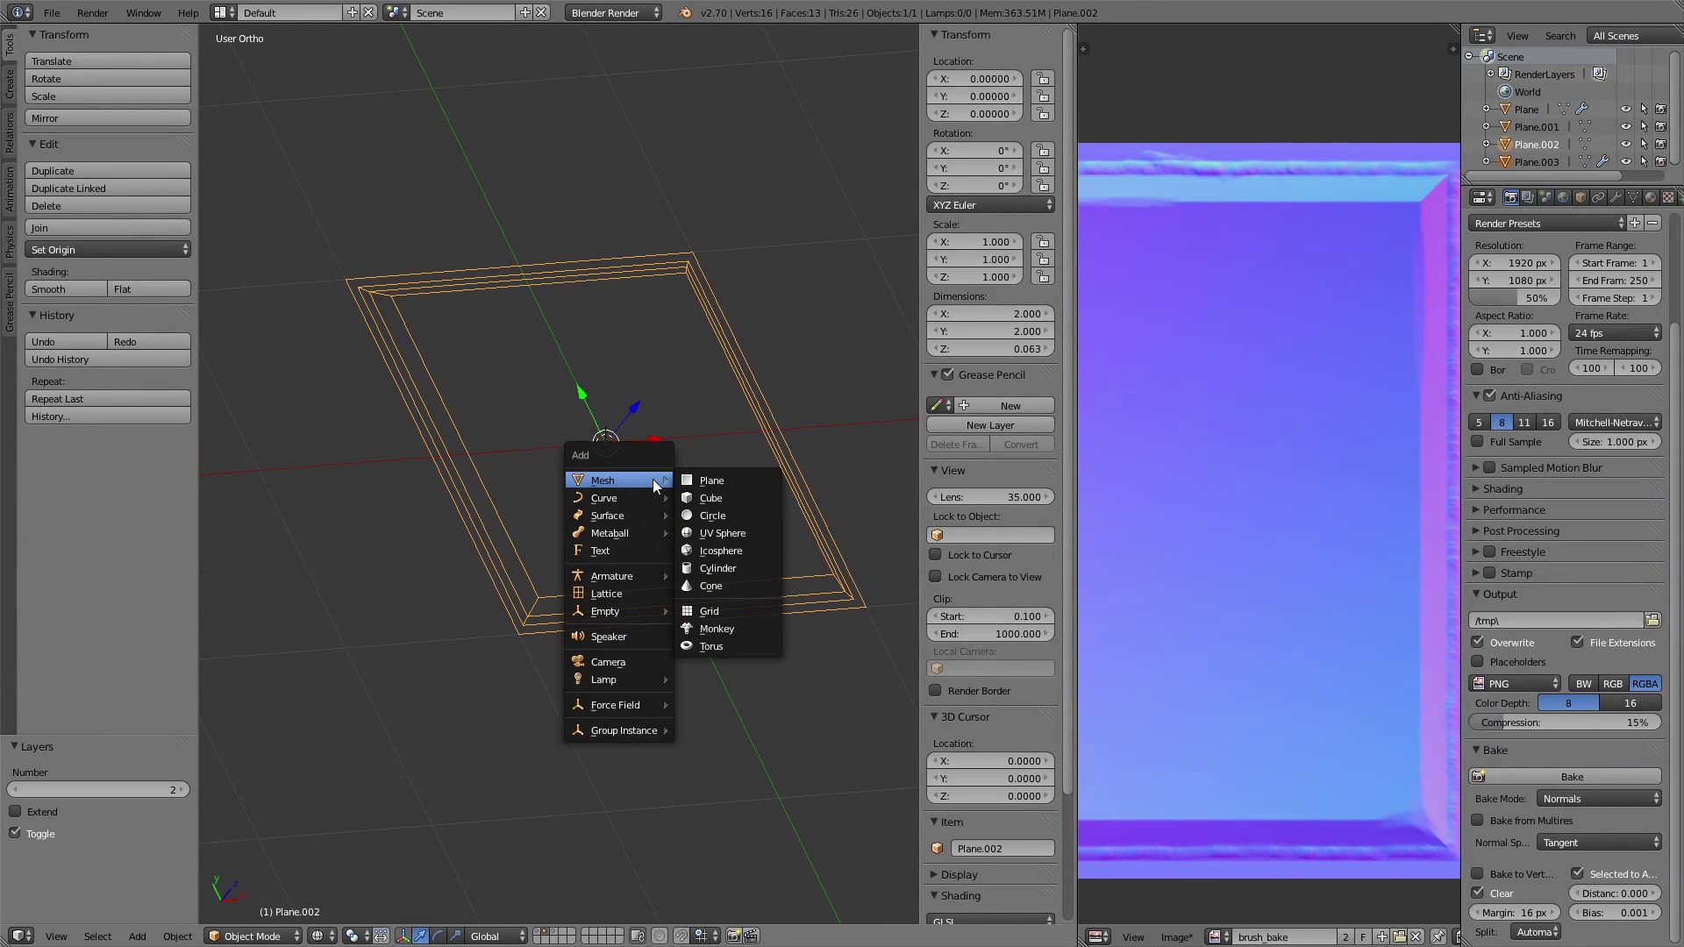
{"action": "mouse_move", "coordinate": [603, 679]}
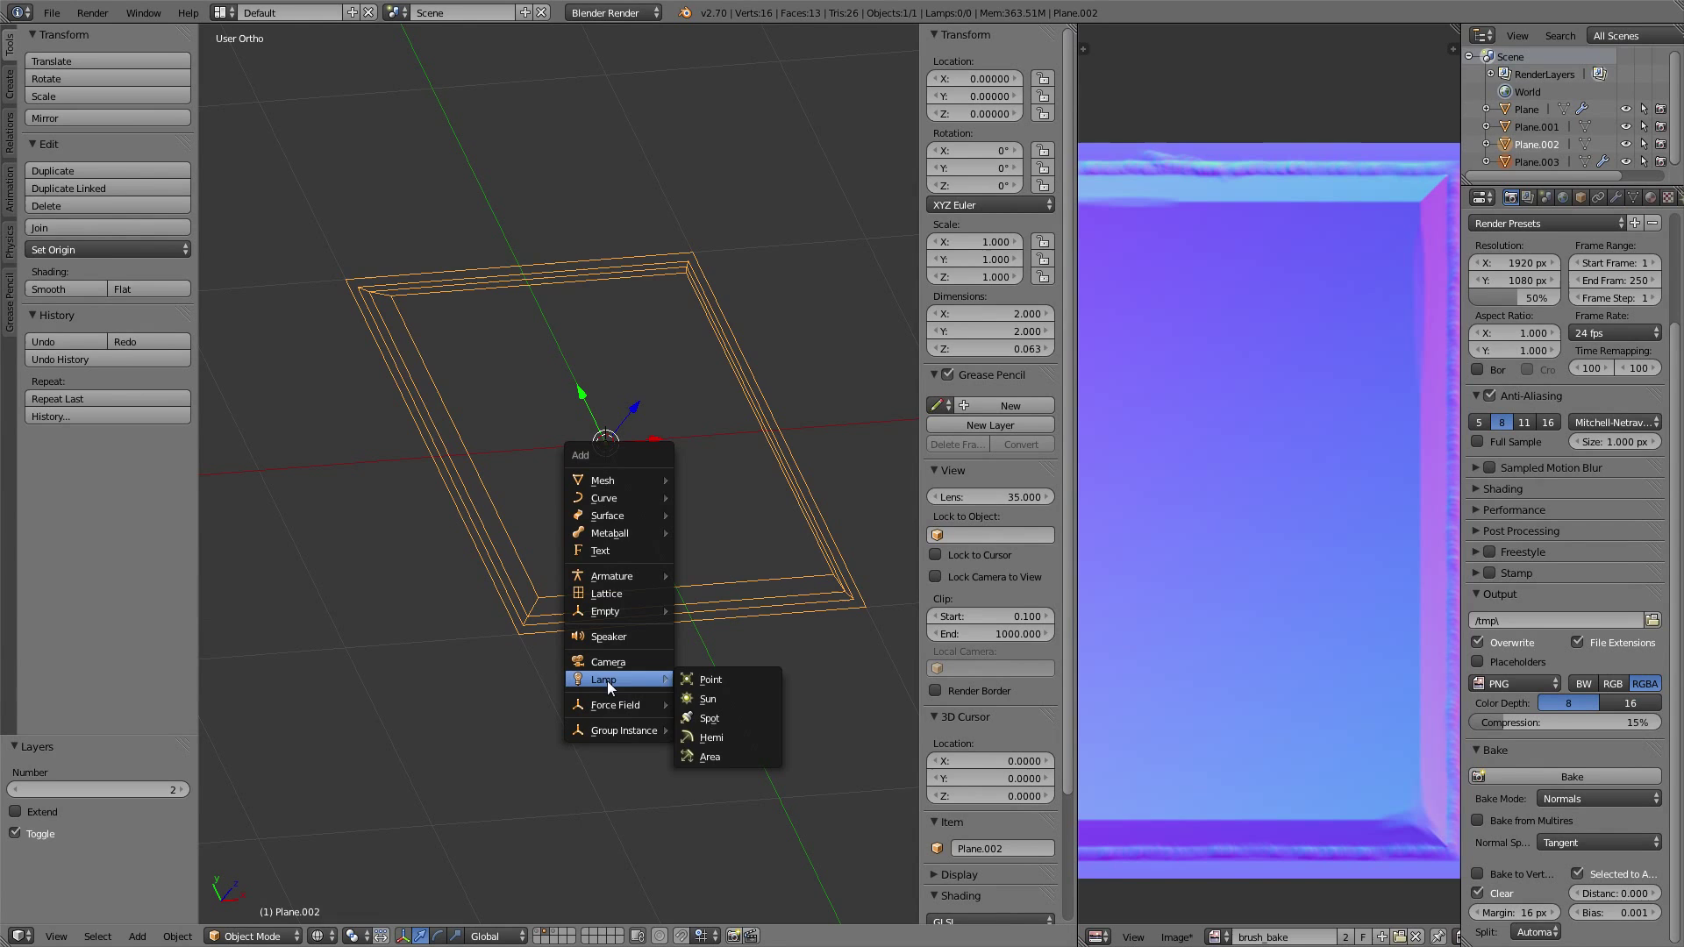
- Add a point lamp to the scene
{"action": "left_click", "coordinate": [709, 679]}
{"action": "type", "text": "panel_n"}
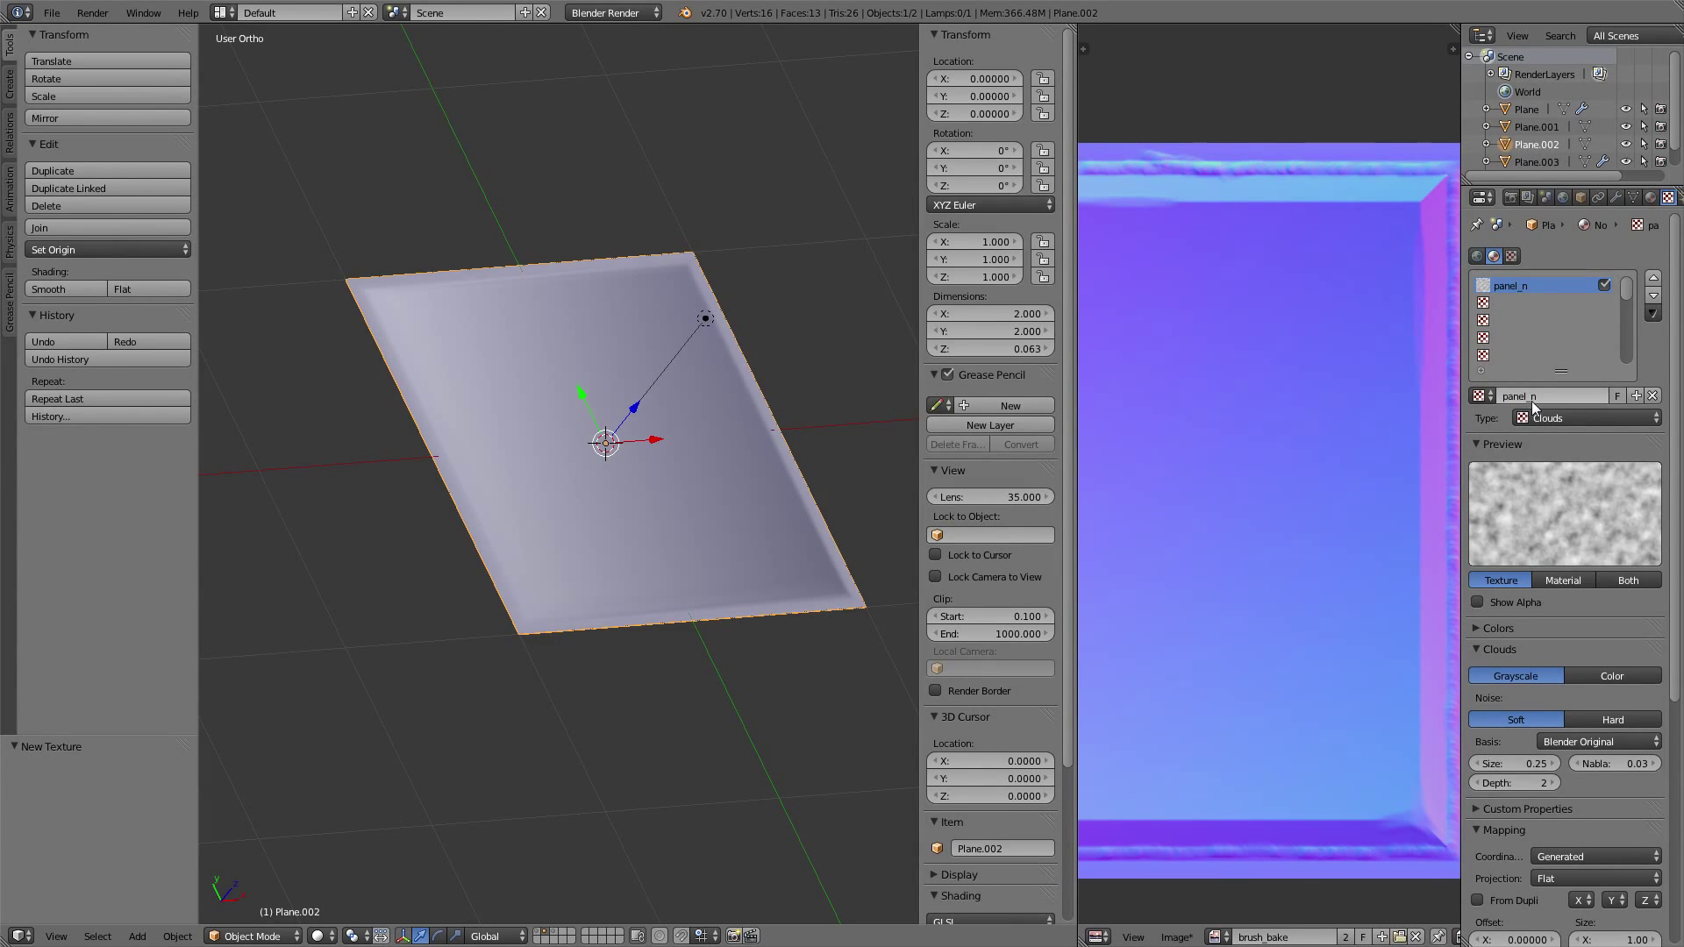
- Make panel_n an Image texture using brush_bake and show its image sampling options
{"action": "left_click", "coordinate": [1584, 417]}
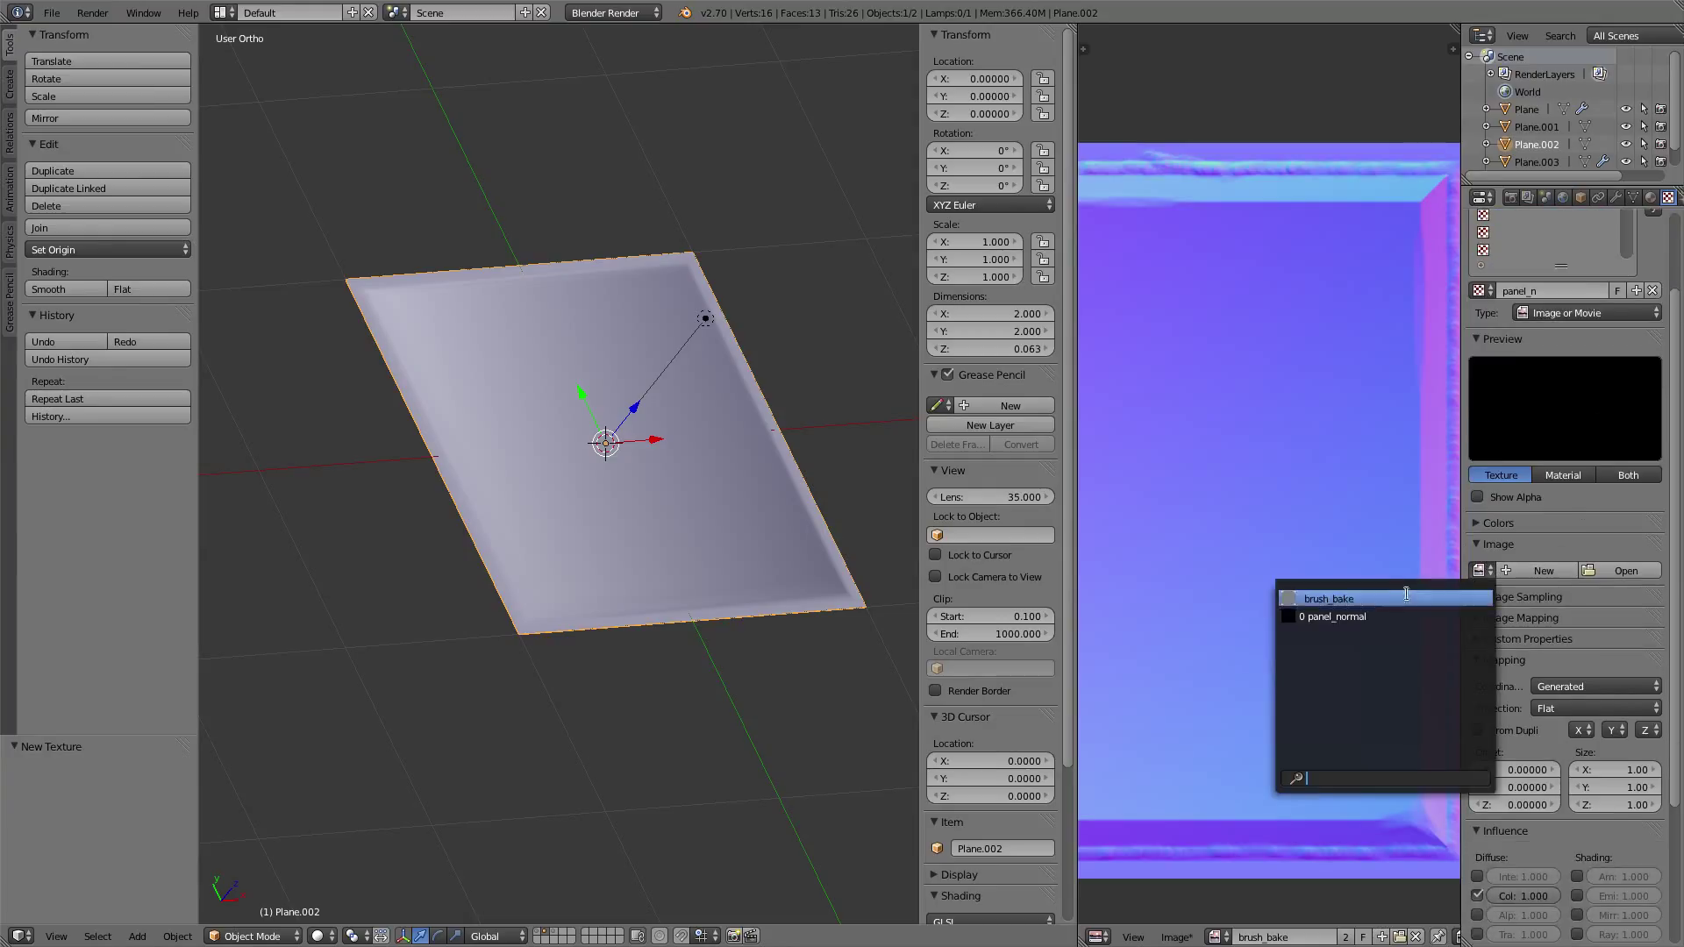
{"action": "left_click", "coordinate": [1330, 598]}
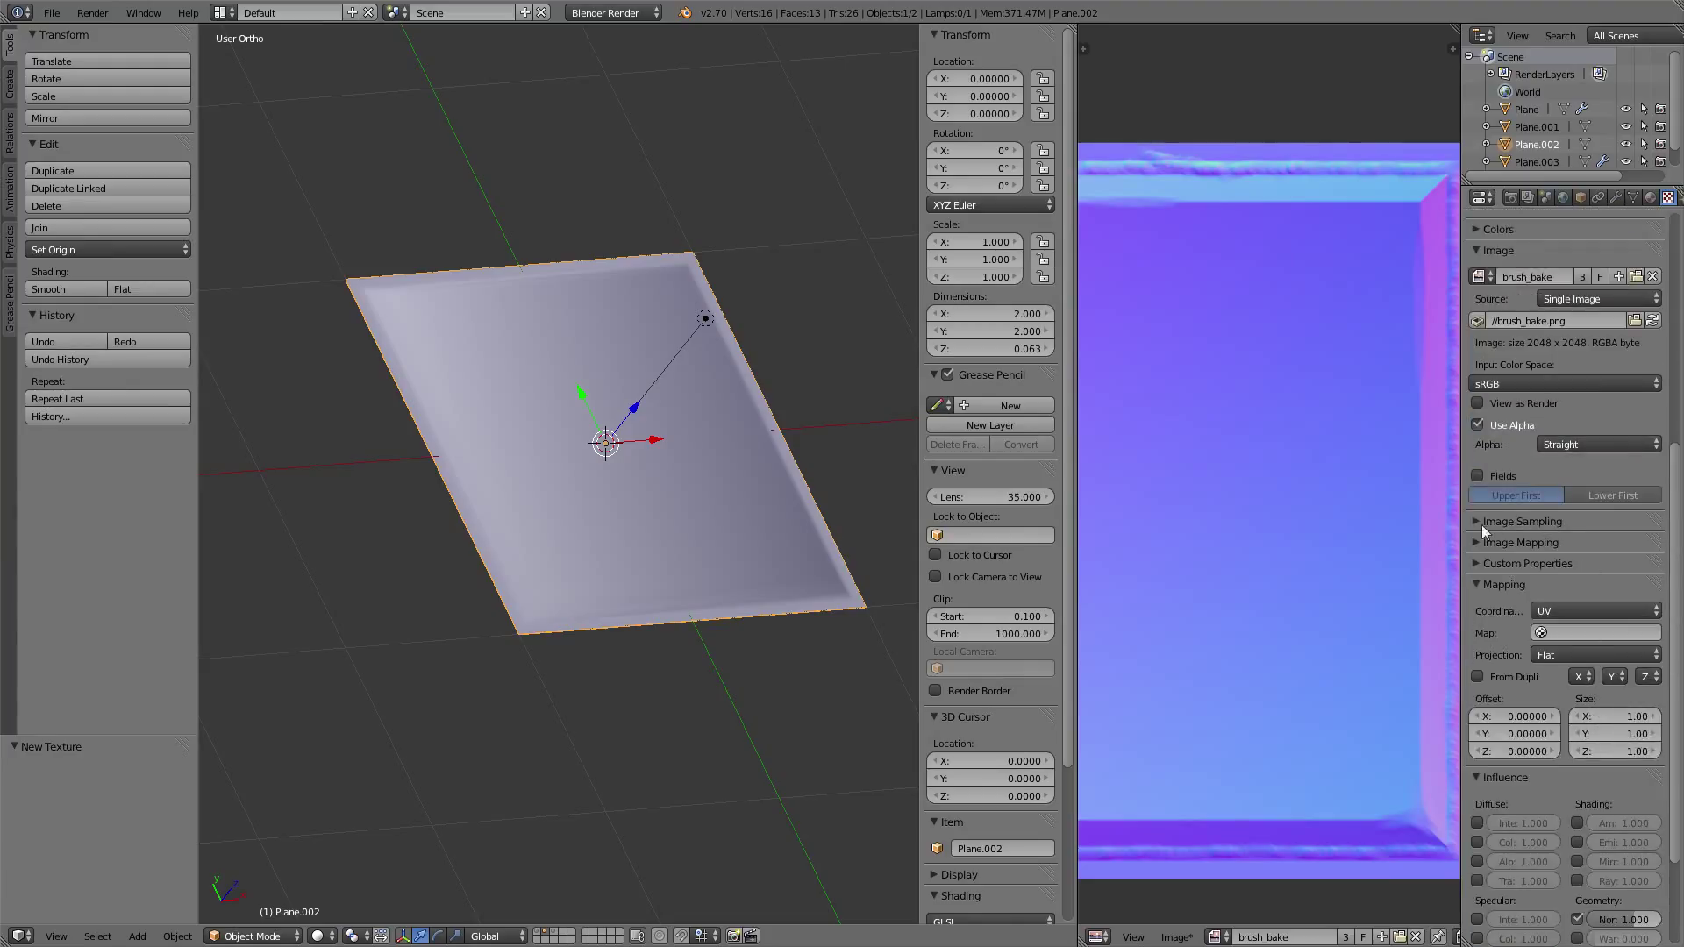
{"action": "left_click", "coordinate": [1522, 521]}
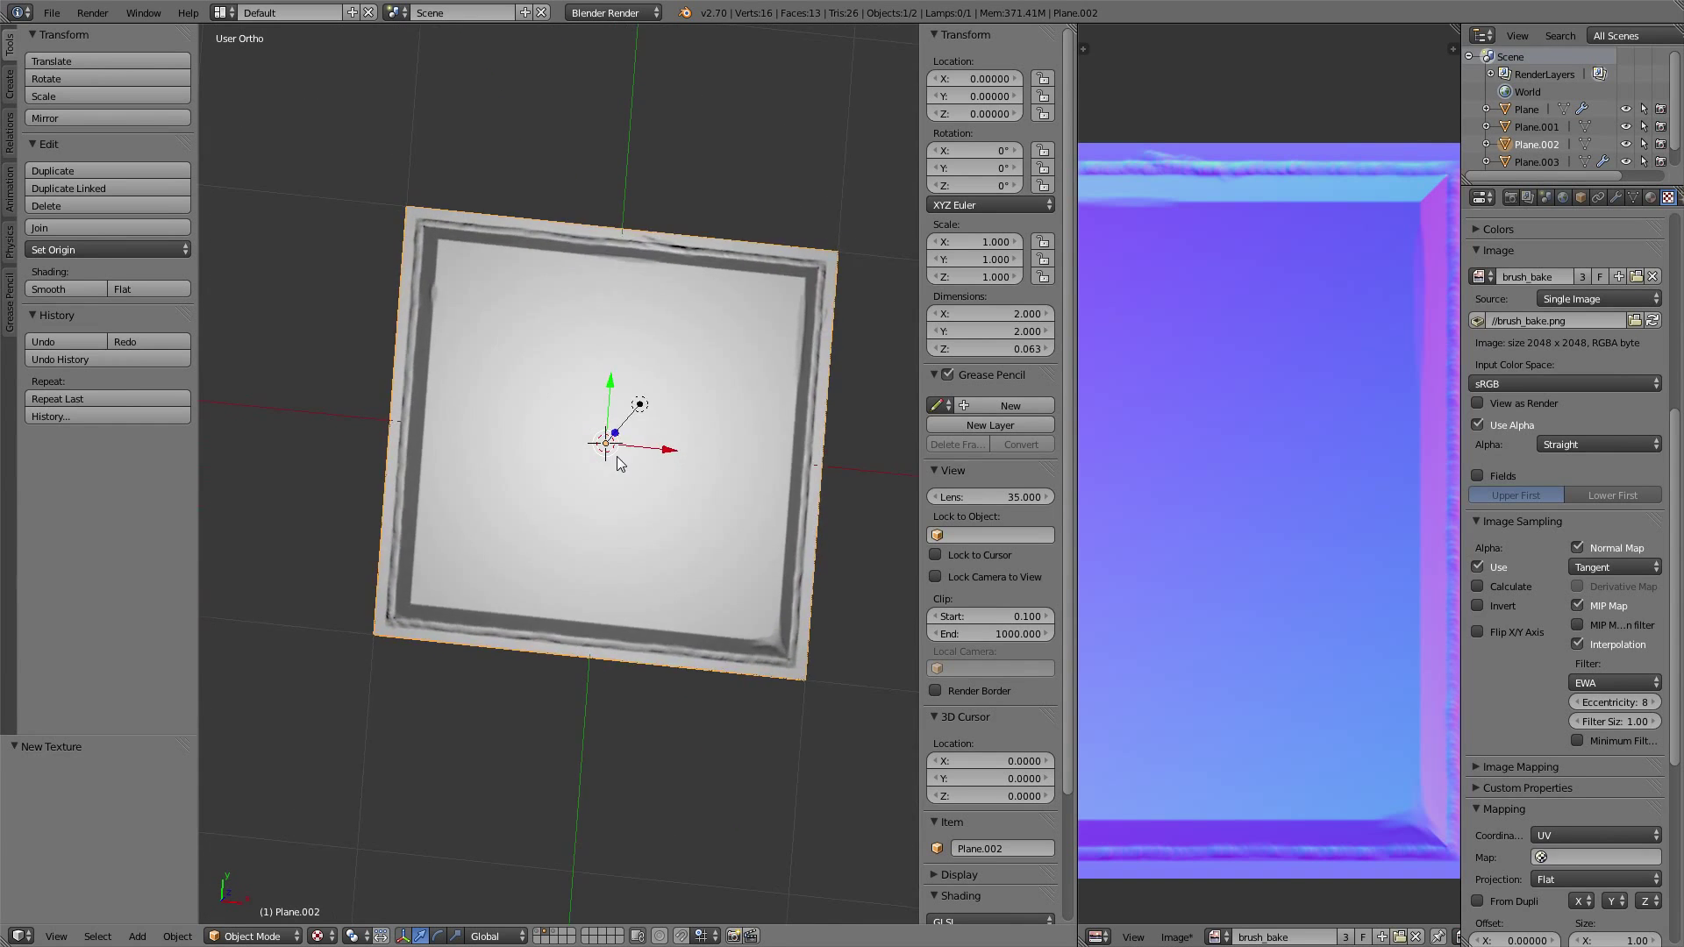
- Orbit around the flat panel to inspect the lamp-lit baked weld relief
{"action": "scroll", "scroll_direction": "down", "scroll_amount": 3}
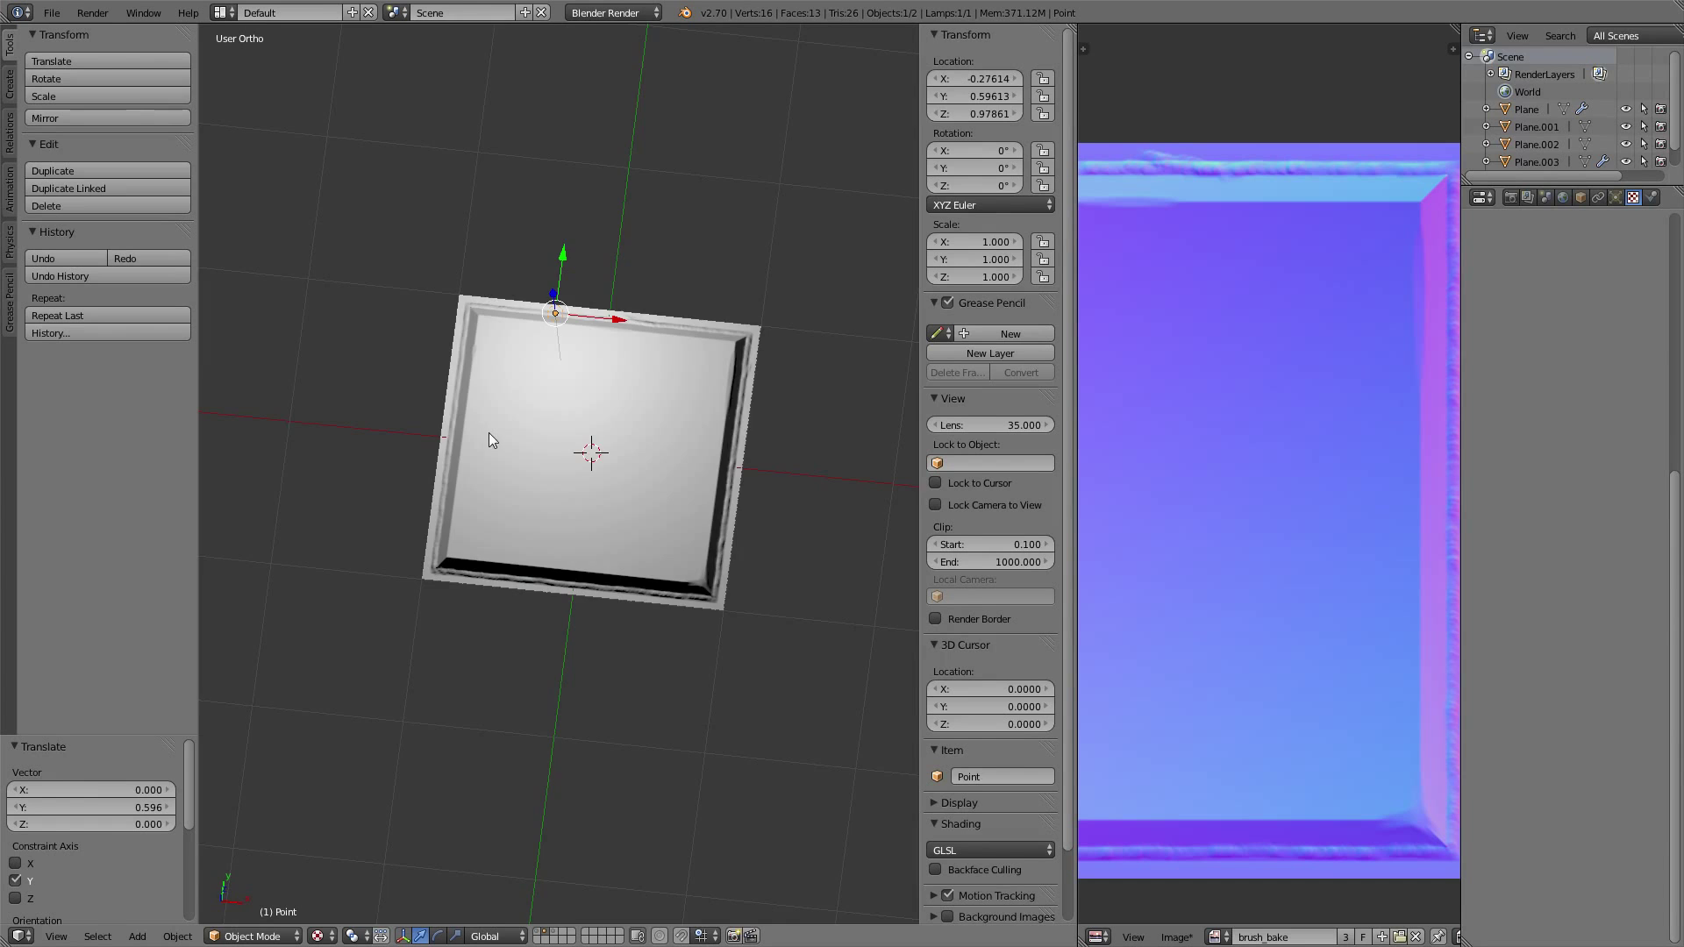
{"action": "scroll", "scroll_direction": "up", "scroll_amount": 3}
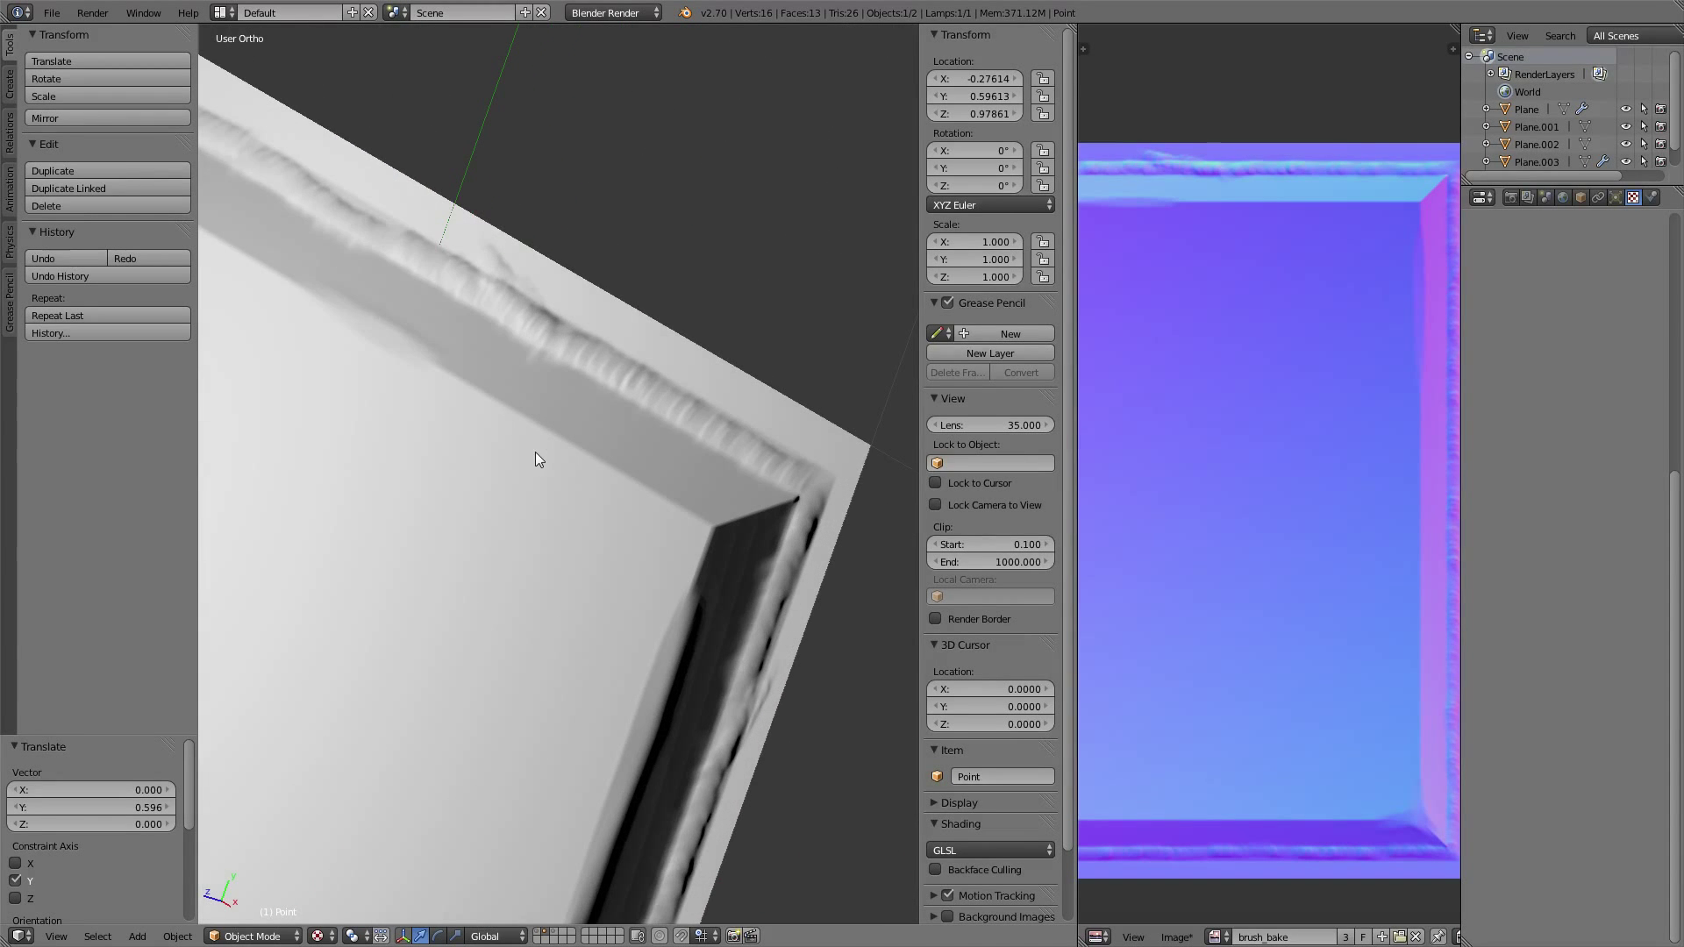
{"action": "mouse_move", "coordinate": [731, 521]}
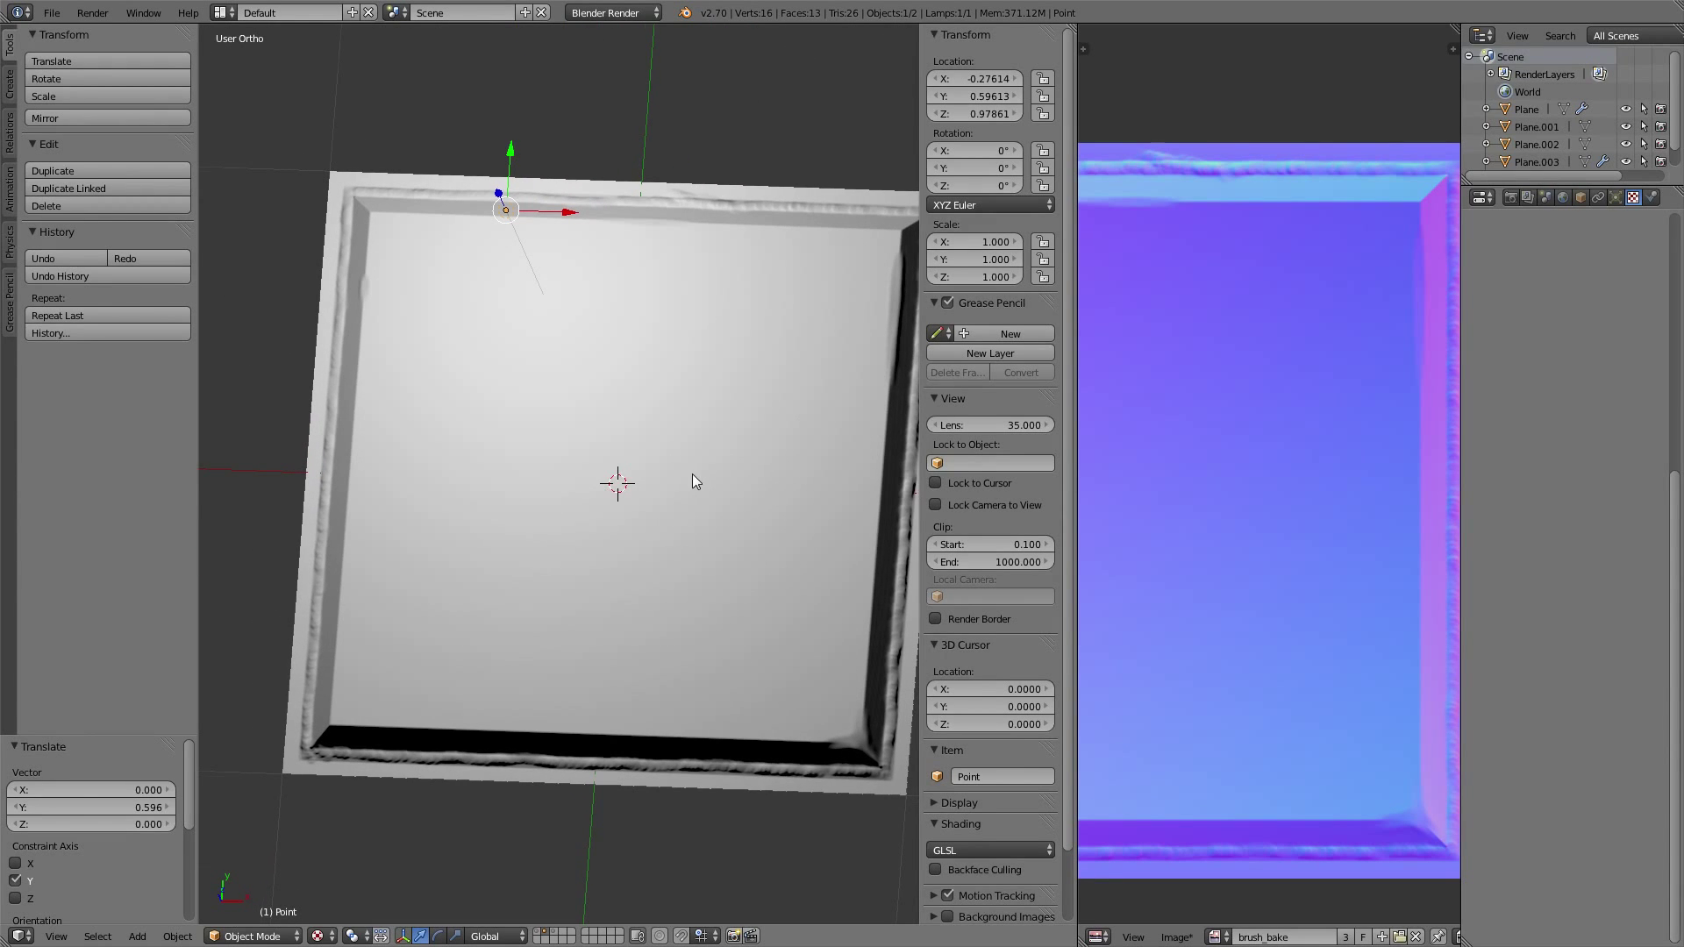
{"action": "left_click_drag", "start_coordinate": [693, 482], "coordinate": [564, 502]}
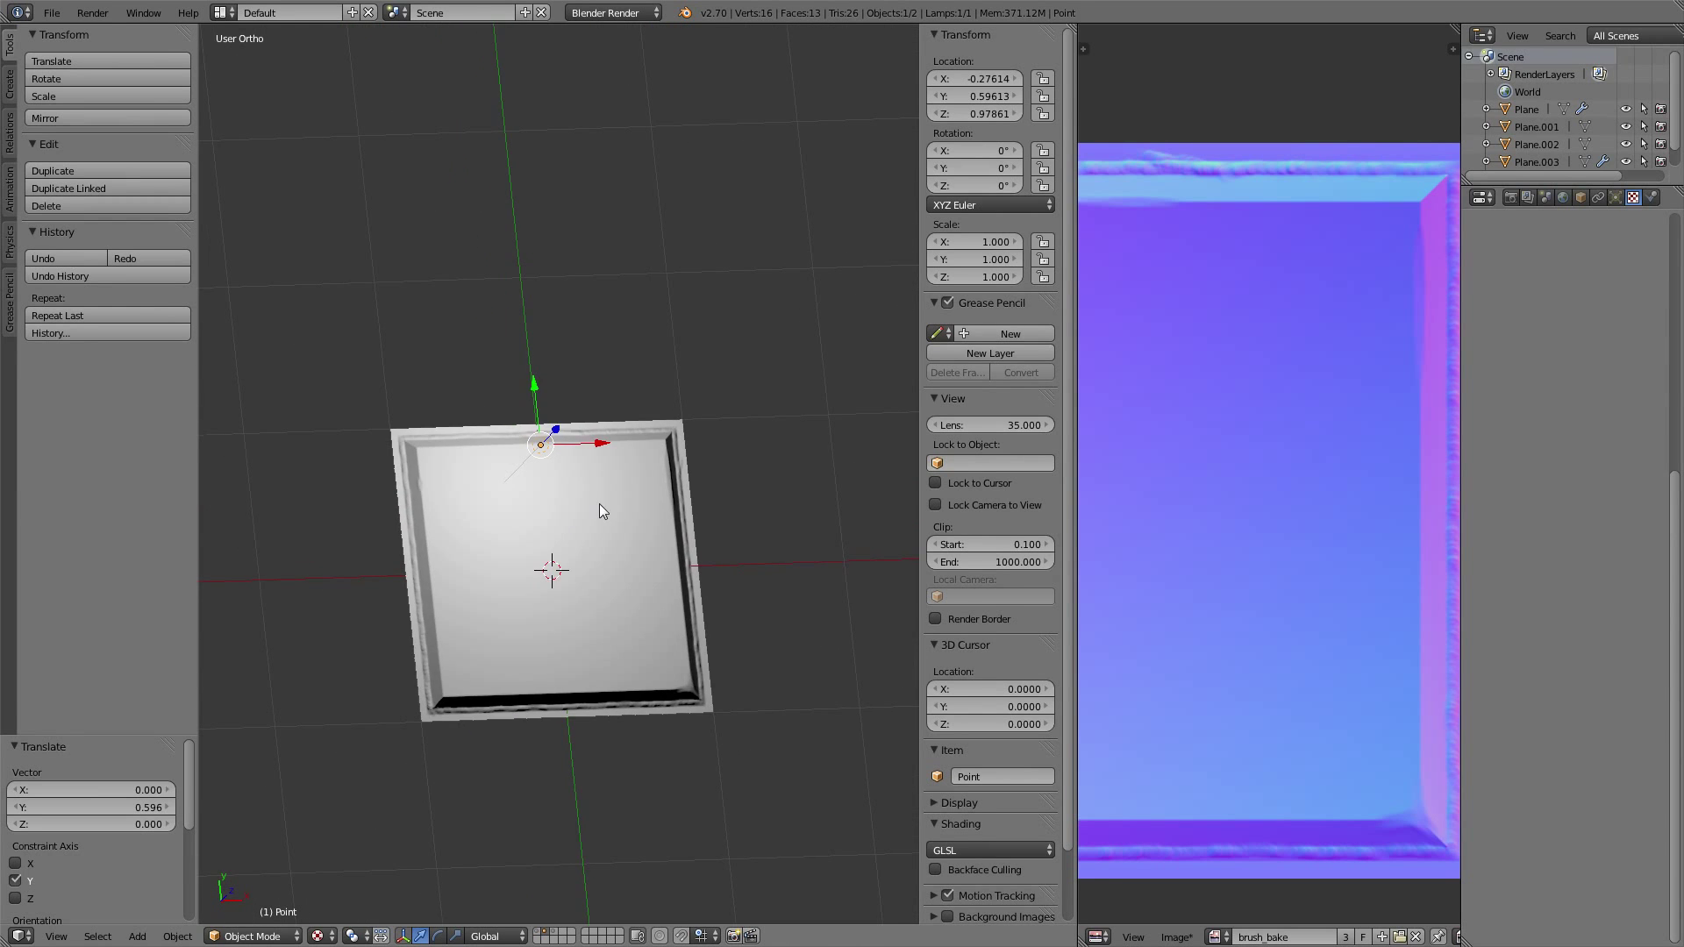
{"action": "left_click_drag", "start_coordinate": [602, 510], "coordinate": [599, 486]}
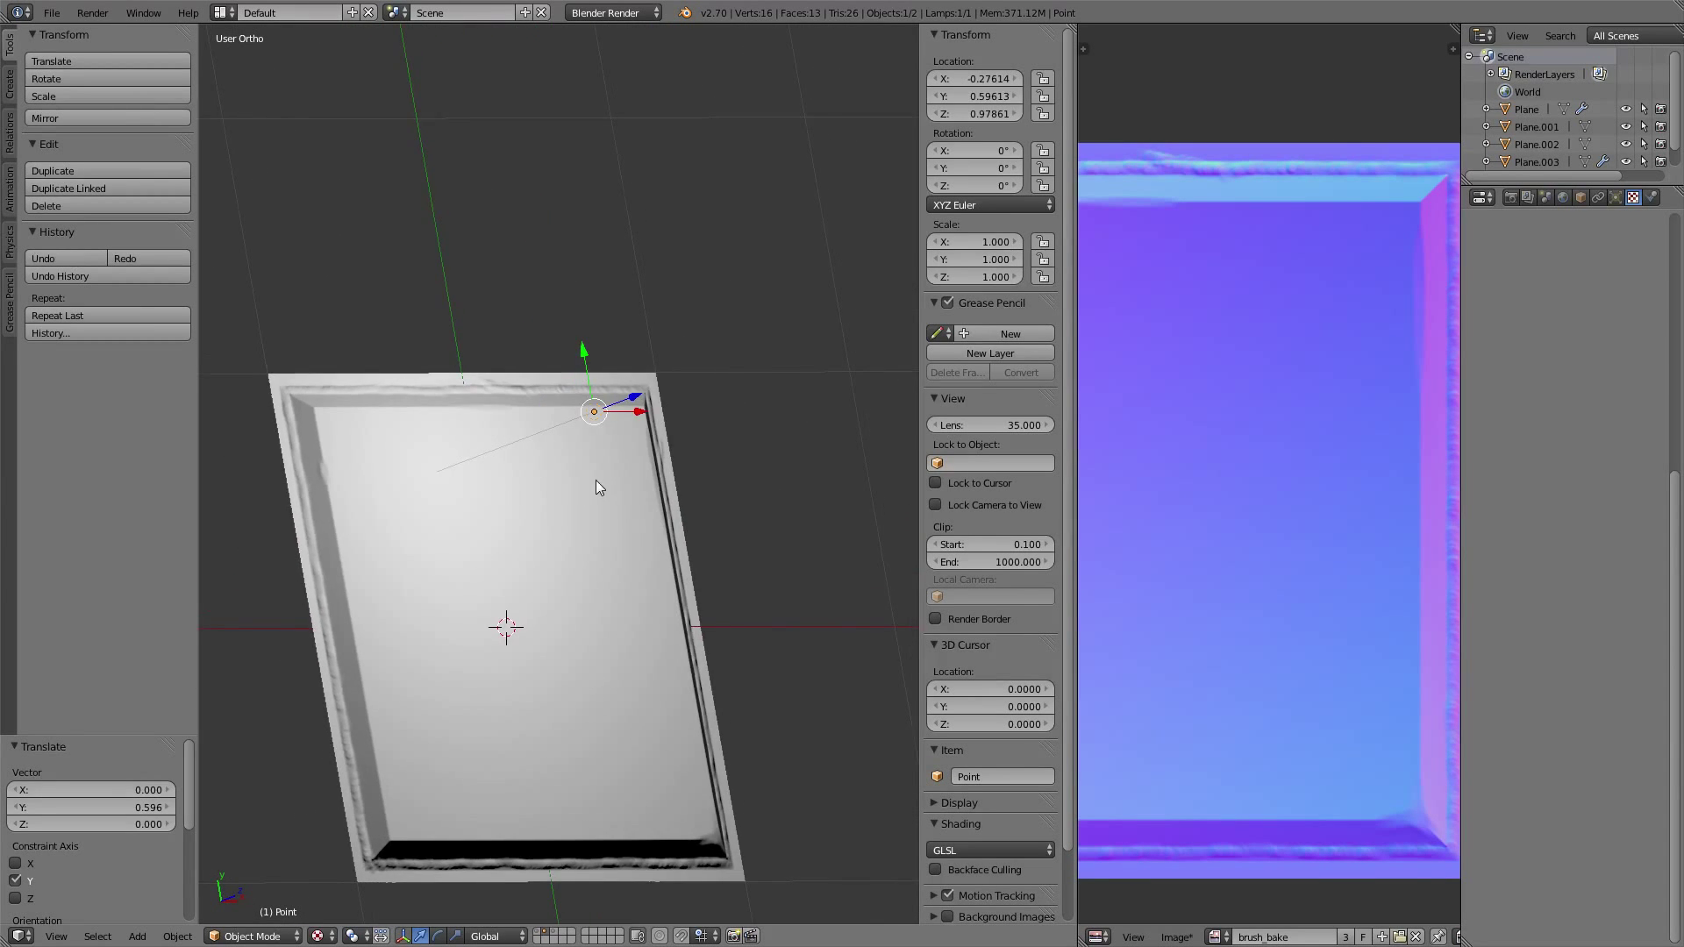
{"action": "left_click_drag", "start_coordinate": [599, 487], "coordinate": [674, 483]}
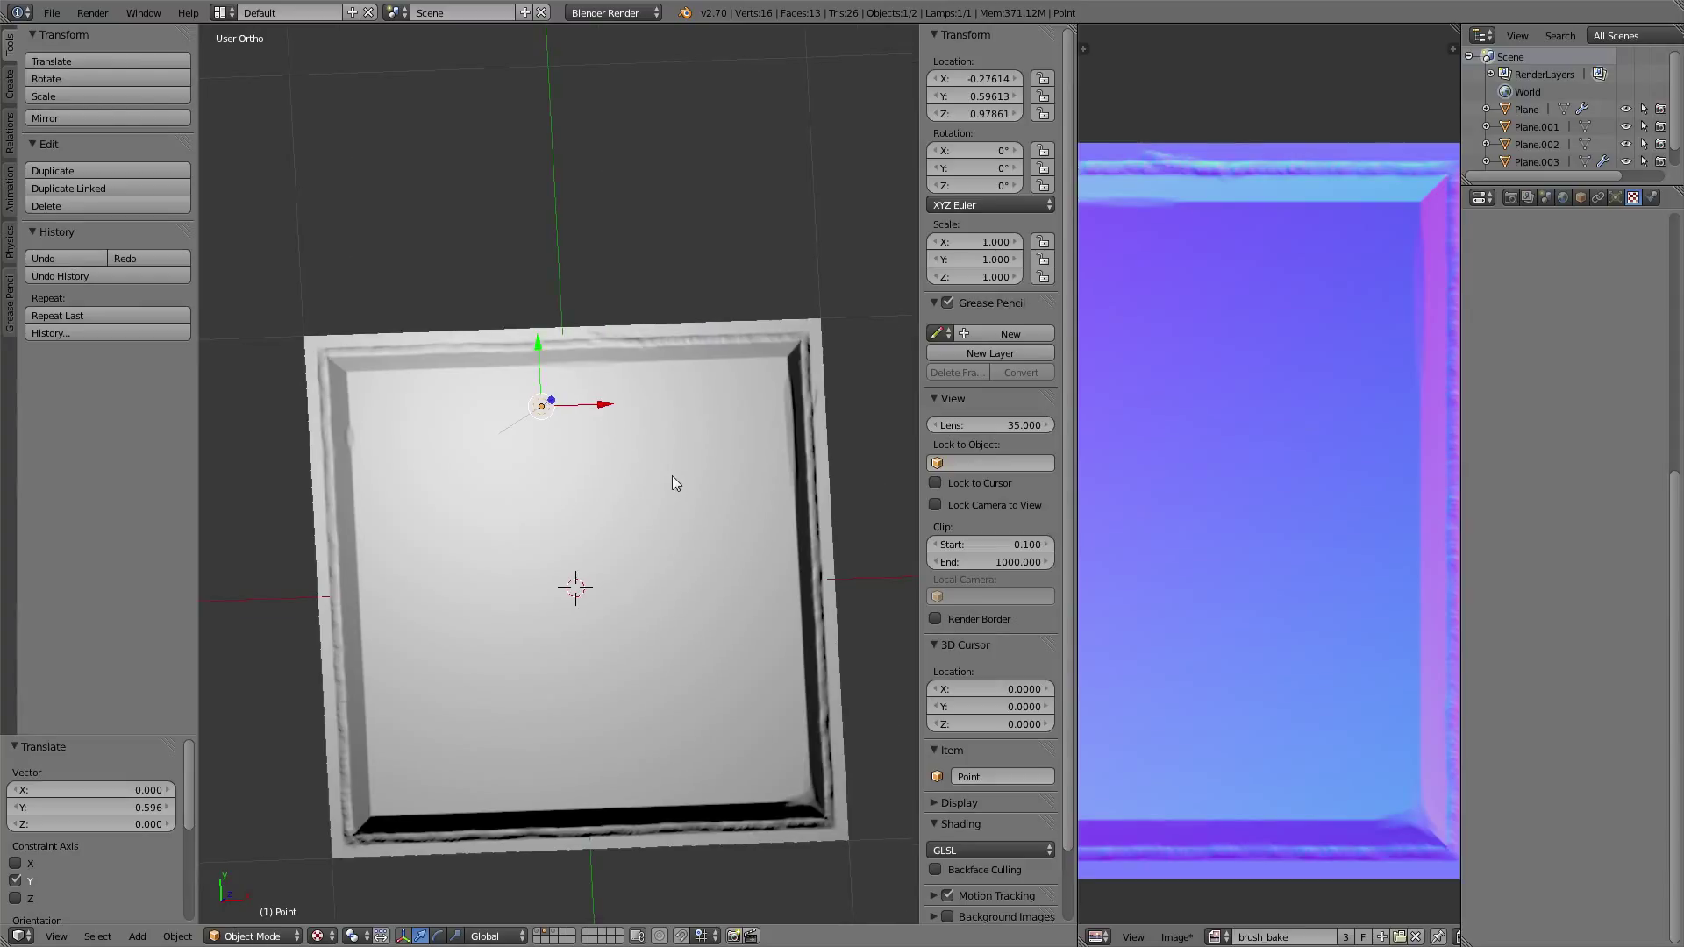